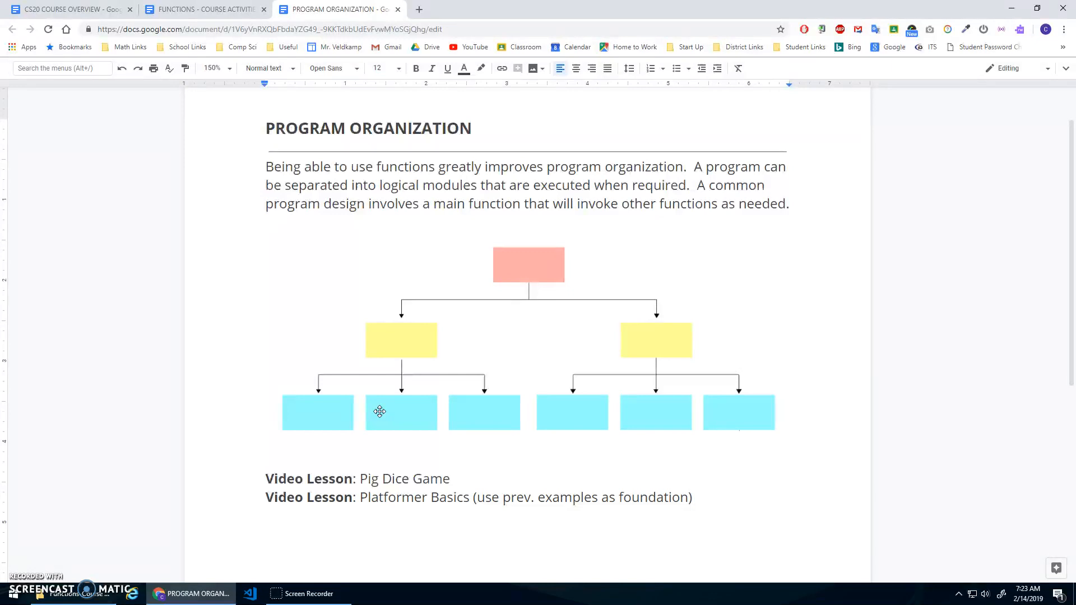
mouse_move(504, 292)
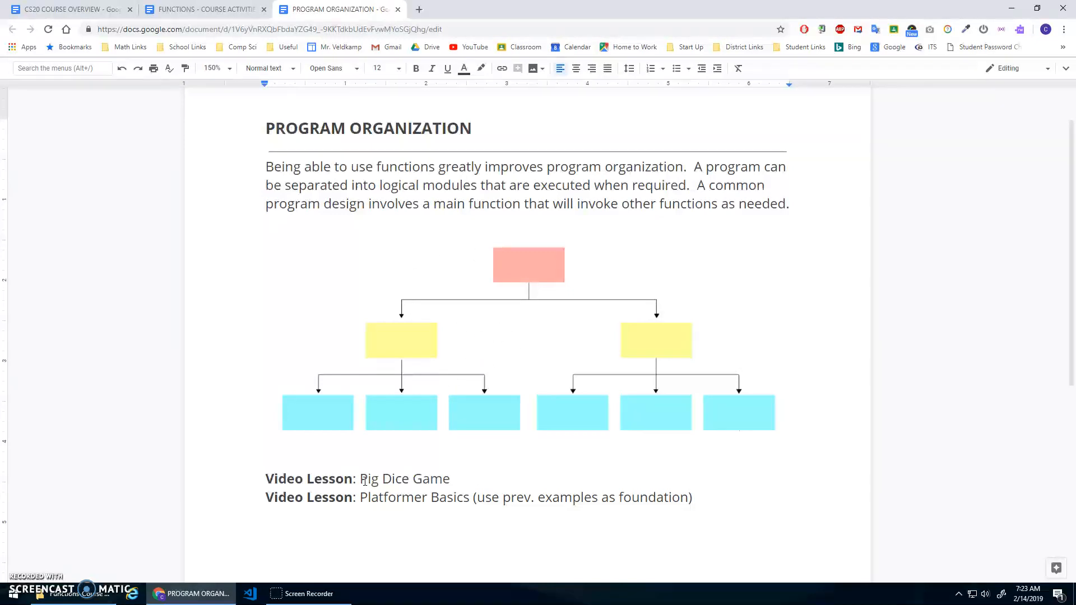
Review the Pig Dice Game lesson, then move to the Functions course activities document at 'modularity'
double_click(404, 478)
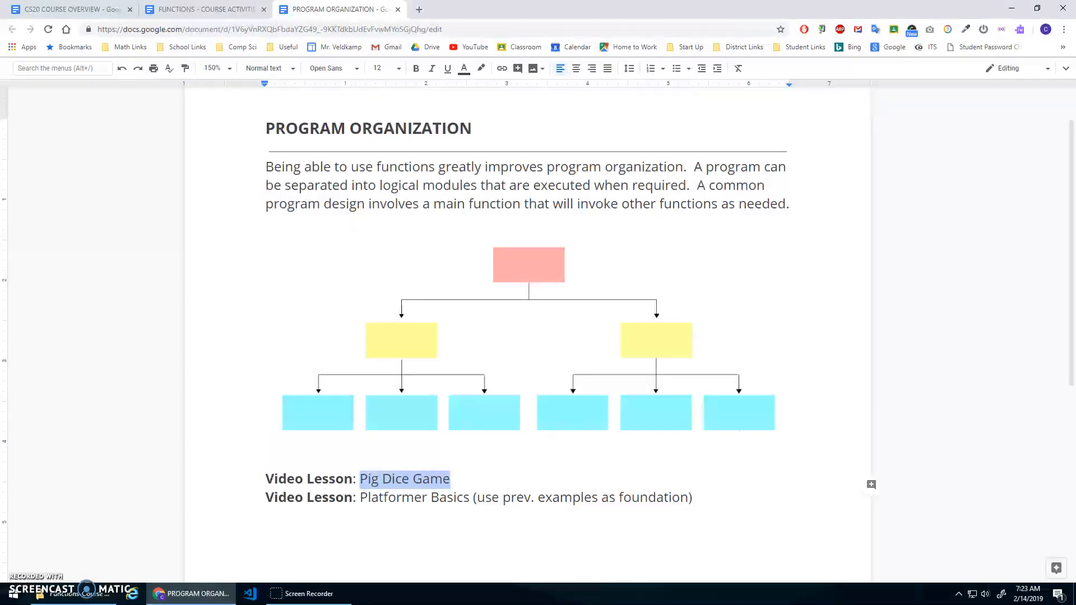
click(205, 9)
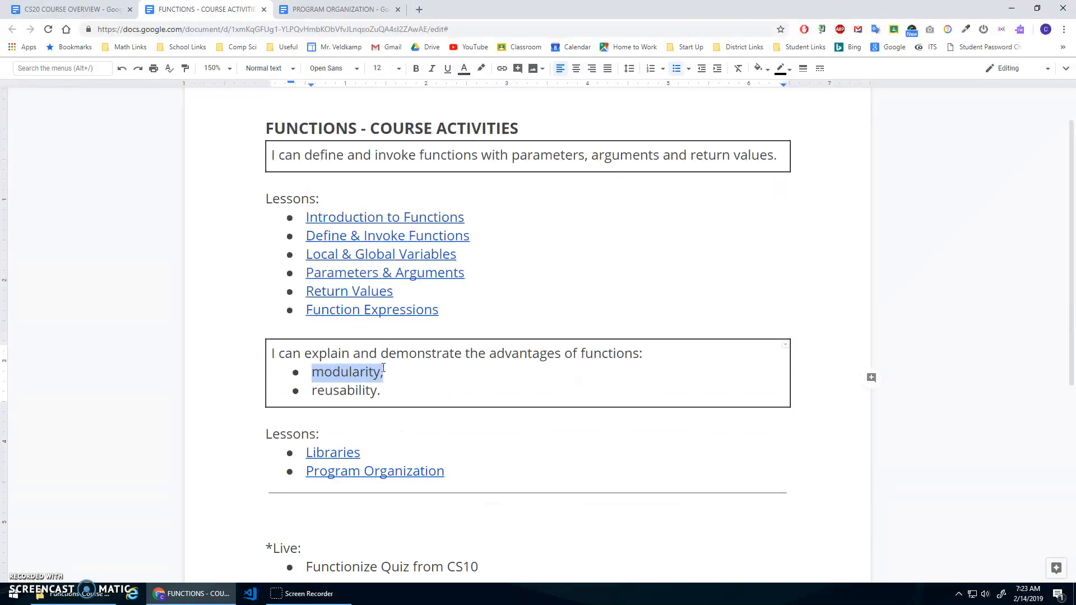
double_click(345, 391)
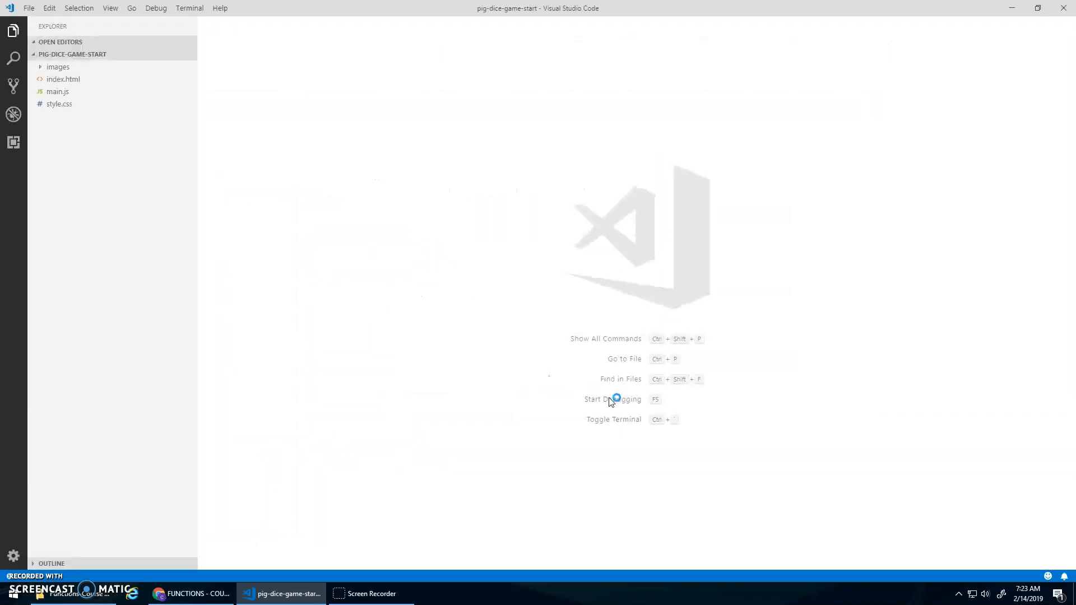
Review index.html, style.css and the empty main.js, ending back on index.html
click(62, 92)
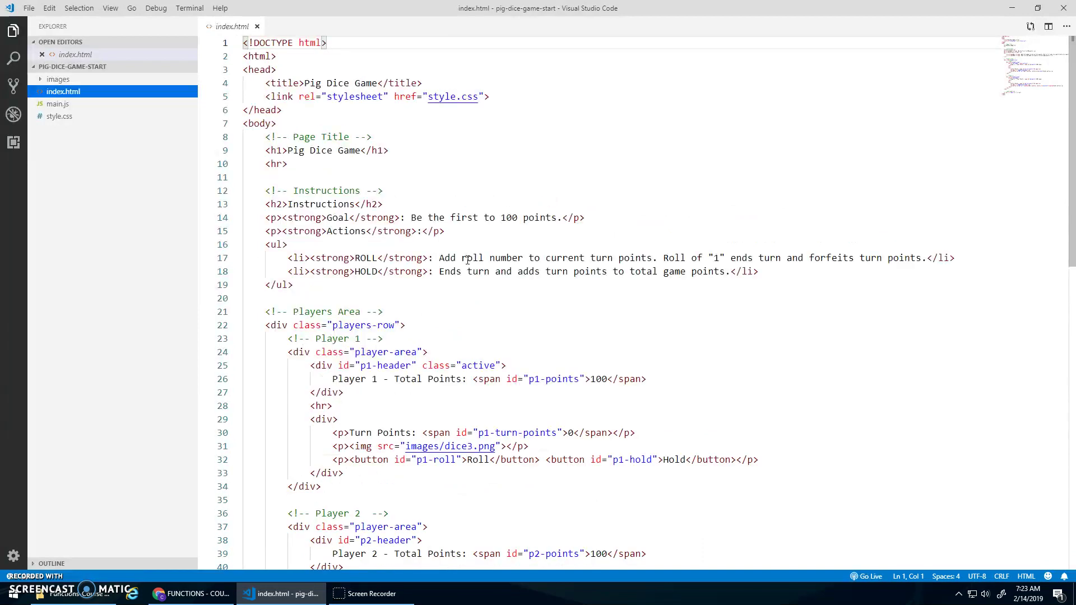
click(59, 116)
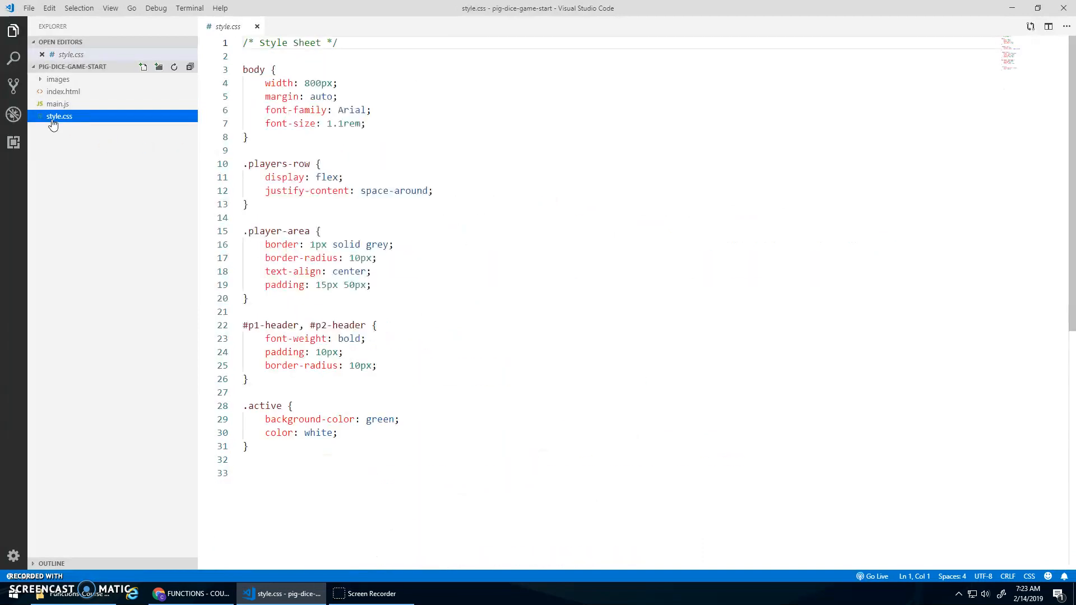
click(57, 91)
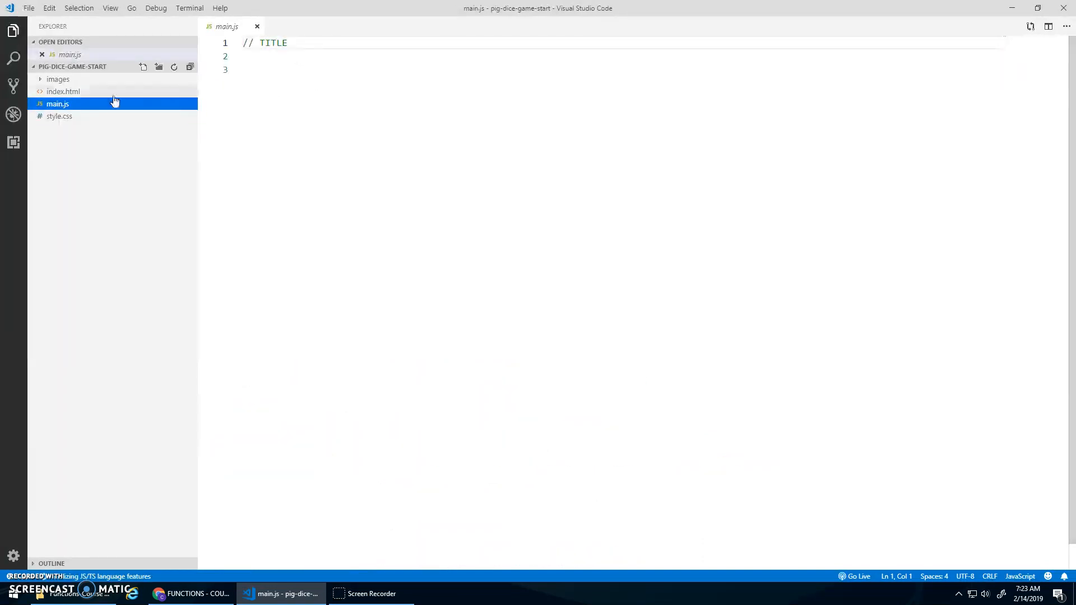
click(64, 92)
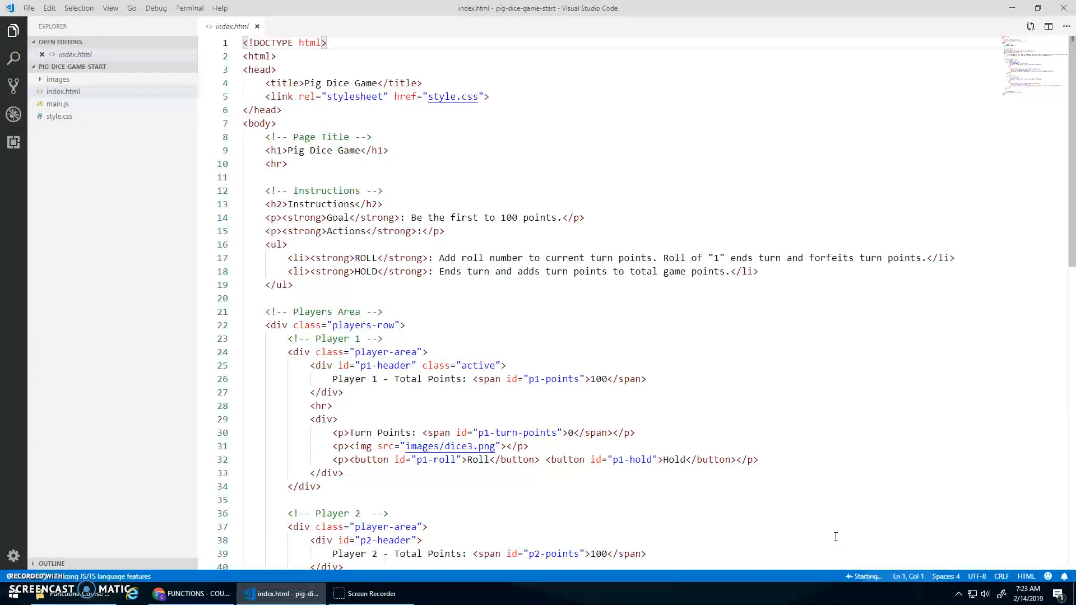
View the Pig Dice Game page live in Chrome, then return to the editor
click(158, 593)
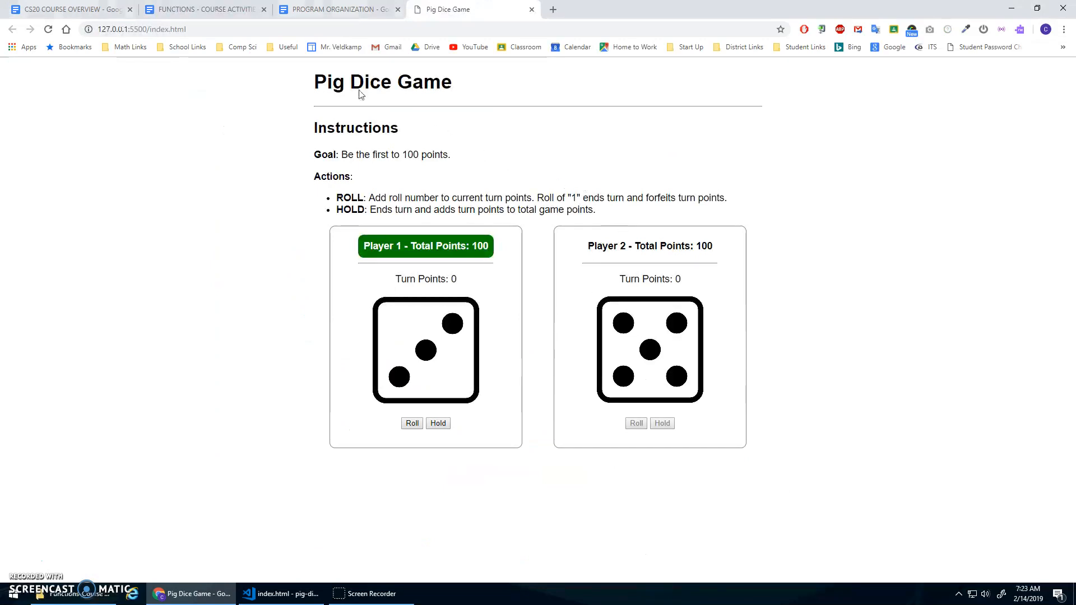
mouse_move(624, 265)
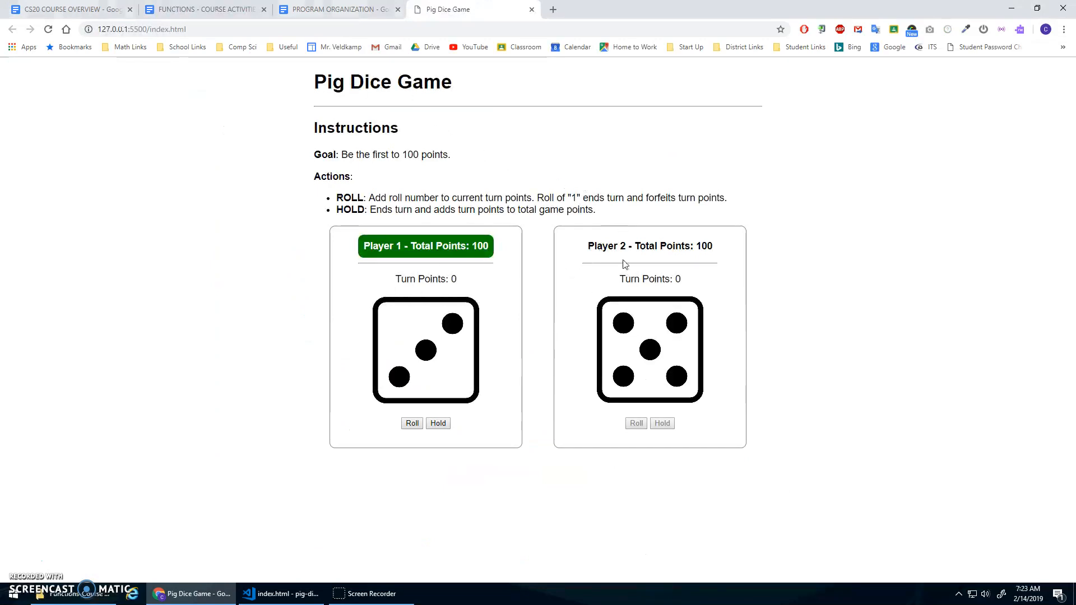
mouse_move(412, 257)
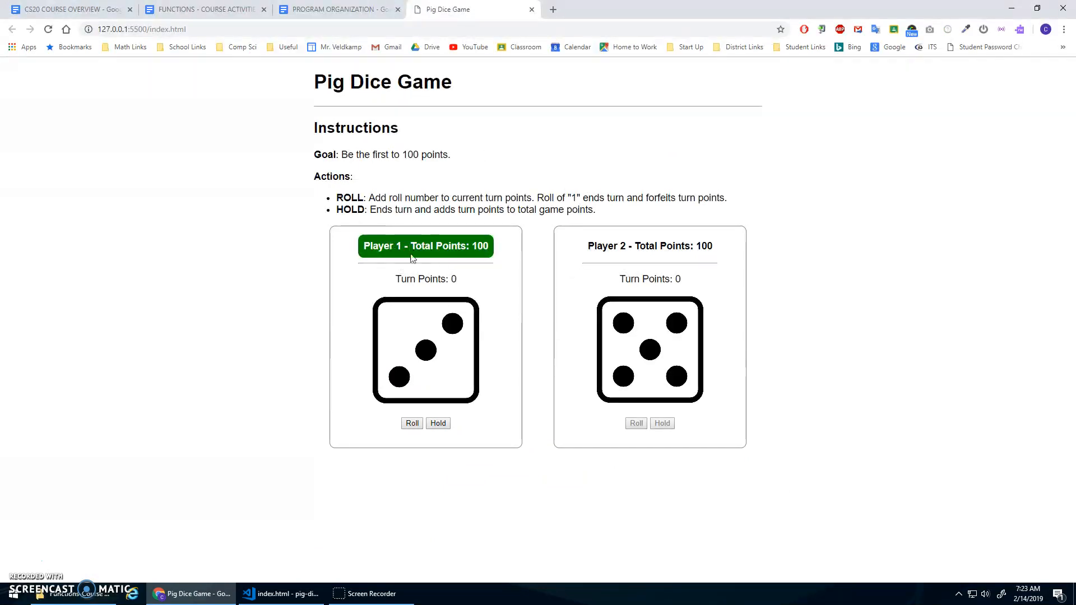
mouse_move(685, 250)
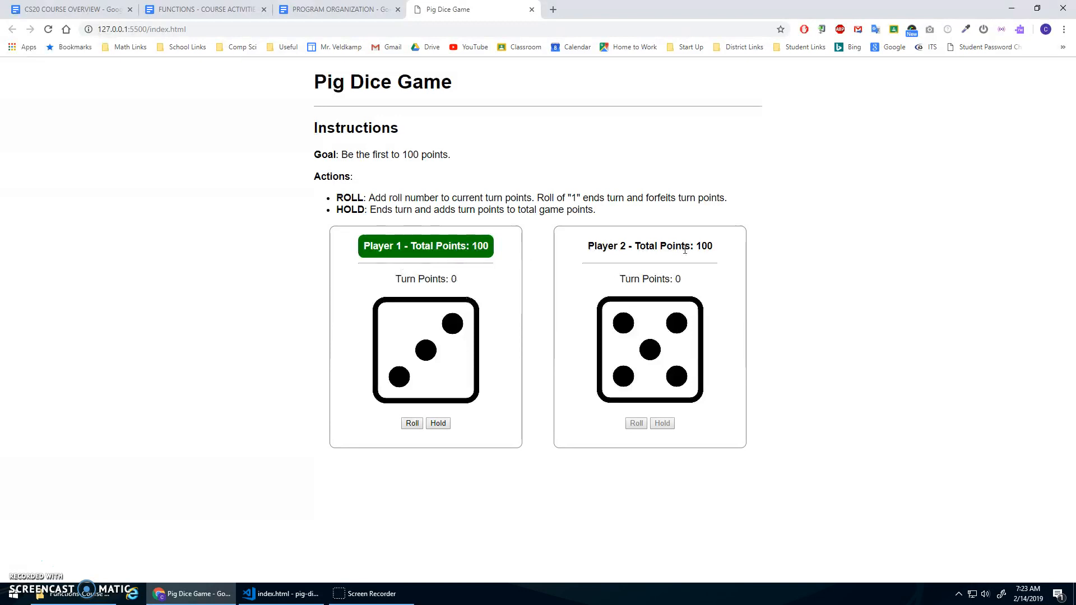
click(280, 593)
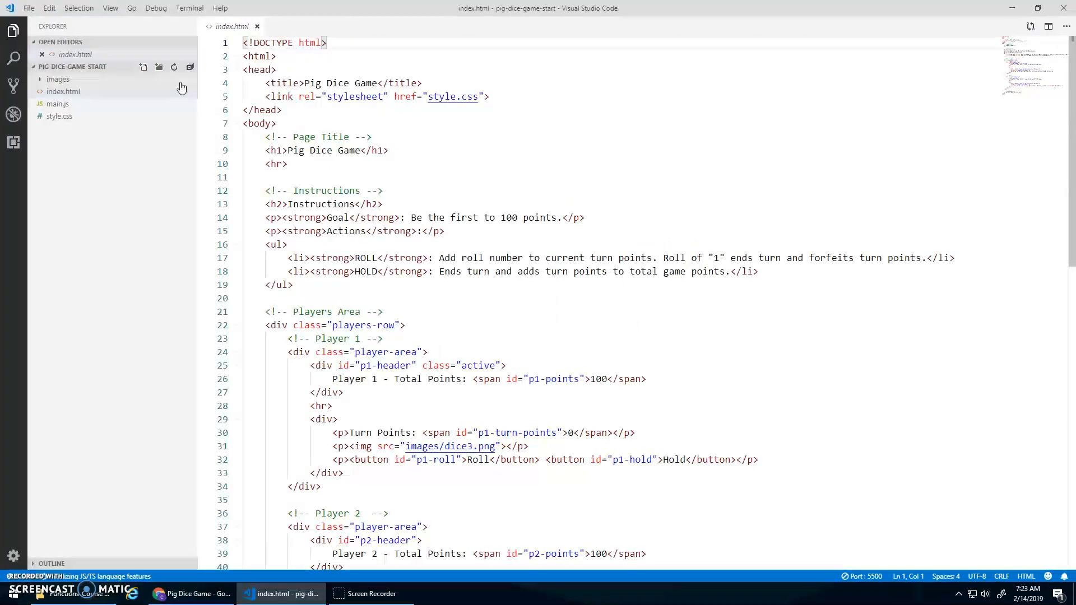
mouse_move(58, 104)
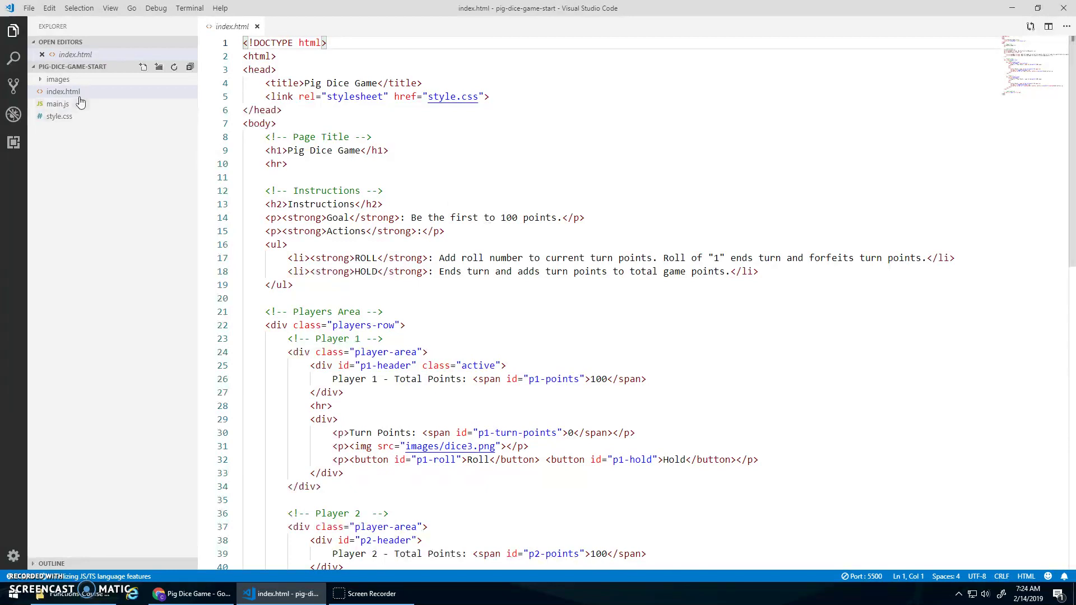
Change both players' starting total points in index.html from 100 to 0
click(62, 92)
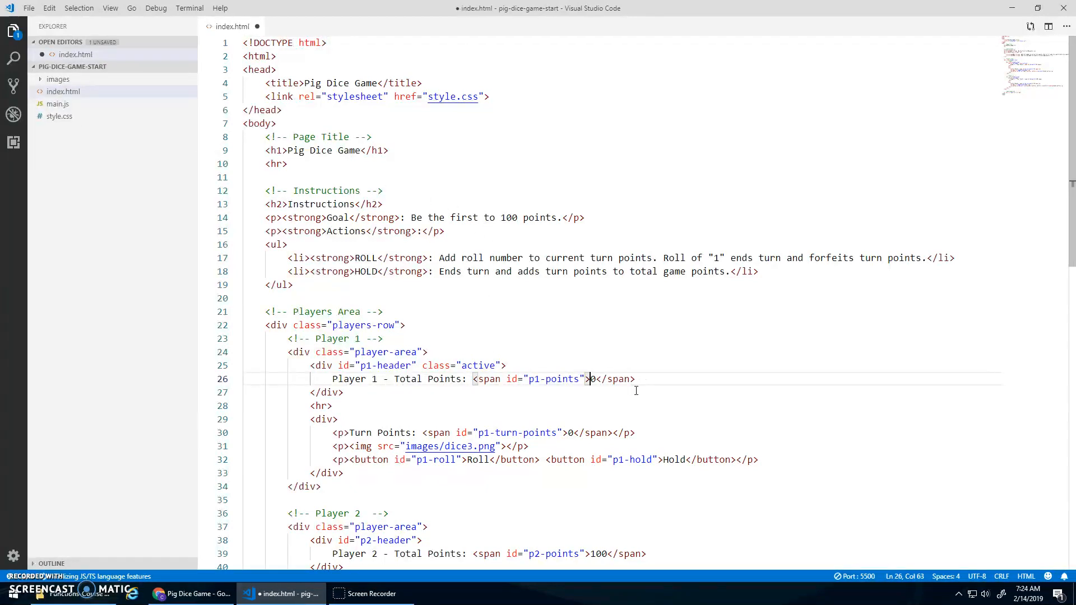
scroll(down, 3)
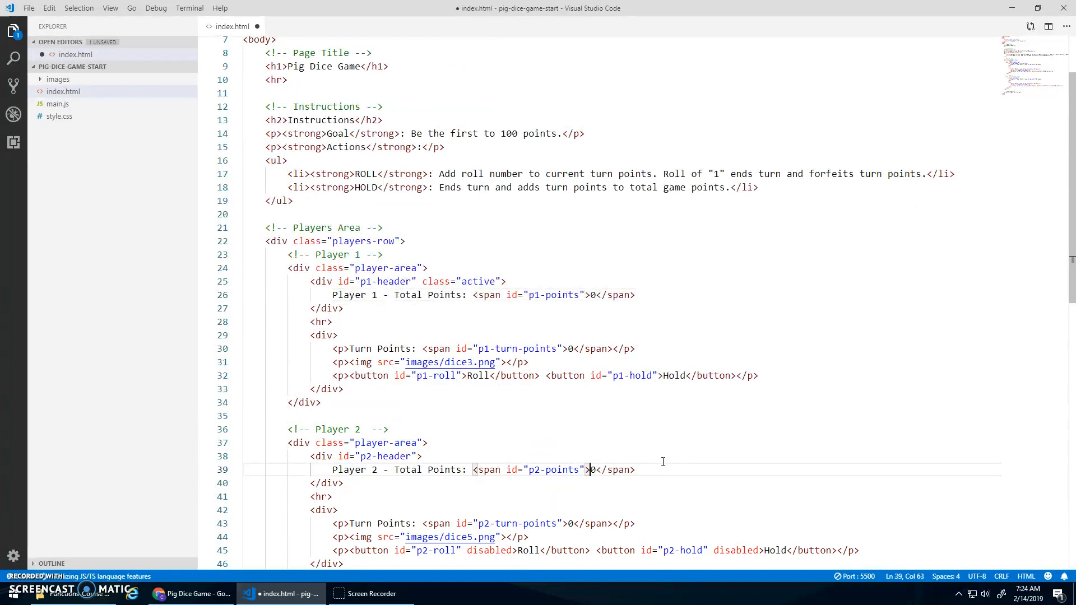
Refresh the game in Chrome to confirm 0 total points, and test Player 1's Hold button
click(190, 594)
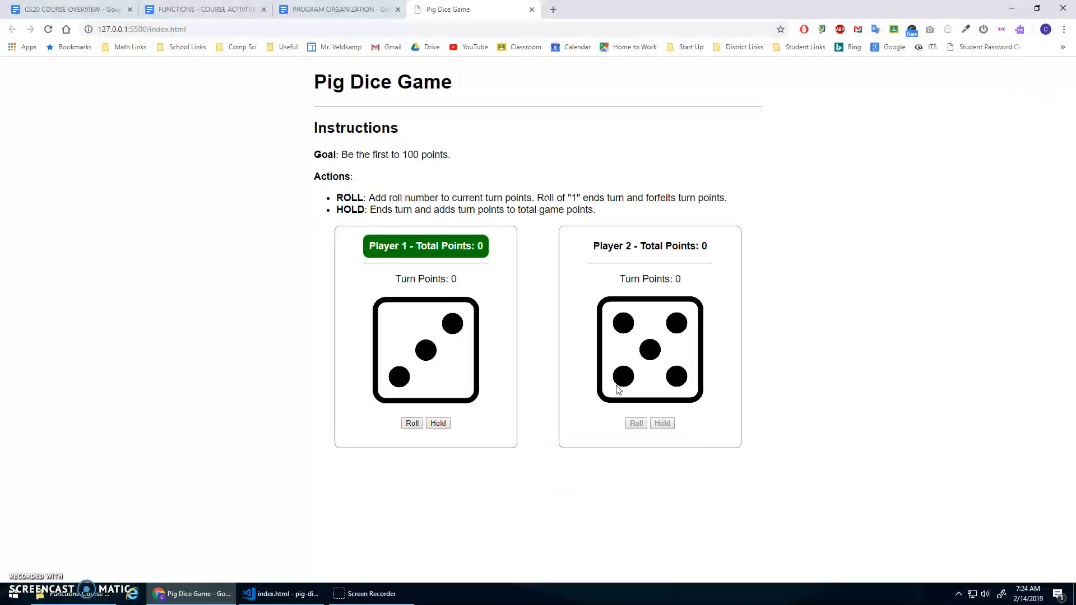
mouse_move(439, 312)
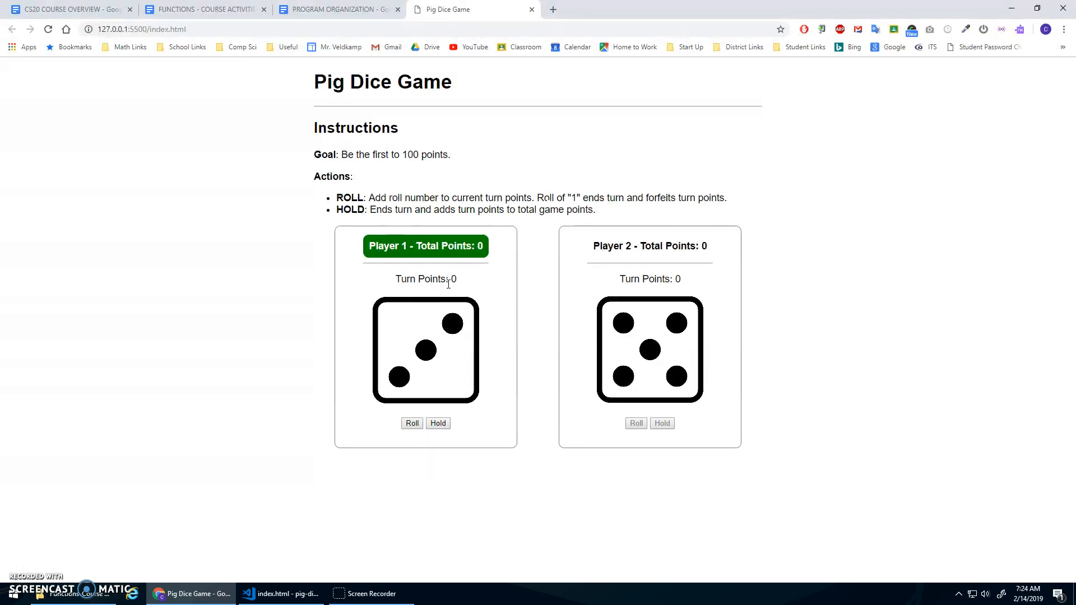
mouse_move(476, 315)
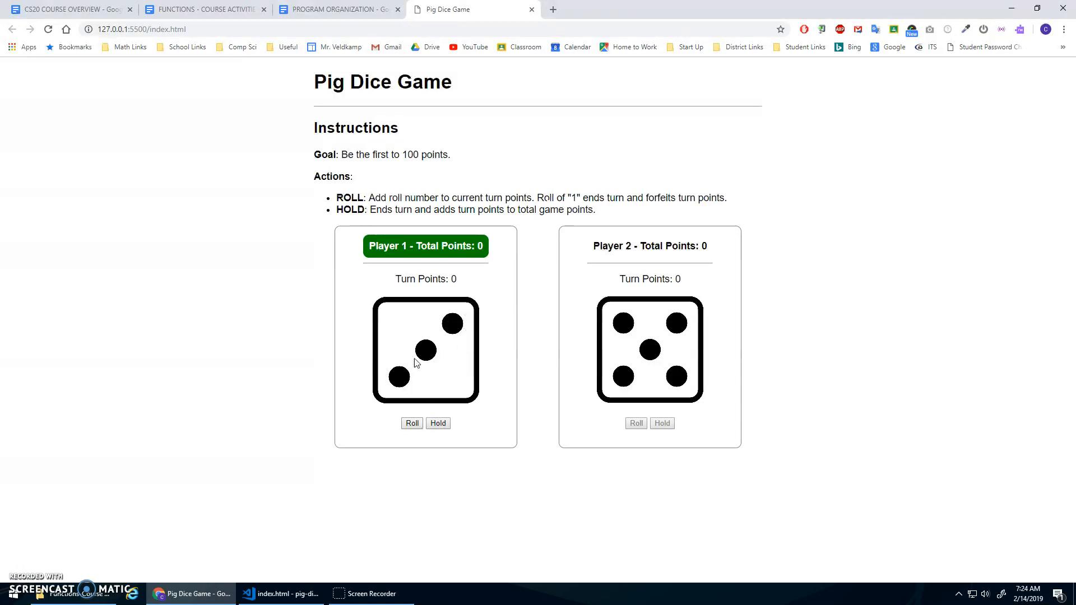
mouse_move(415, 281)
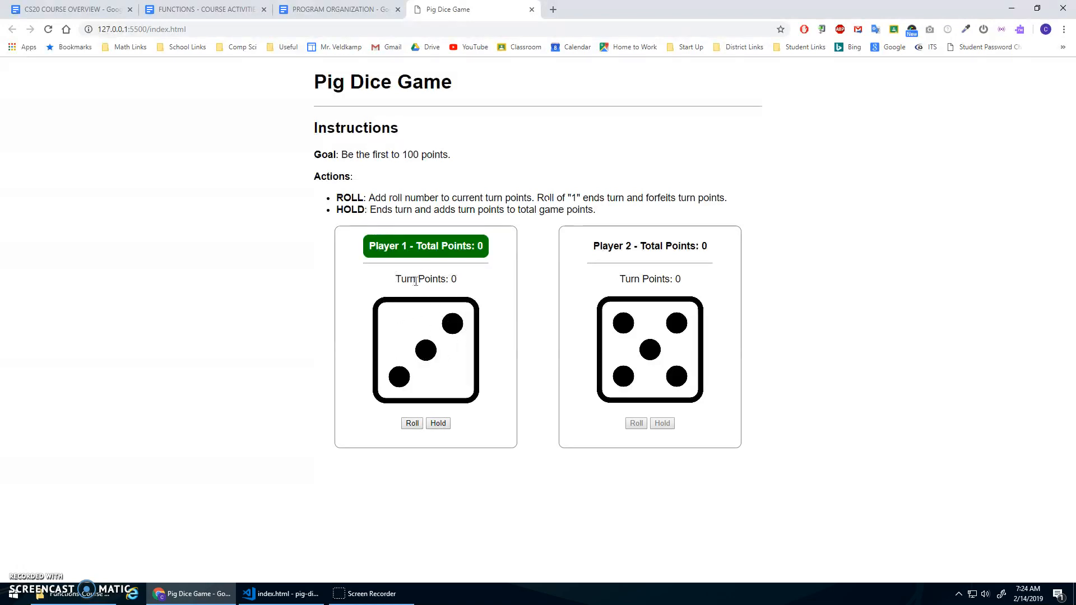
mouse_move(628, 342)
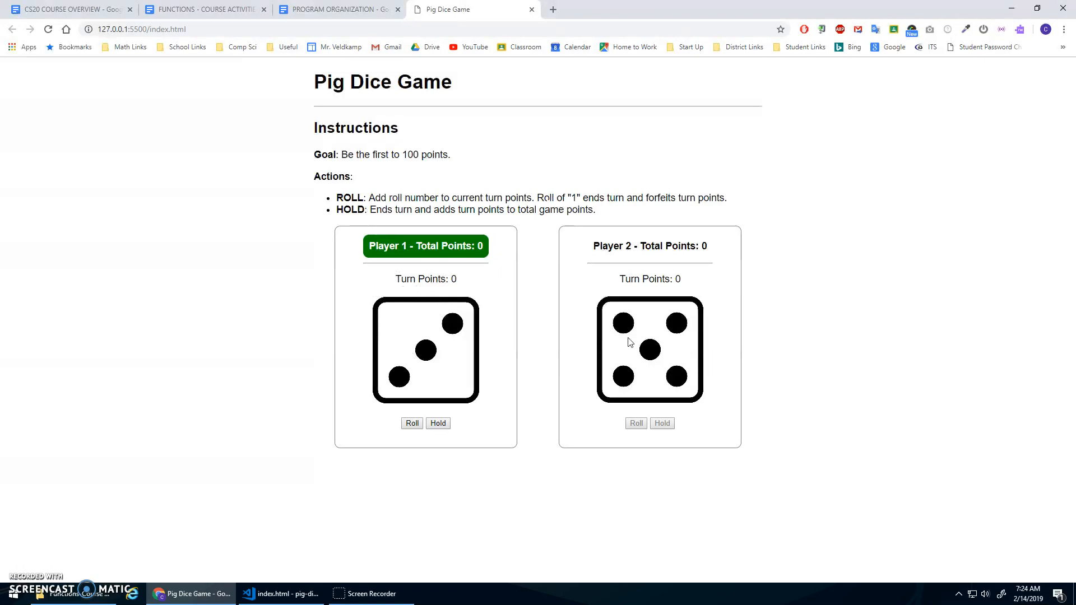
mouse_move(395, 339)
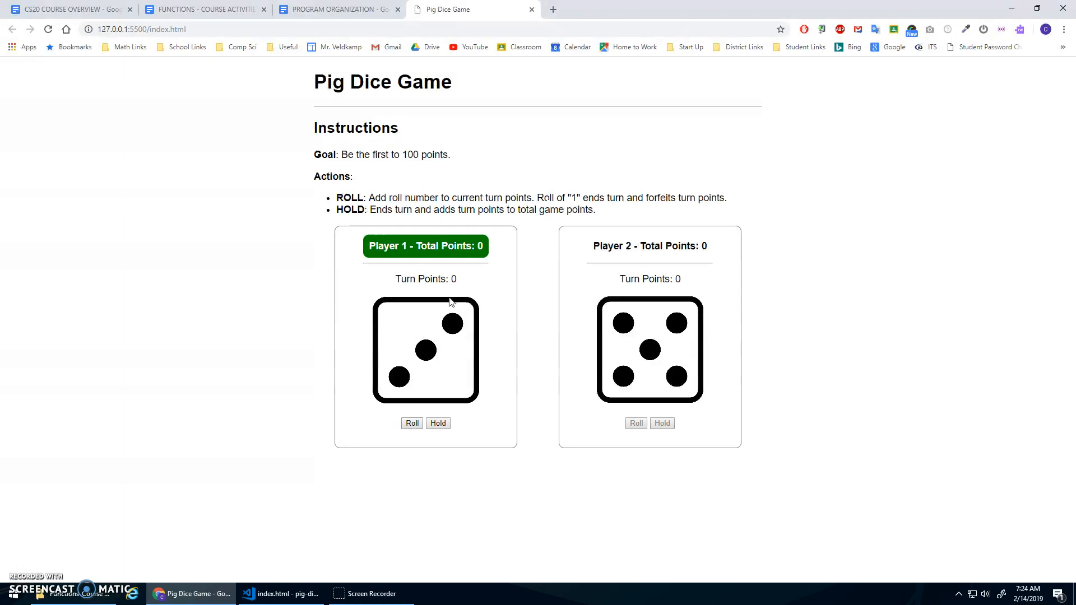
mouse_move(451, 283)
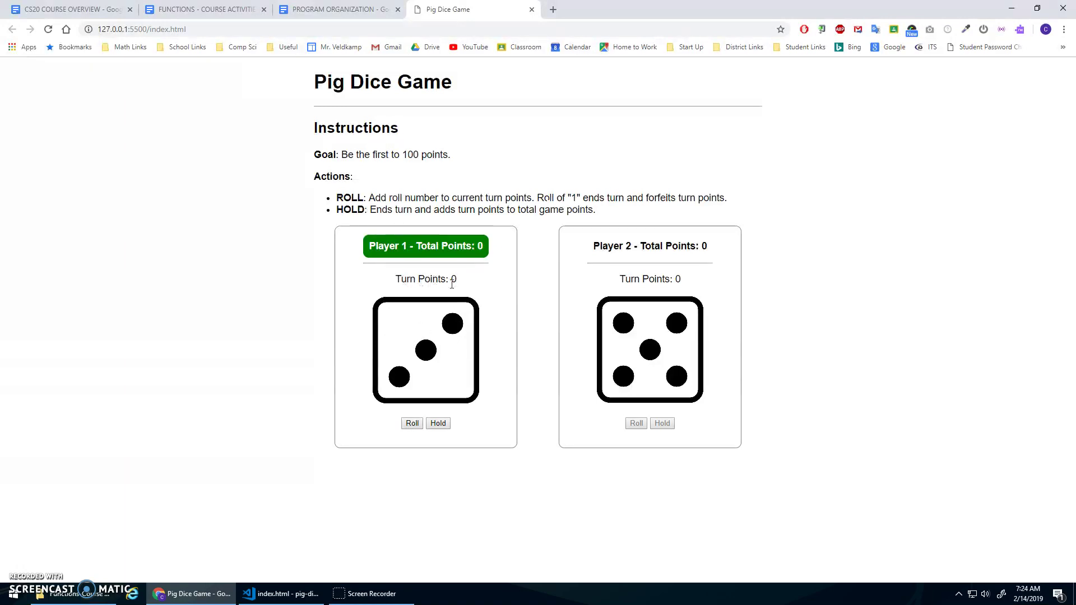
mouse_move(515, 364)
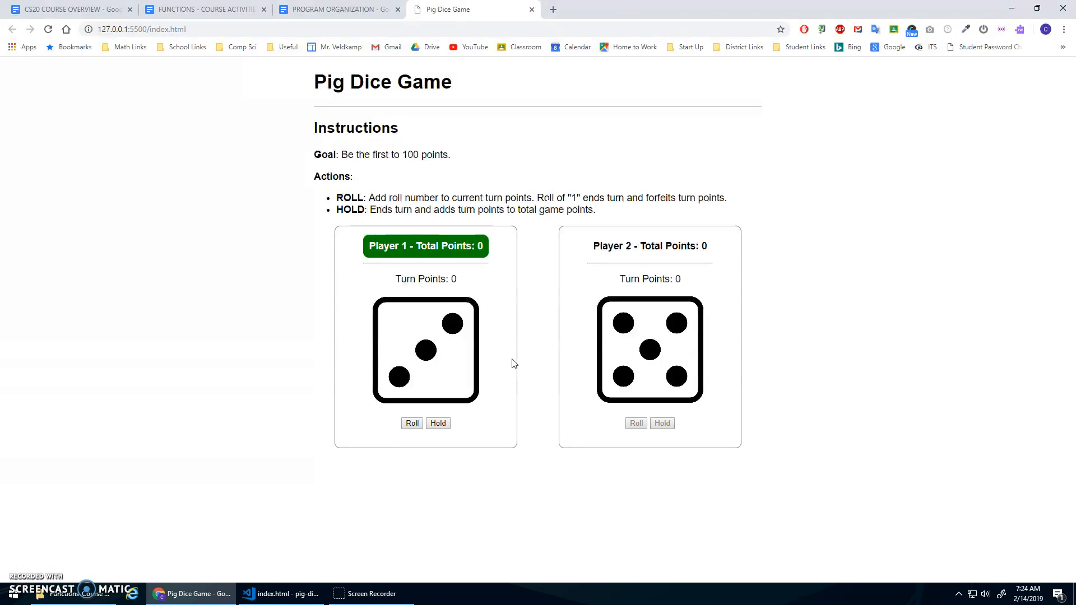
mouse_move(721, 354)
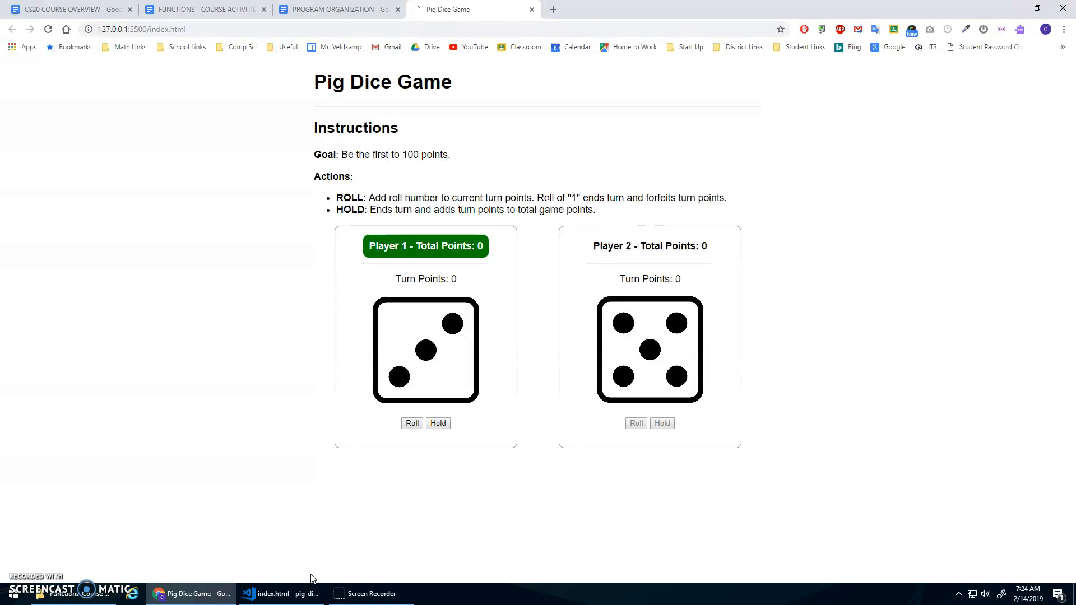
mouse_move(280, 594)
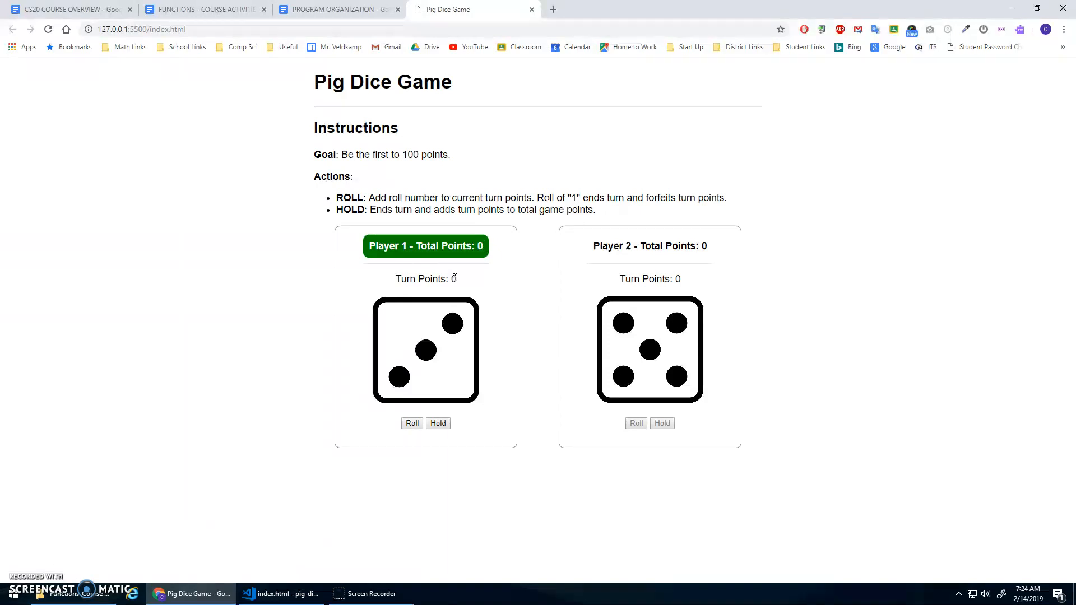
click(412, 422)
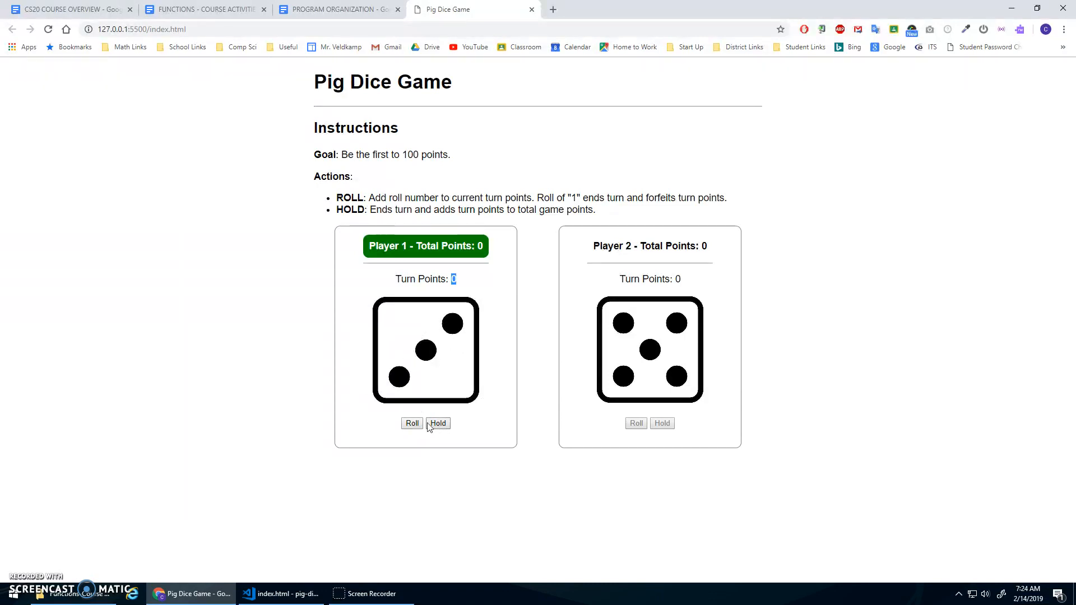
click(280, 593)
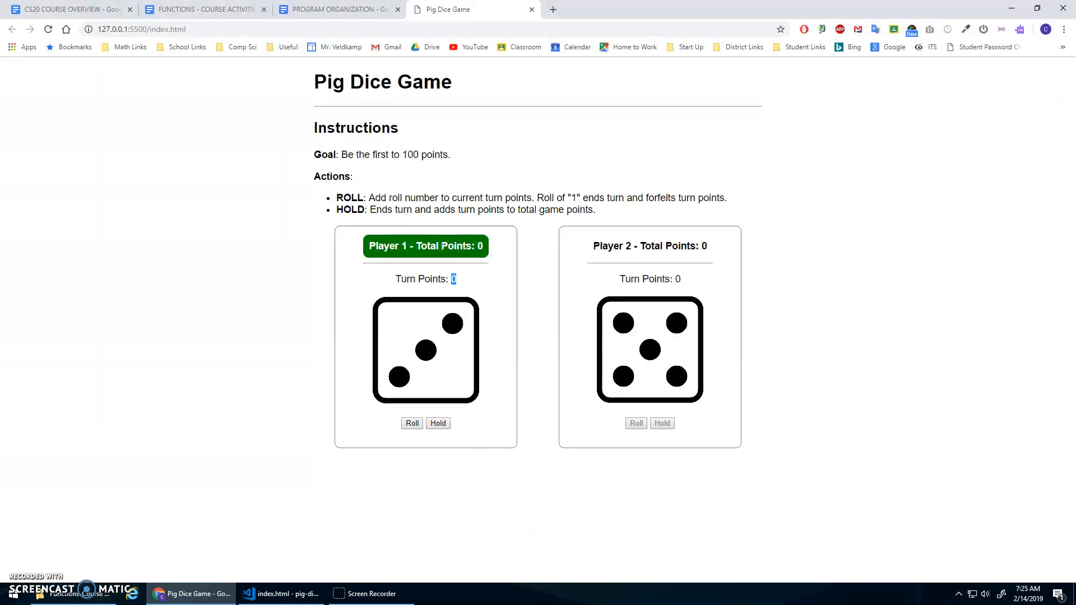
Review the active header style in style.css
click(279, 593)
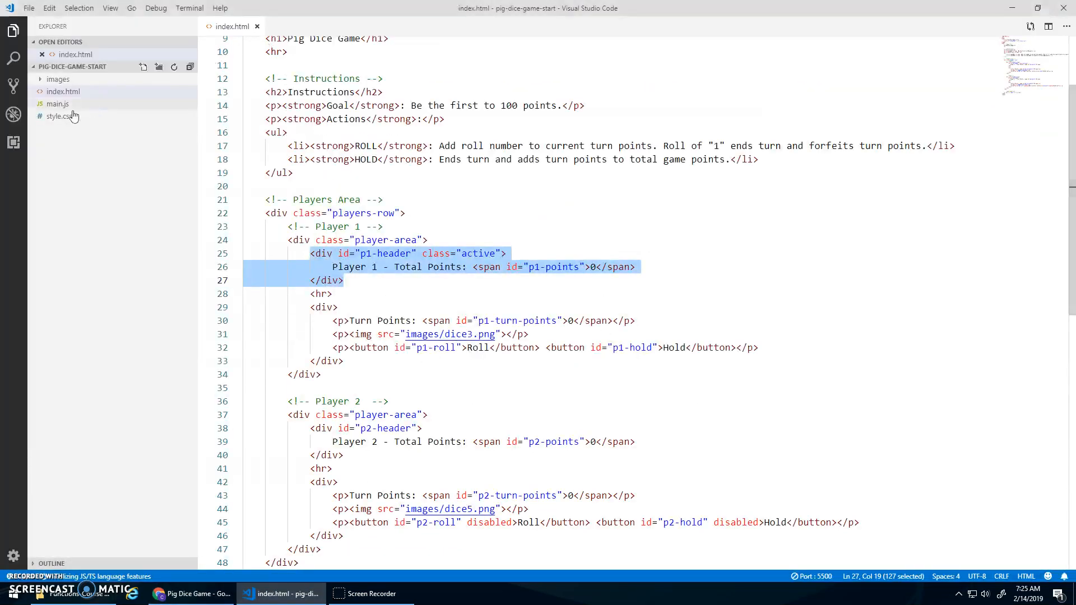
click(61, 128)
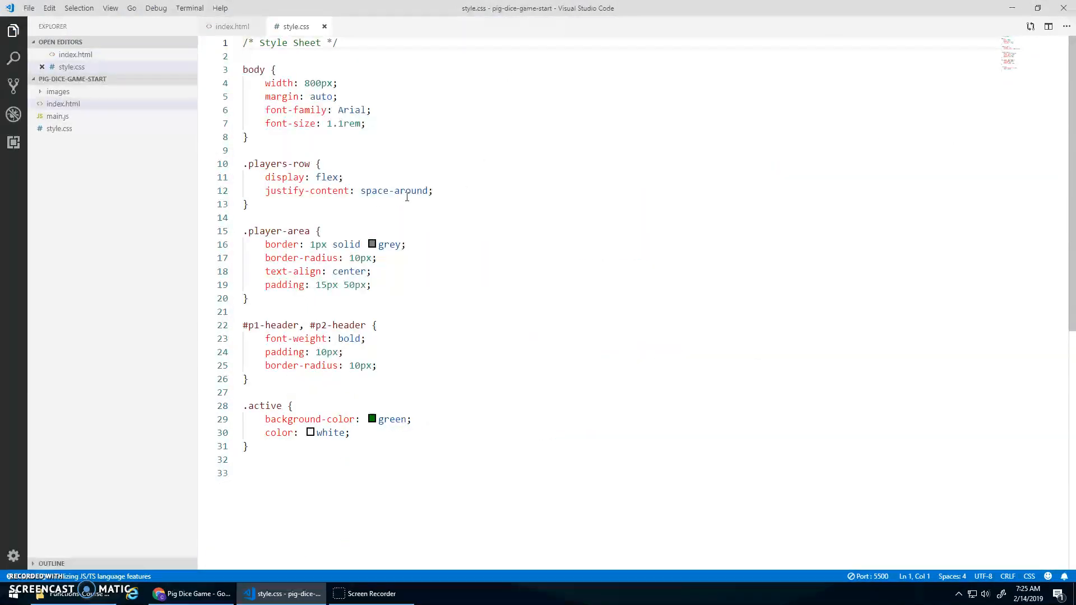
click(247, 392)
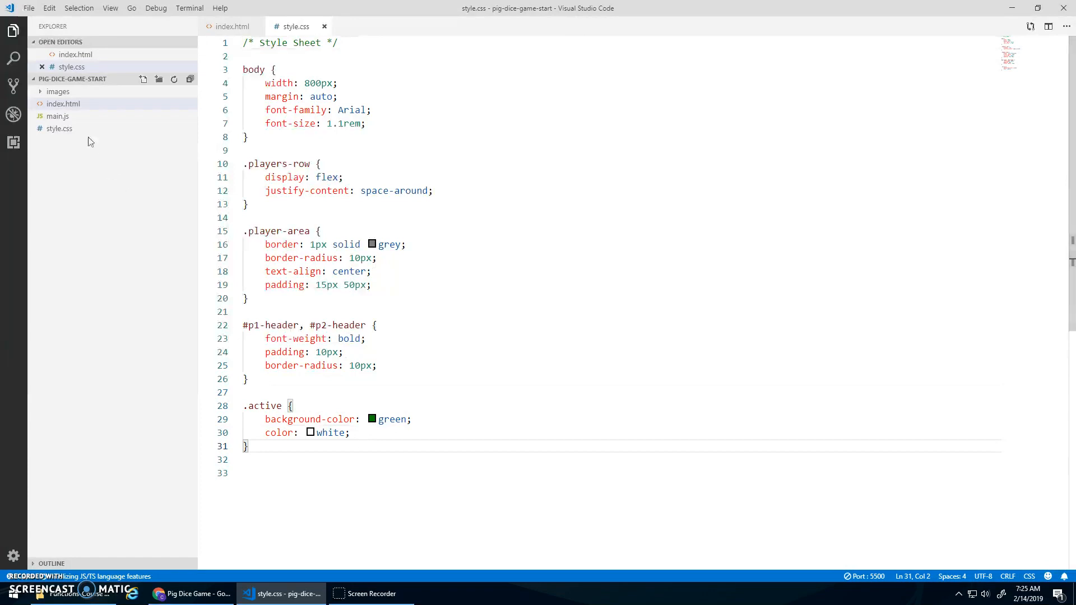
Review Player 1's header div and its active class in index.html
click(64, 104)
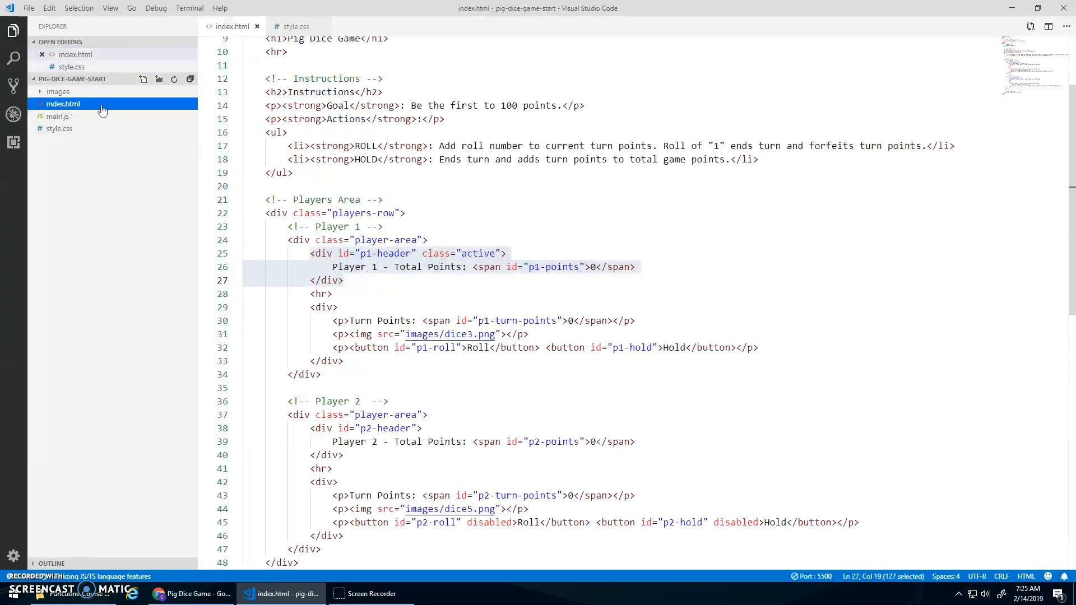
click(425, 254)
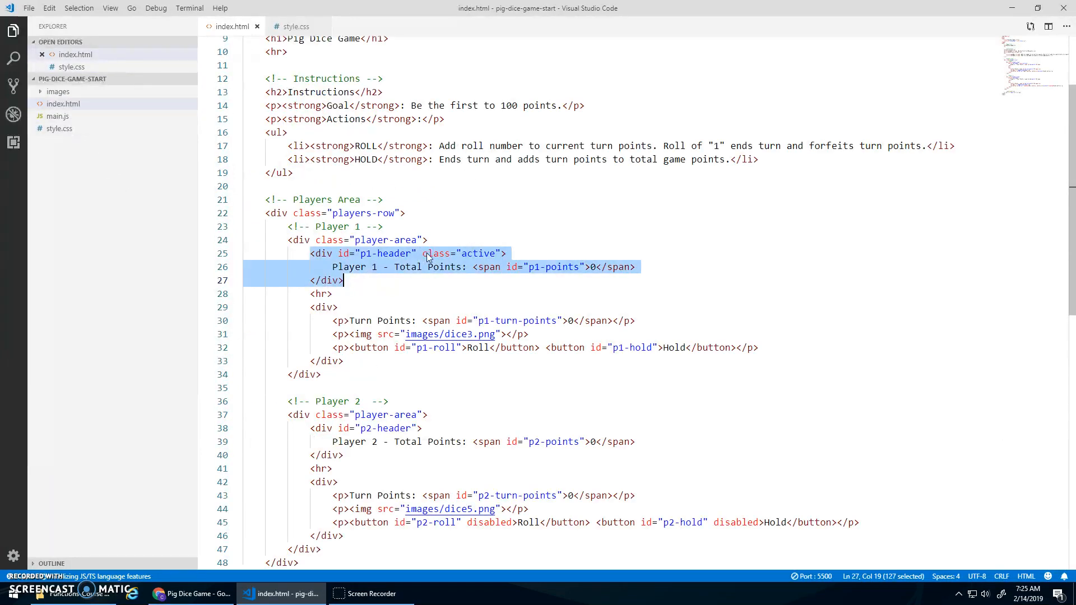
click(476, 253)
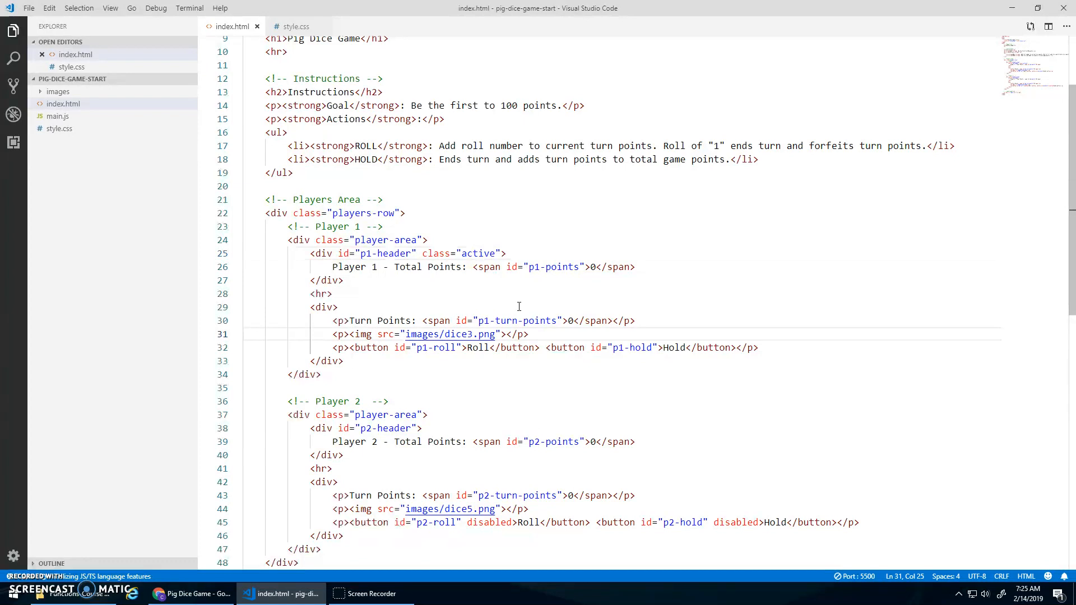
Give the two dice images ids p1-roll-img and p2-roll-img, noting Player 2's disabled buttons
text(id="p)
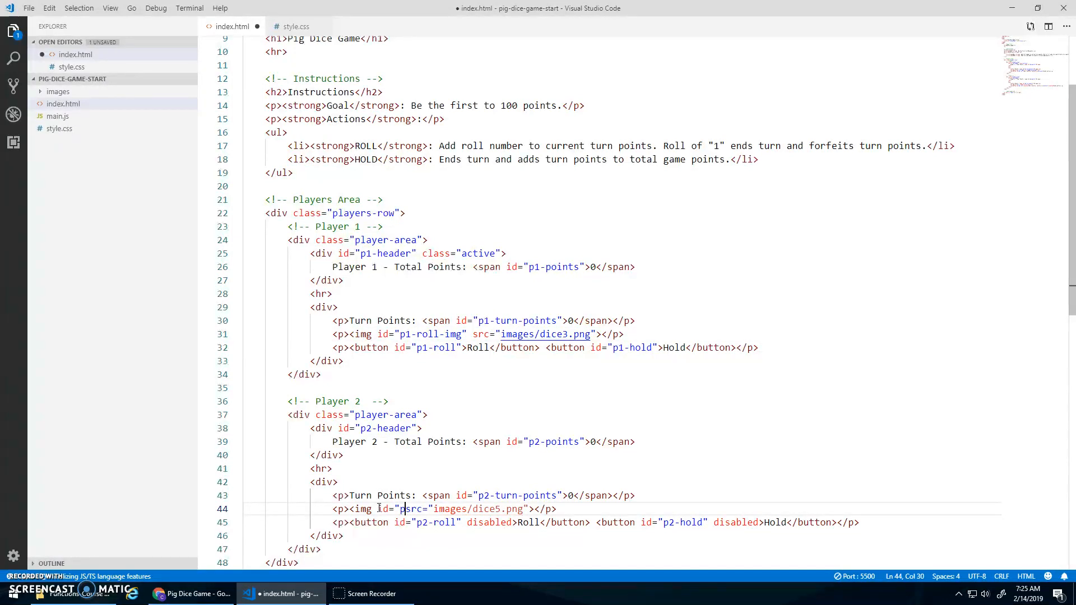
text(2-roll-img")
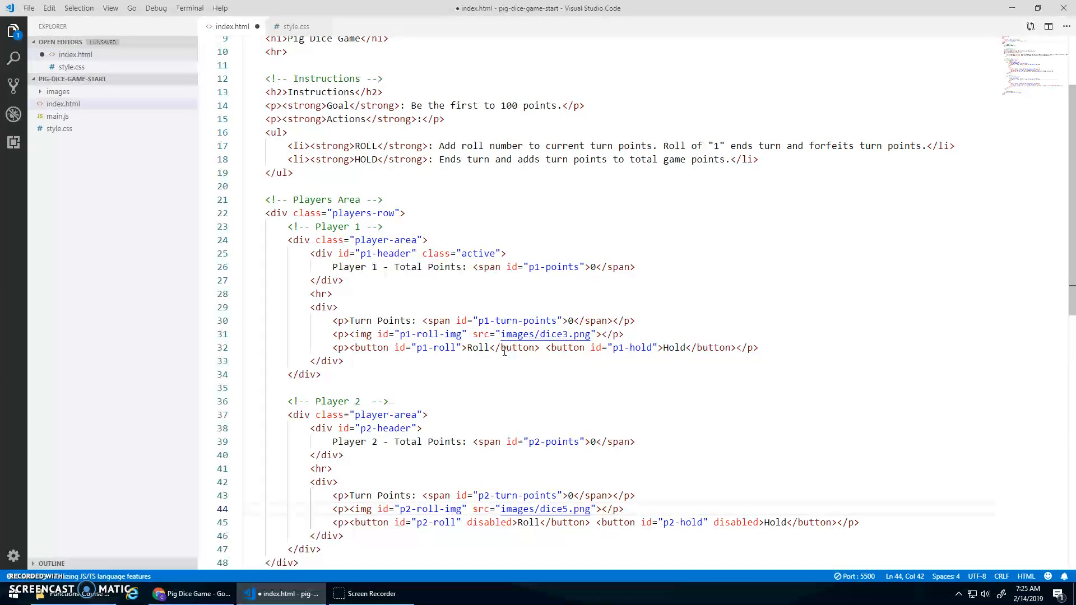
click(482, 348)
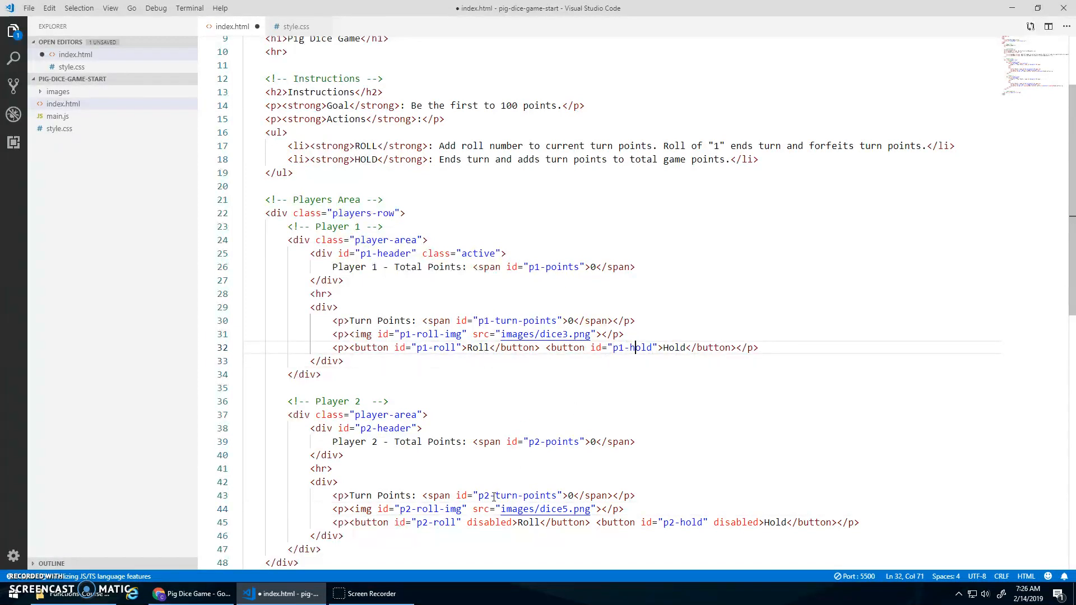
click(542, 549)
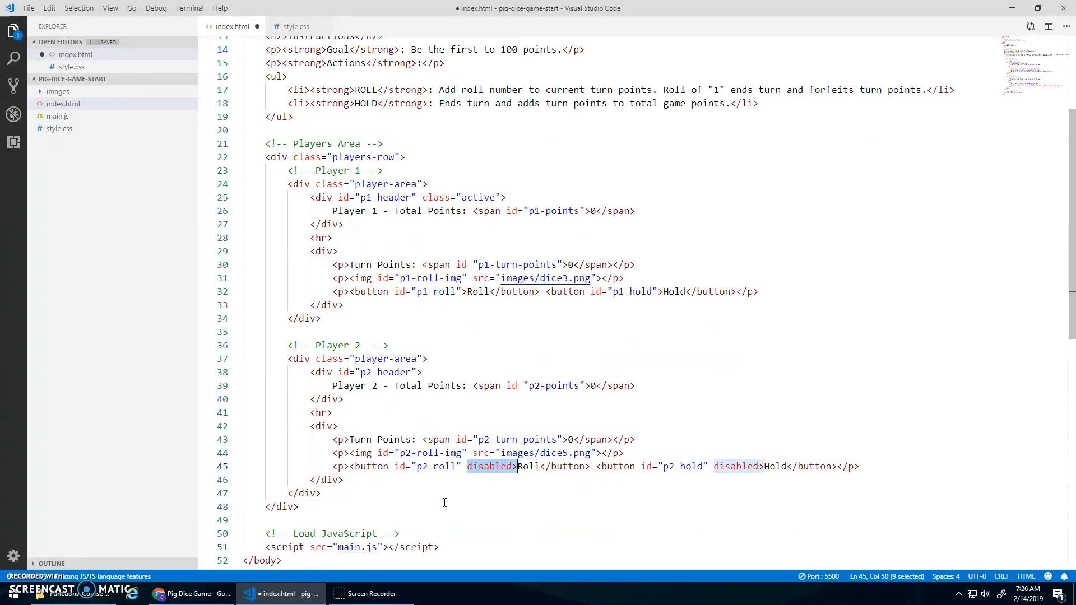
Bring up the game page in Chrome with Player 1 active and Player 2 disabled
click(195, 593)
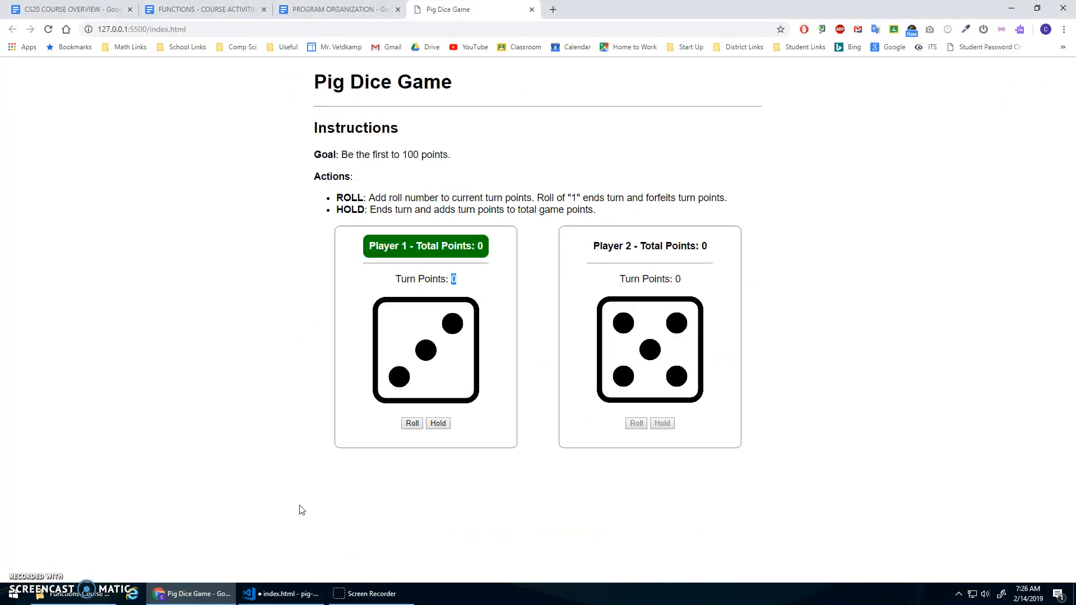
mouse_move(663, 426)
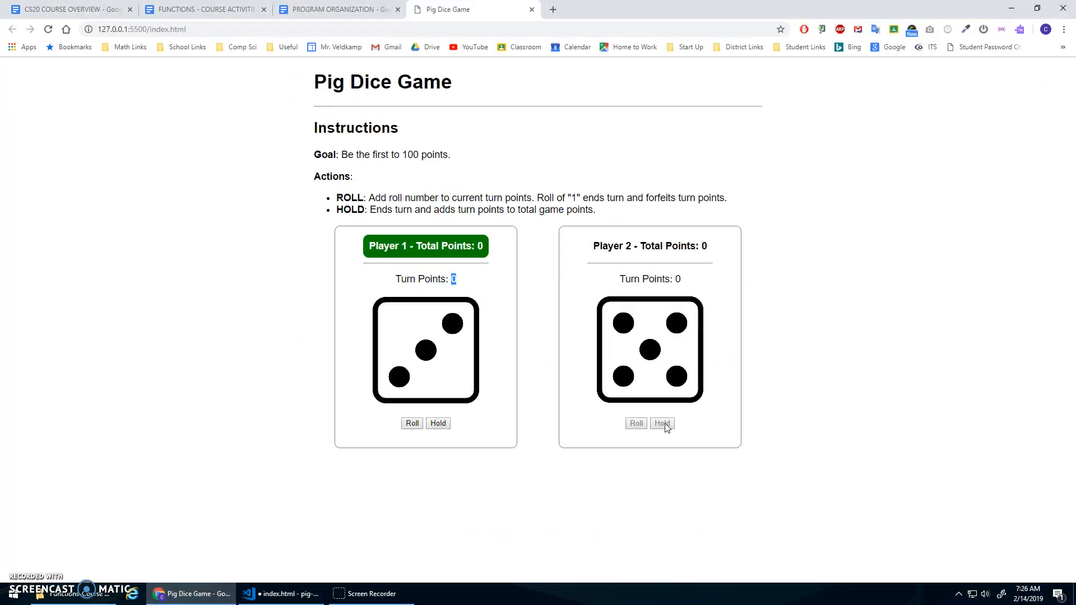
mouse_move(438, 426)
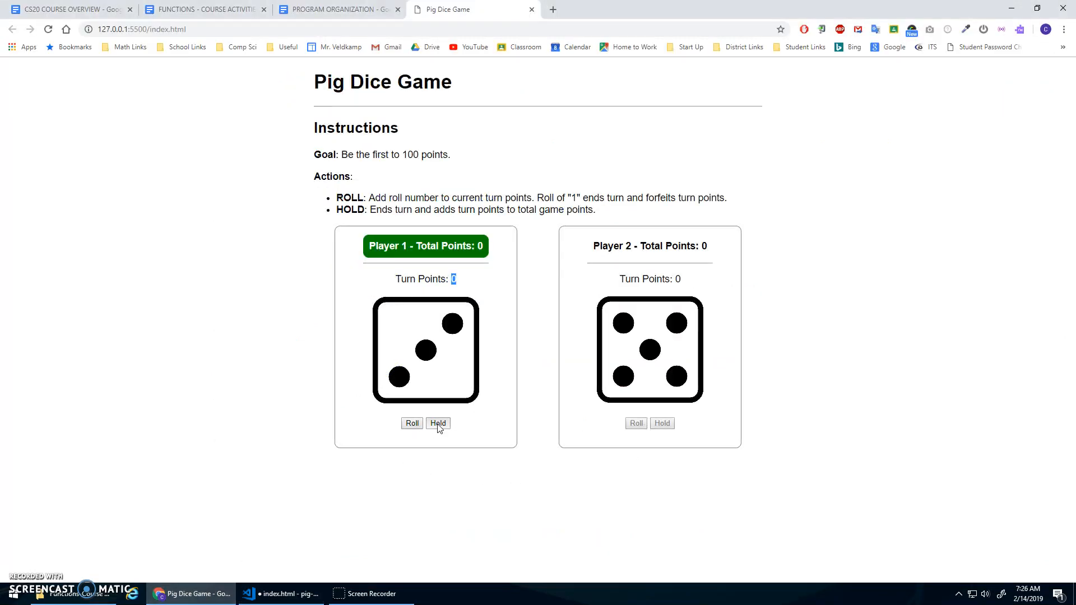
mouse_move(471, 288)
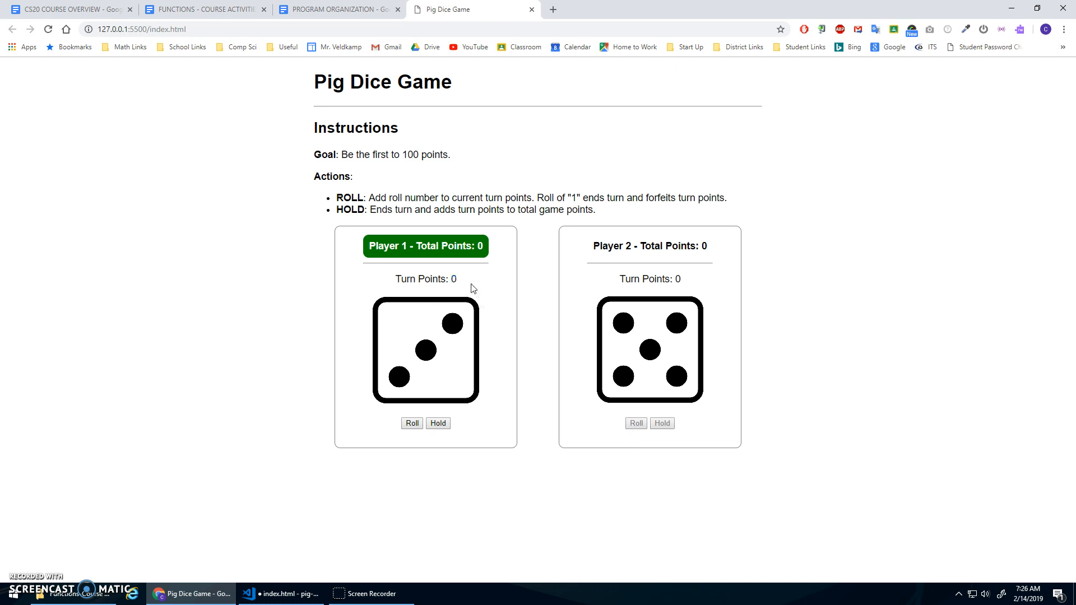
mouse_move(618, 331)
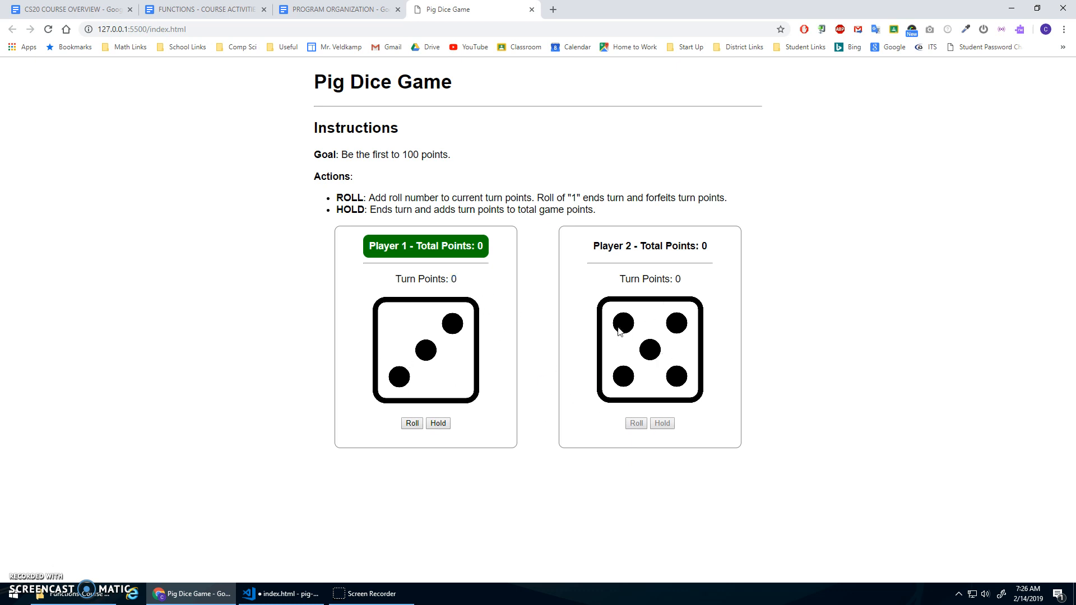
mouse_move(248, 590)
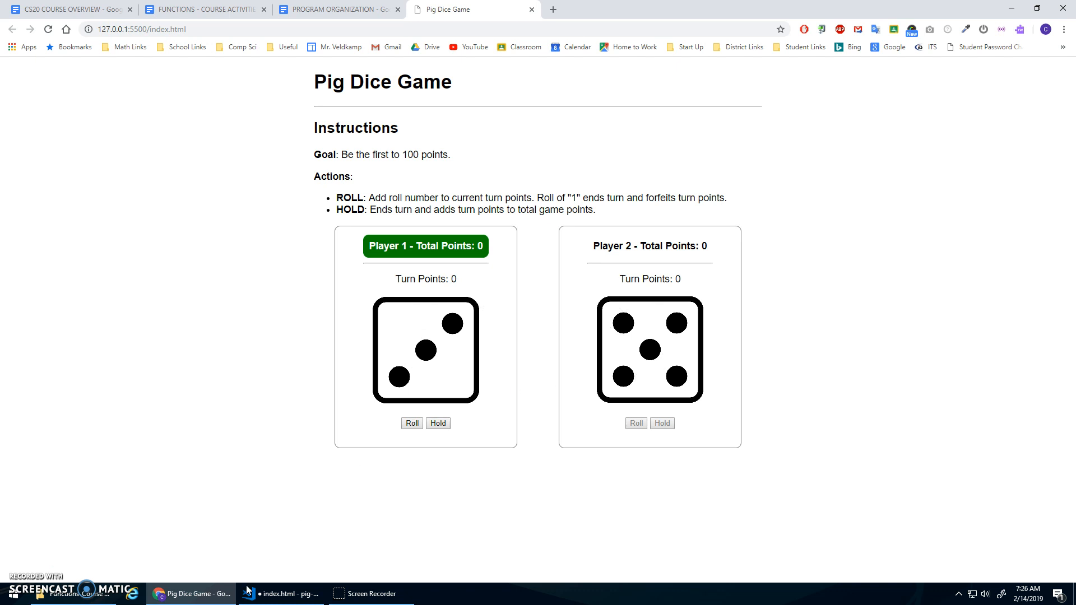
Title main.js with a PIG DICE GAME comment
click(280, 593)
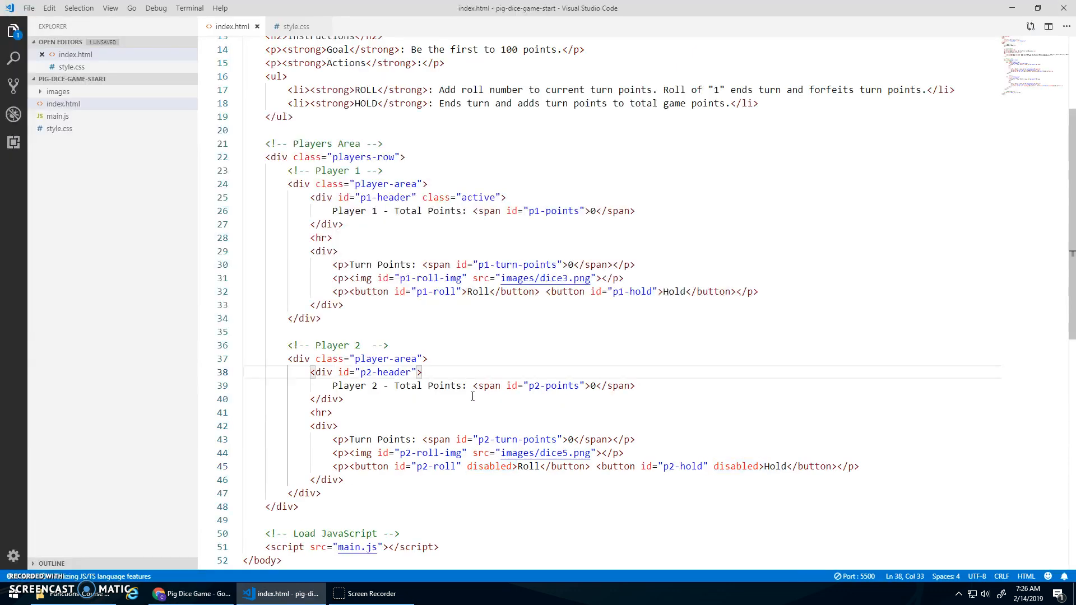
mouse_move(453, 410)
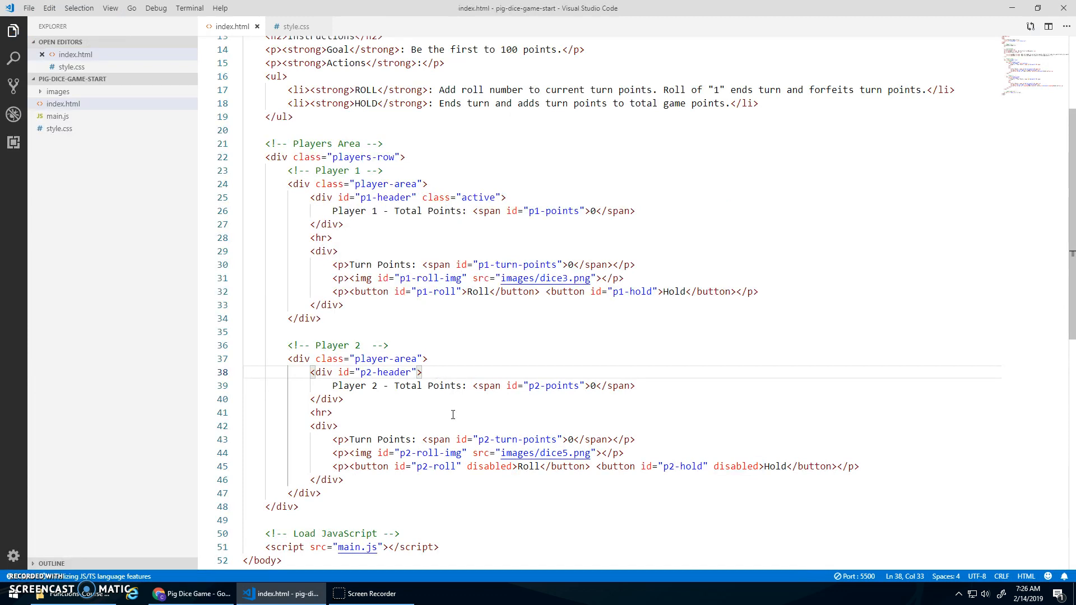
mouse_move(59, 116)
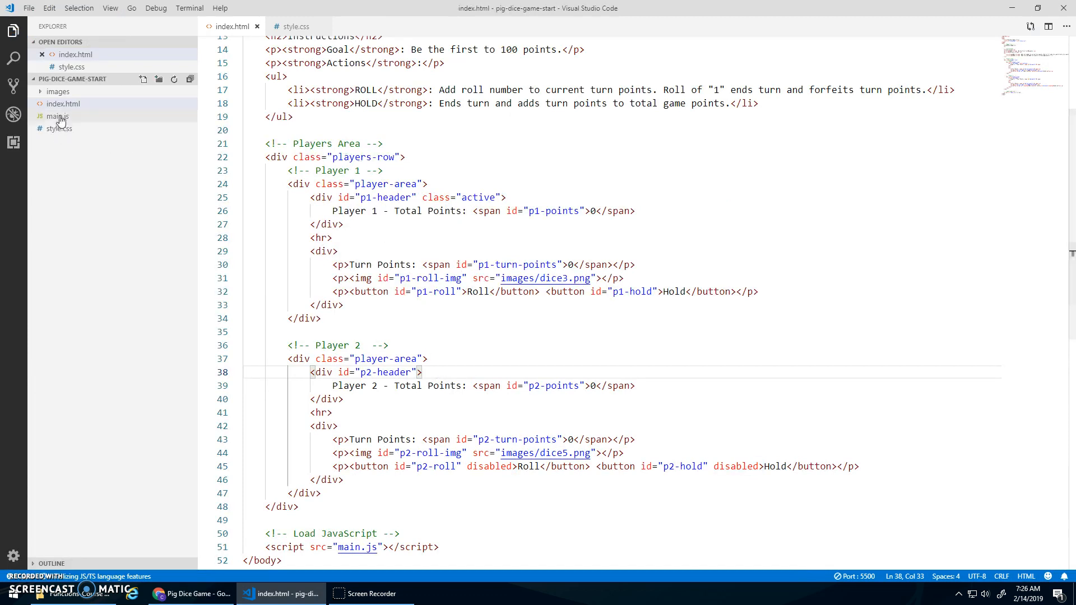
click(58, 116)
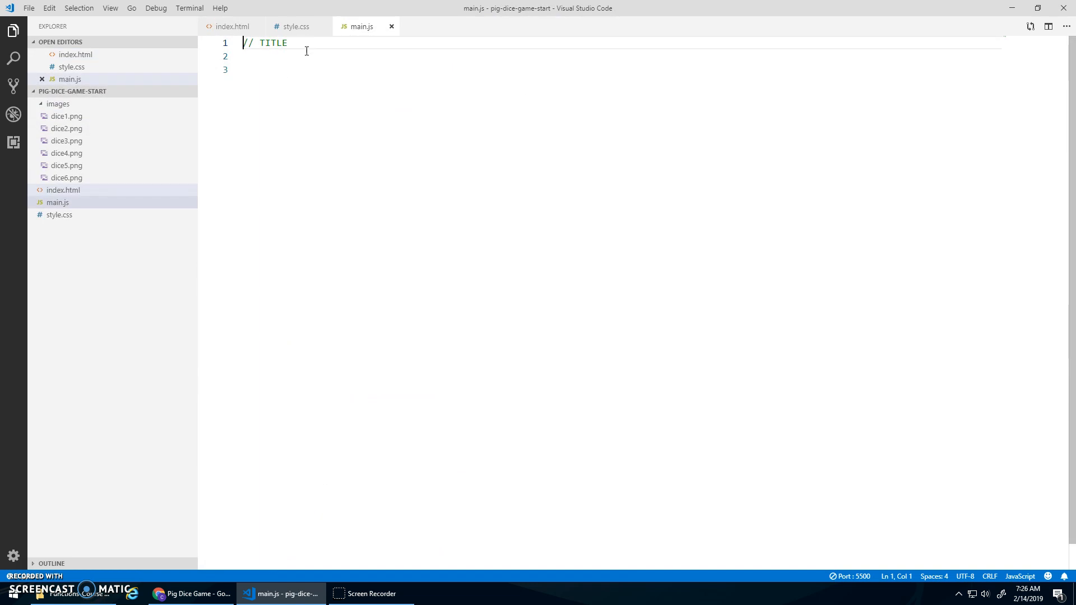
double_click(274, 43)
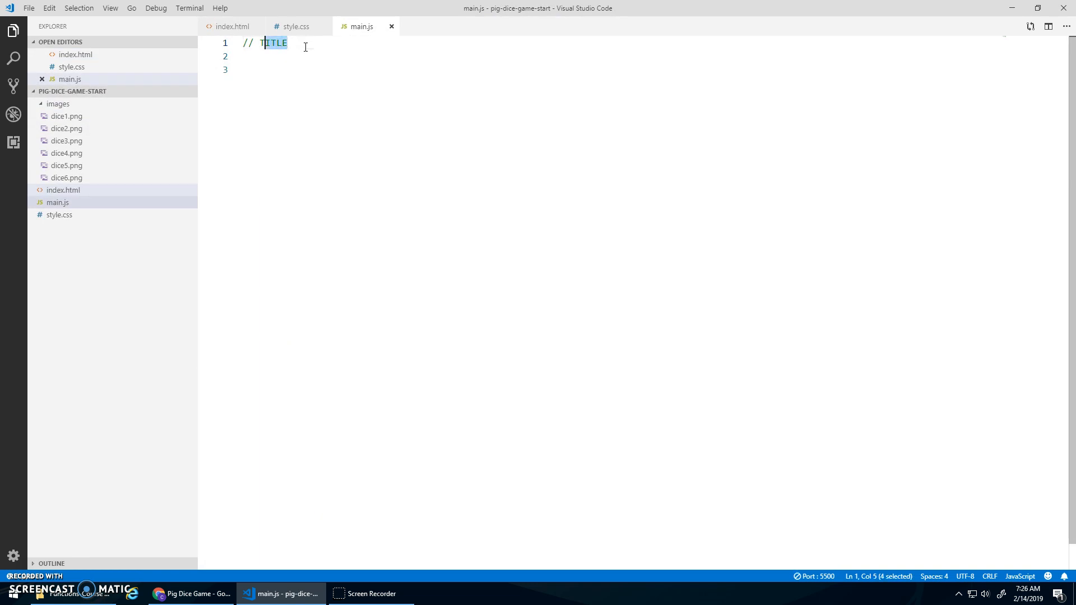
text(PIG DICE GAME)
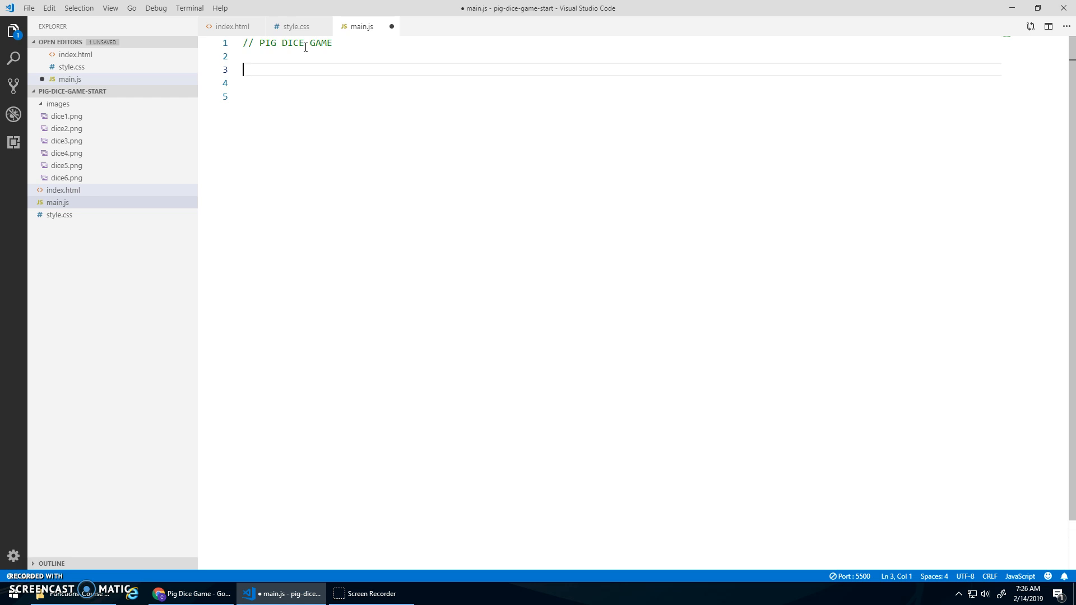
Add an // Event Listeners comment and begin a document.getElementById call
text(// Event L)
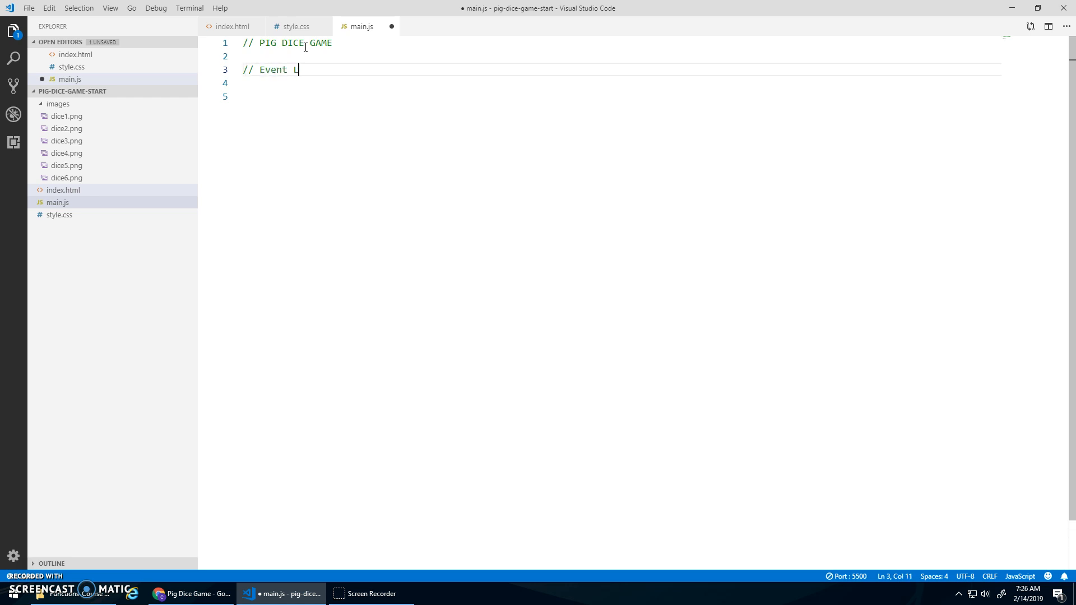
text(isteners)
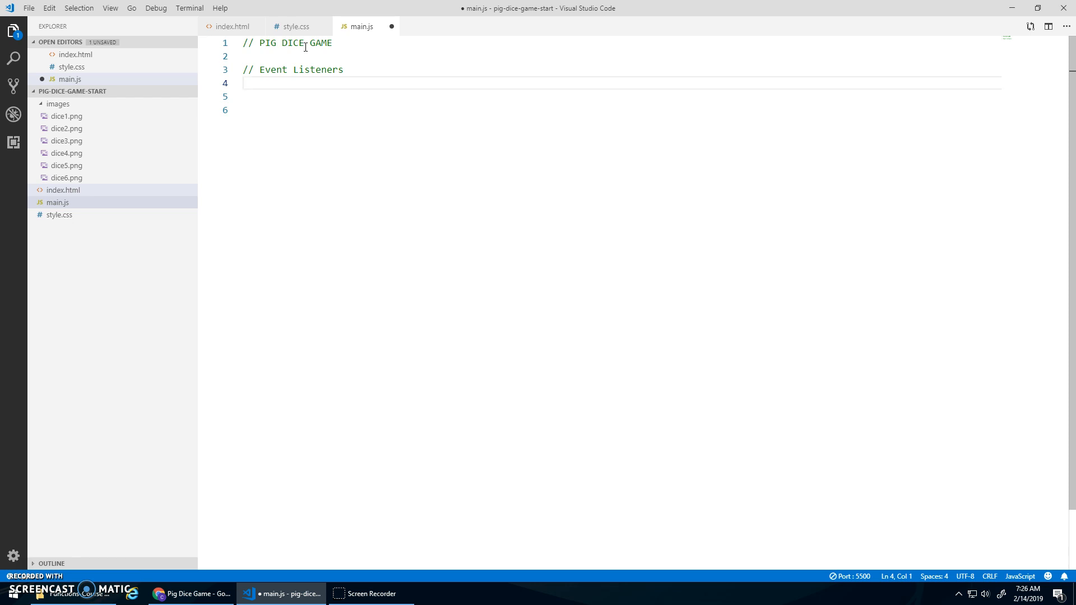
text(document.getElementById(")
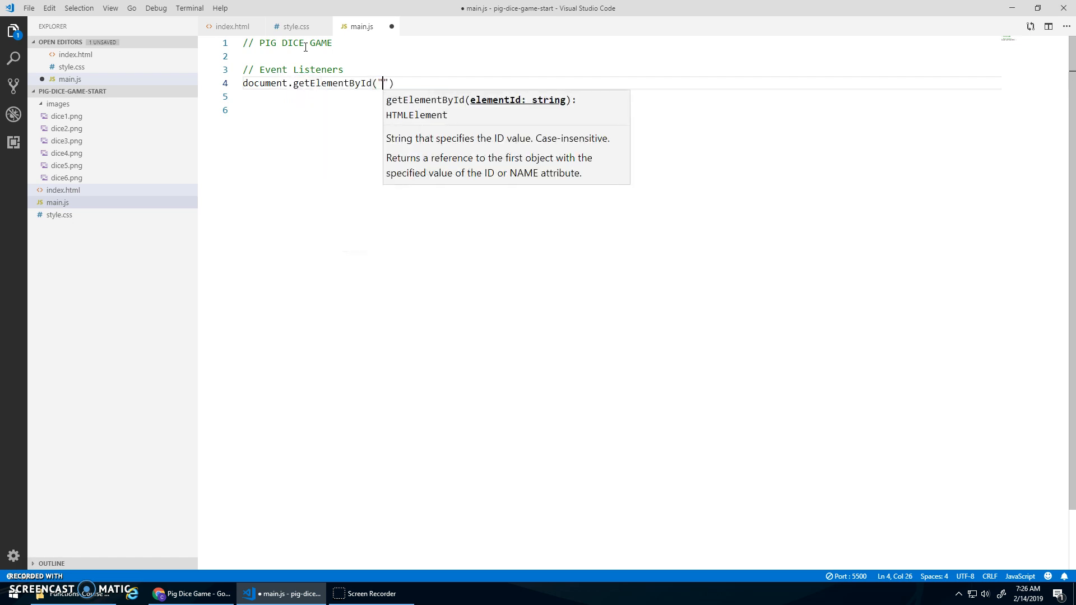
Wire a click listener on p1-roll to p1Turn, after checking the id in index.html
click(233, 27)
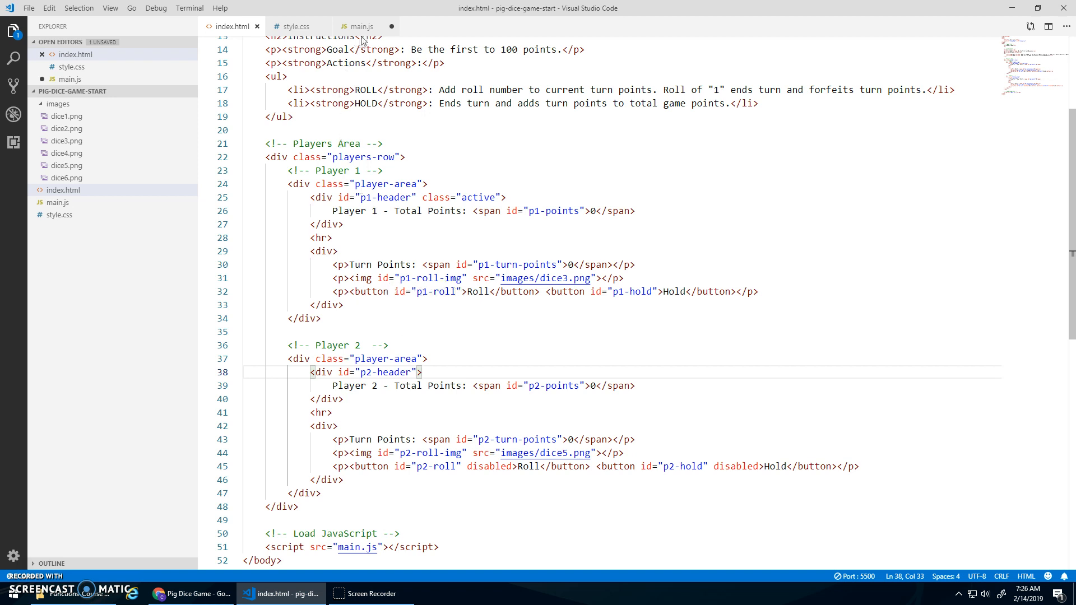
click(361, 26)
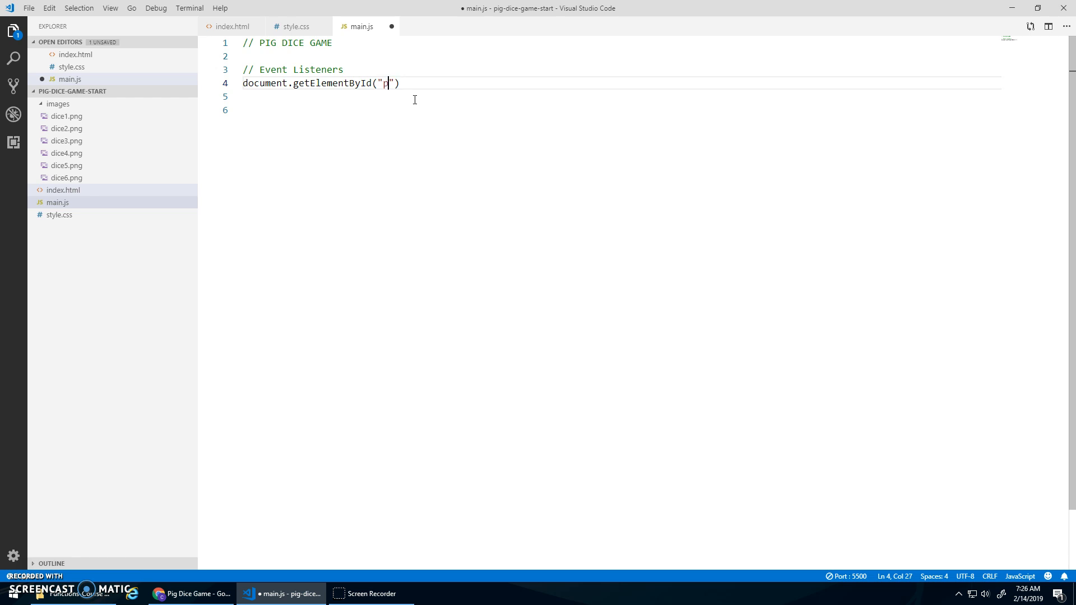
text(1-roll").addEventListener("click", ))
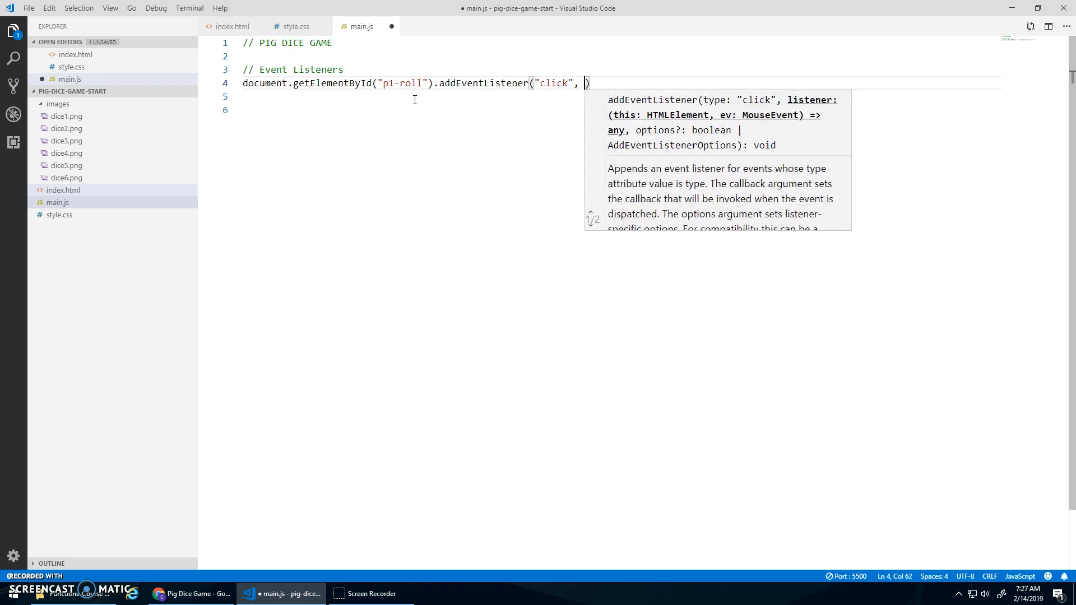
text(p1)
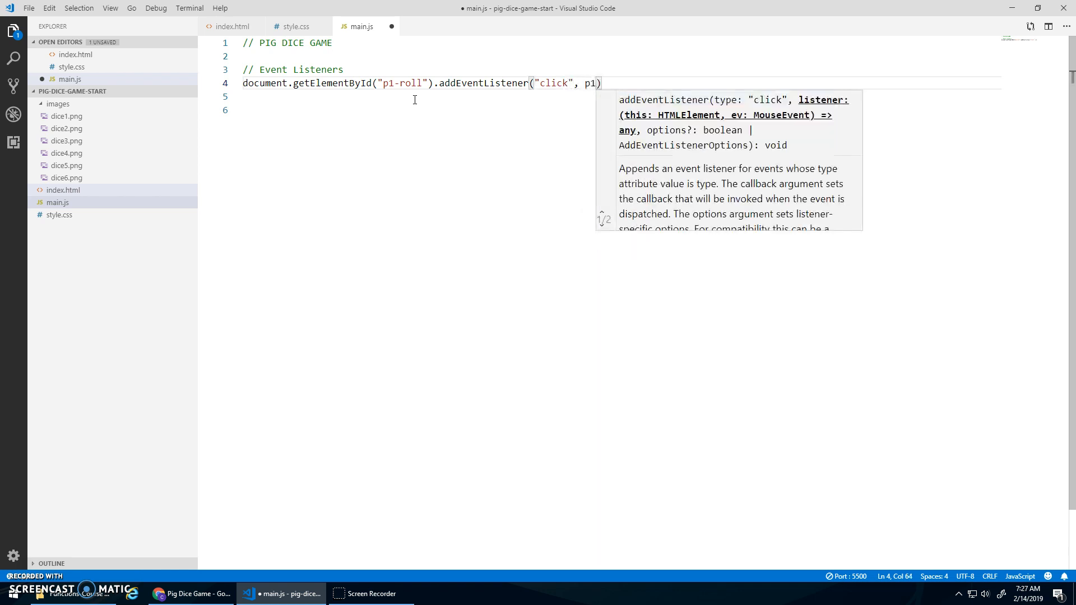
text(Turn)
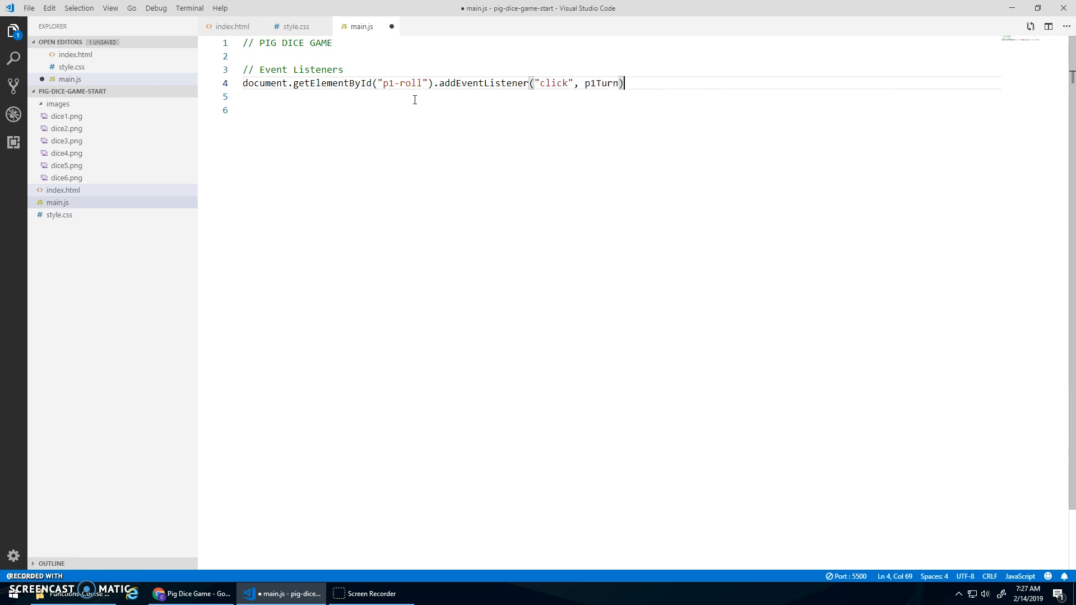
text(;)
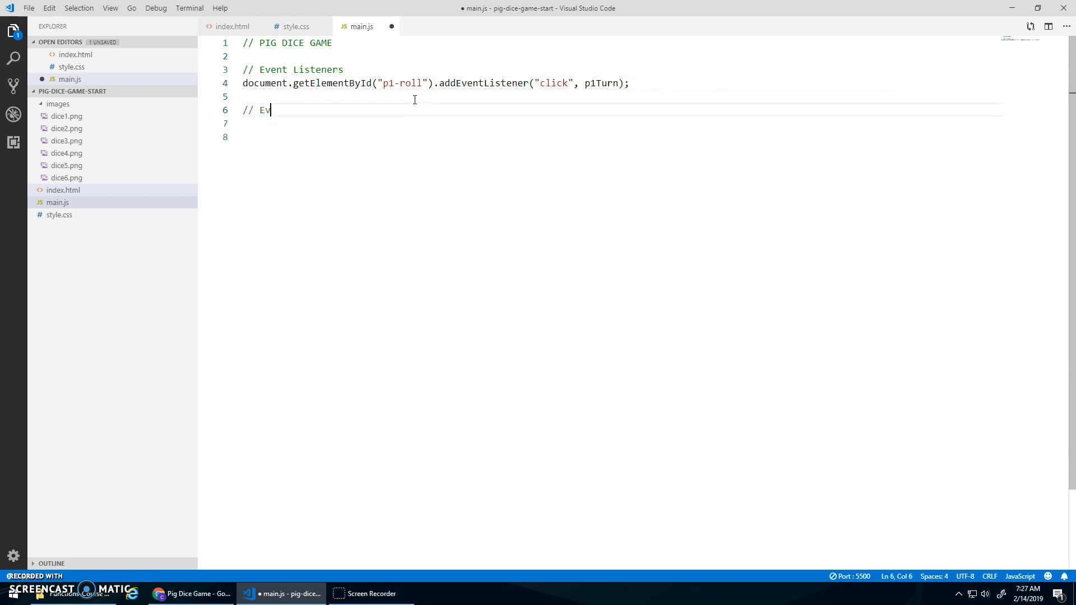
Add an // Event Functions comment and an empty p1Turn function
text(ent Functions)
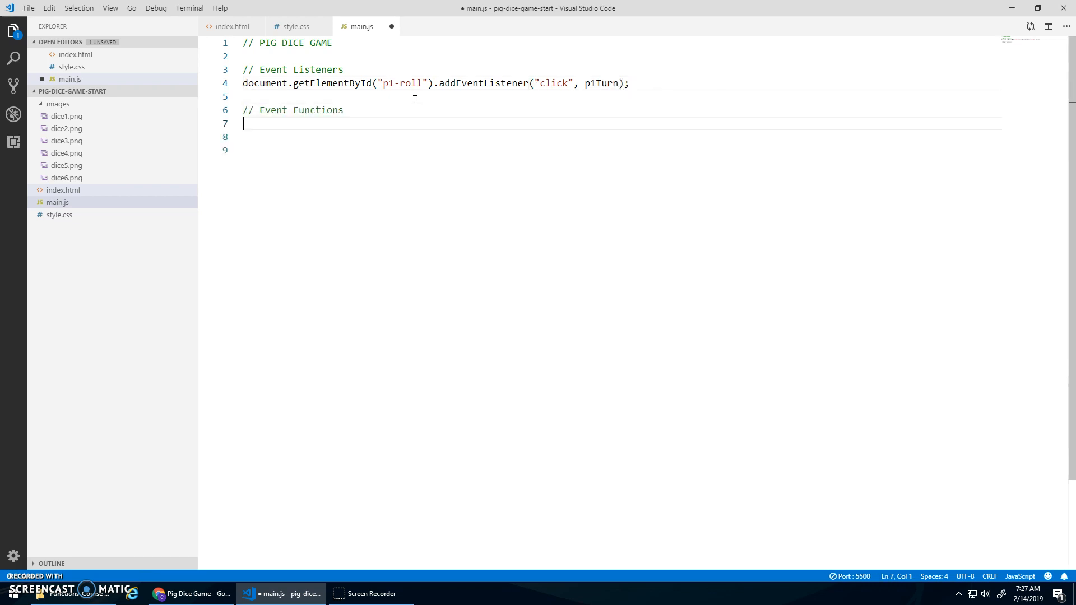
text(function p1Turn() {)
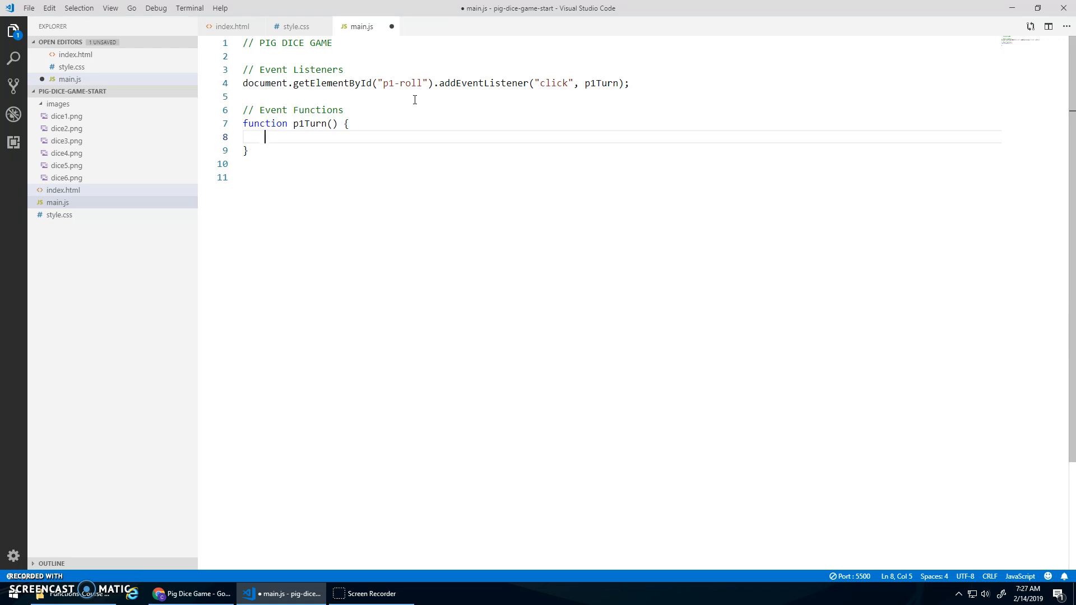
mouse_move(386, 93)
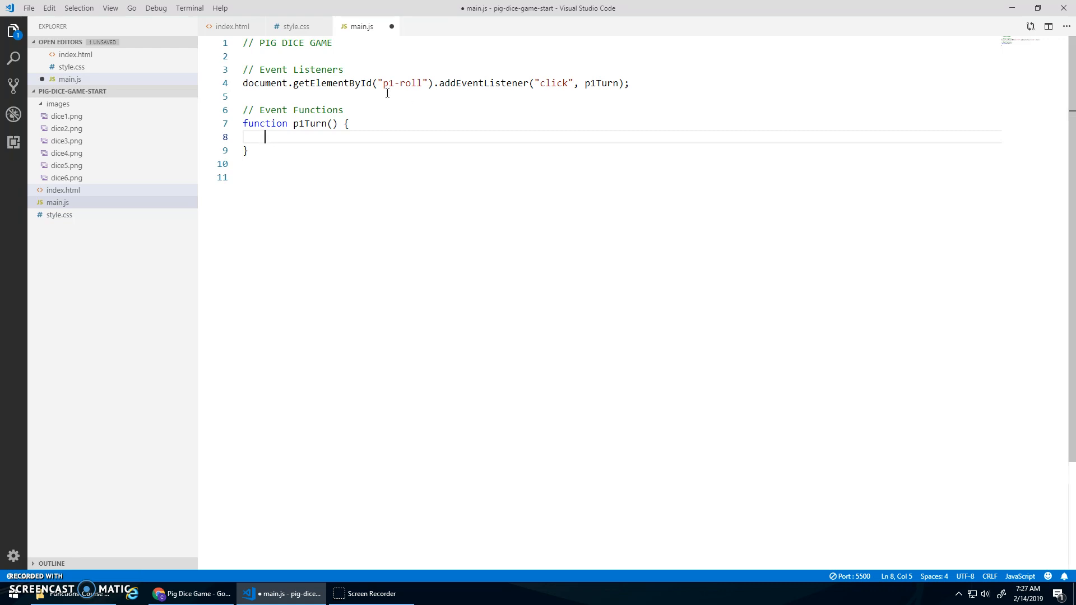
Rename the p1Turn handler to p1Roll in both the click listener and the function
click(58, 104)
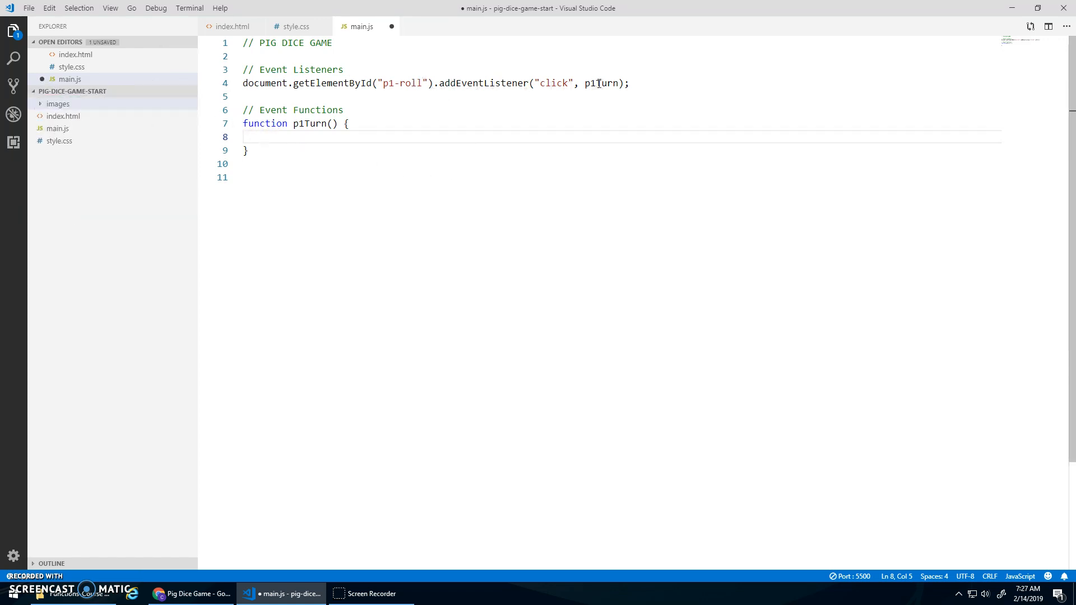
key(BackSpace)
text(Roll)
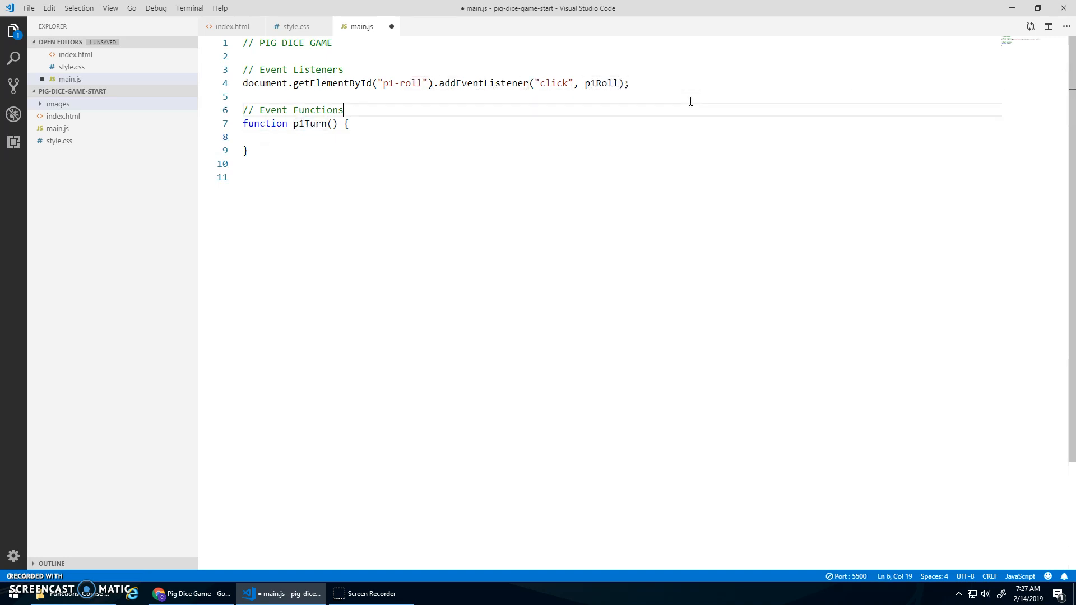
key(Backspace)
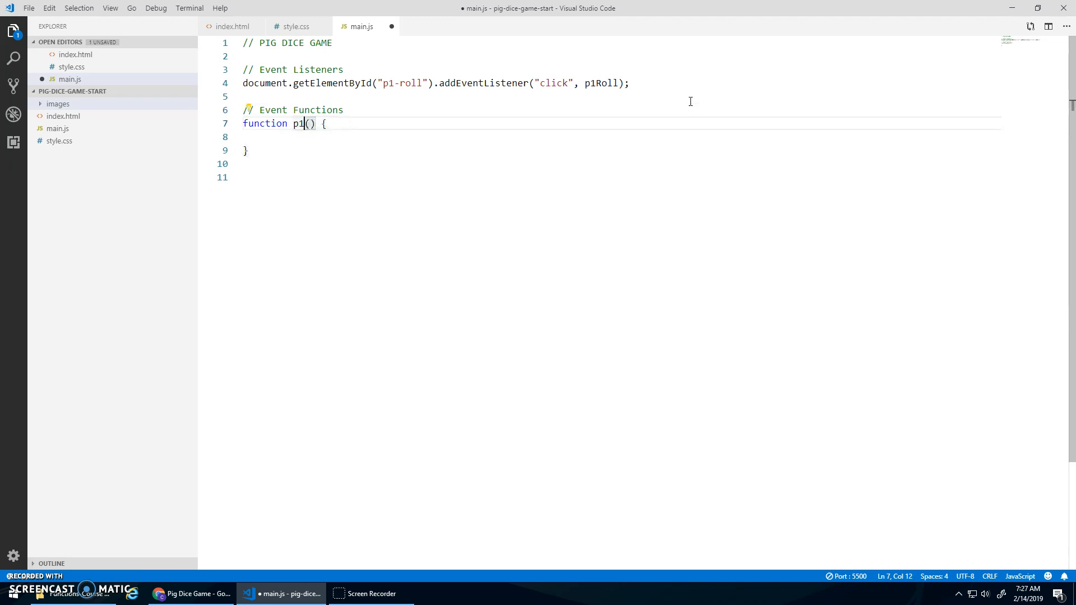
text(Roll)
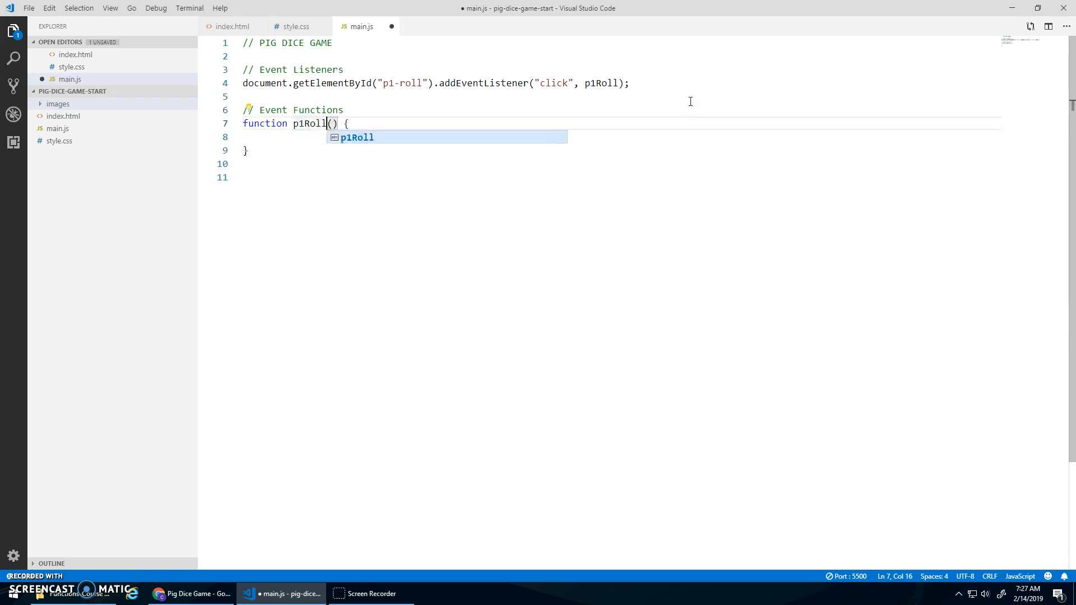
Add a '// Roll and Update Dice Image' comment as the first line of p1Roll
text(/)
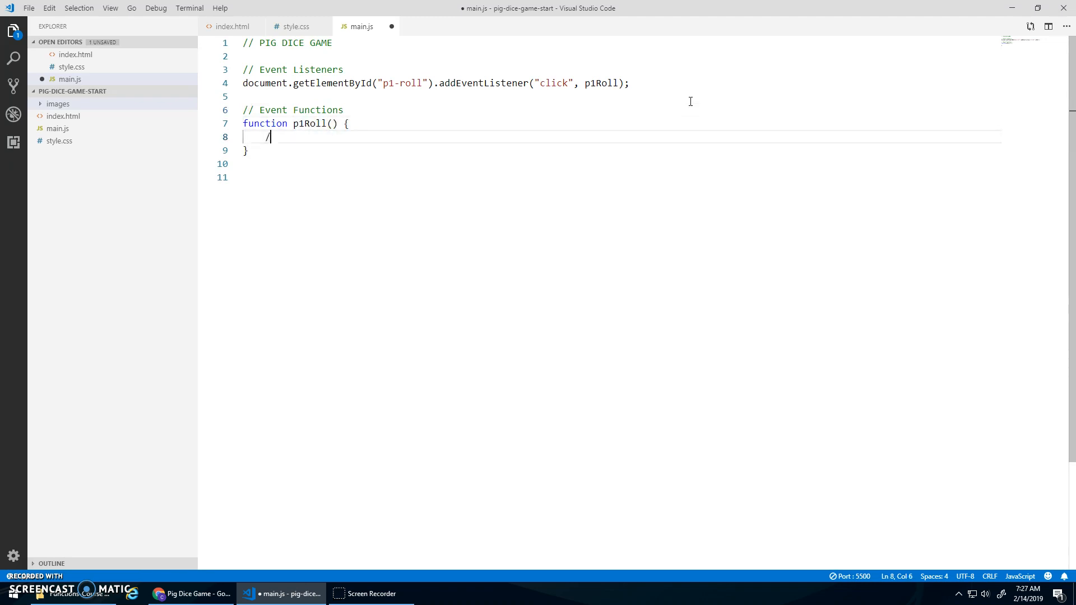
text(/ Roll and U)
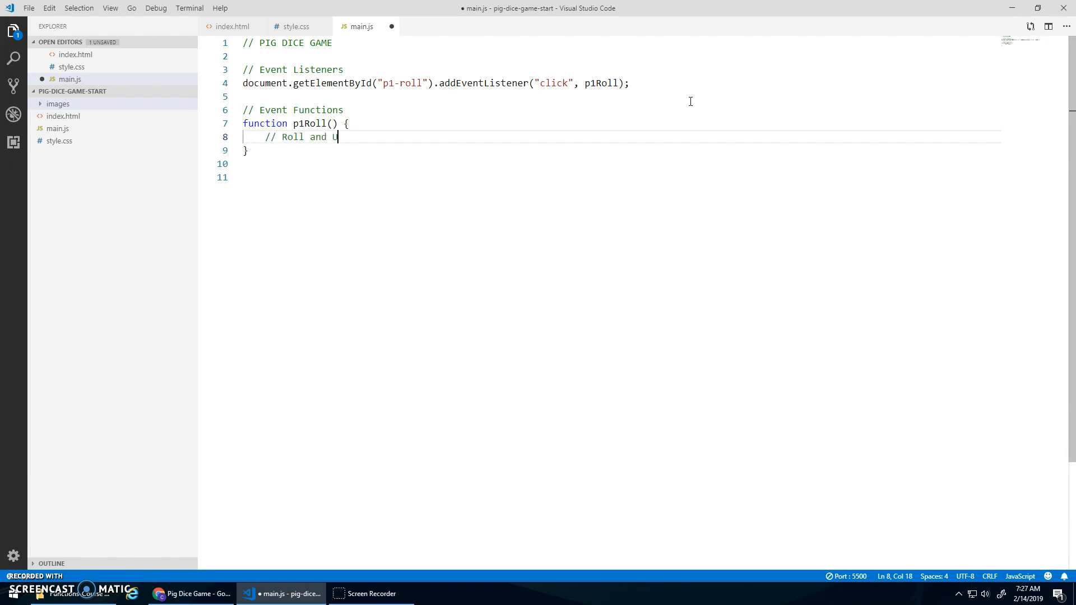
text(pdate Dice Image)
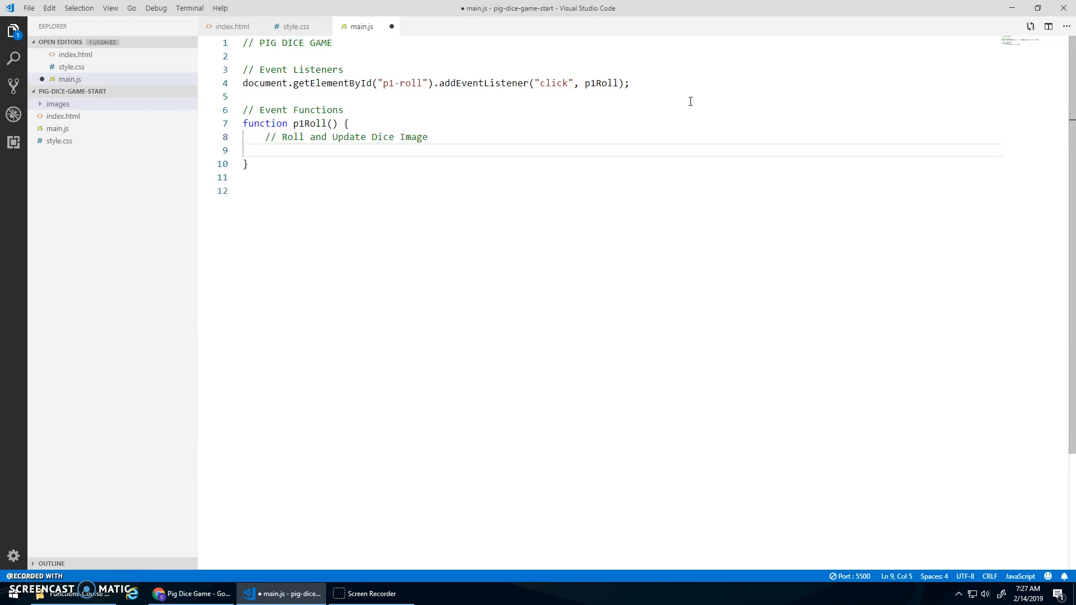
click(279, 150)
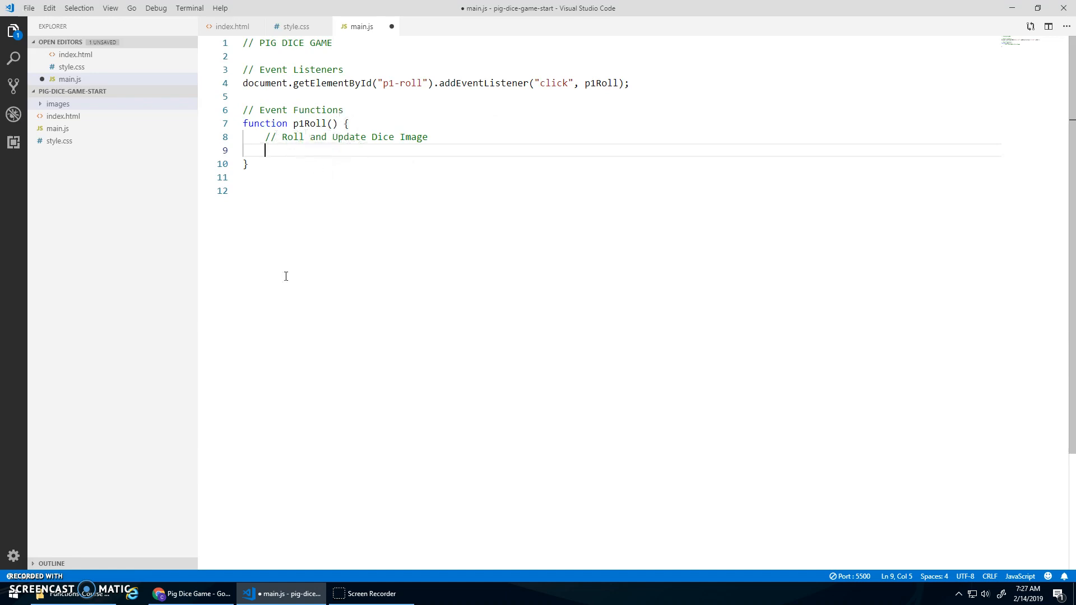
Copy math-extensions.js from the MY LIBRARIES folder in File Explorer
click(72, 593)
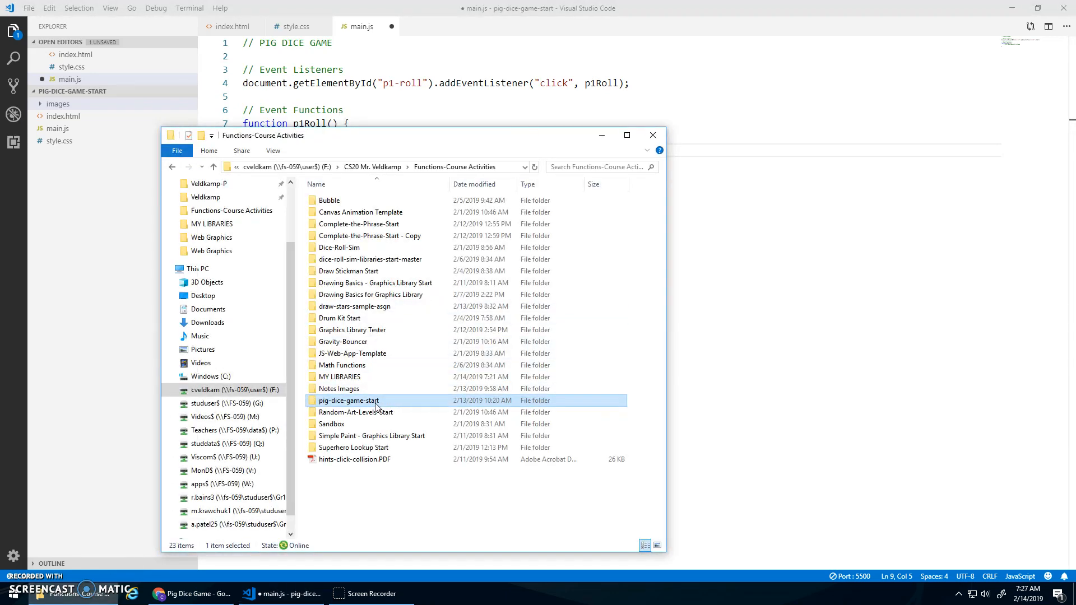
double_click(340, 376)
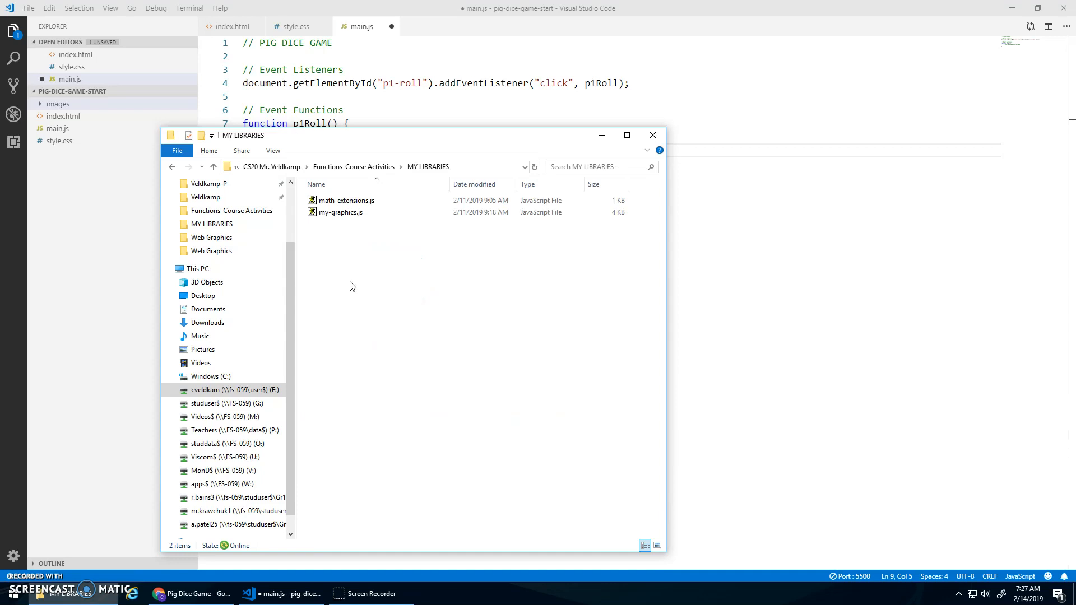
click(345, 200)
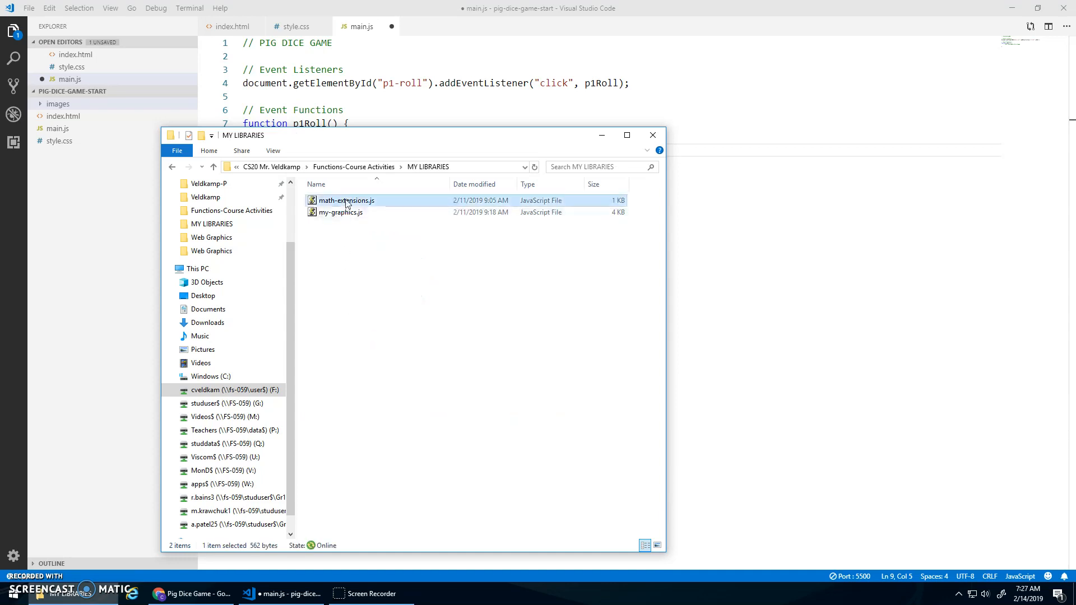
click(353, 165)
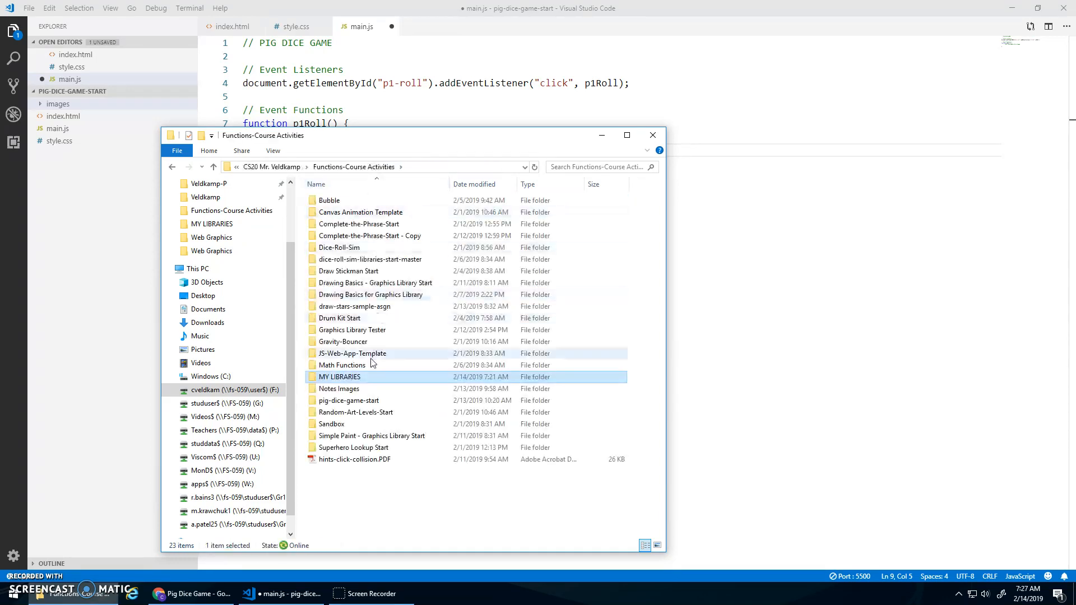
Paste math-extensions.js into pig-dice-game-start and open it in the editor
double_click(349, 400)
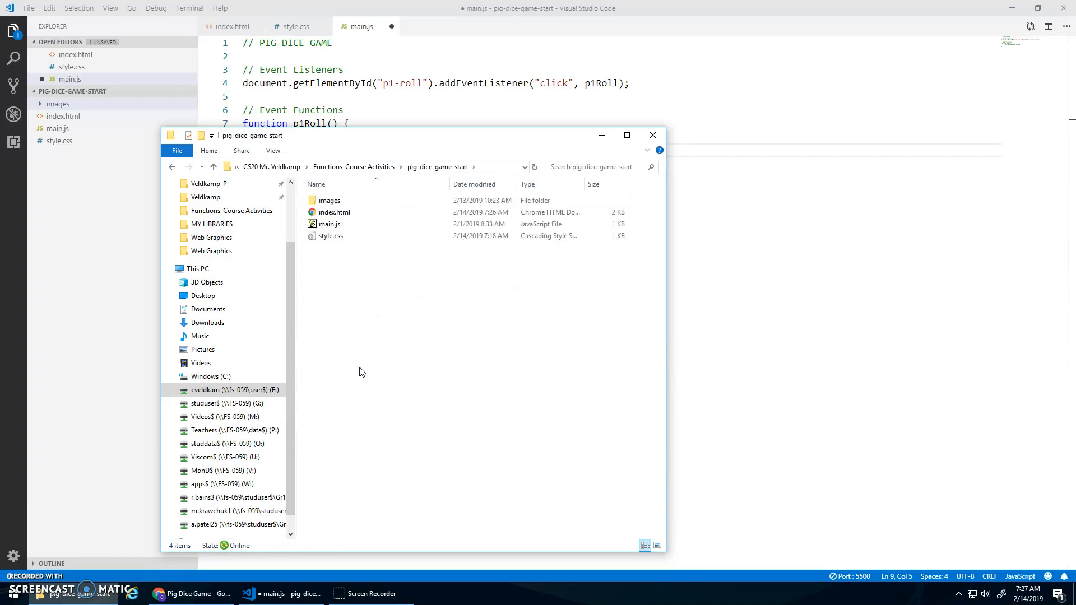
click(346, 236)
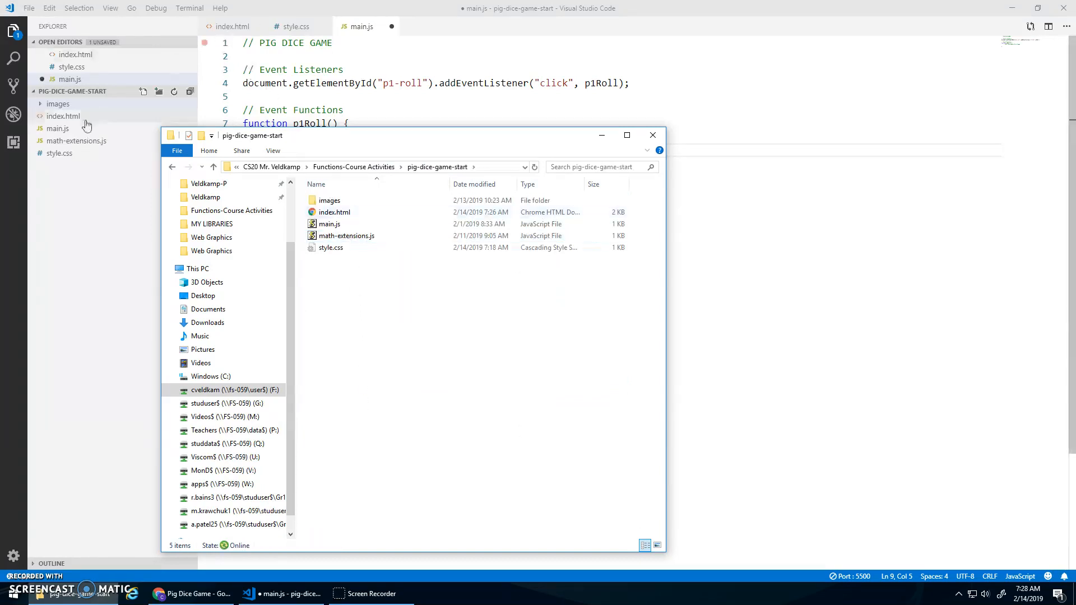
double_click(345, 236)
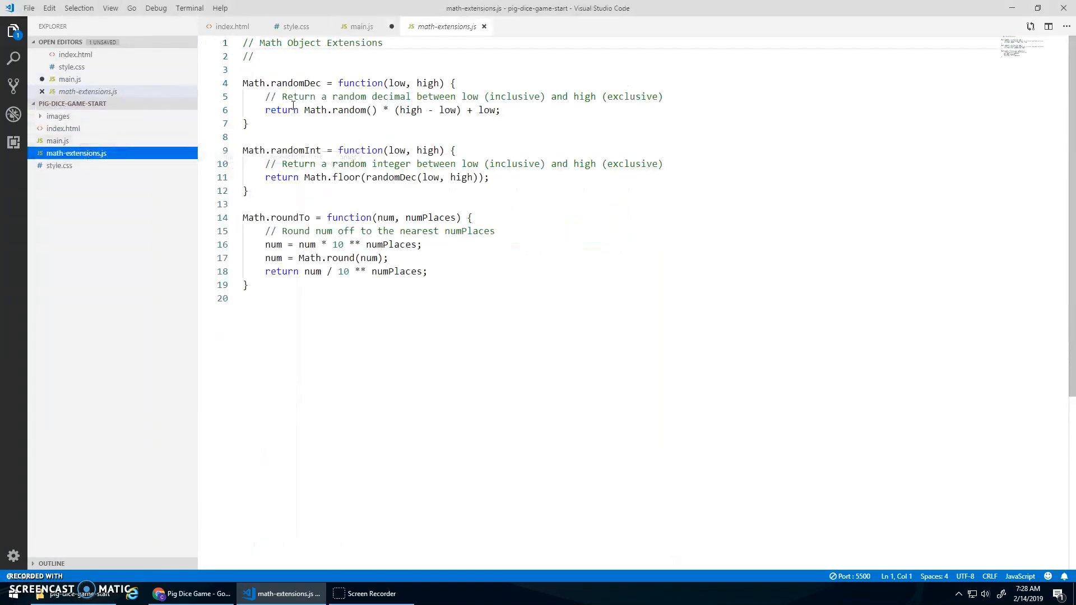
Add <script src="math-extensions.js"></script> above the main.js tag in index.html
double_click(295, 150)
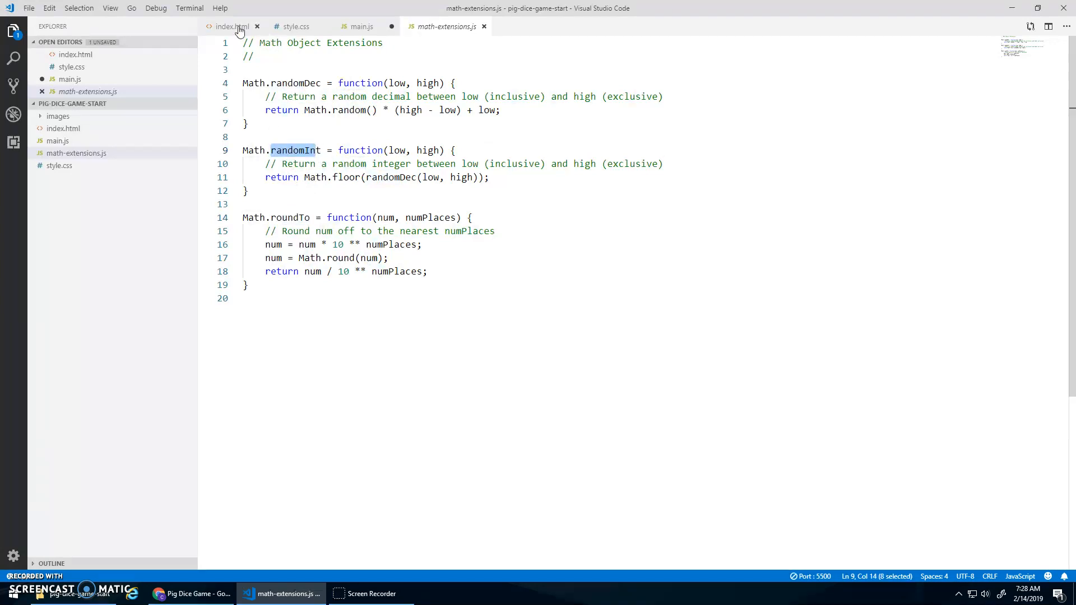
click(232, 26)
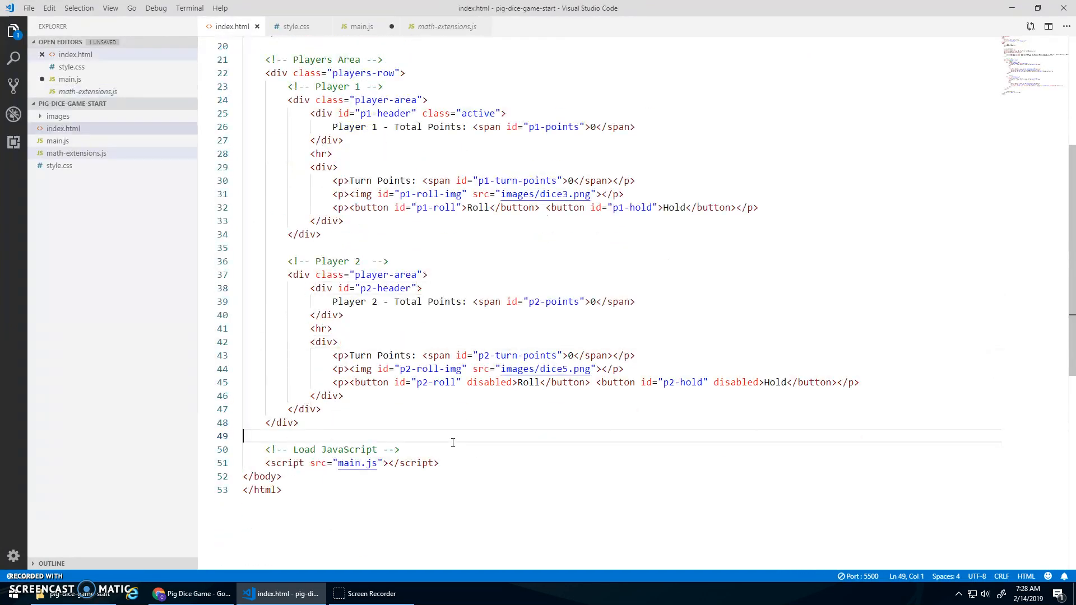
text(<script src="math-extensions.js)
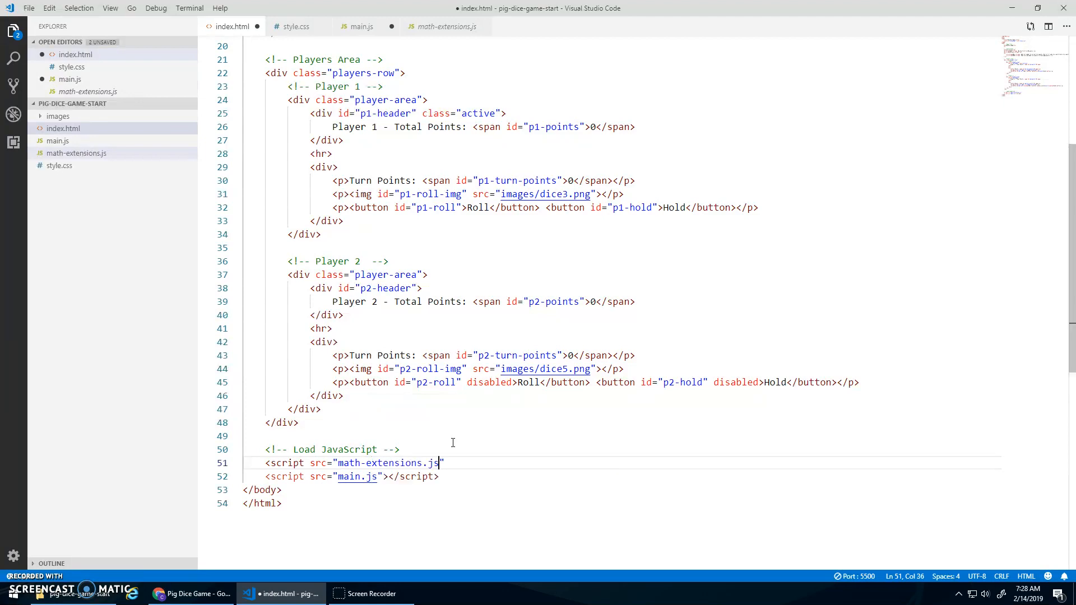
text(></script>)
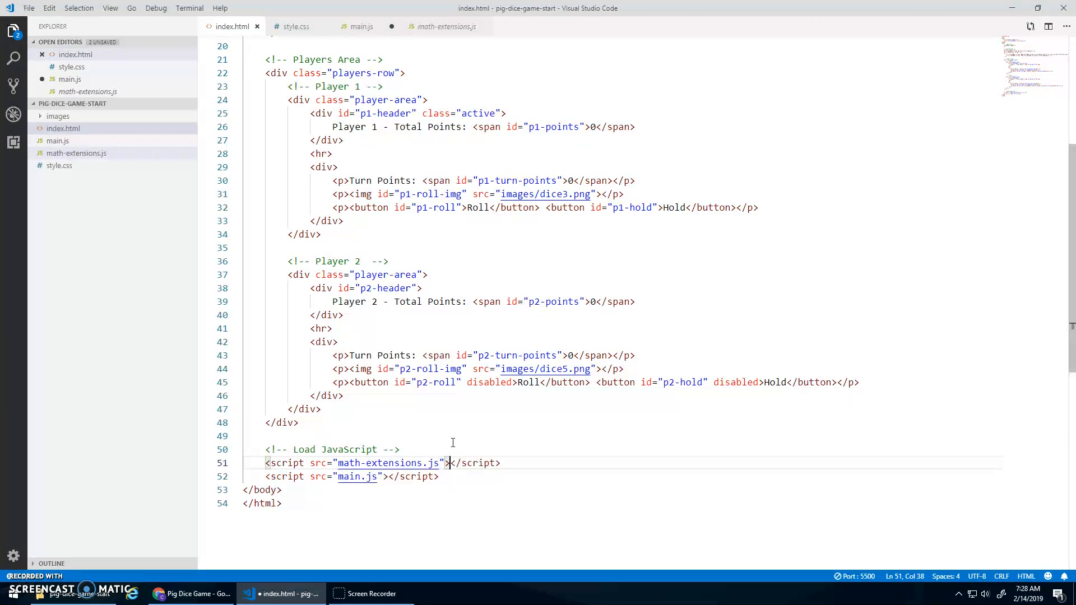
click(362, 27)
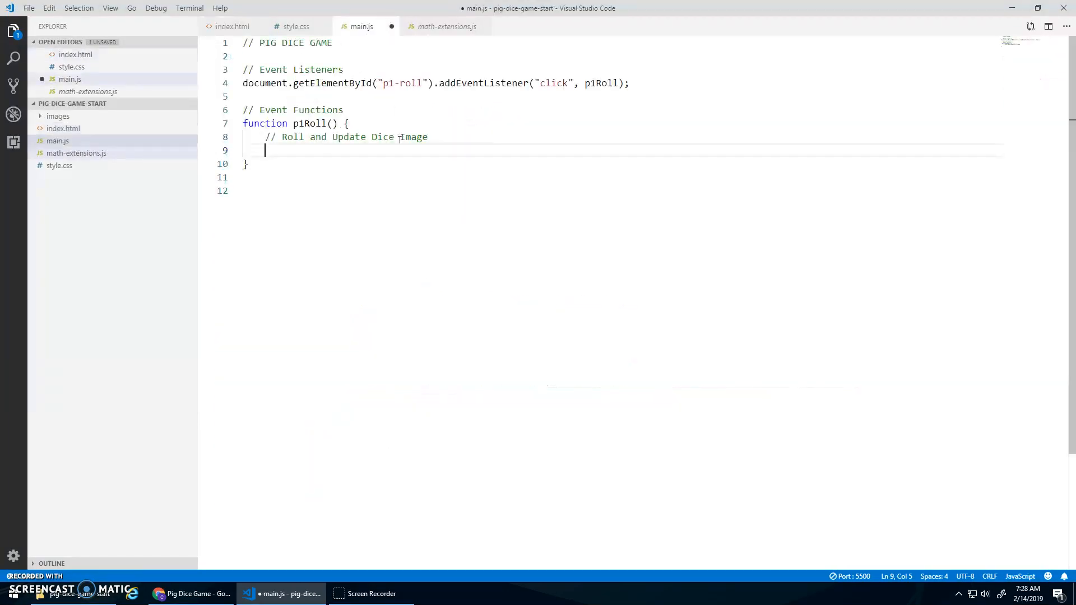
Declare let rollNum = Math.randomInt(1, 7); inside p1Roll
text(let)
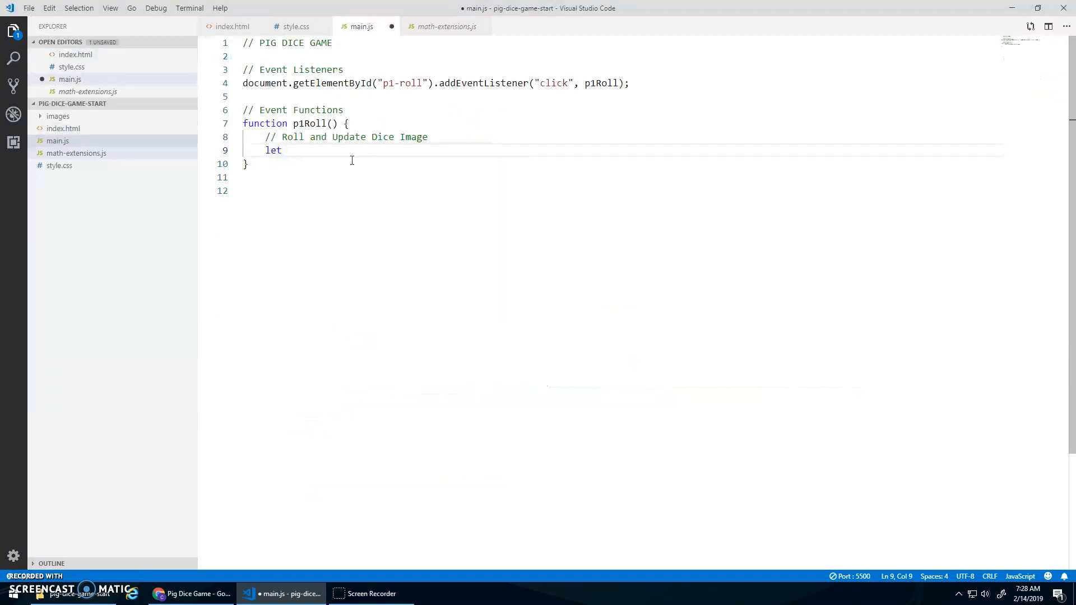
text(rollNum =)
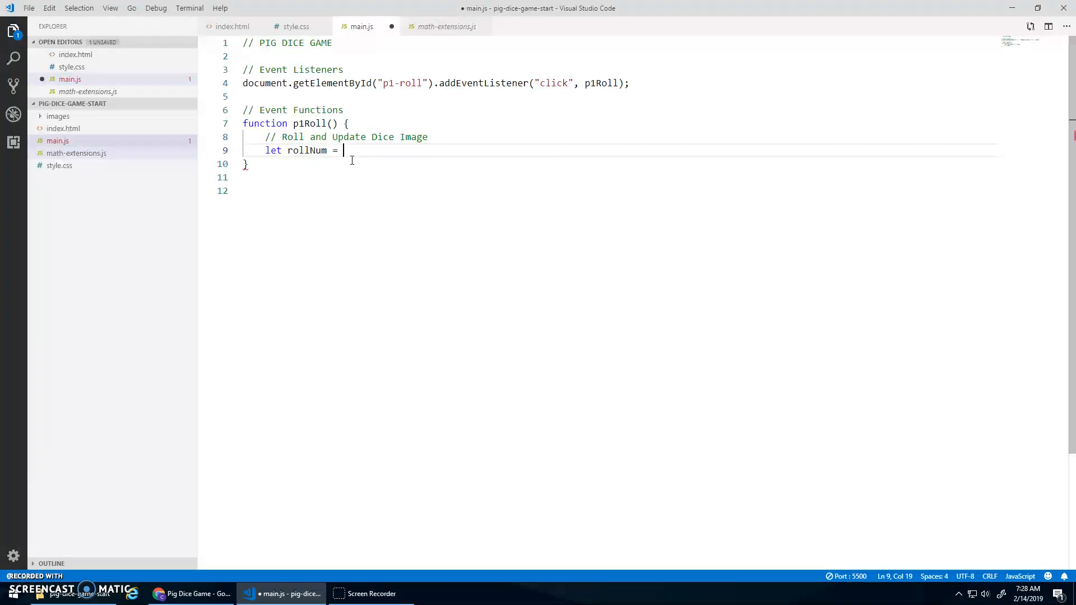
text(Math.random)
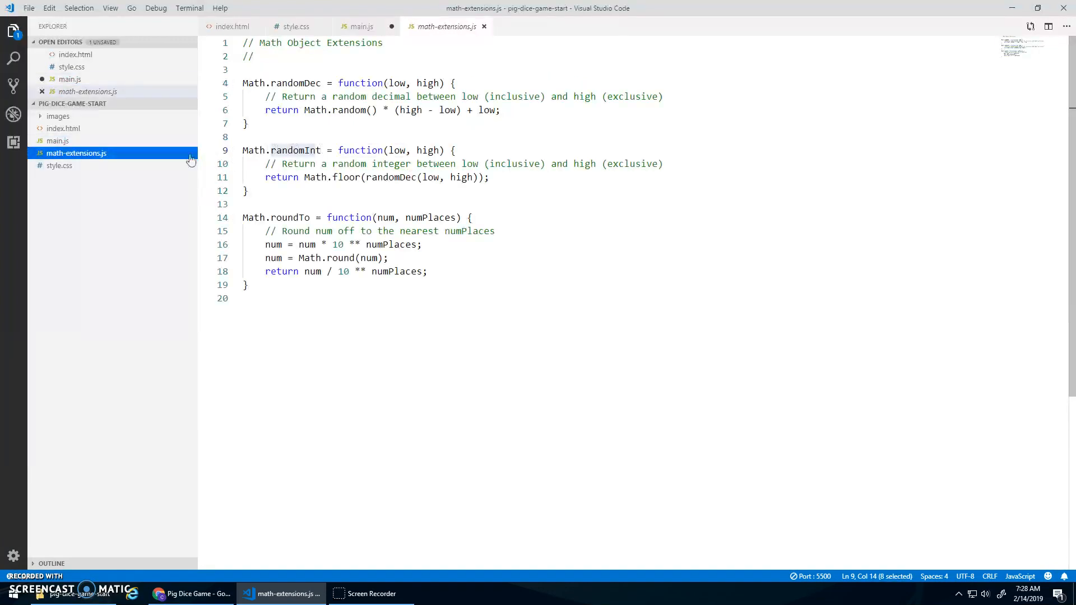
click(361, 26)
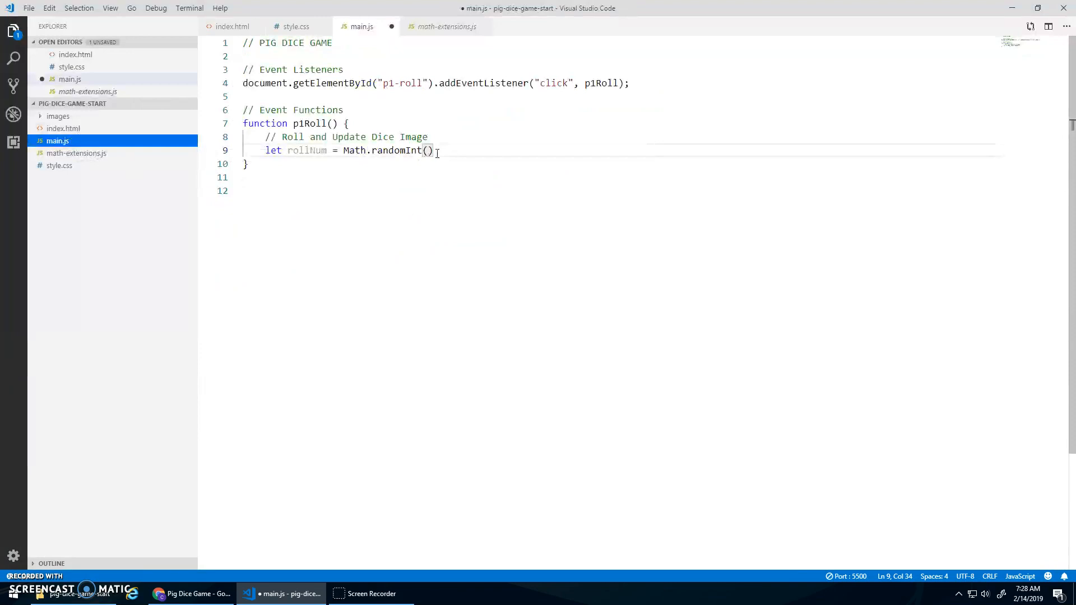
text(1, 7)
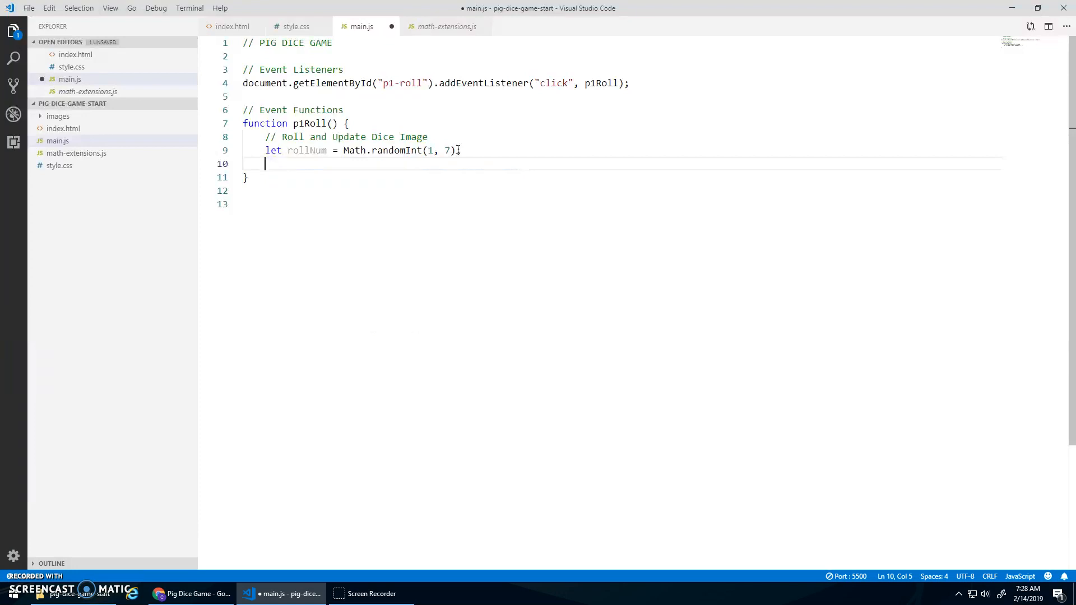
Begin a document.getElementById line to target the dice image element
text(document.getEl)
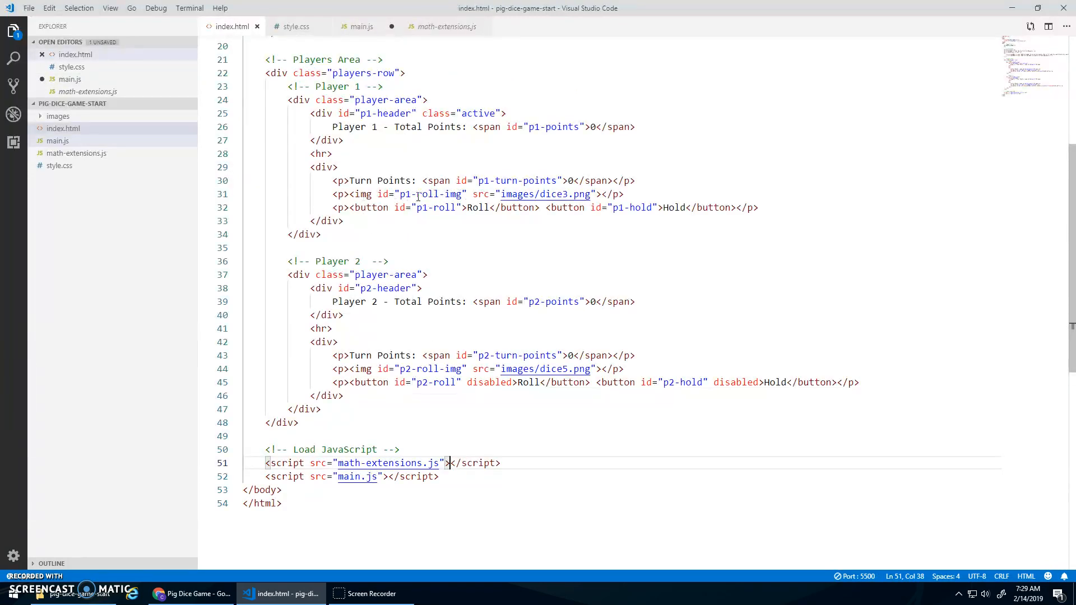
Set p1-roll-img's src to "dice" + rollNum + ".png" in p1Roll
click(361, 26)
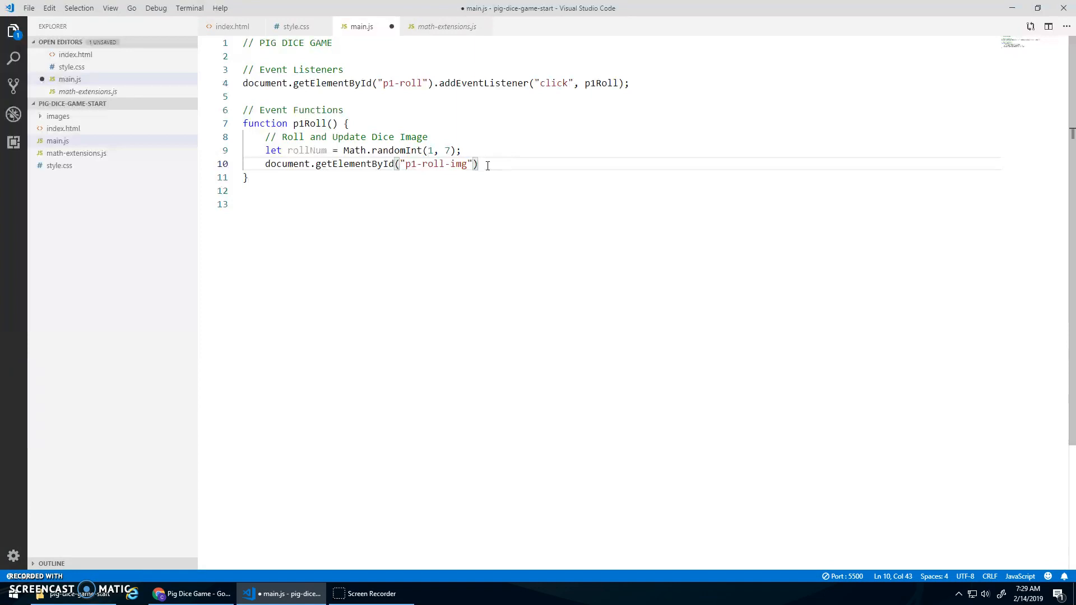
text(.src =)
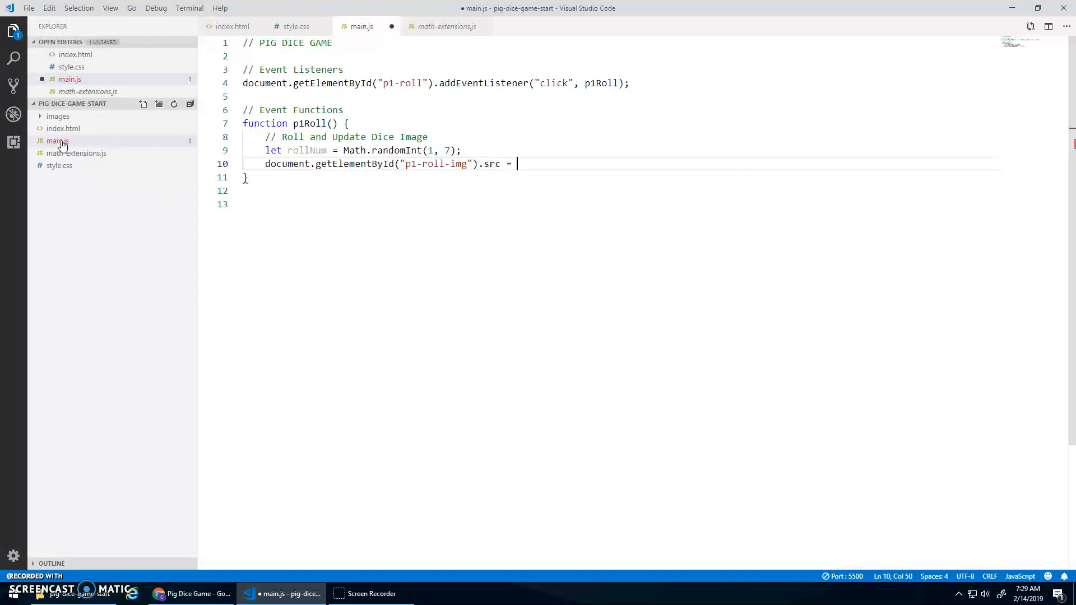
click(58, 116)
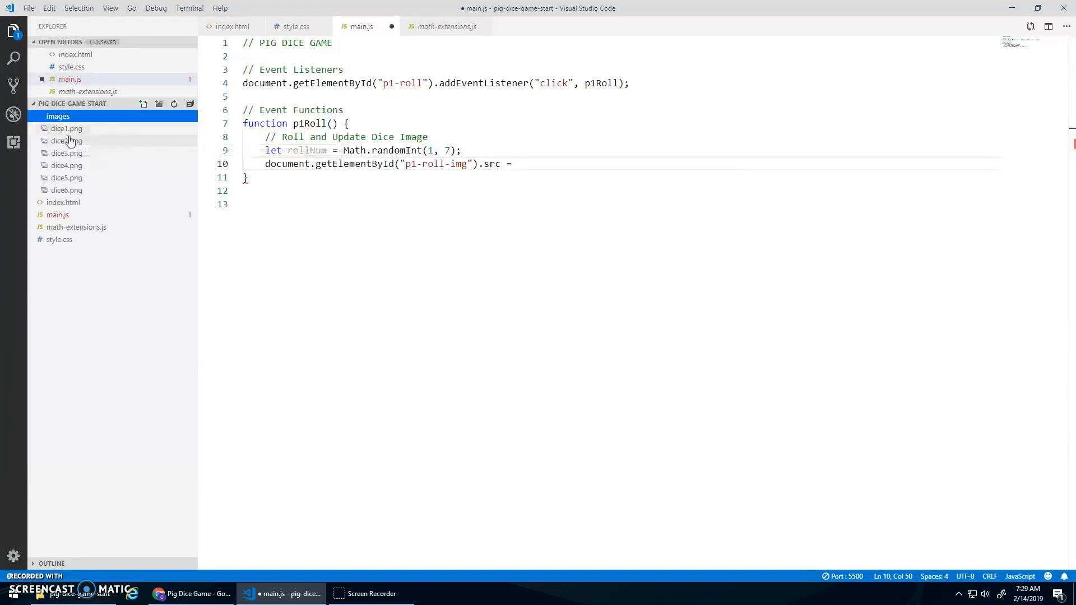
mouse_move(67, 190)
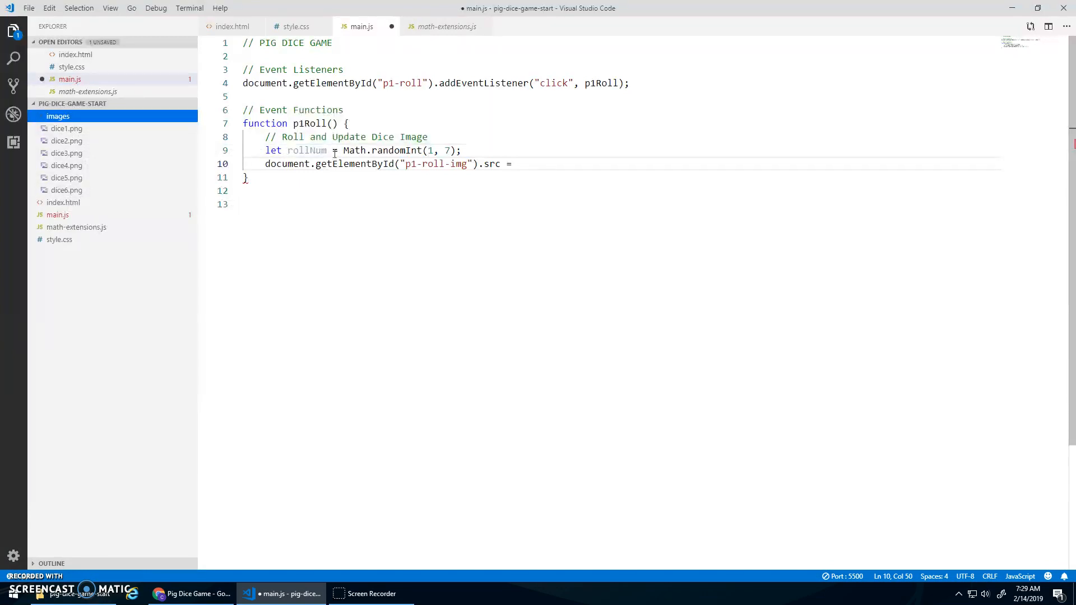
text("")
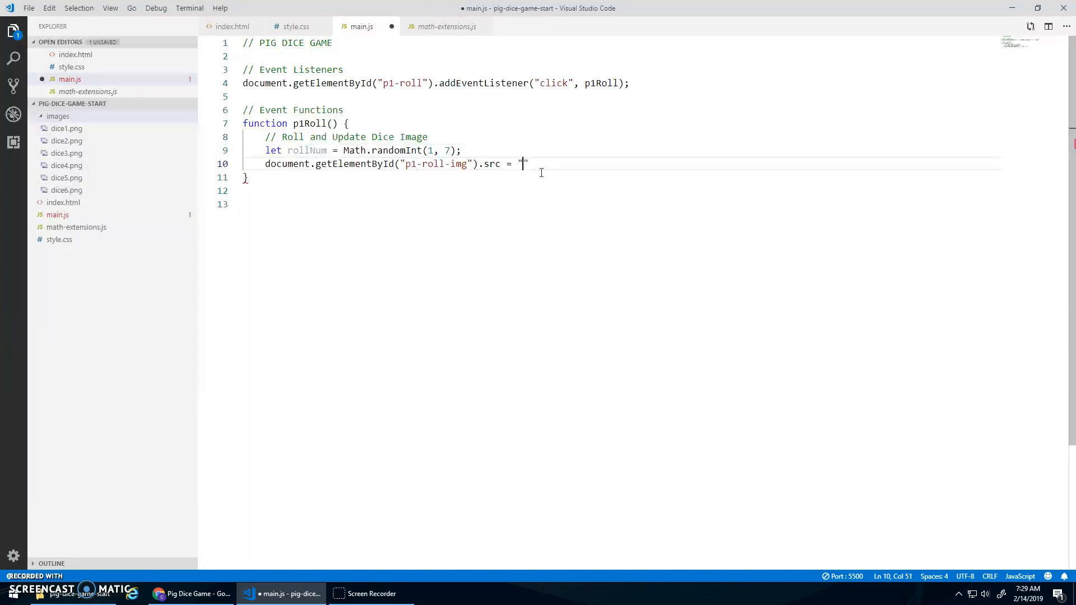
text(dice" + rollNum + "")
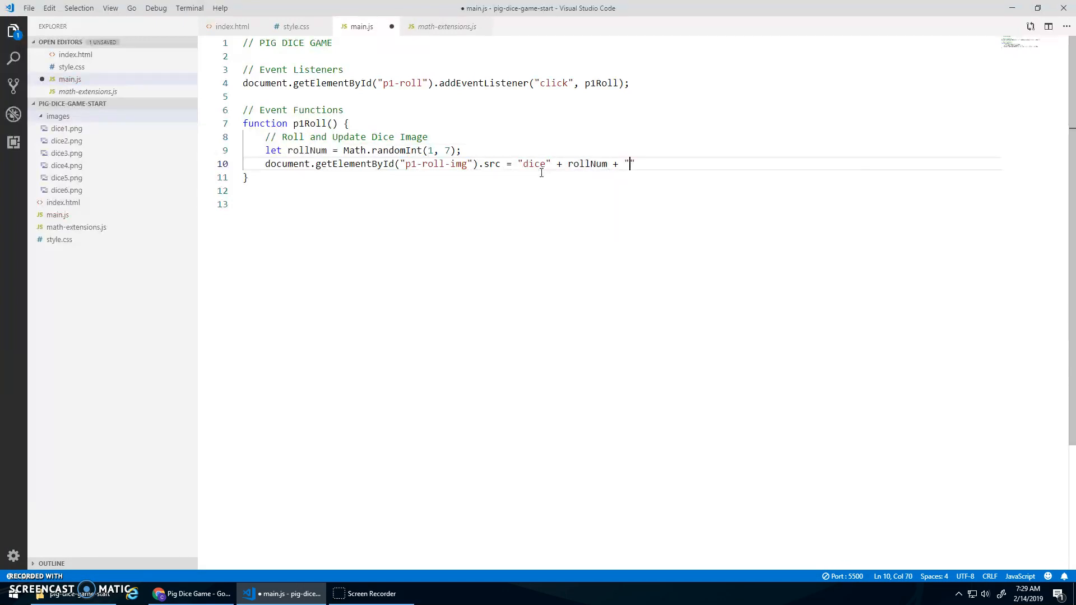
text(.png";)
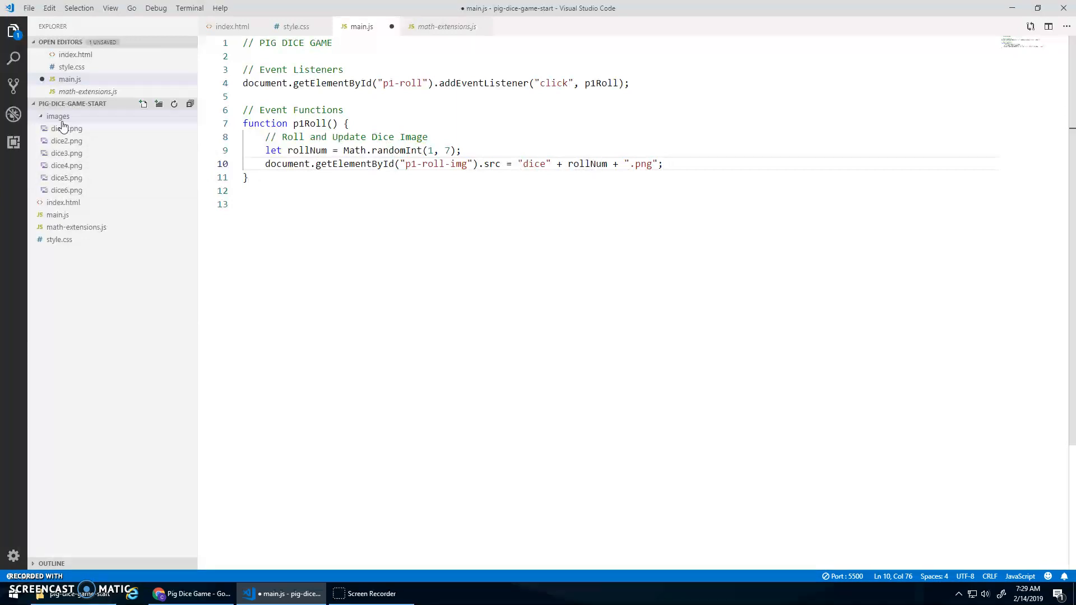
mouse_move(67, 165)
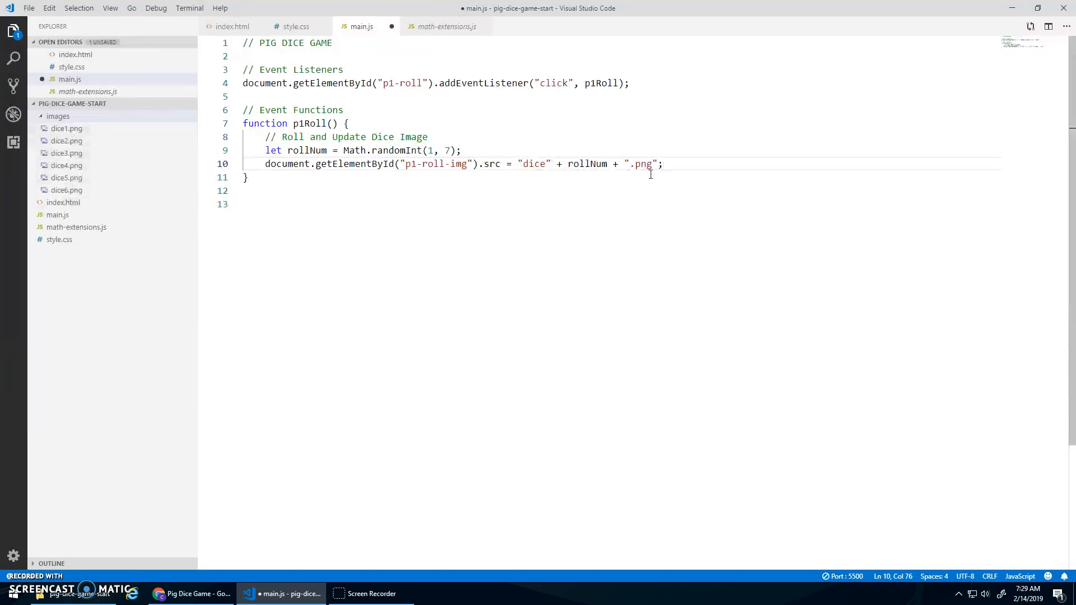
Save main.js and switch to the running Pig Dice Game page in Chrome
key(ctrl+s)
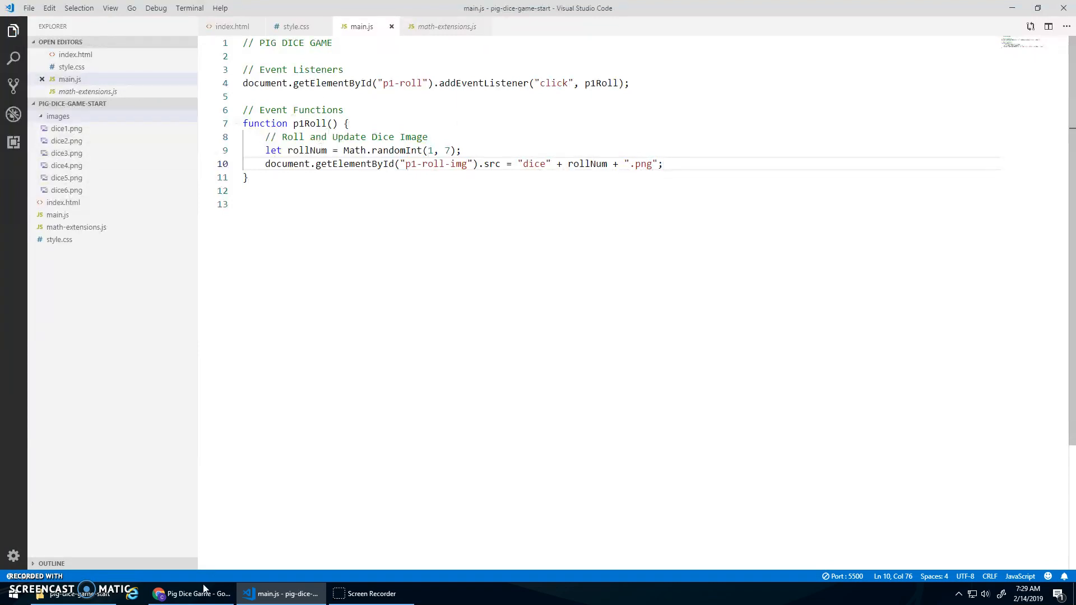
click(190, 593)
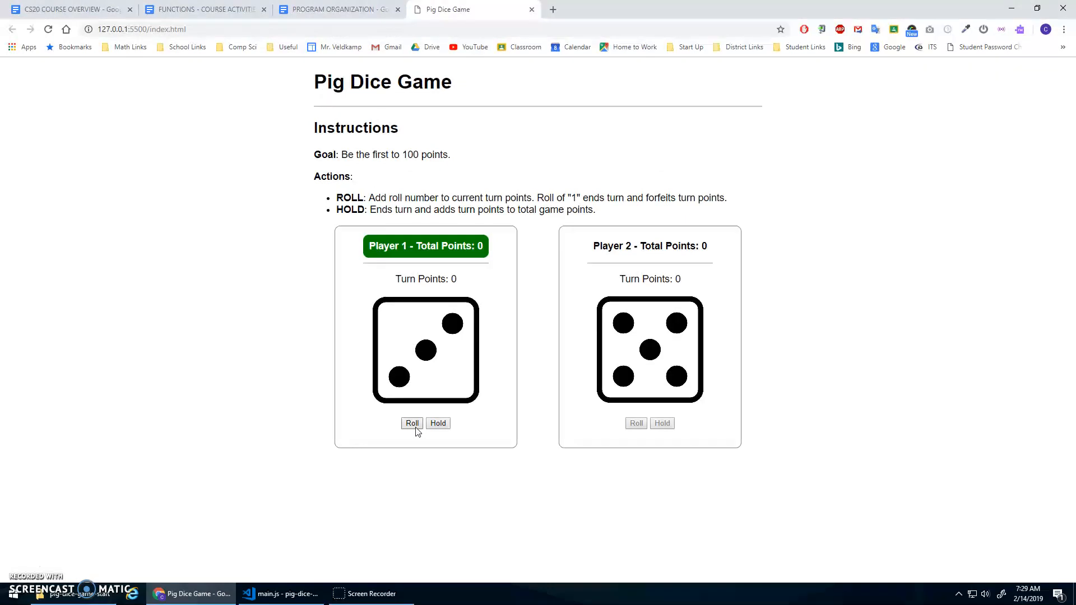
Roll Player 1's die, revealing a 'randomDec is not defined' error, and return to the editor
click(412, 422)
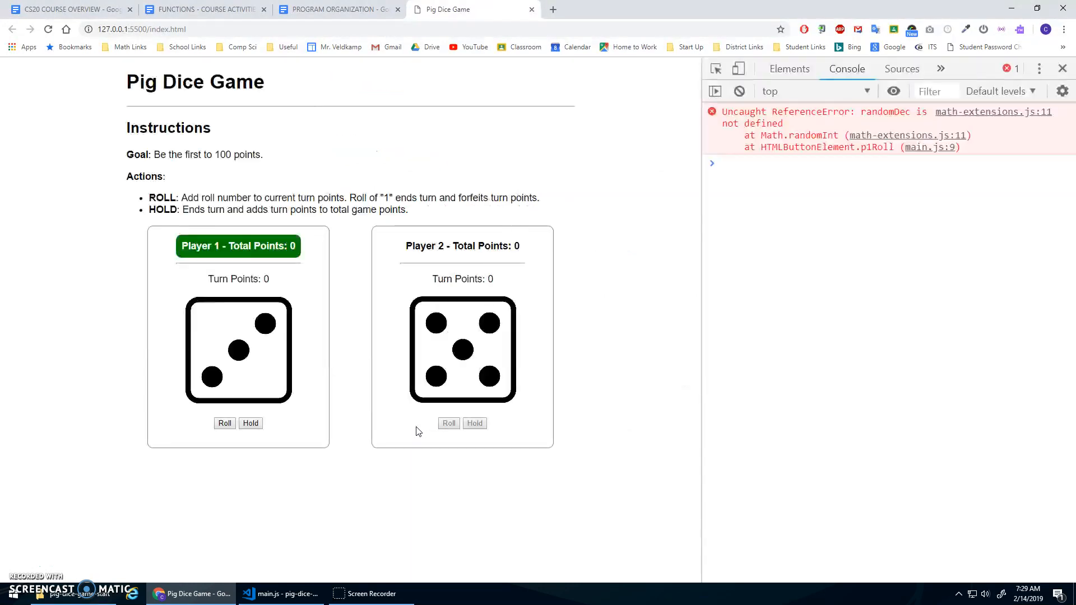
mouse_move(849, 140)
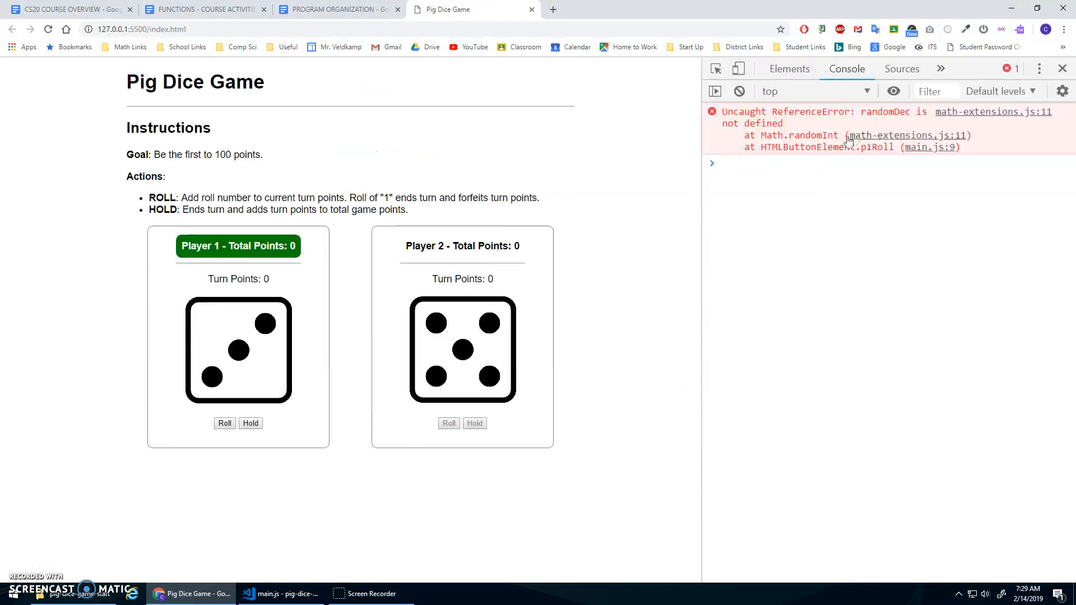
mouse_move(856, 132)
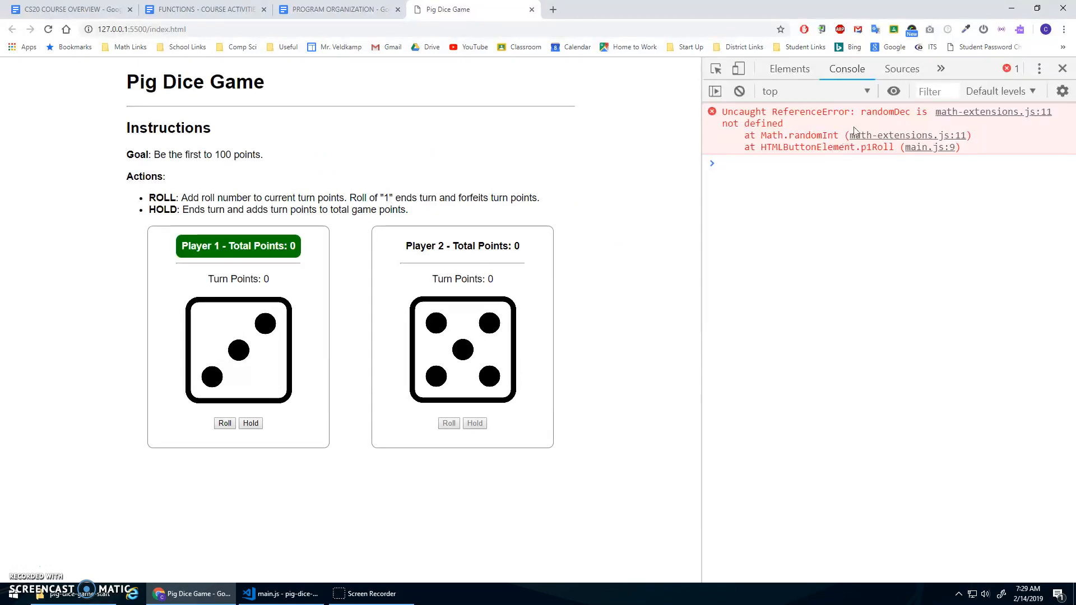
mouse_move(984, 127)
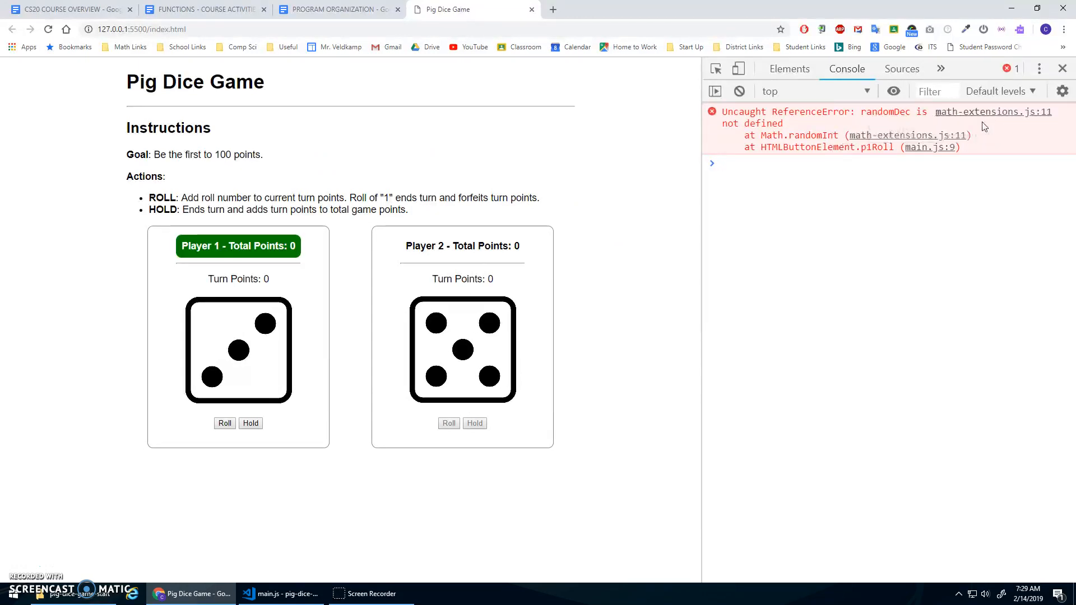
click(281, 593)
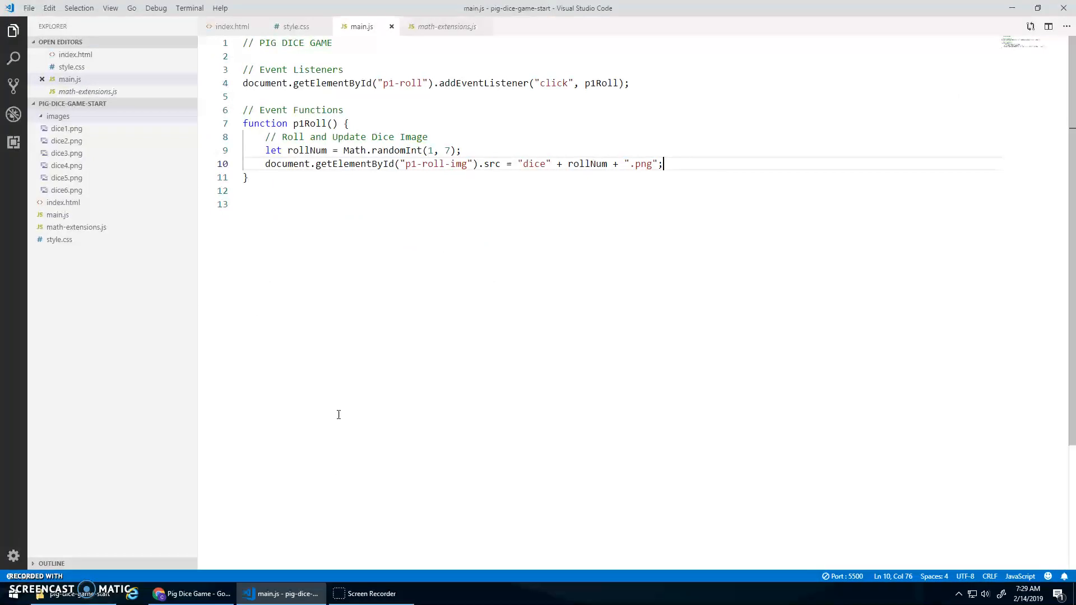
Change randomInt in math-extensions.js to call Math.randomDec, then go back to the game page
click(446, 26)
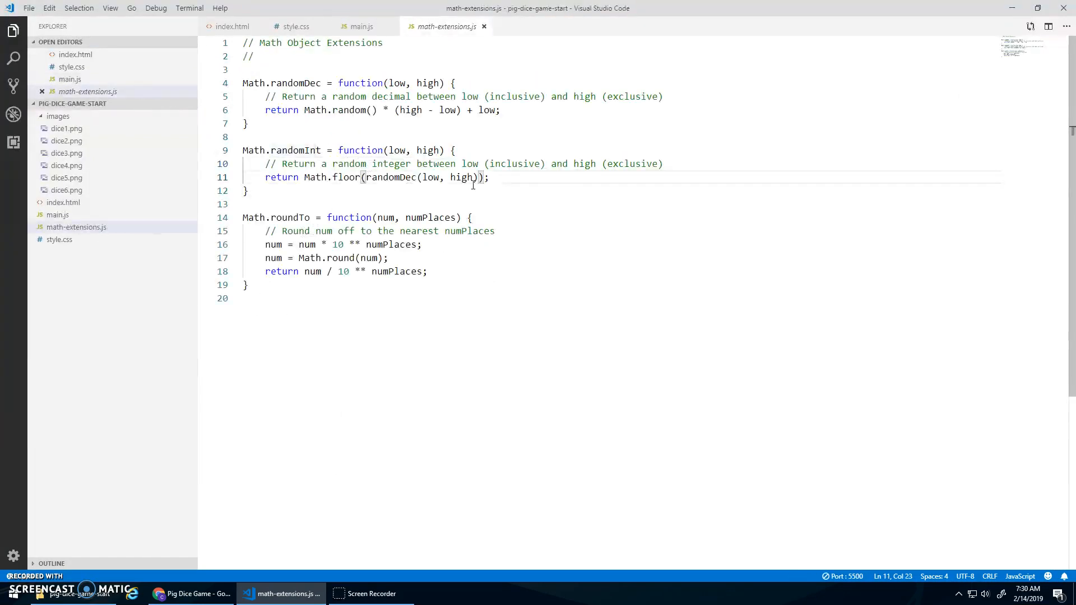
text(Math.)
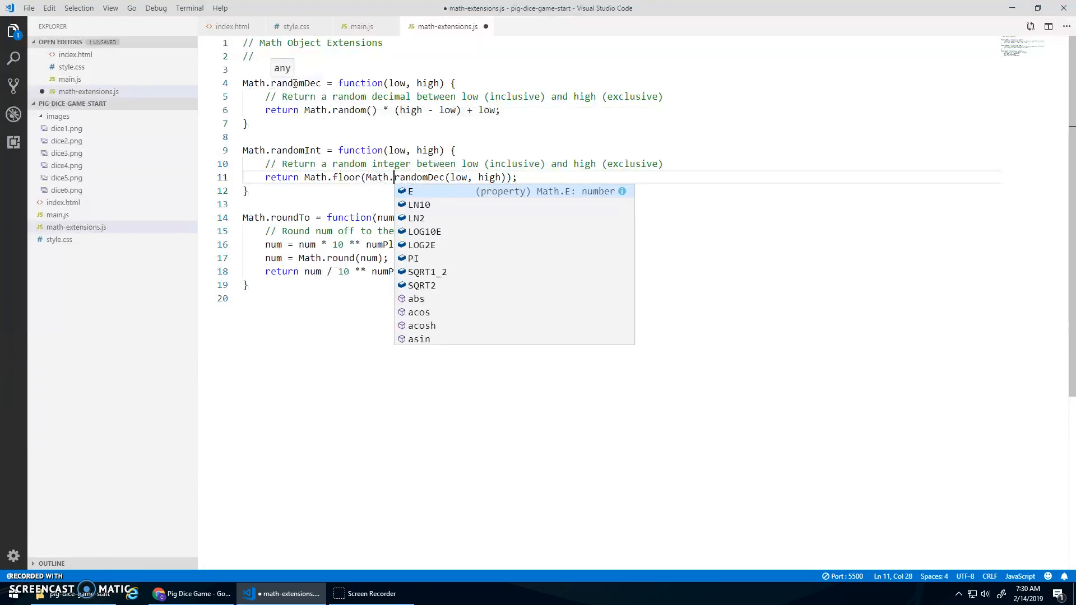
key(Escape)
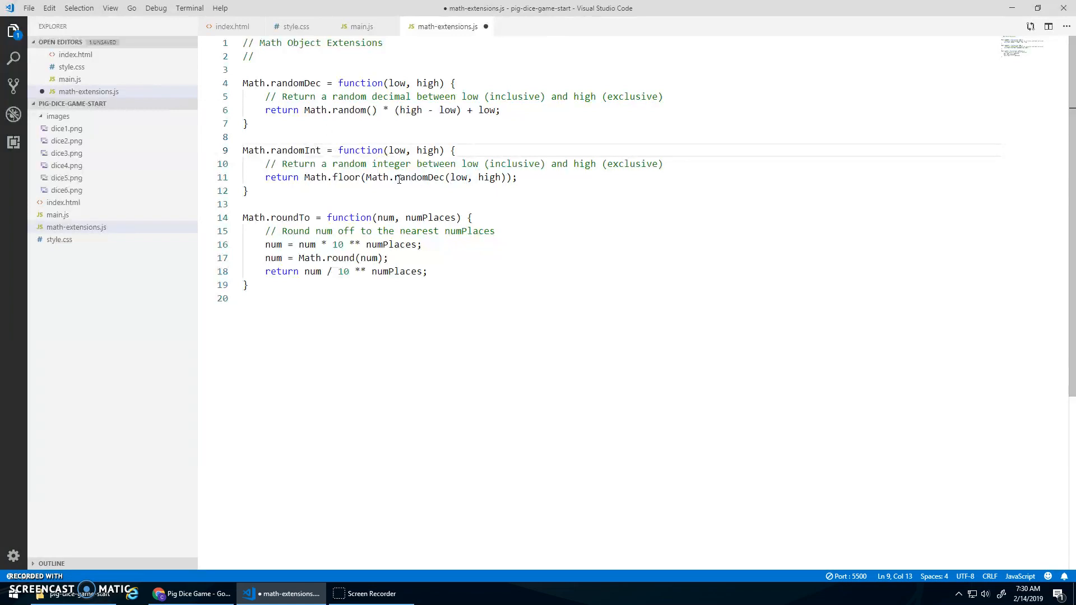
click(275, 204)
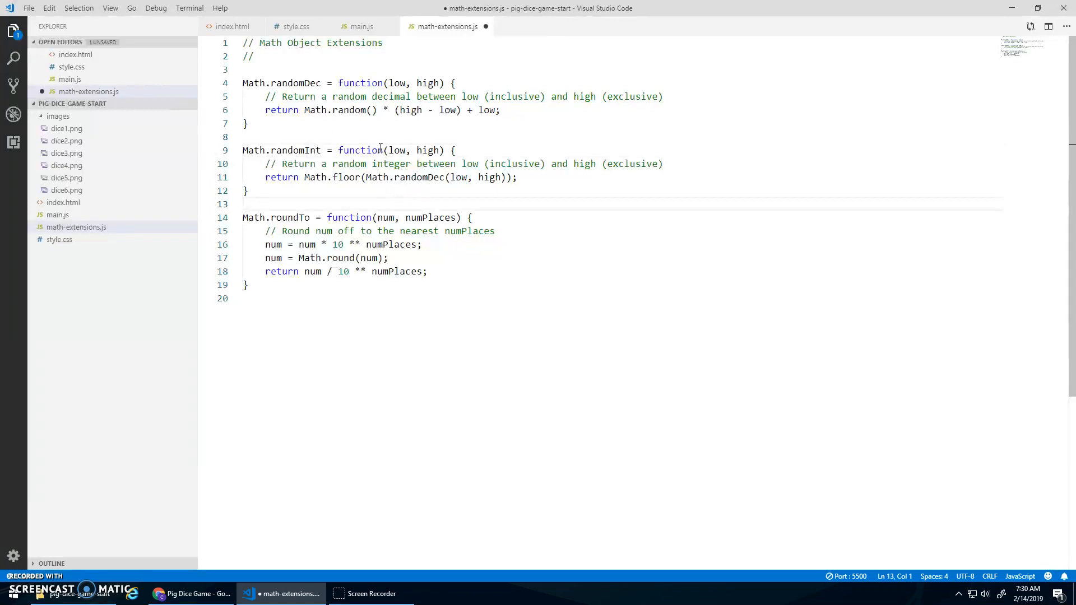
click(183, 594)
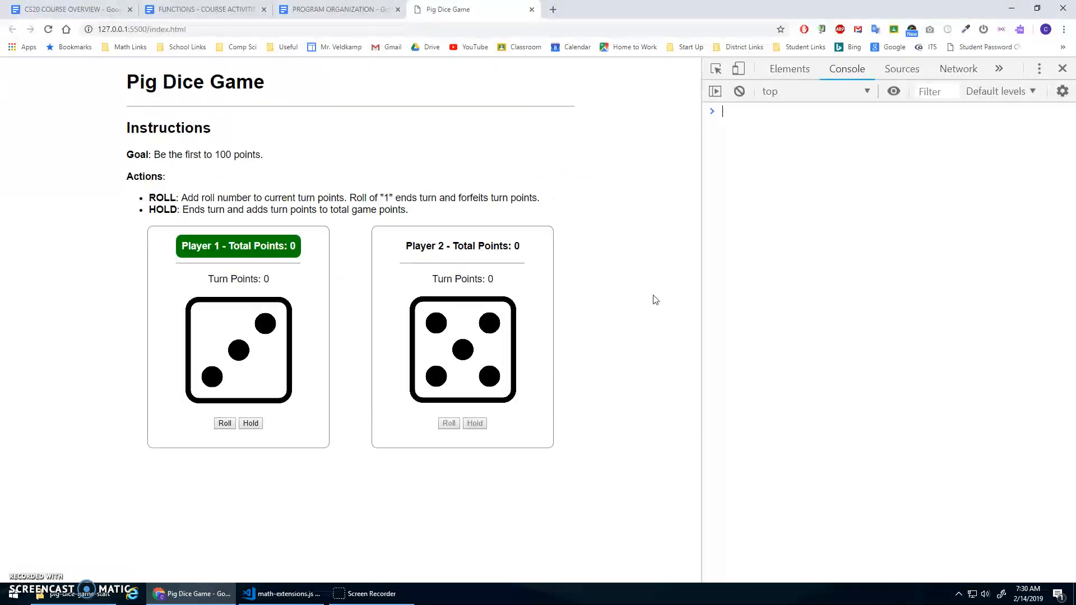
Roll Player 1's die, exposing a 404 for dice2.png, and return to the editor
click(224, 422)
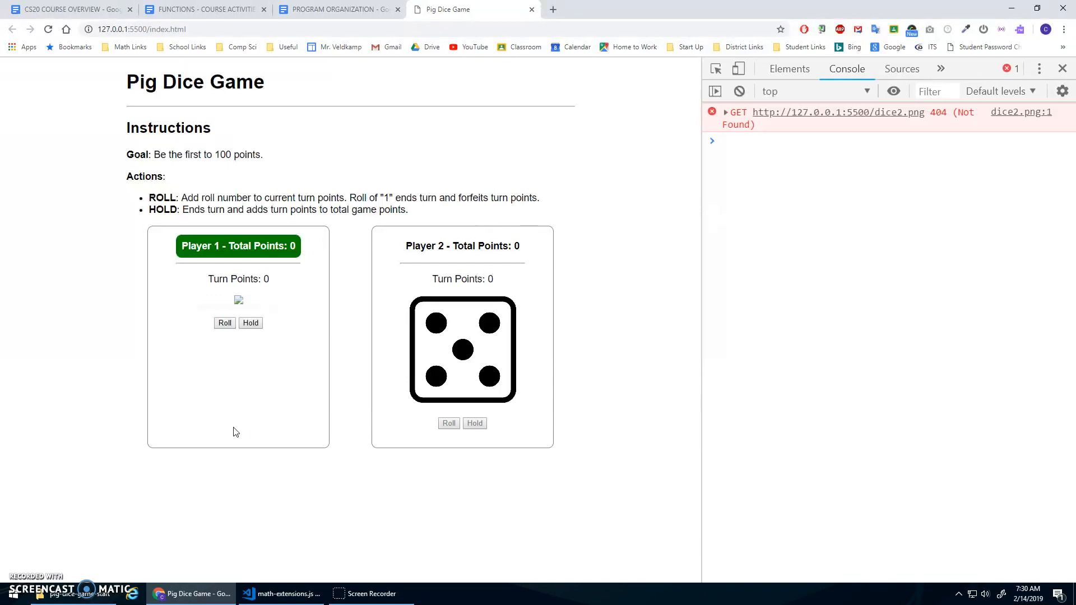
mouse_move(534, 184)
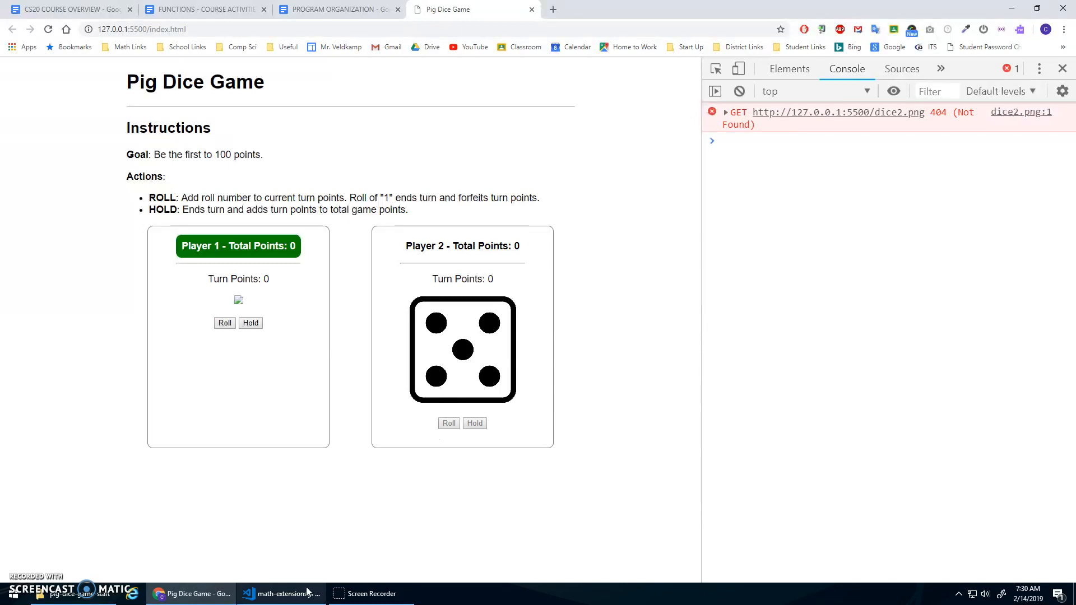
click(281, 593)
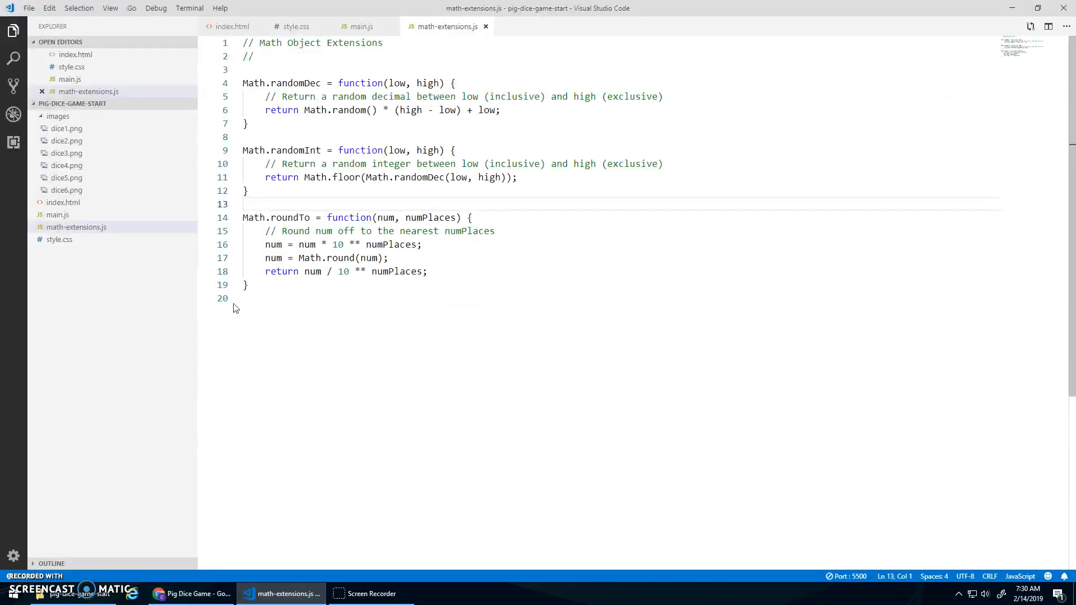
mouse_move(483, 32)
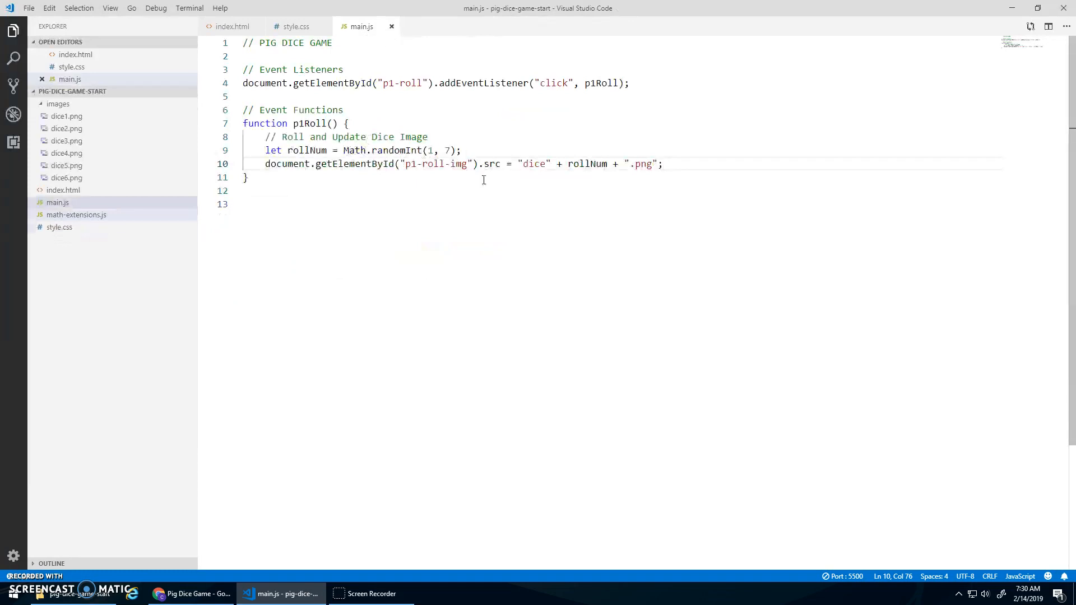
mouse_move(165, 61)
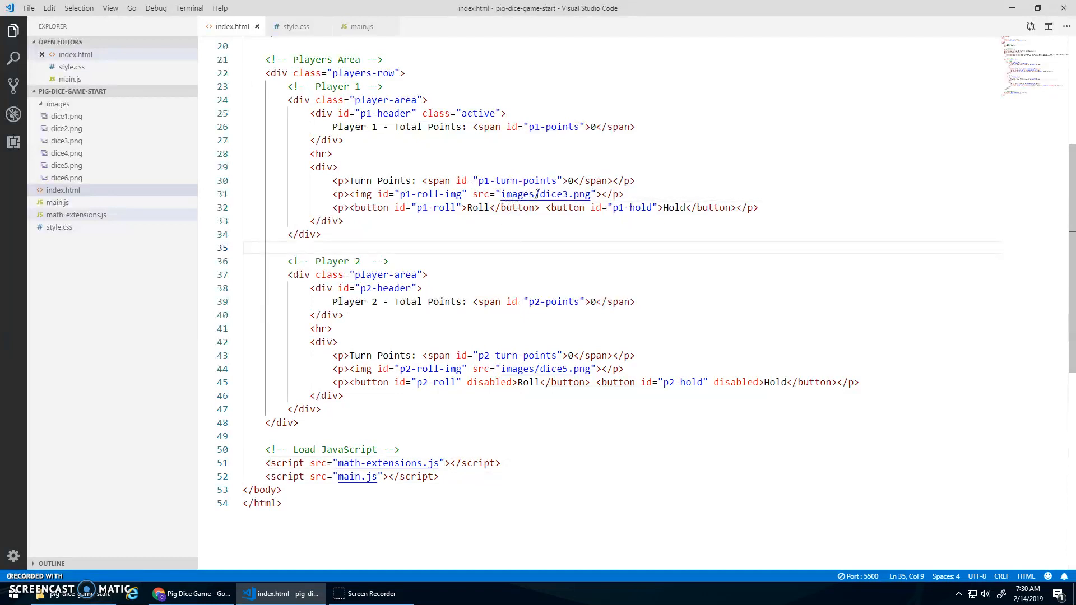
Prefix the dice image path in main.js with images/, save, and switch to the game page
click(362, 26)
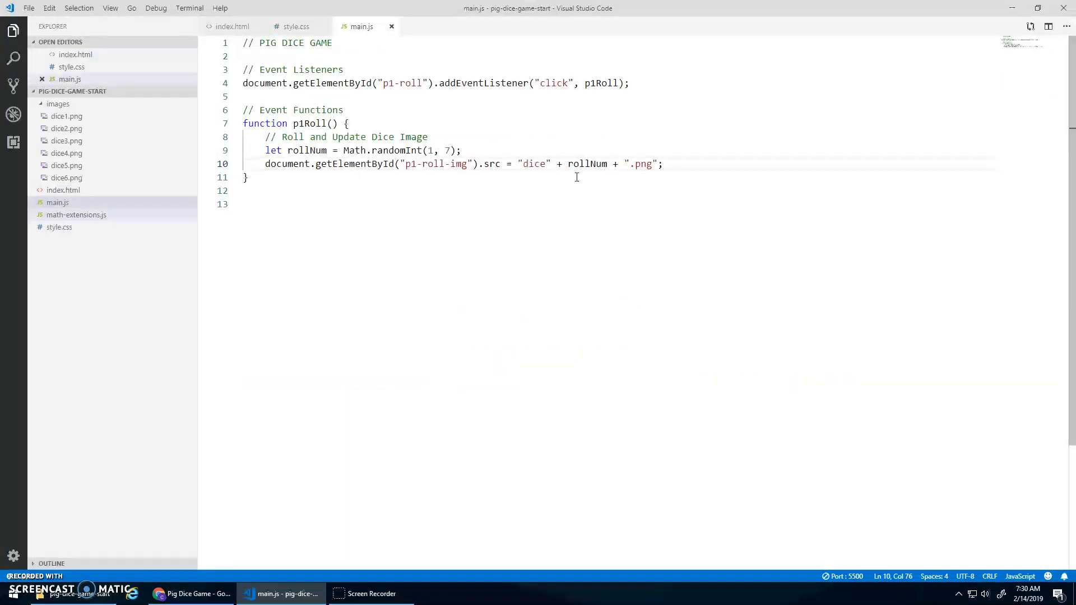
text(images/)
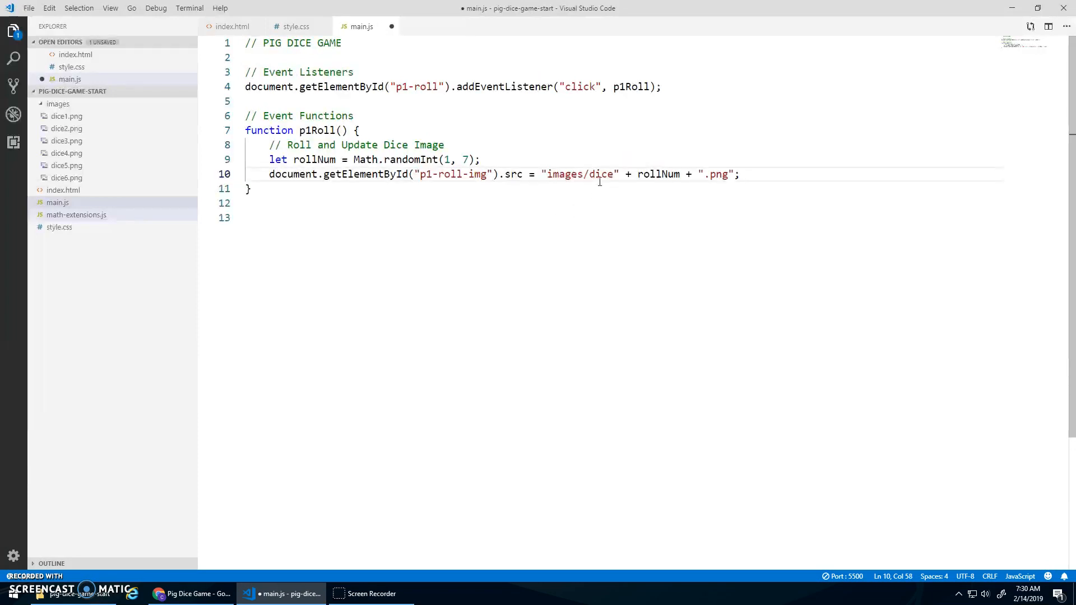
key(ctrl+s)
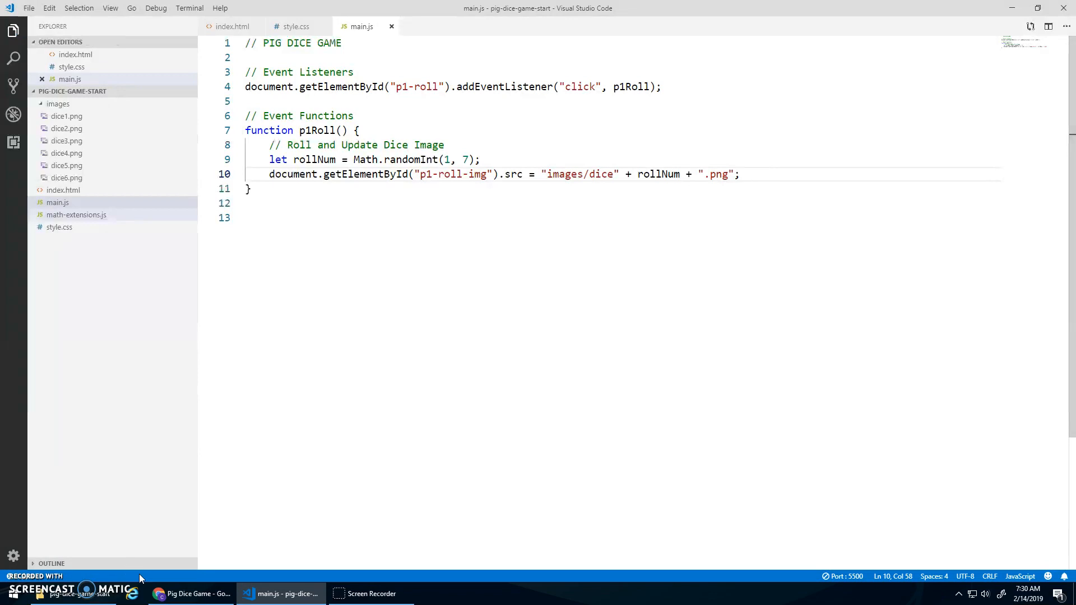
click(190, 593)
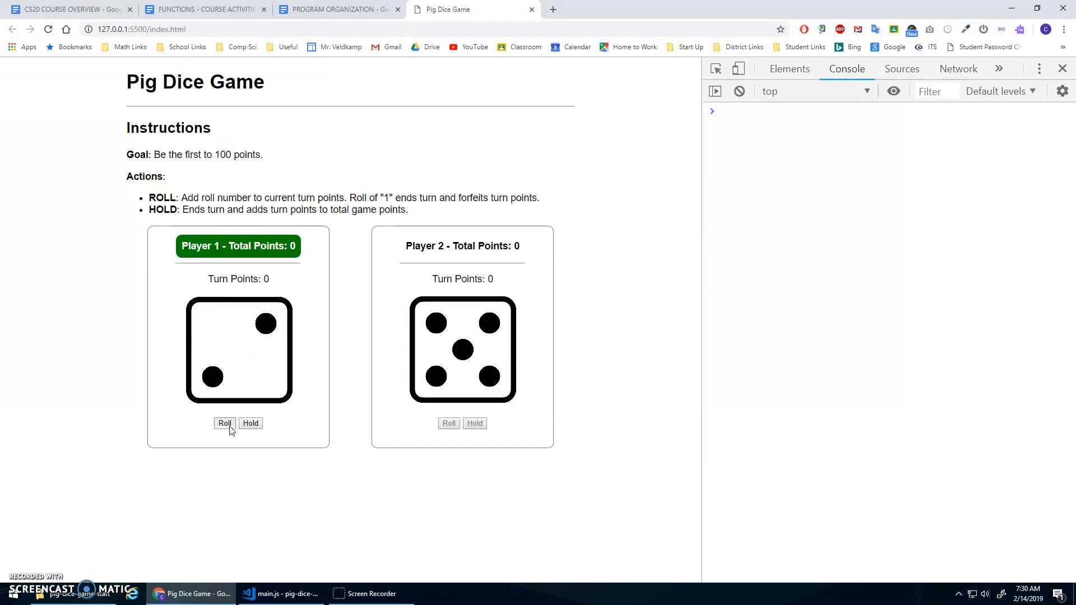
Roll Player 1's die three times to see varying faces with no errors, then return to main.js
click(225, 422)
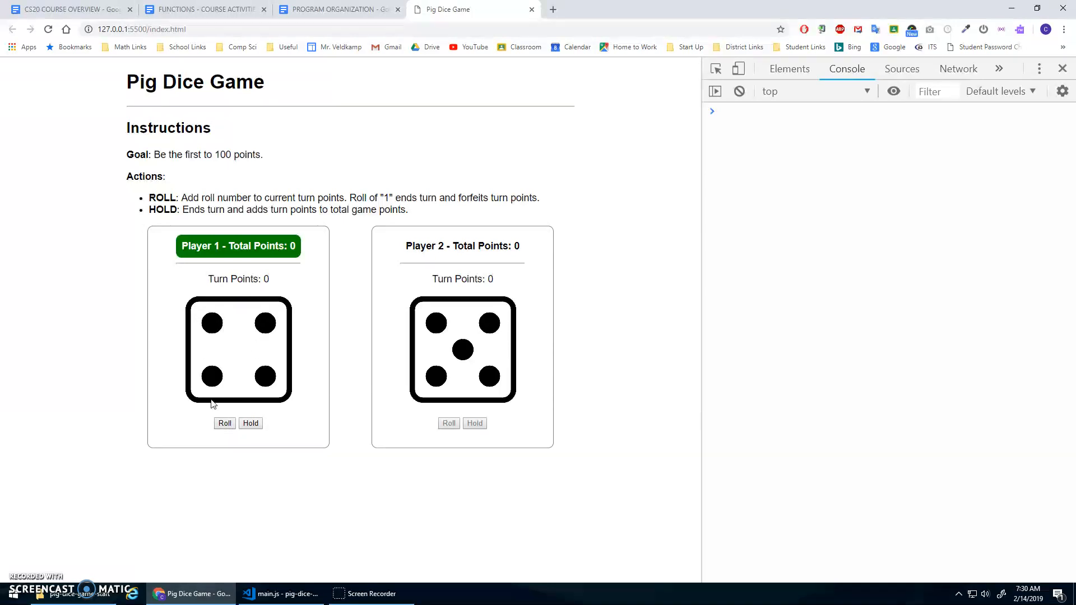
click(224, 422)
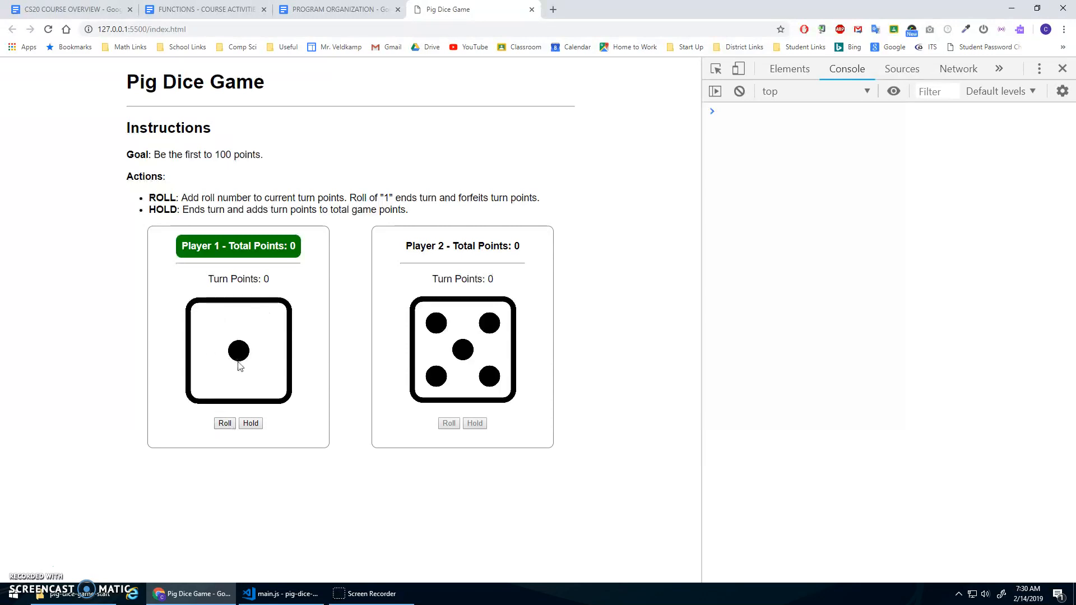
click(224, 422)
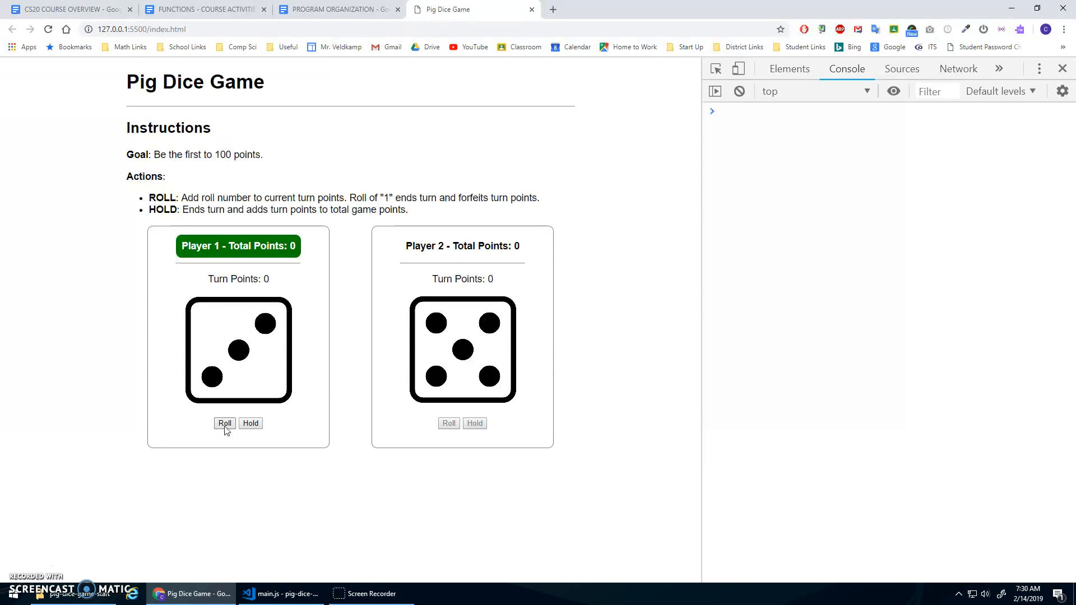
click(280, 593)
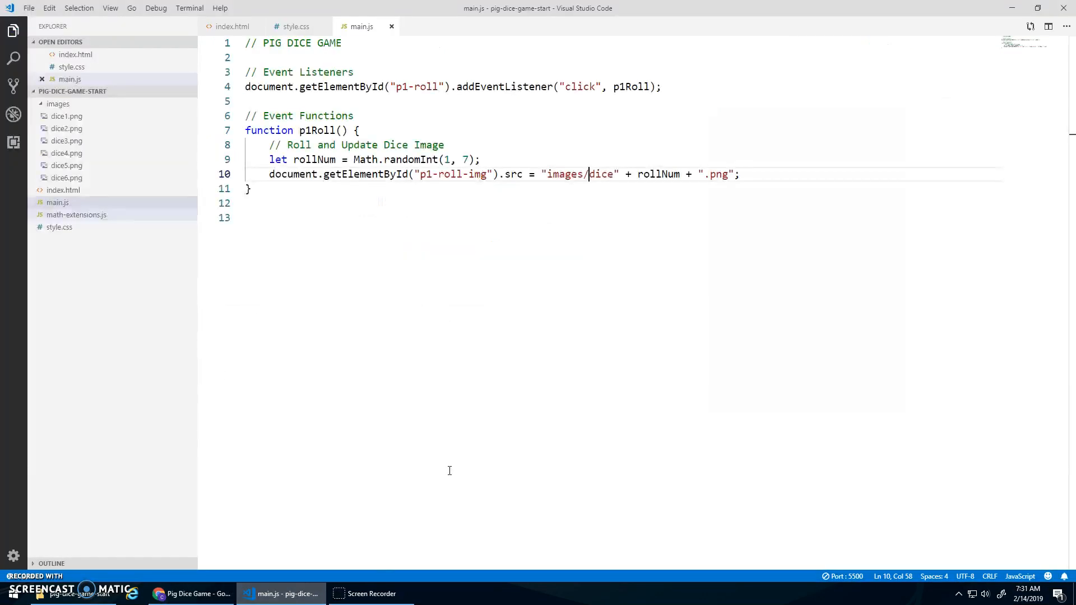
Add the comment '// Check Roll and Take Action based on 1 or not' inside p1Roll
key(Enter)
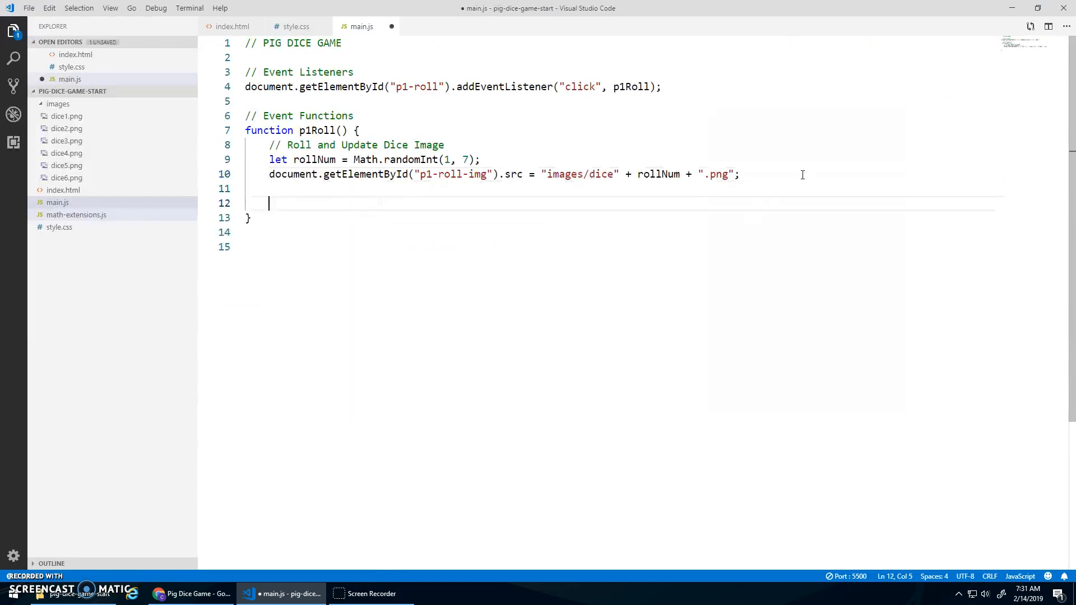
text(//)
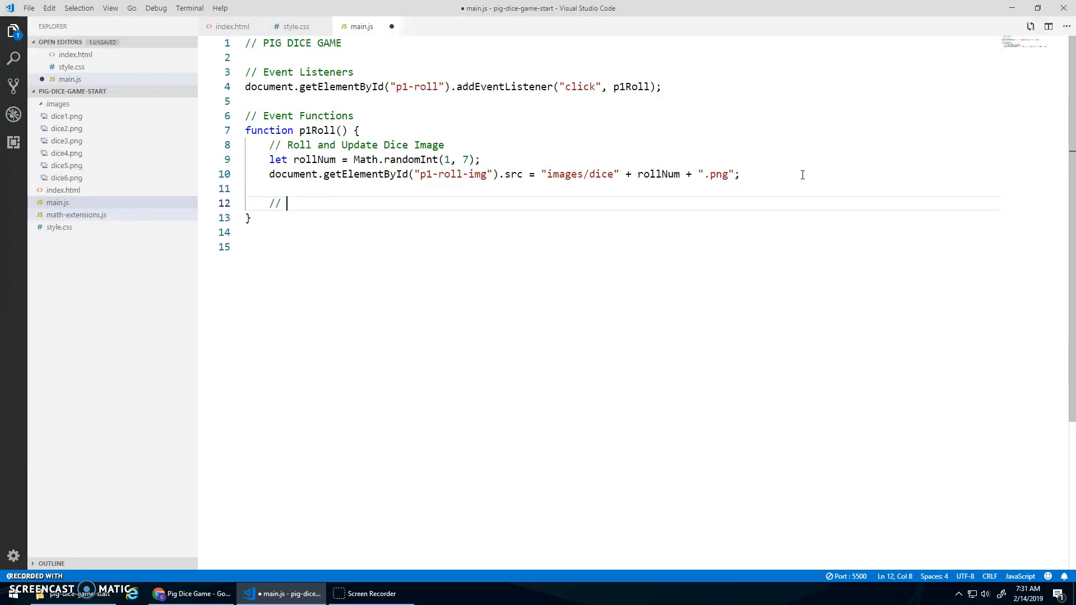
text(Check Ro)
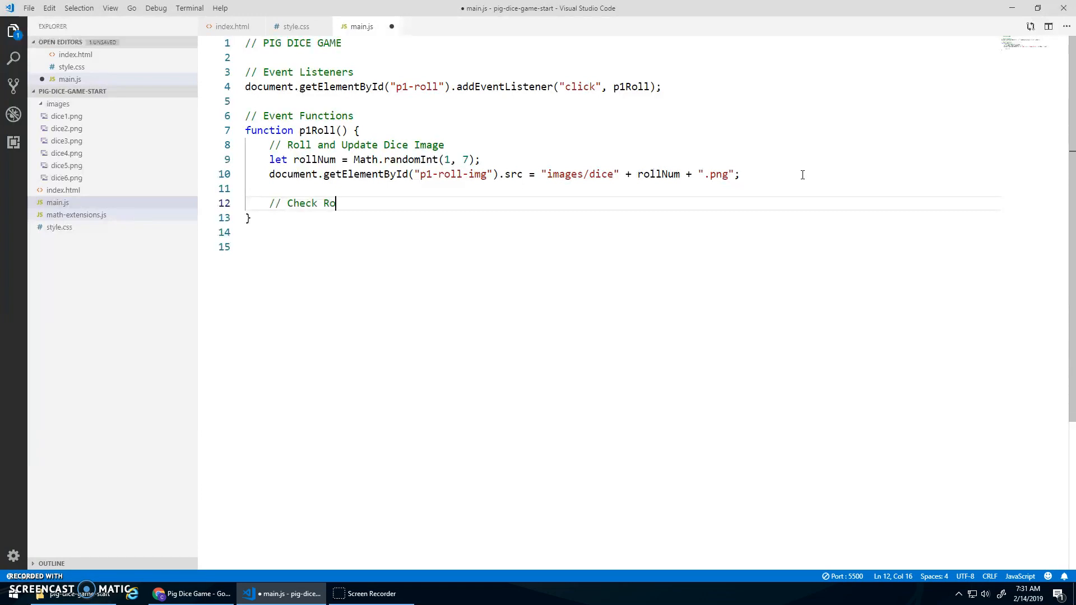
text(ll)
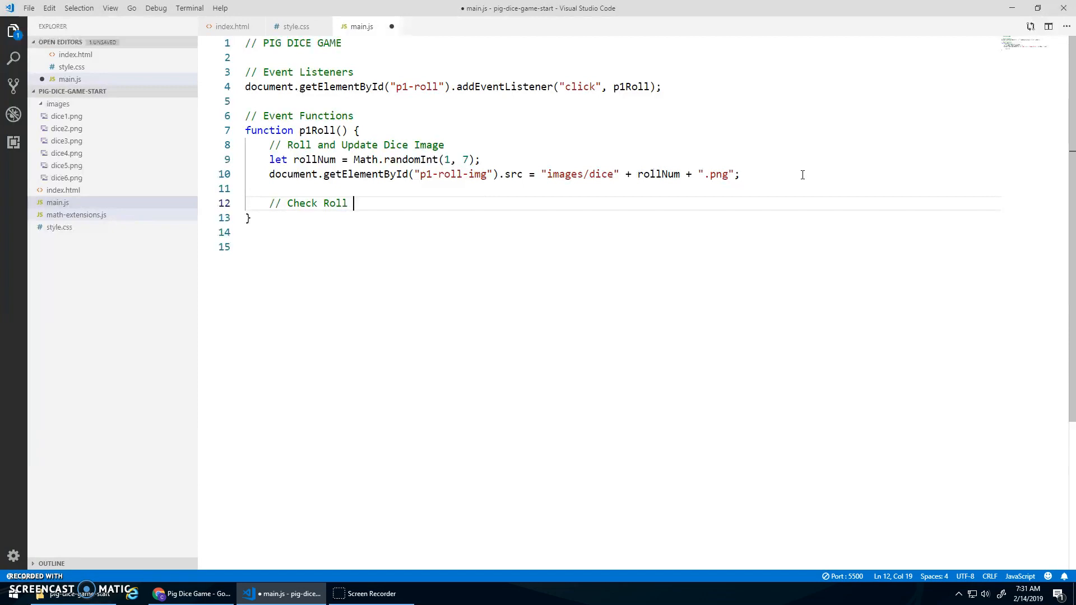
text(and Take)
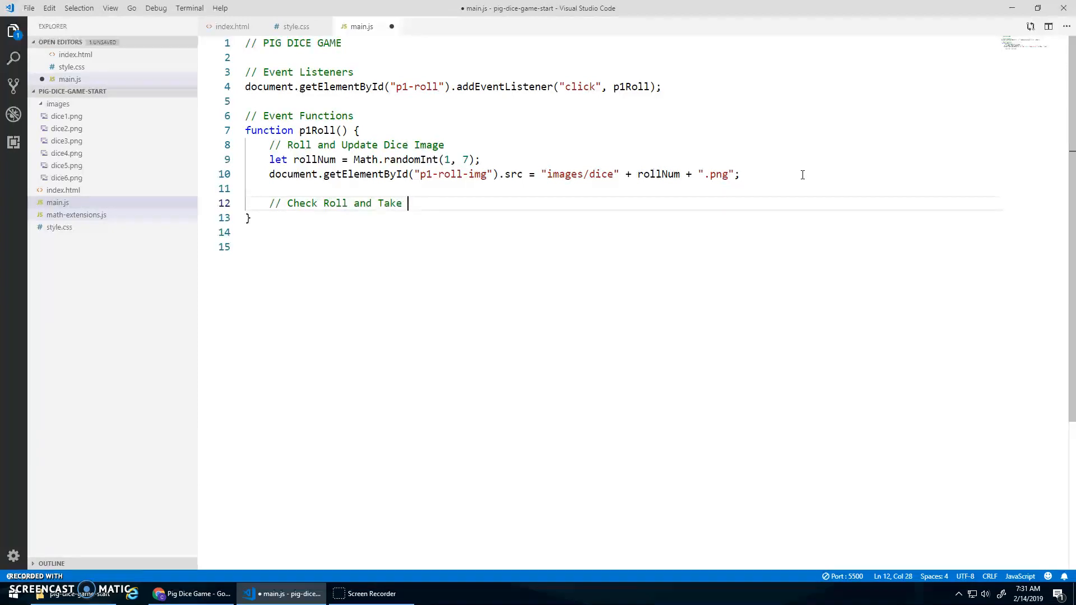
text(Action)
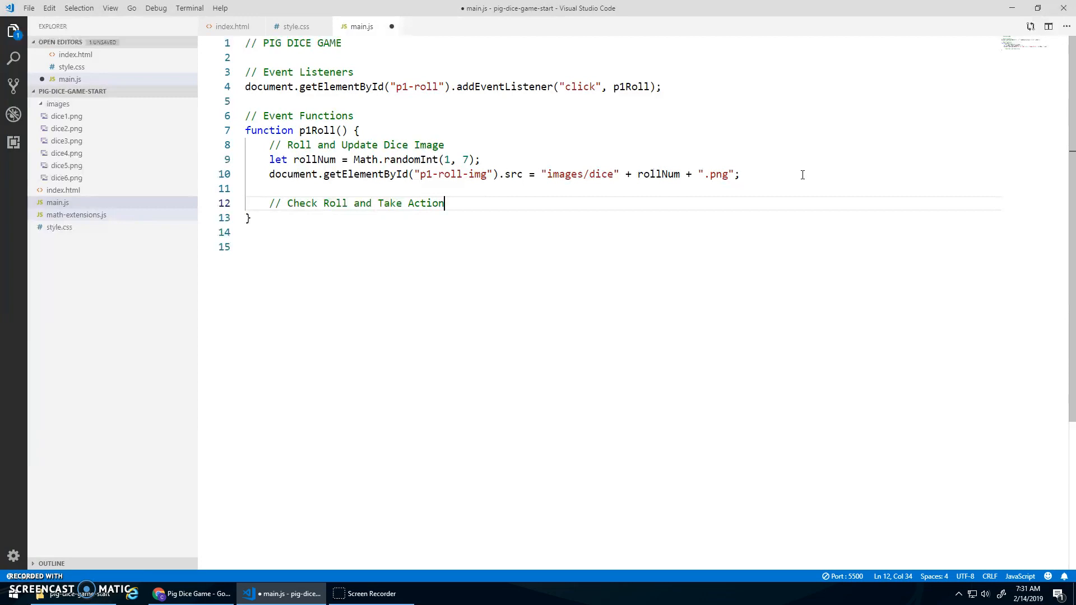
text(base)
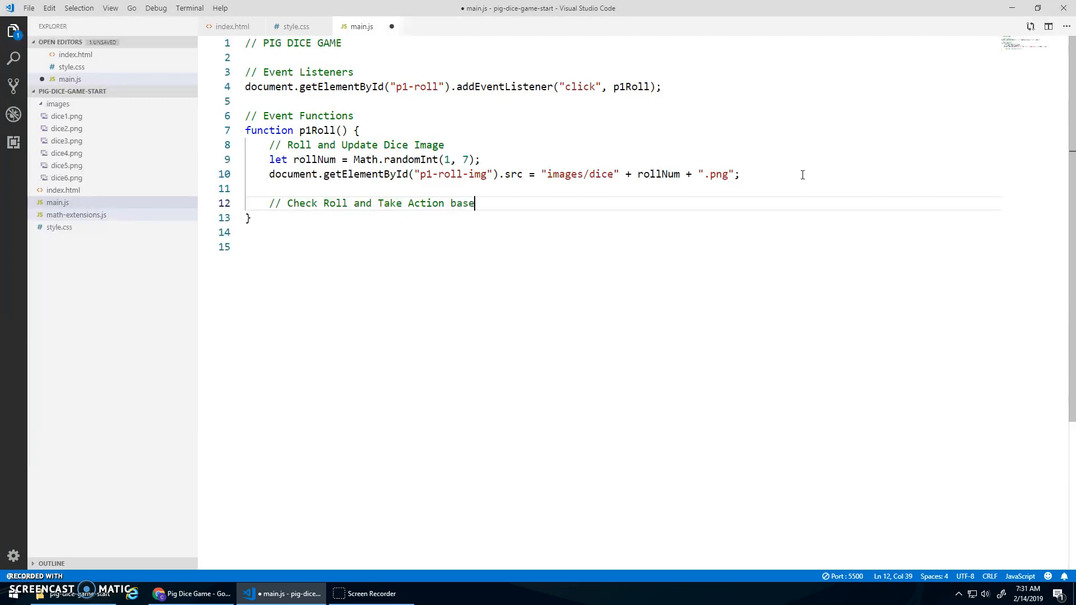
text(d on 1 or not)
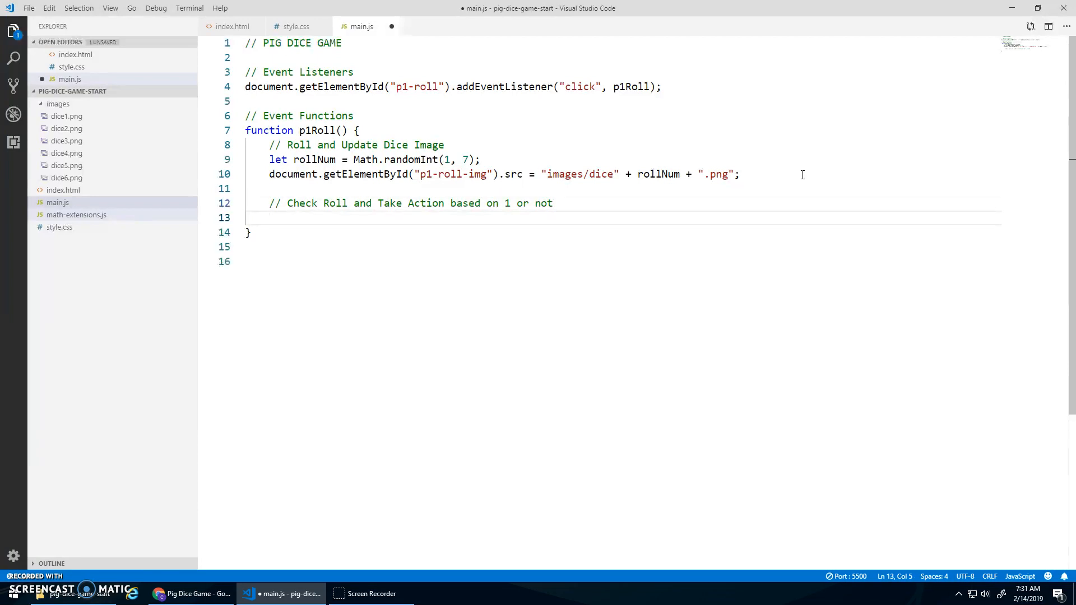
Add an empty 'if (rollNum != 1) {' block with its closing brace
text(if (rollNum !=)
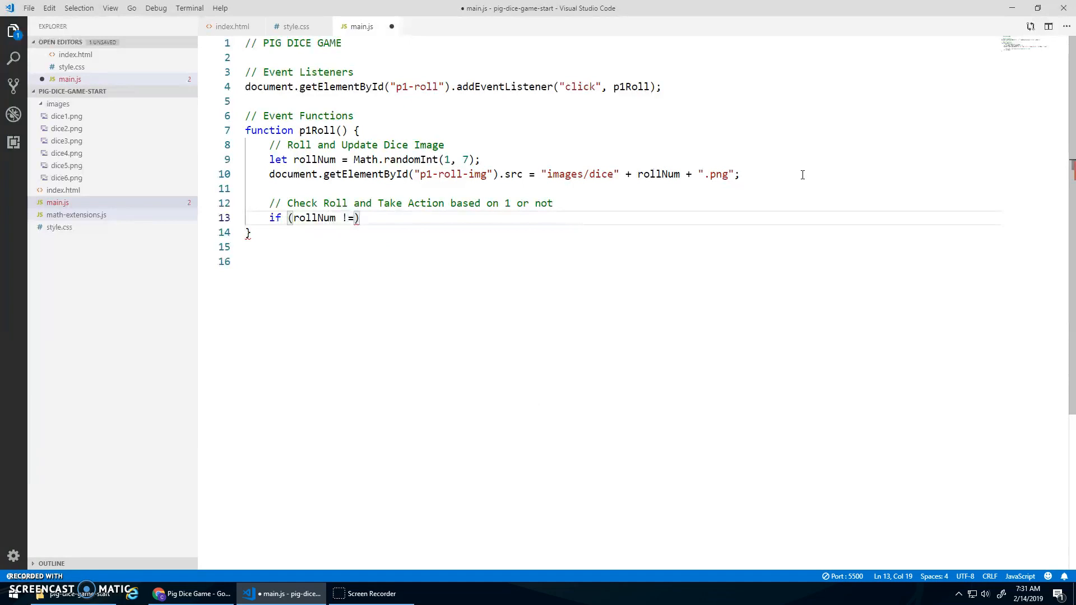
text(1) {)
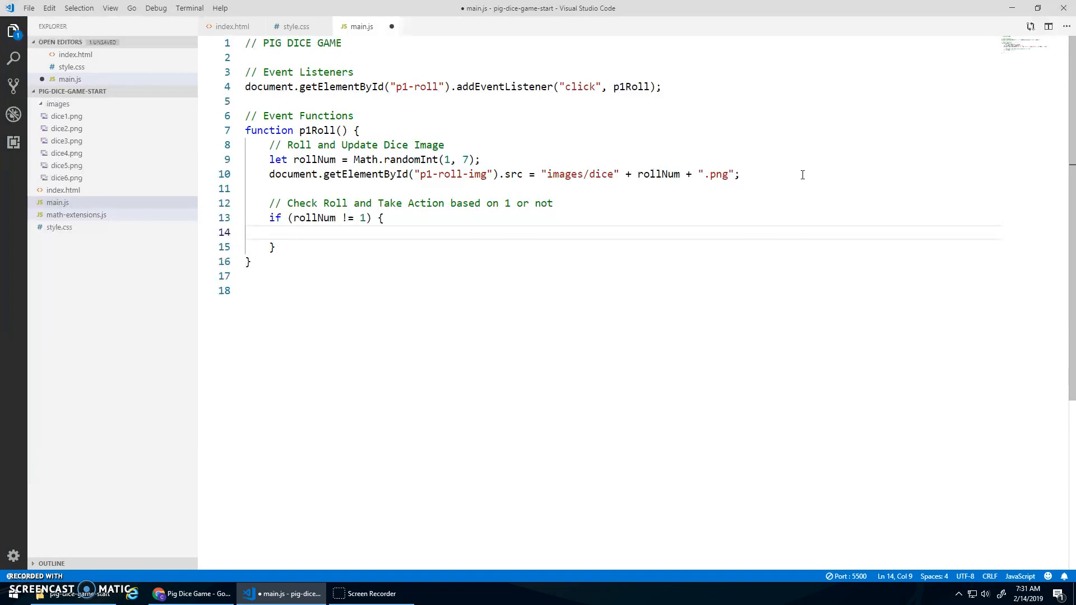
mouse_move(841, 191)
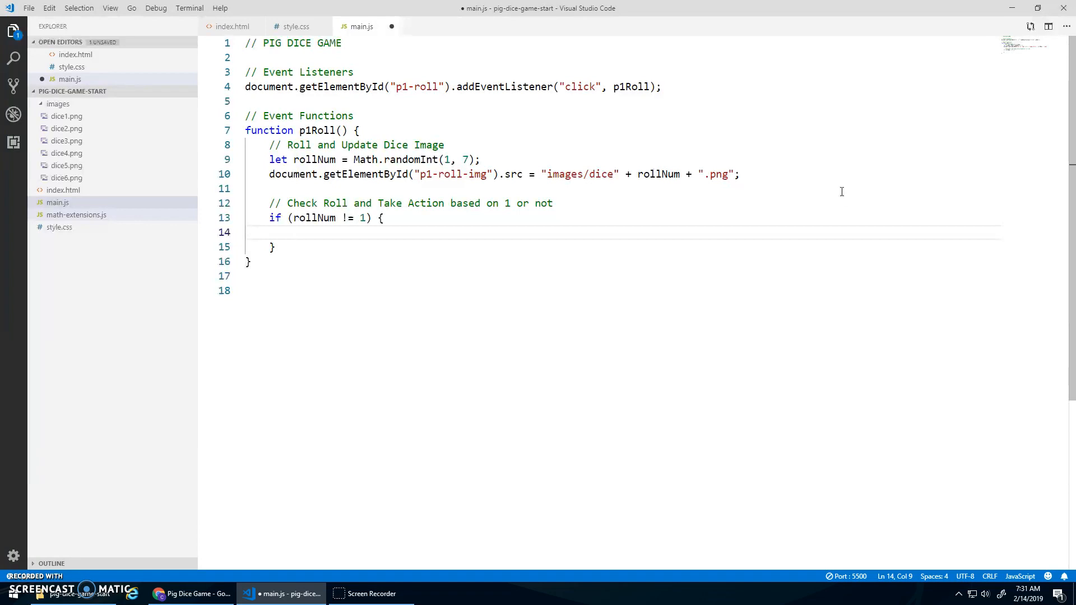
mouse_move(306, 281)
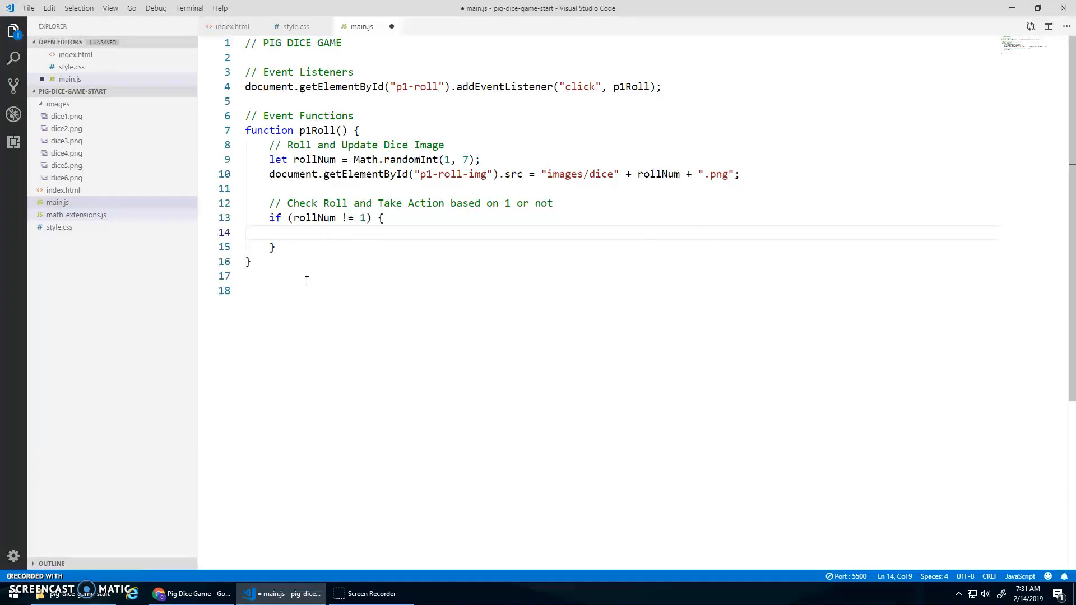
Add a '// Global Variables' section declaring 'let player1 = {' below the title
click(260, 57)
text(//)
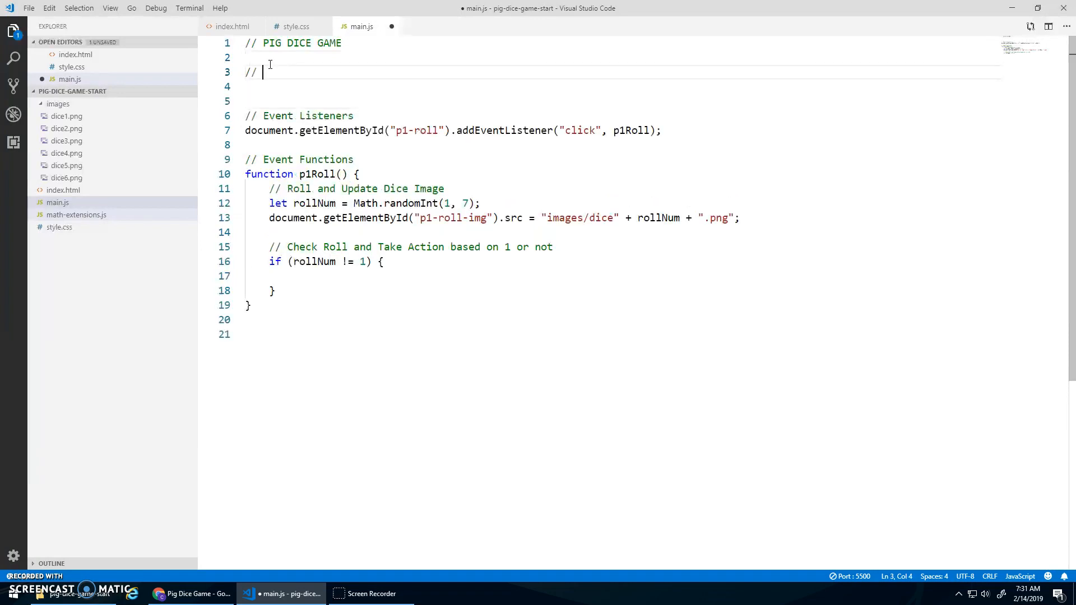
text(Global Variab)
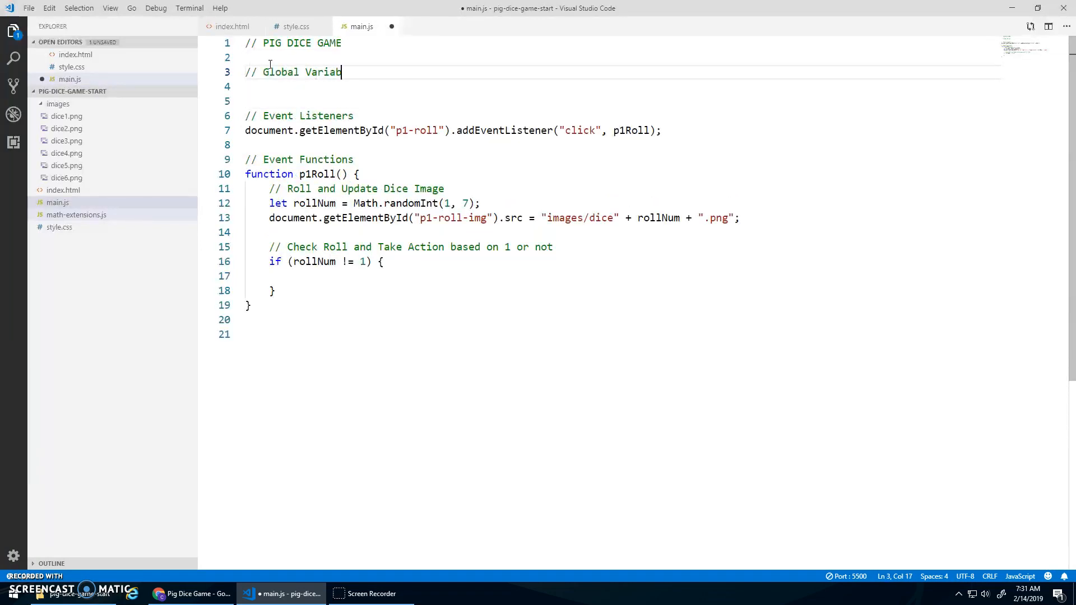
text(les)
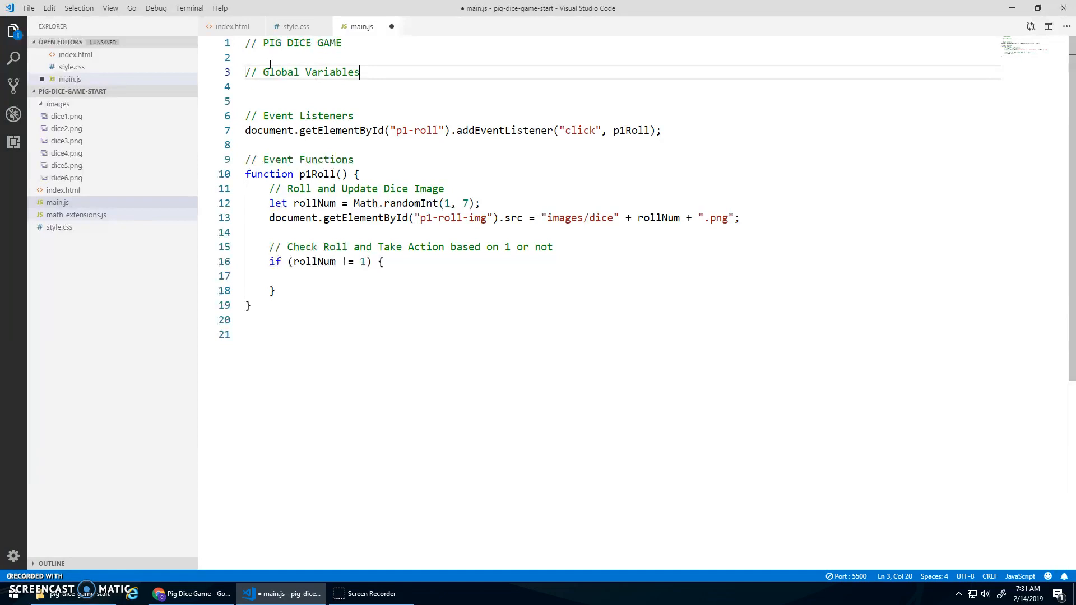
text(let player1)
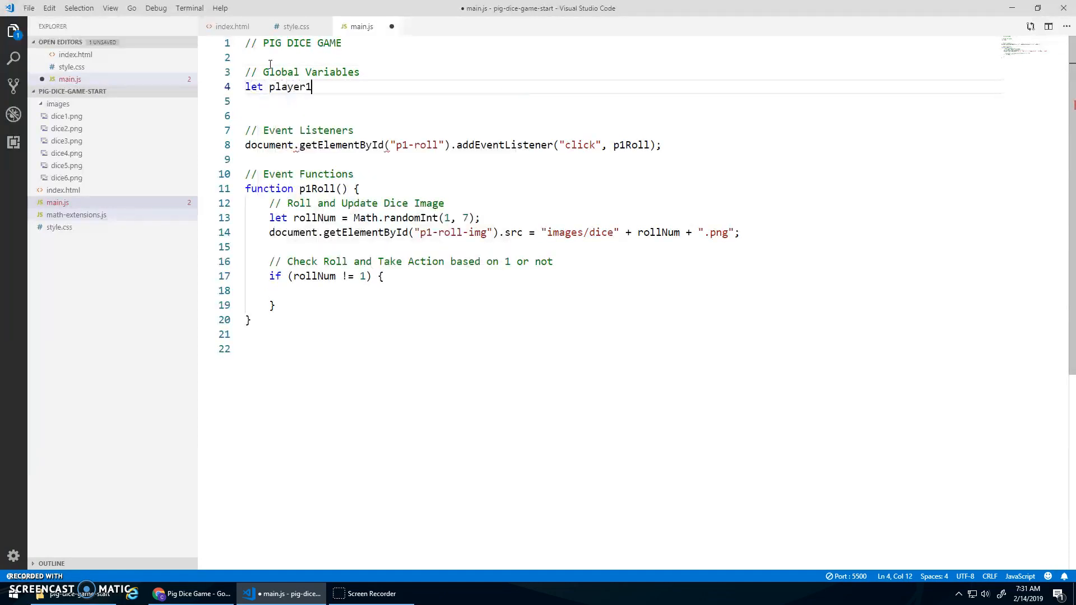
text(= {)
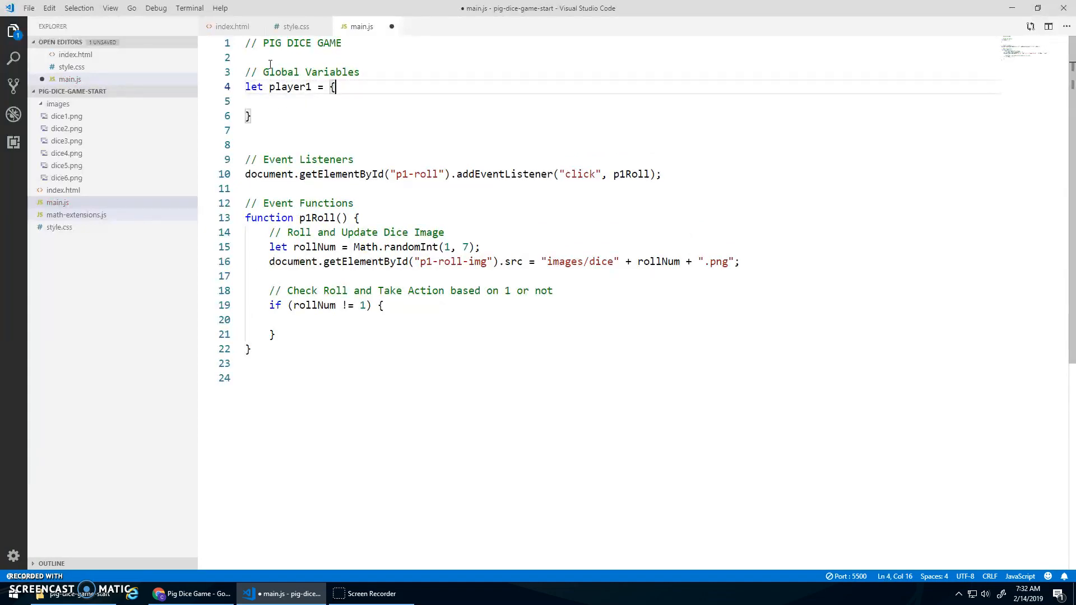
Give player1 the properties totalPts: 0 and turnPts: 0, then return to p1Roll
key(Return)
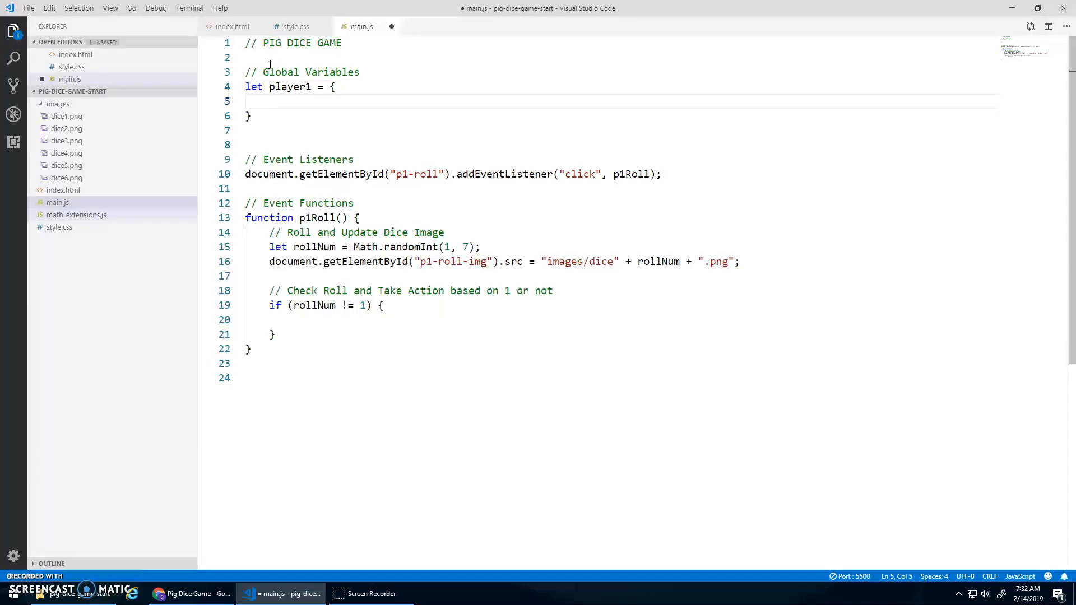
text(totalPts: 0,)
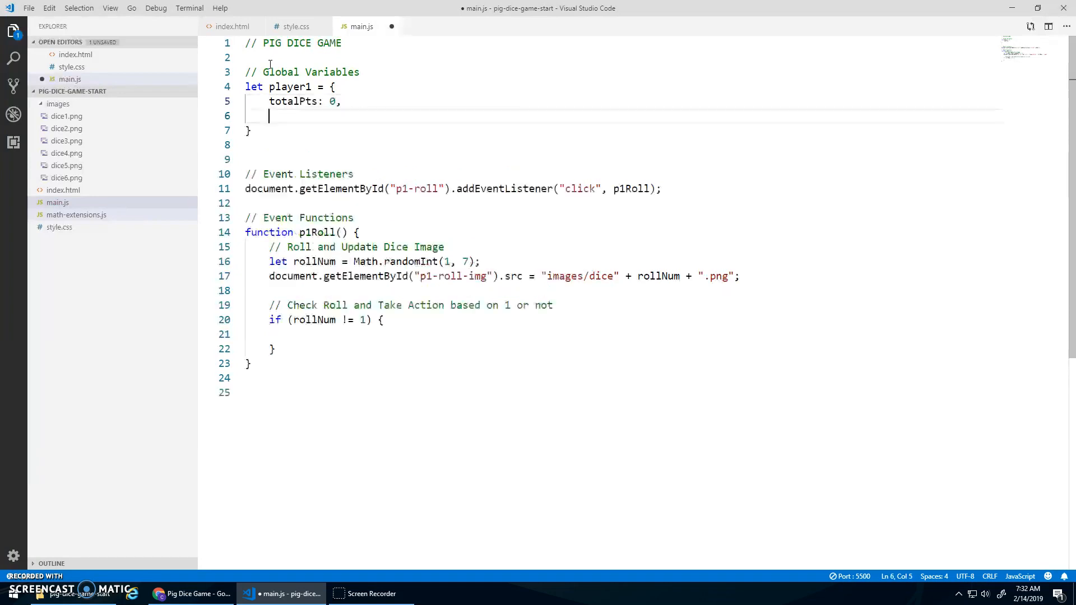
text(turnP)
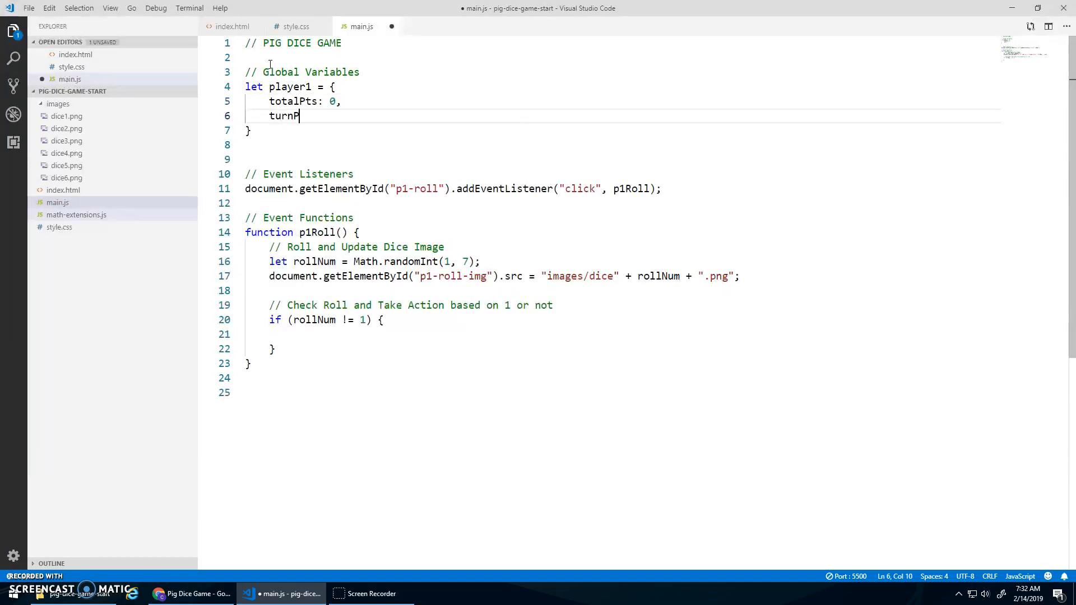
text(ts: 0,)
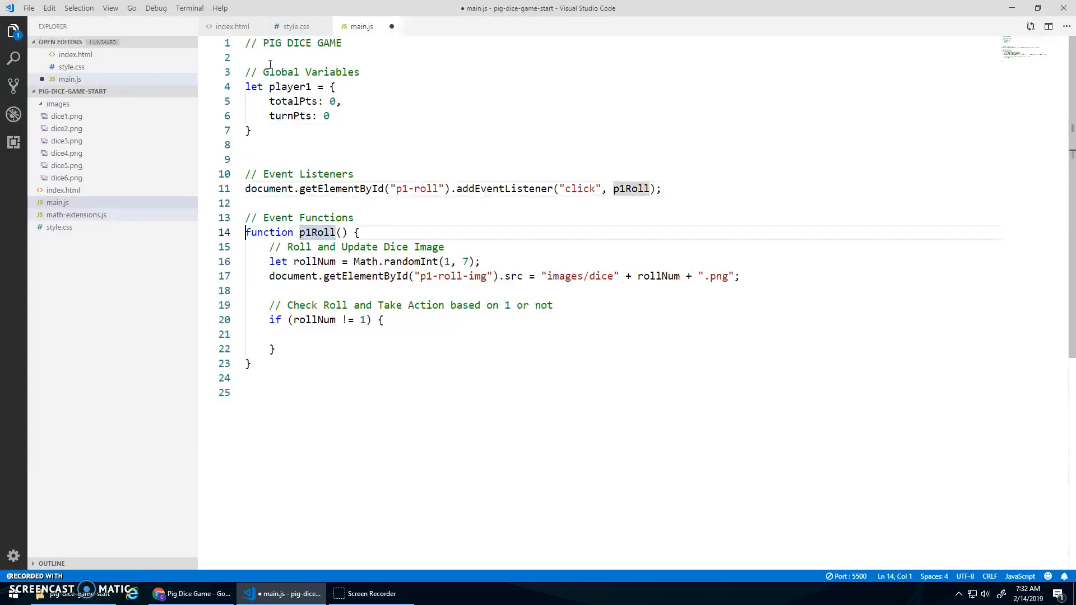
click(281, 320)
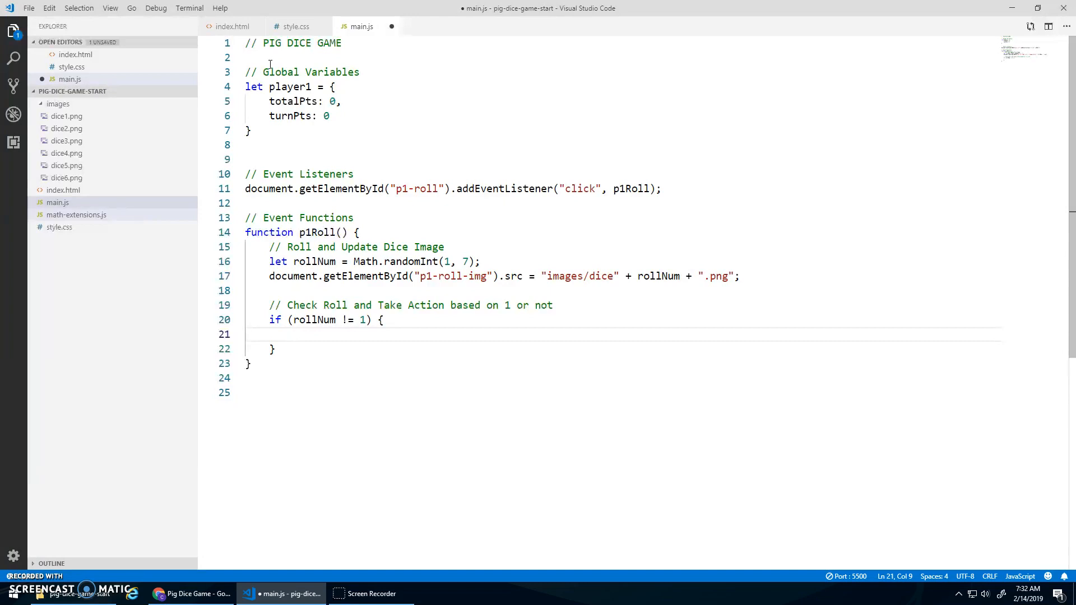
Inside the if block add an Update Points comment and 'player1.turnPts += rollNum;'
text(pla)
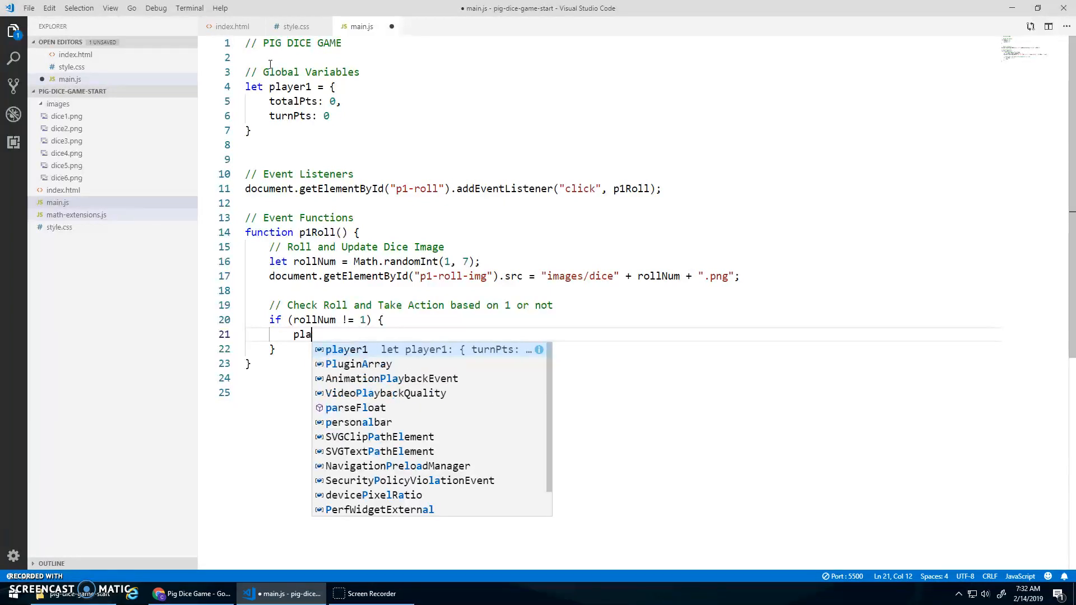
text(// Update Points)
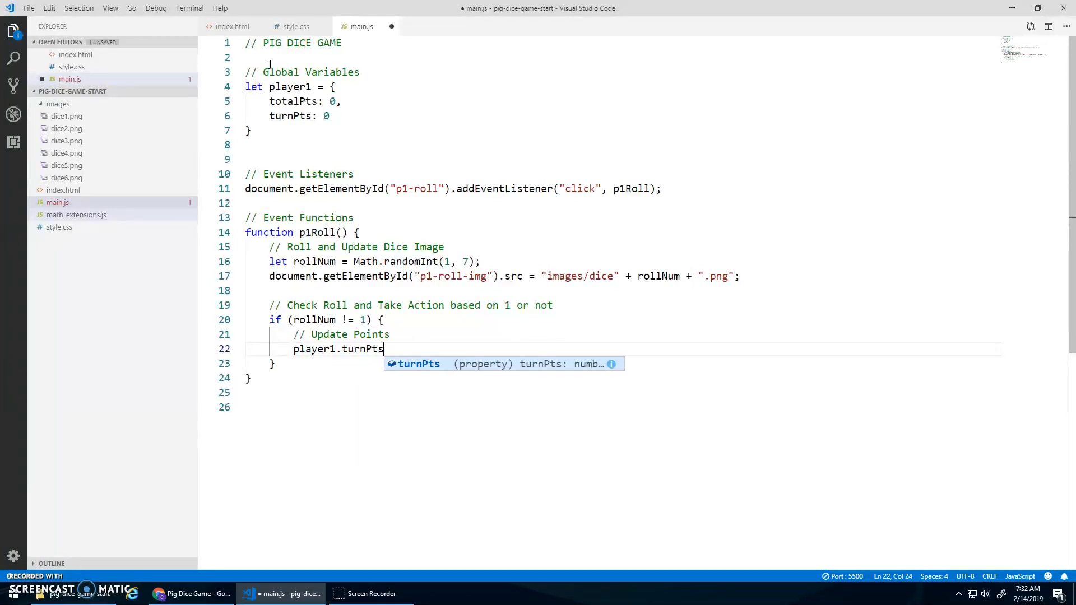
text(+= rollNum;)
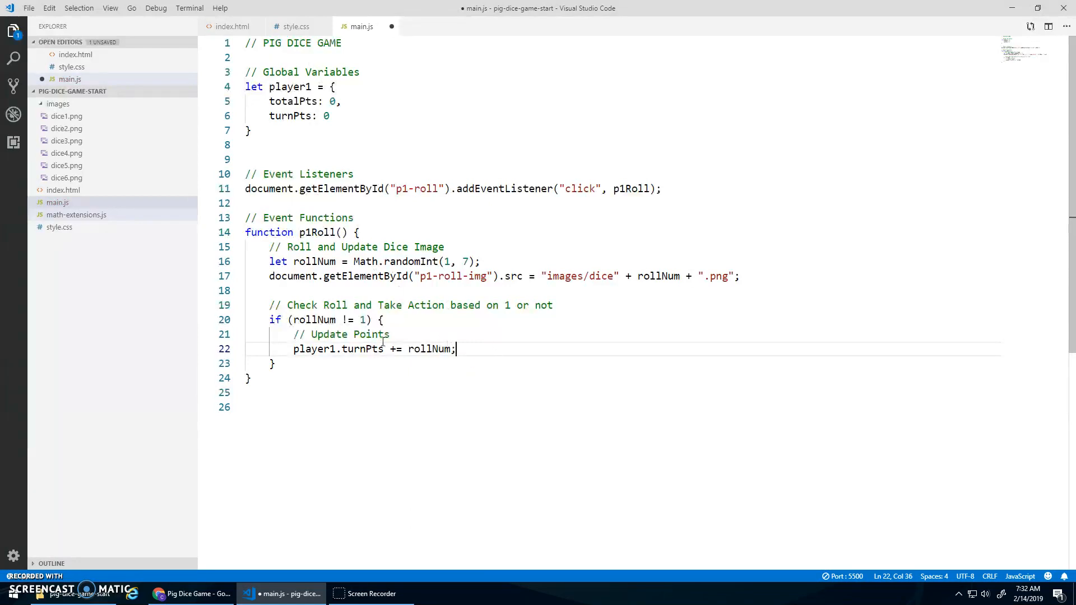
key(enter)
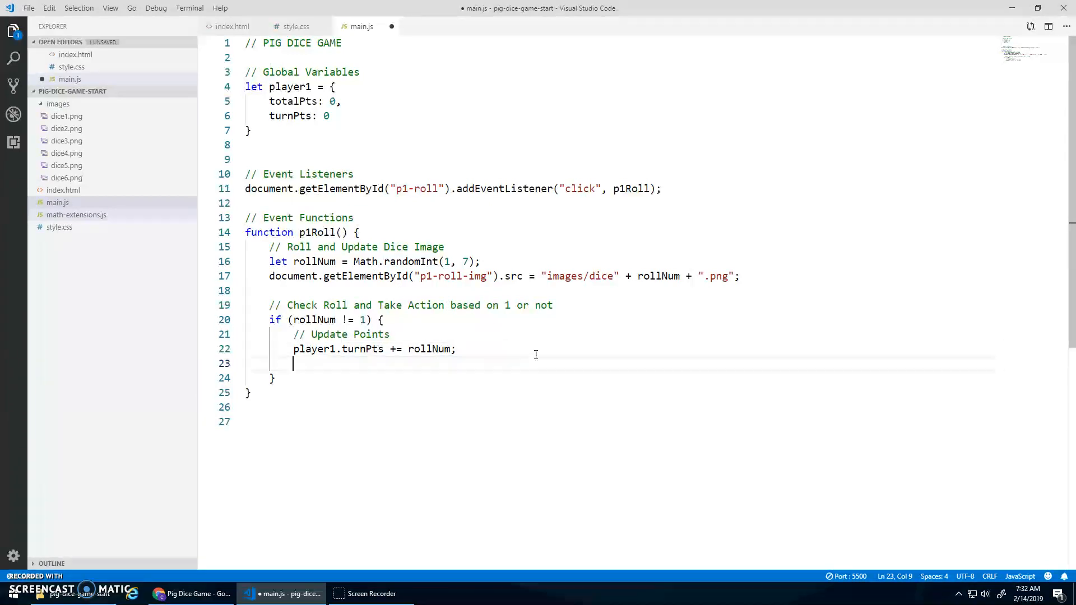
mouse_move(297, 177)
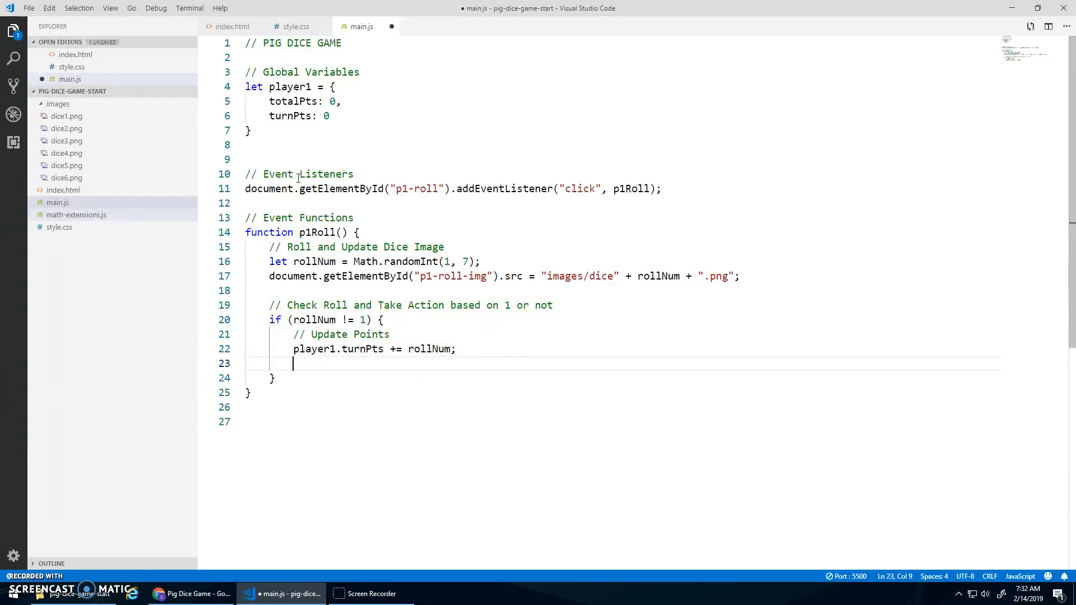
Write player1.turnPts into p1-turn-points' innerHTML, checking the id in index.html, and save
click(232, 26)
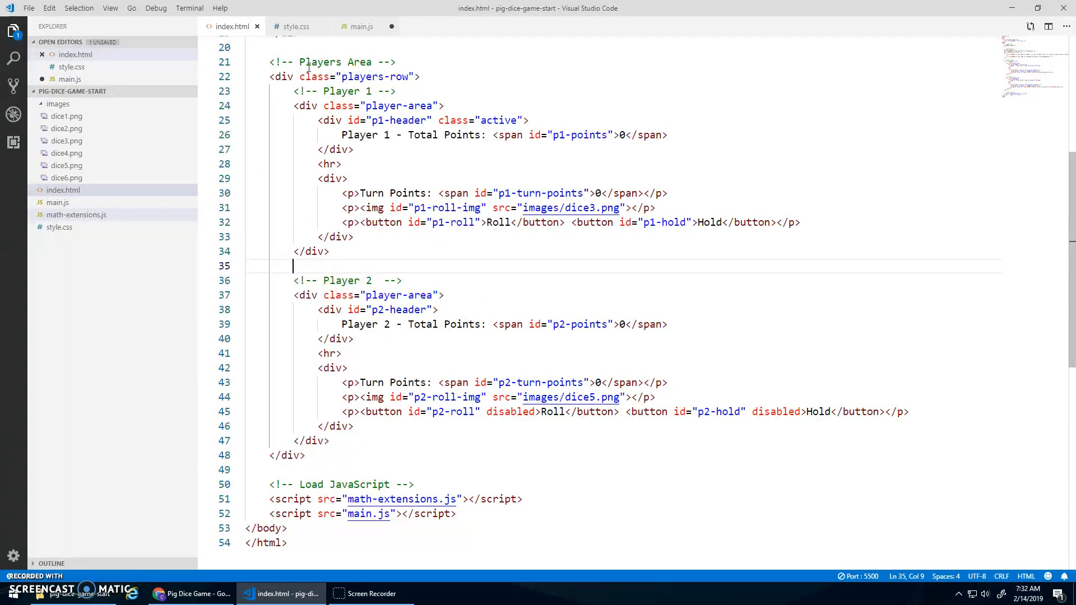
click(361, 26)
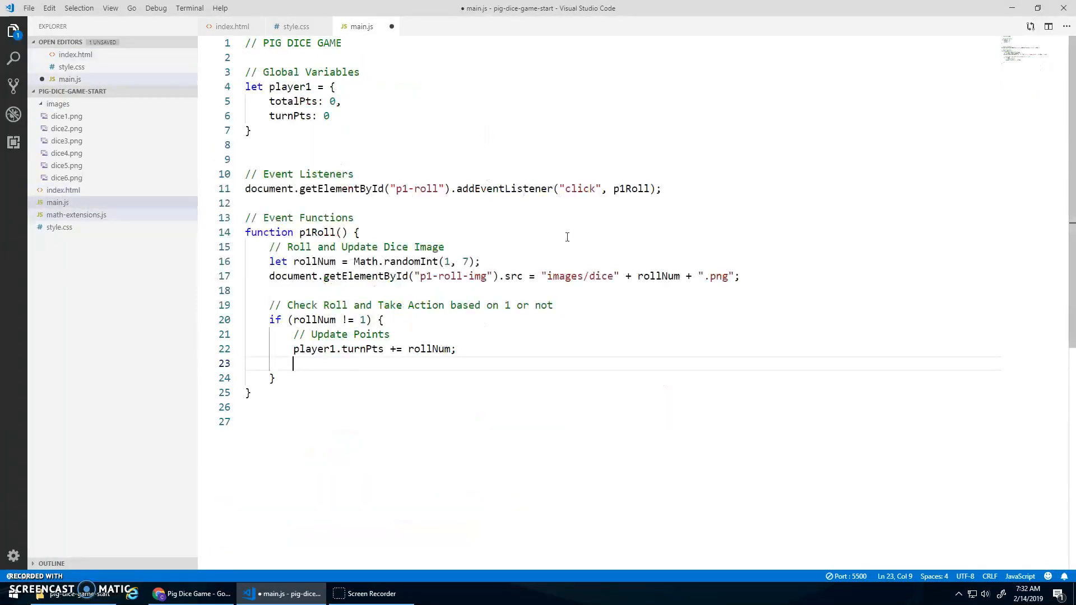
text(document.get)
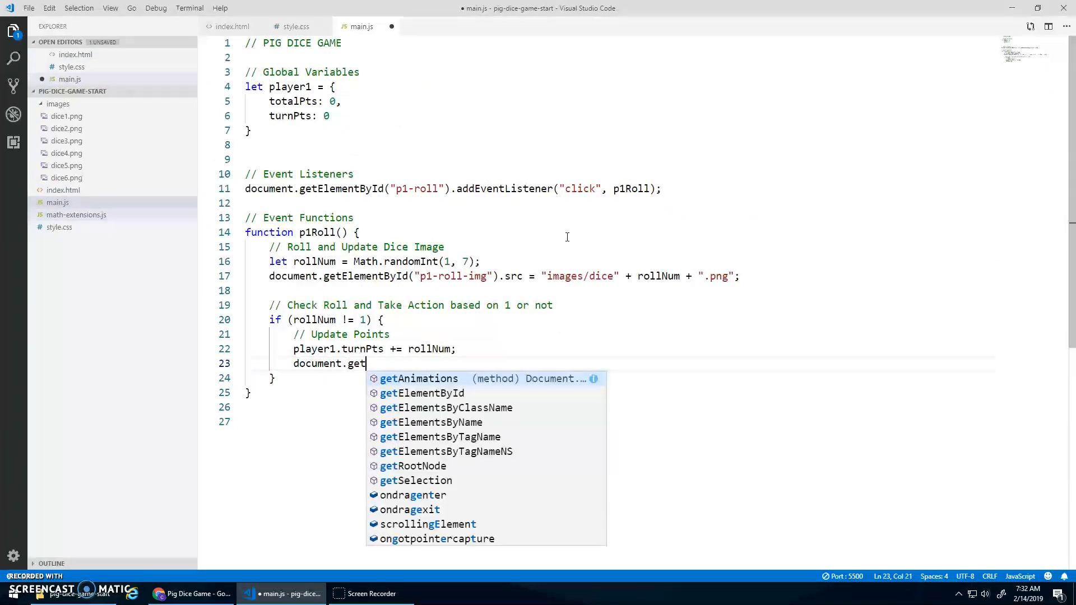
text(ElementById("p1-turn-points)
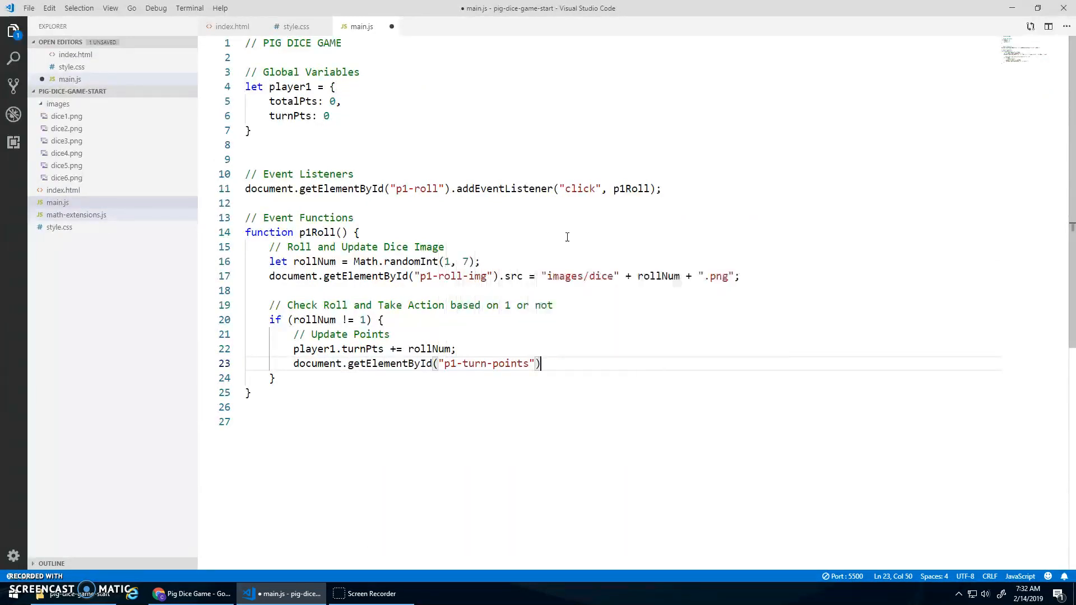
text(.innerHTM)
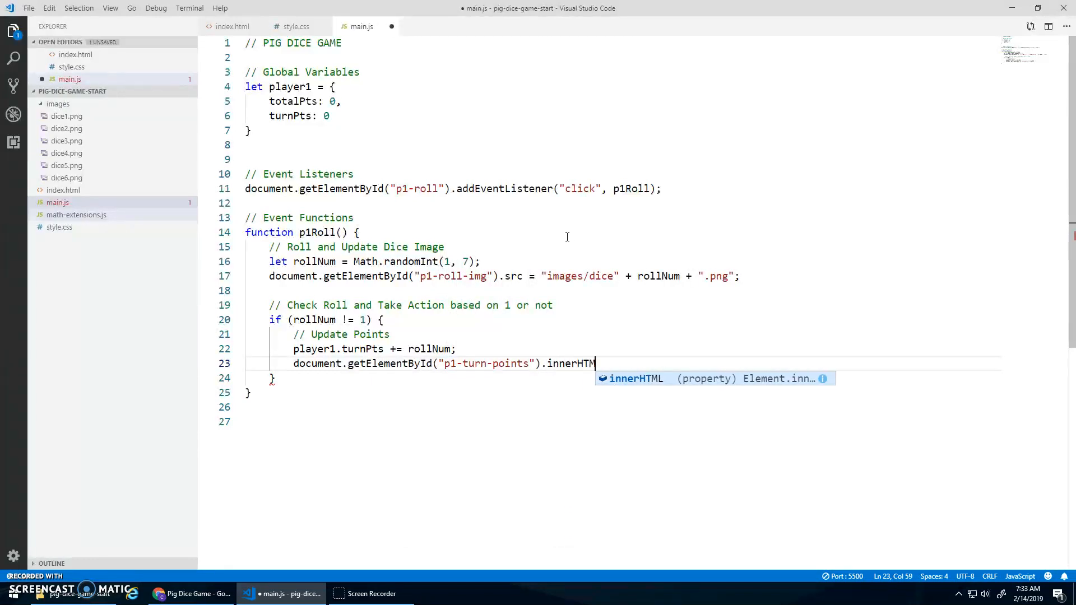
text(= player1.turnPts;)
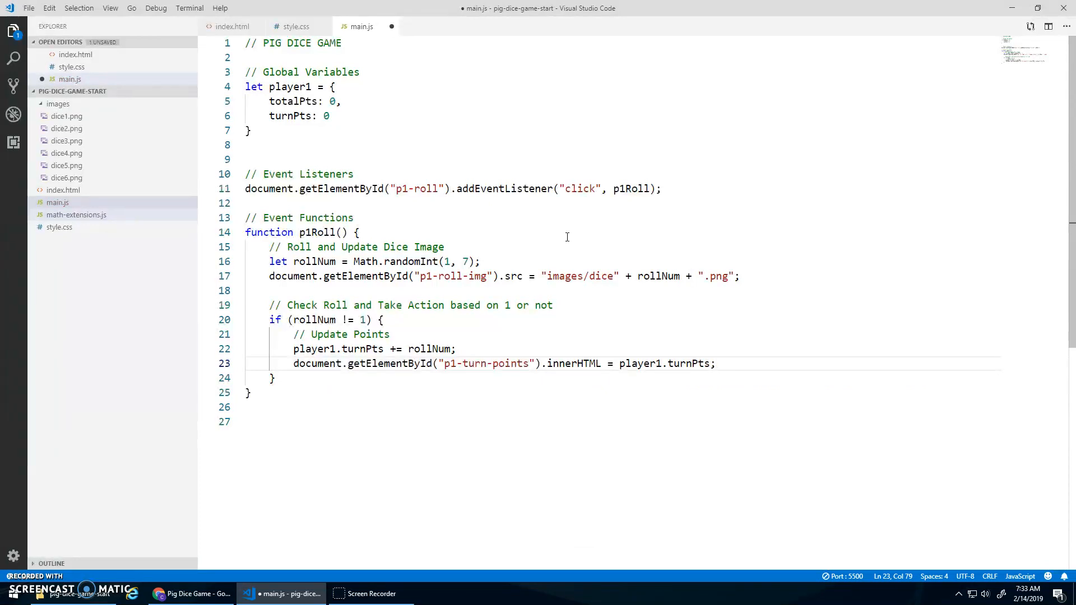
key(ctrl+s)
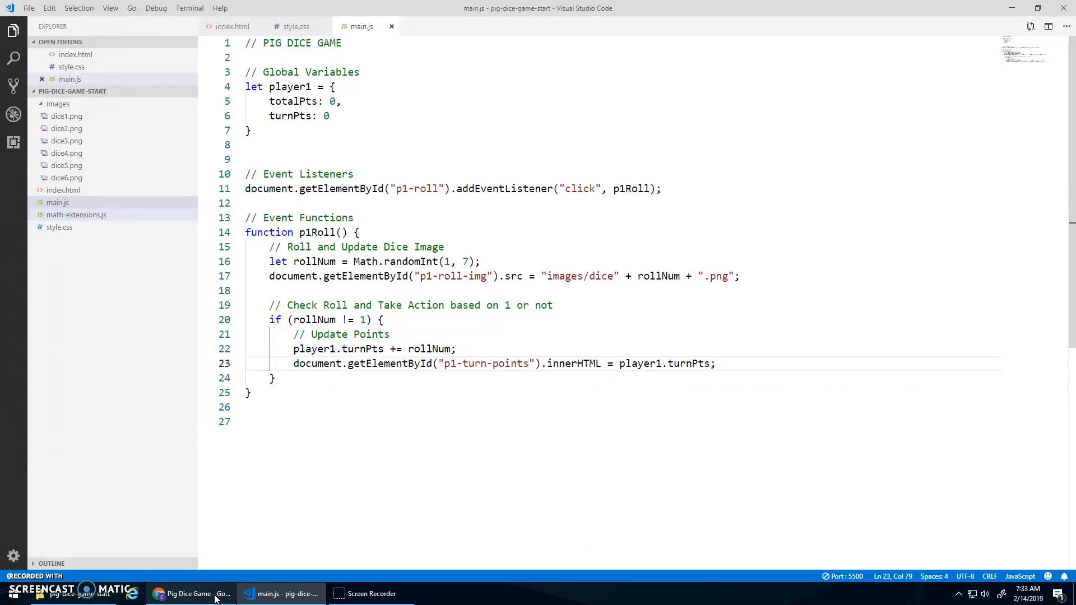
Roll repeatedly in Chrome to watch Player 1's turn points build up to 40, then return to main.js
click(193, 593)
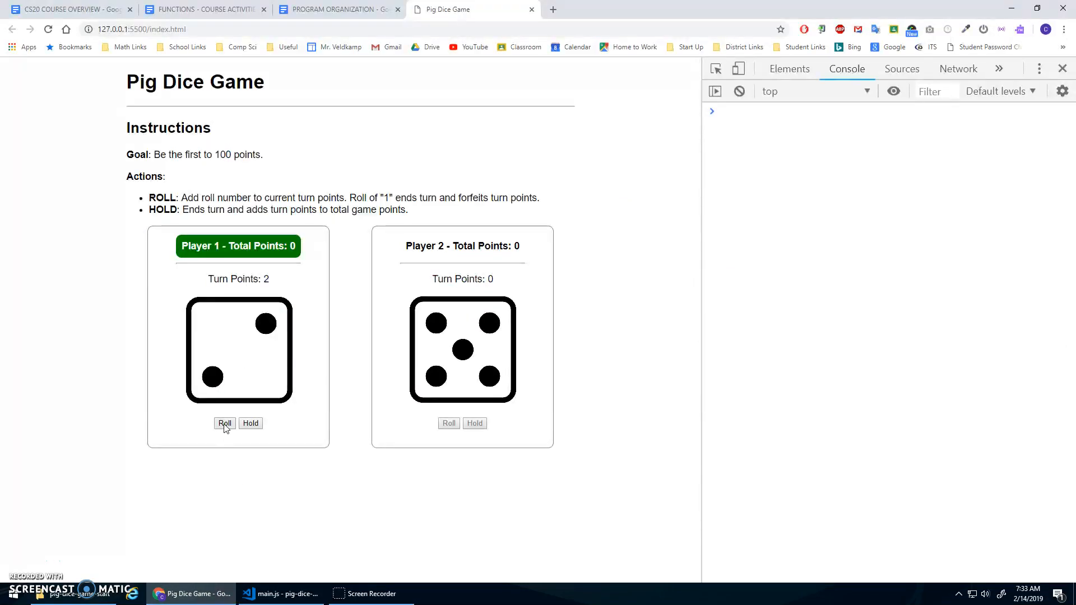
mouse_move(229, 426)
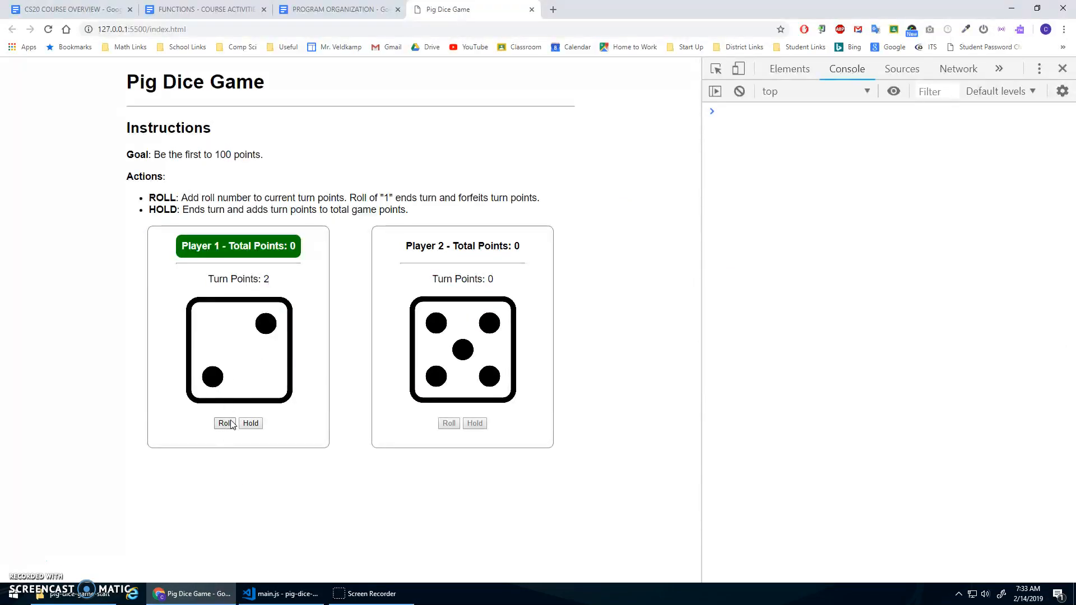
click(225, 422)
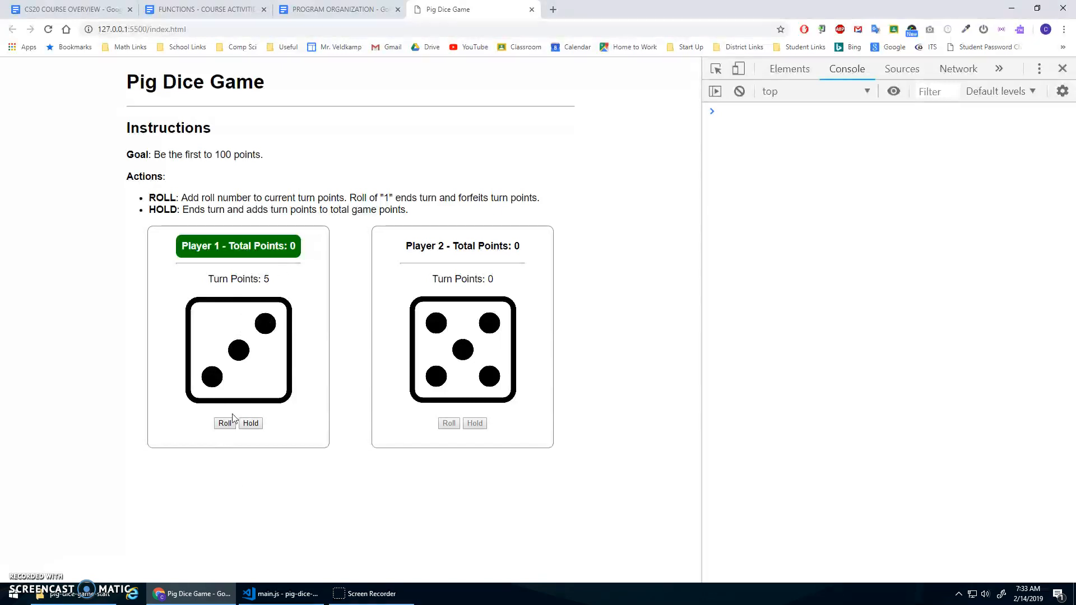
click(225, 424)
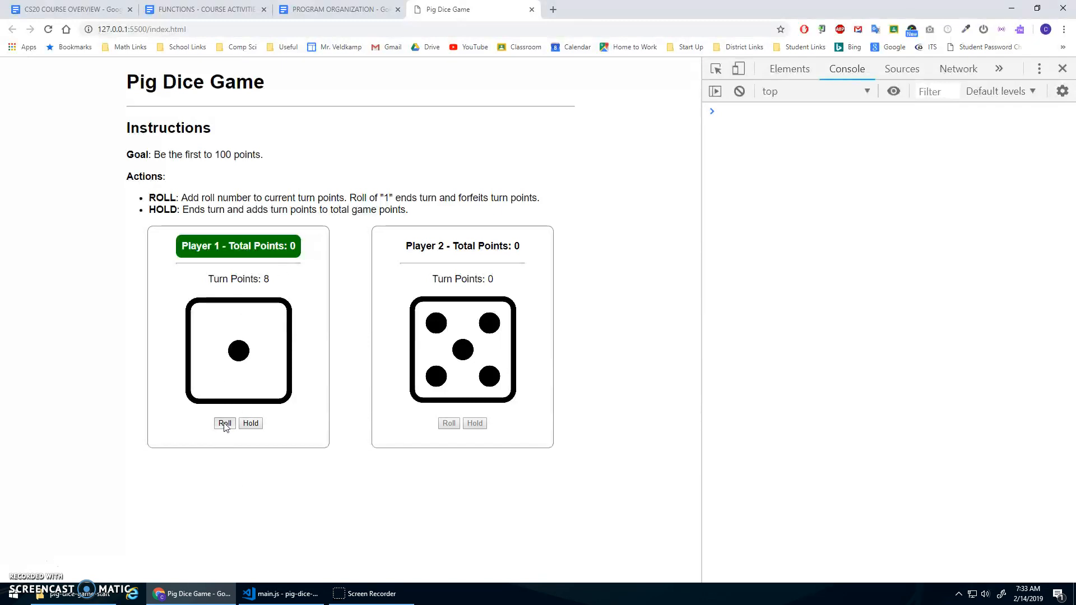
click(224, 422)
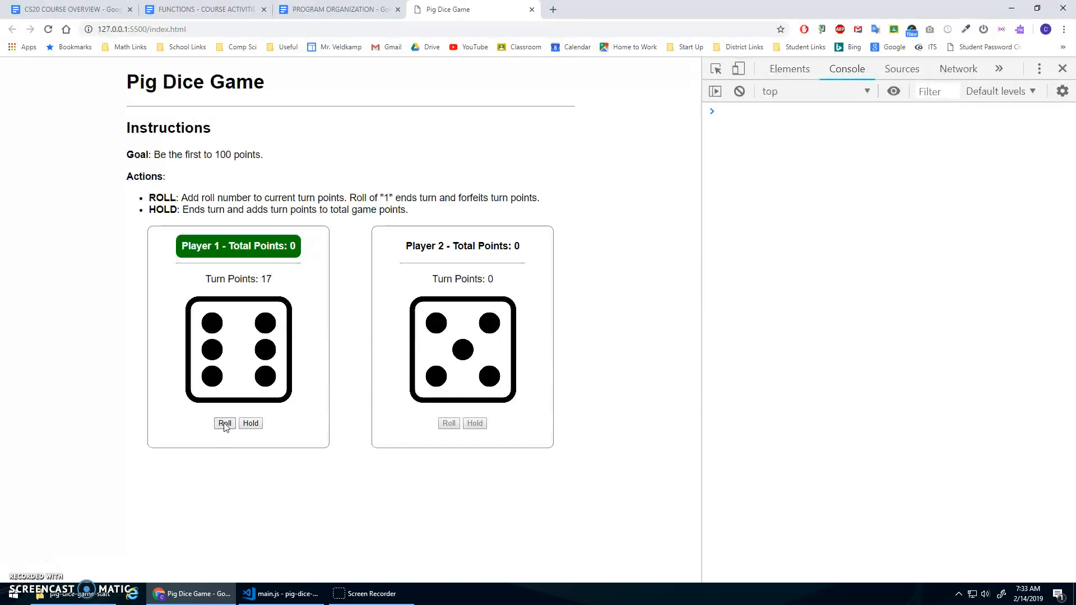
click(224, 422)
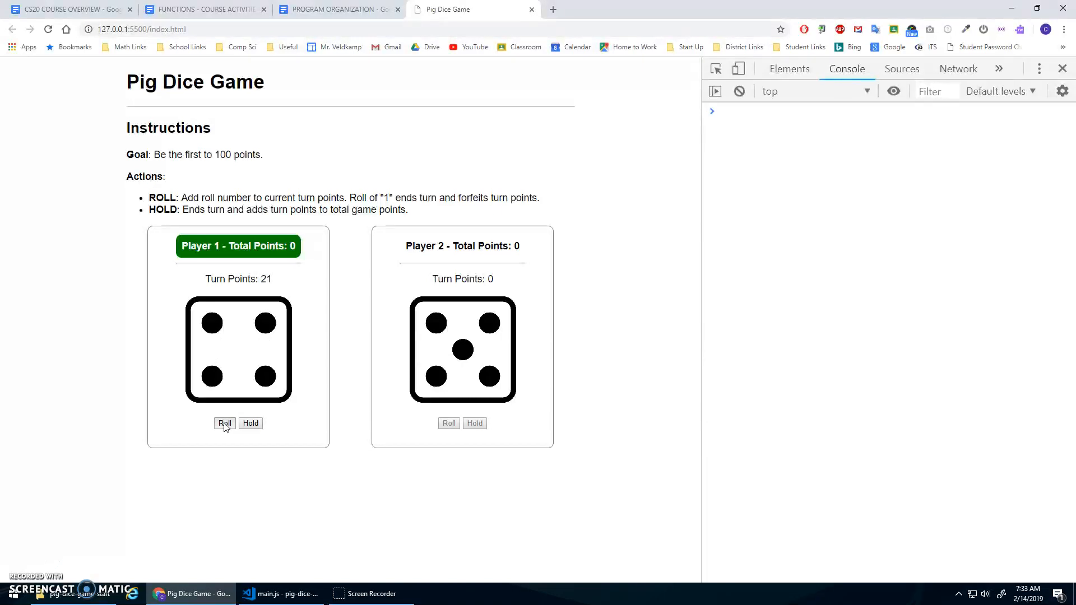
click(224, 423)
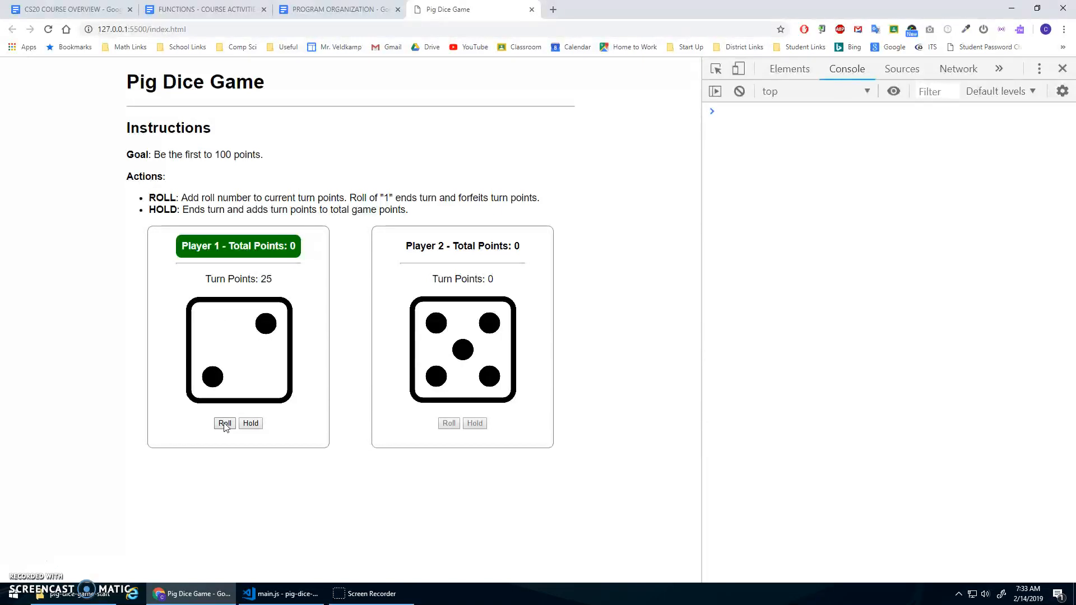
click(225, 424)
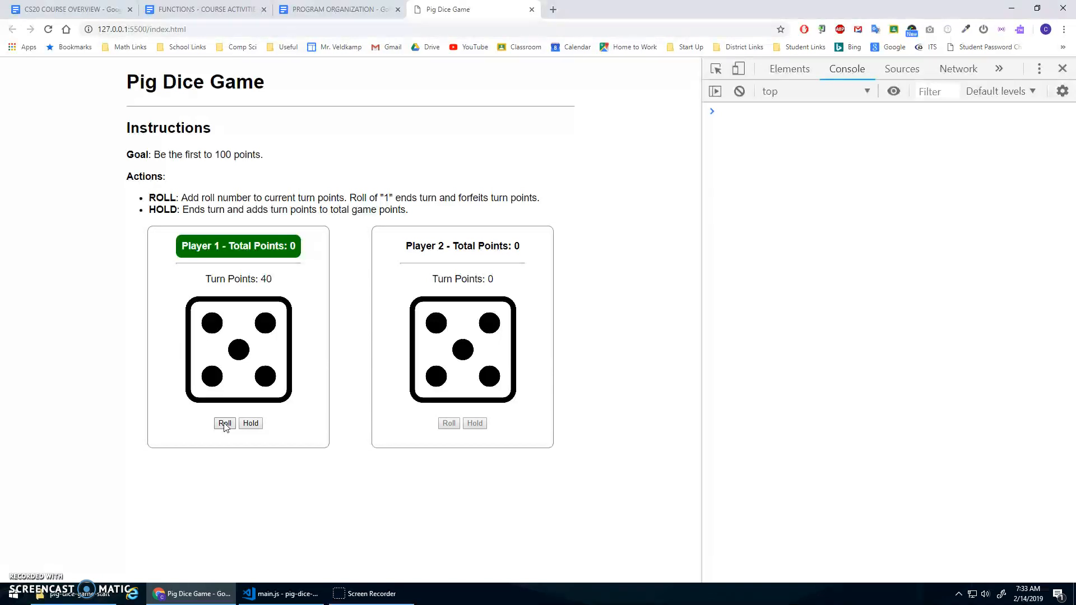
click(224, 423)
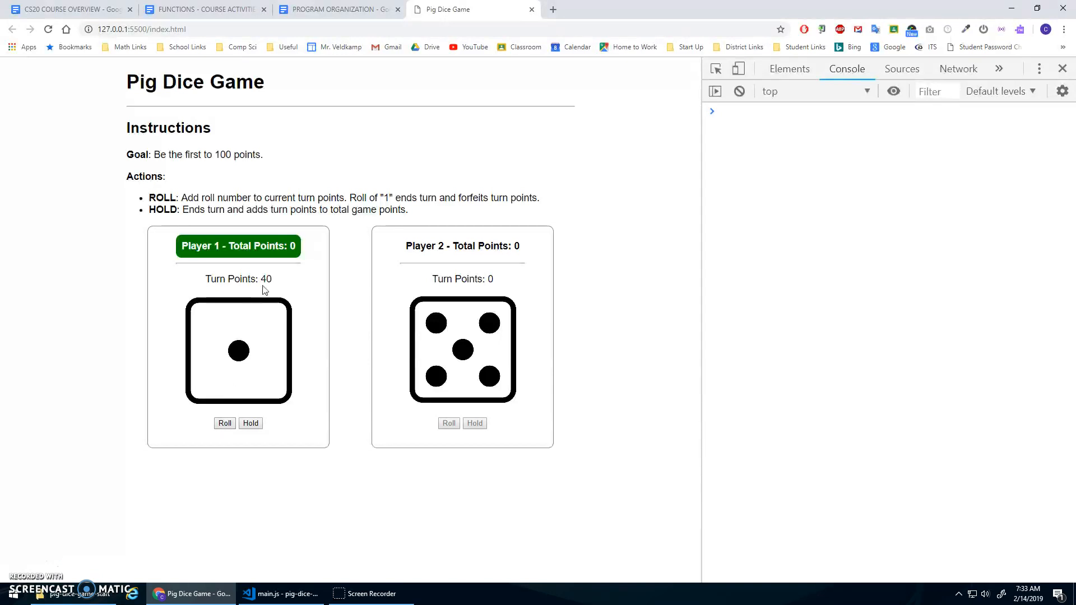
mouse_move(280, 593)
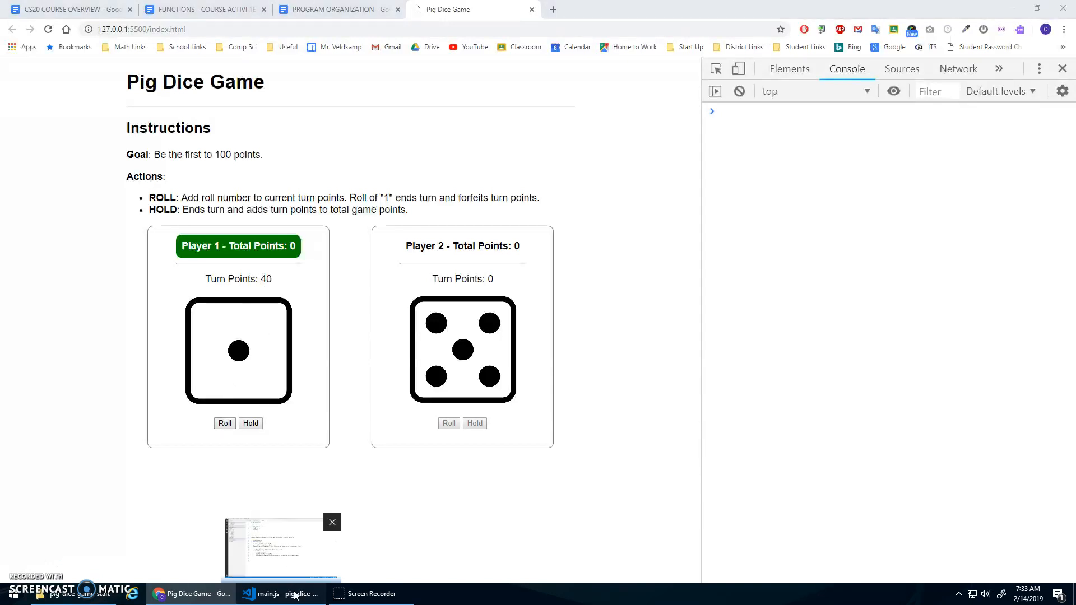
click(278, 593)
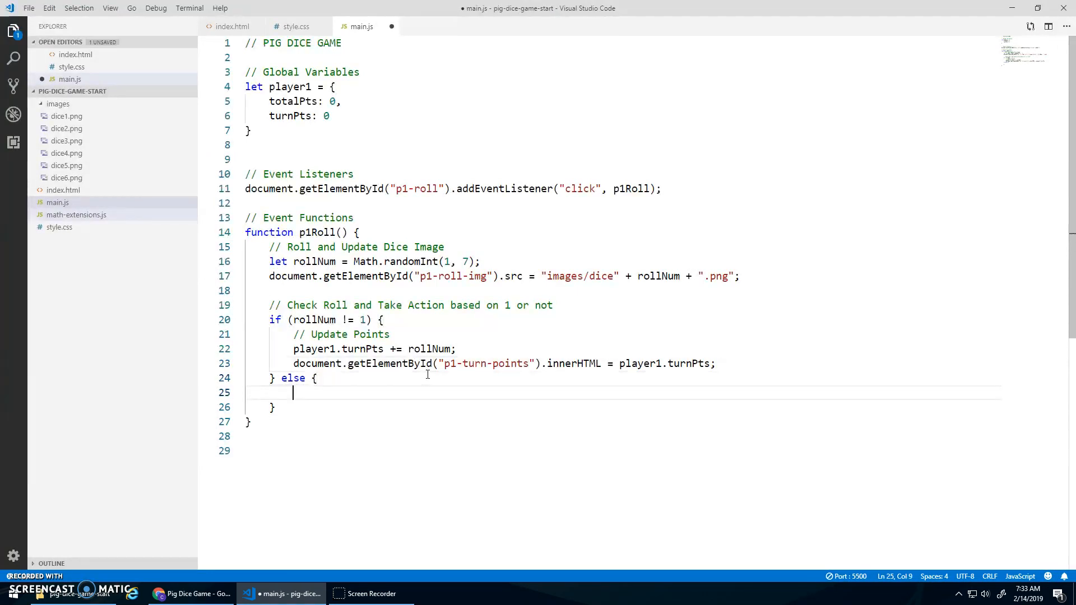
Start the else branch with the comment '// Lose Turn Pts & Switch Turns'
text(//)
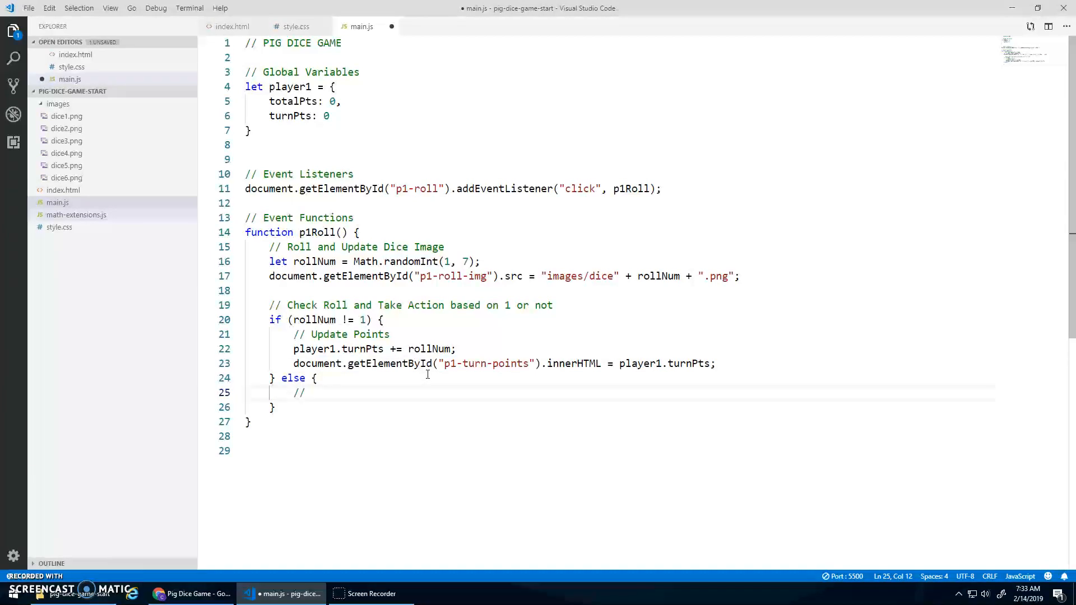
text(Lose Turn)
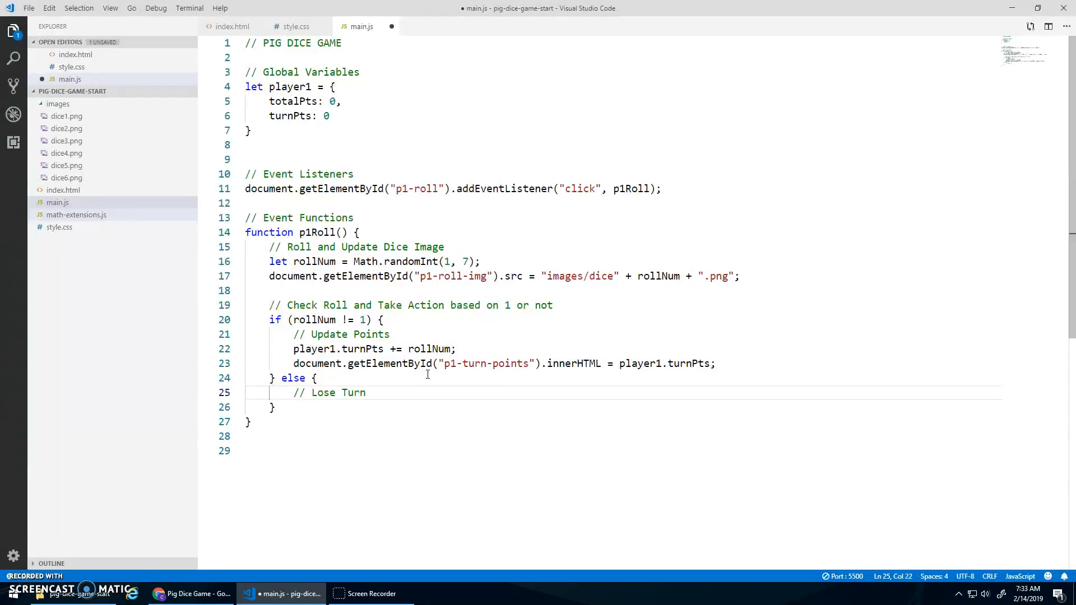
text(Pts)
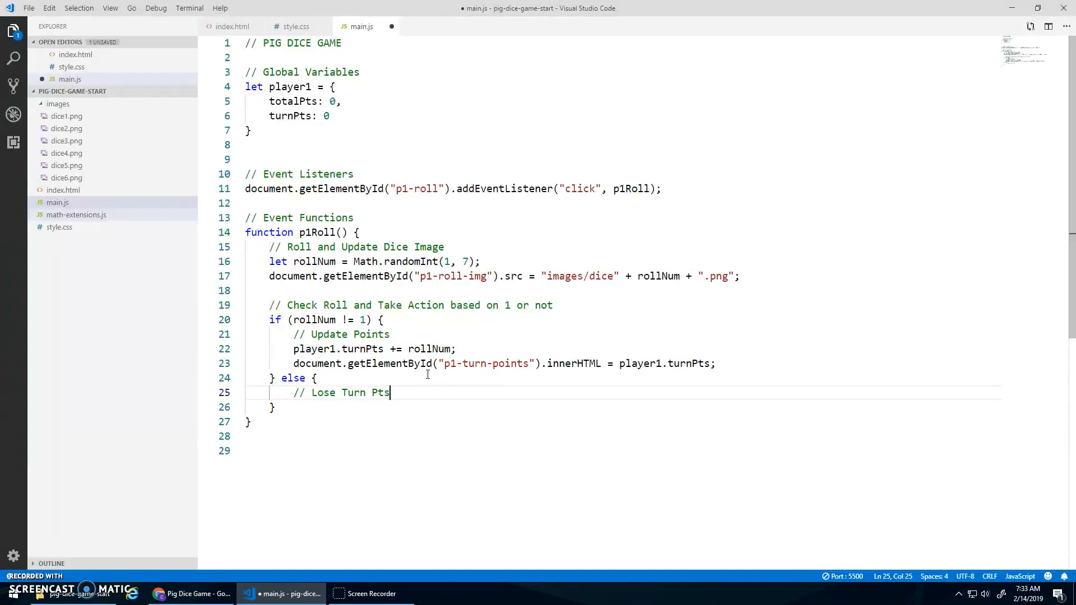
text(& Switch Turns)
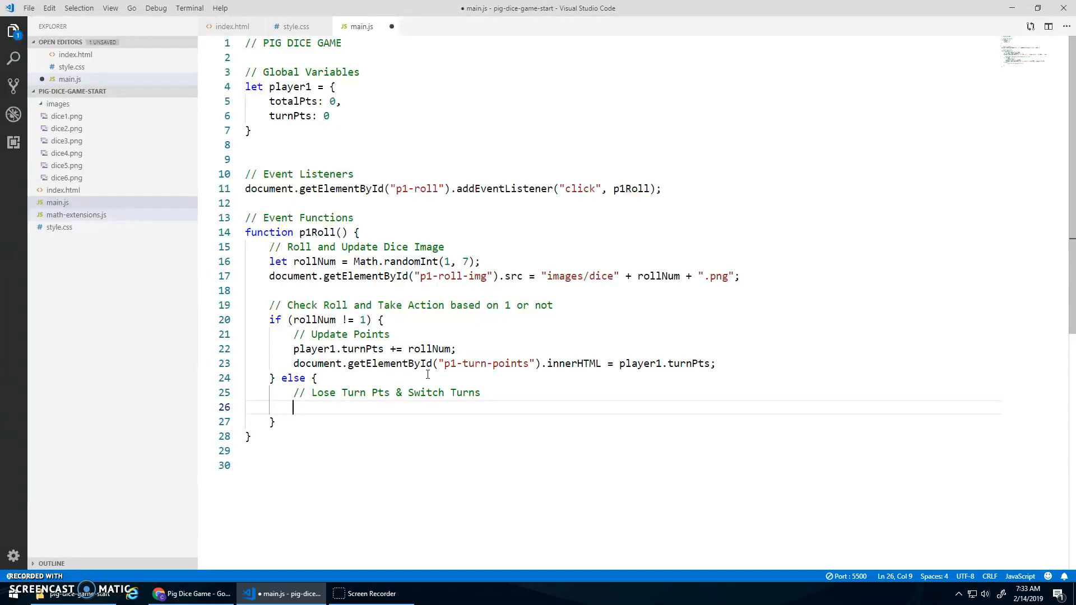
Reset player1.turnPts to 0 and write it to p1-turn-points' innerHTML
text(p)
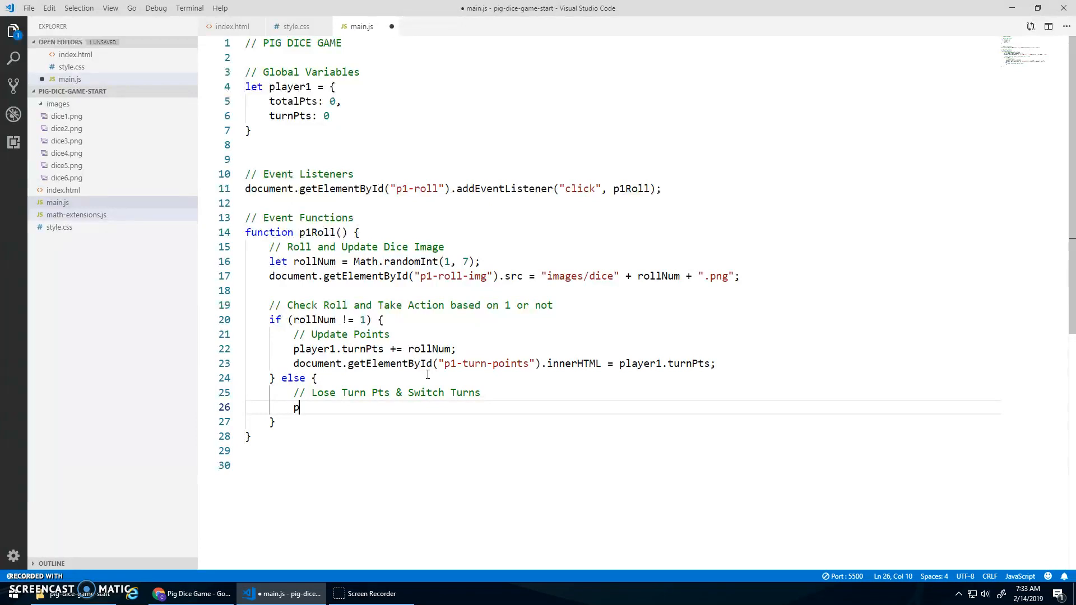
text(layer1.turnPts)
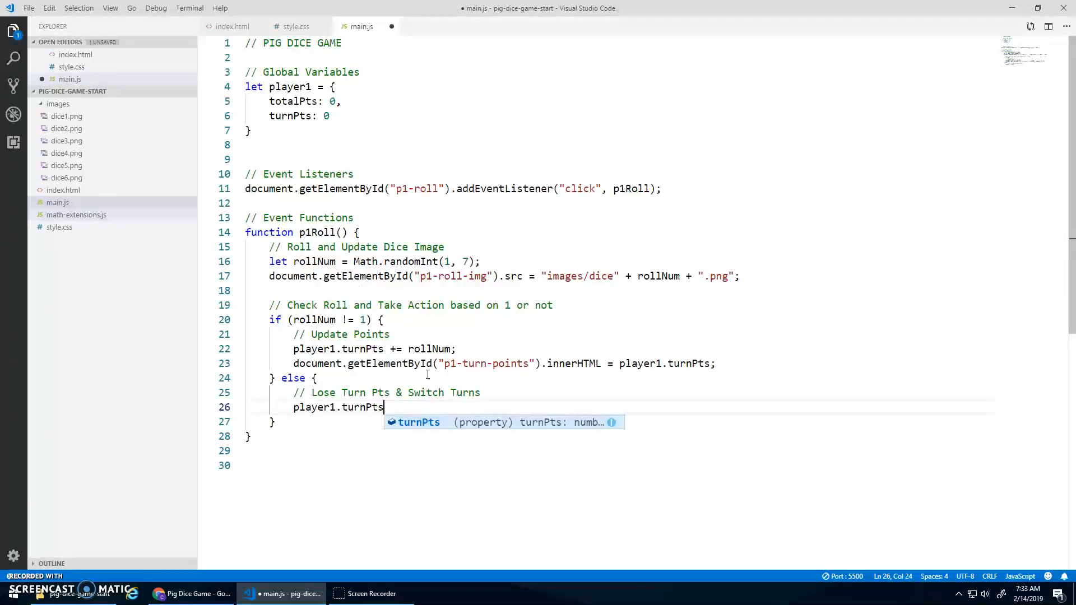
text(= 0;)
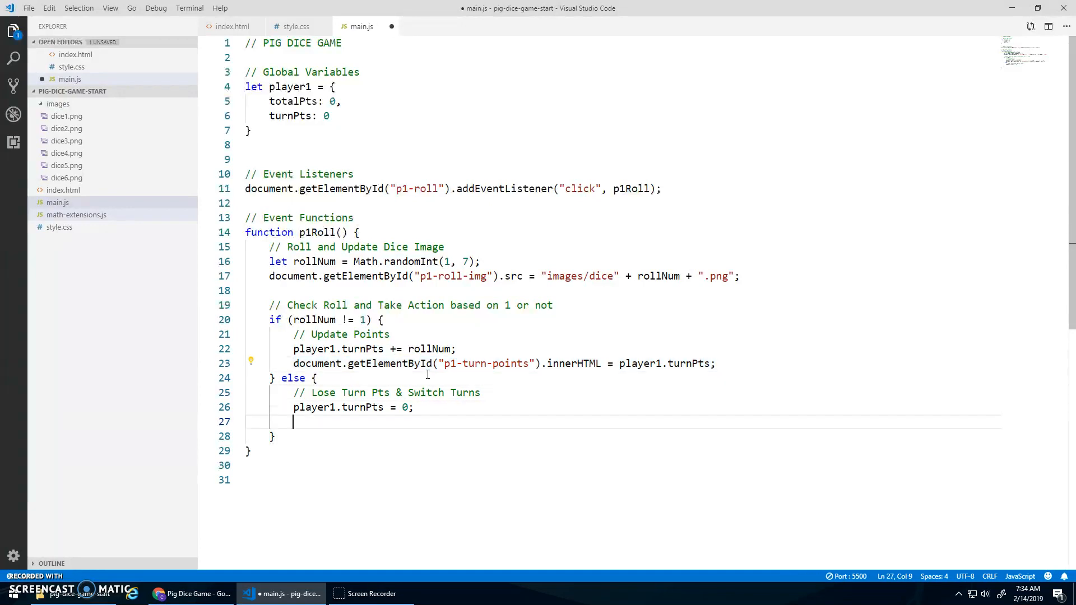
text(document.getElementById("p1-turn-points").innerHTML = player1.turnPts;)
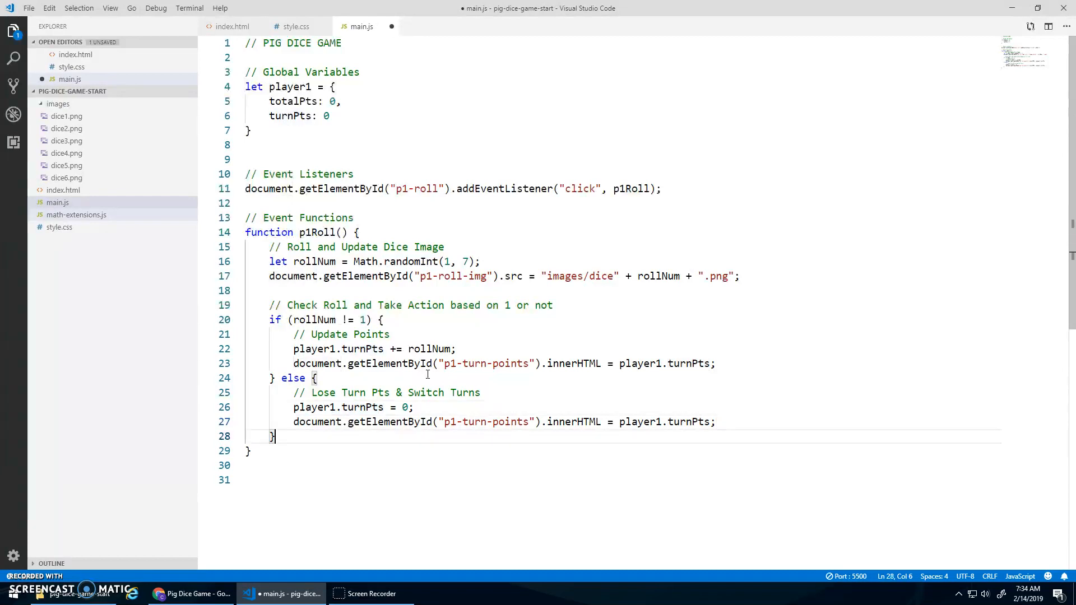
key(Backspace)
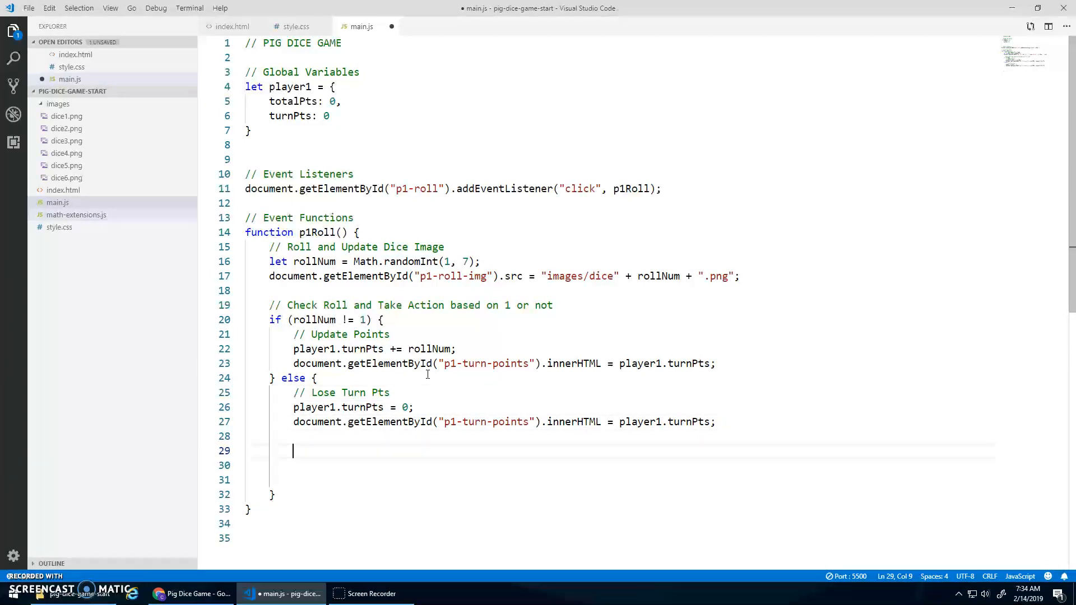
Add a separate '// Switch Turns' comment below the Lose Turn Pts lines
text(// Swith)
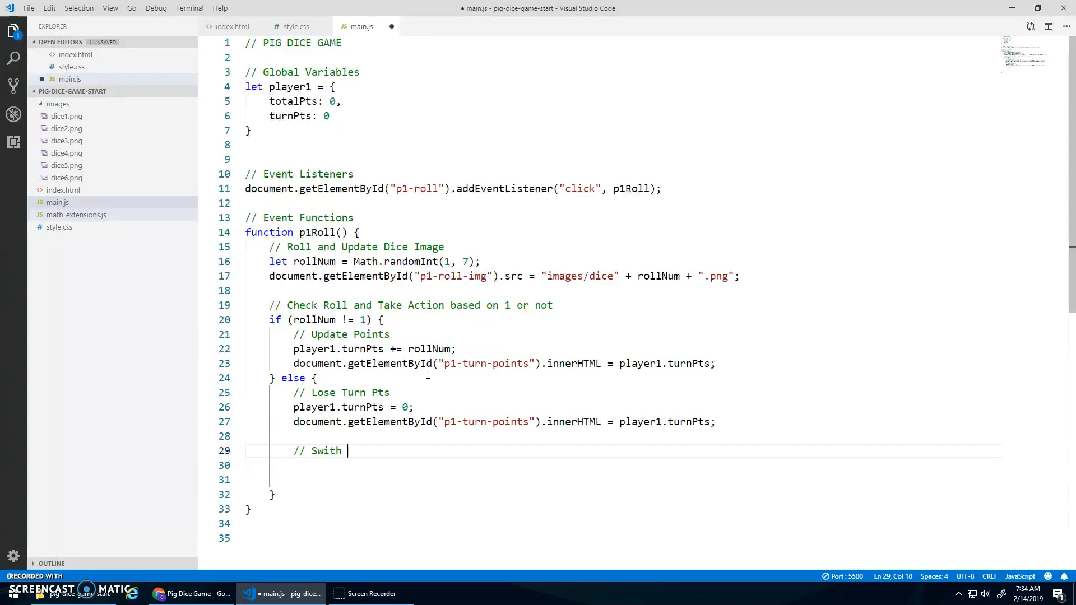
text(ch Turns)
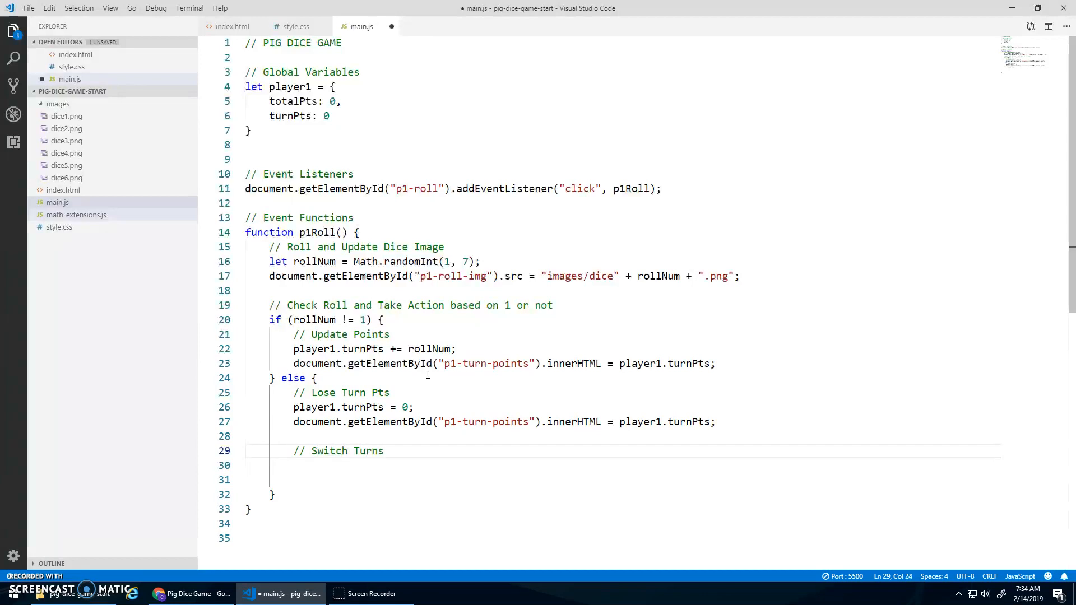
key(Enter)
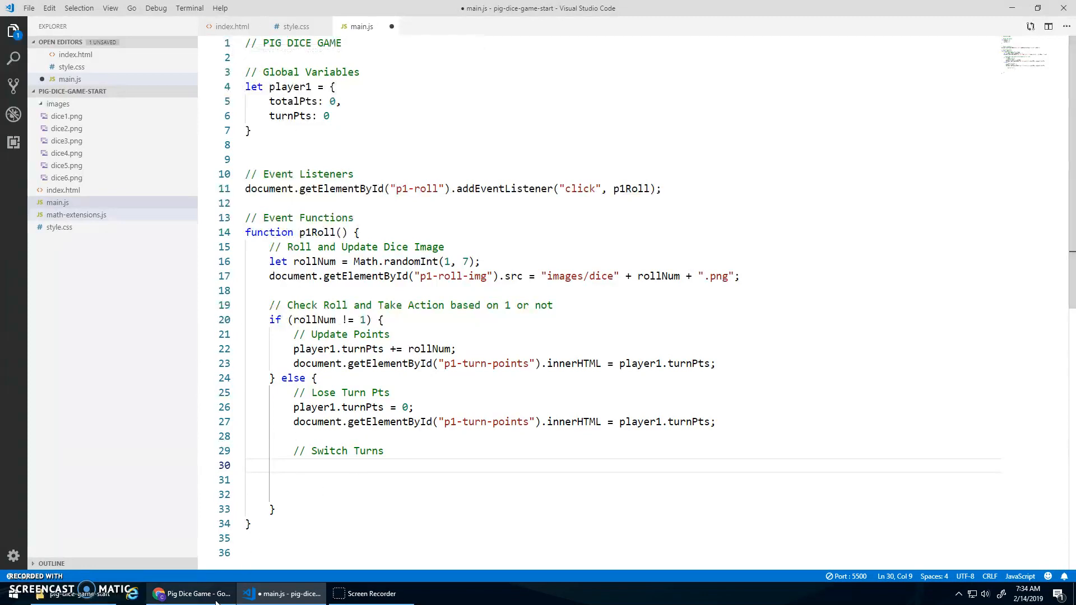
Glance at the running game in Chrome and switch back to main.js
click(192, 593)
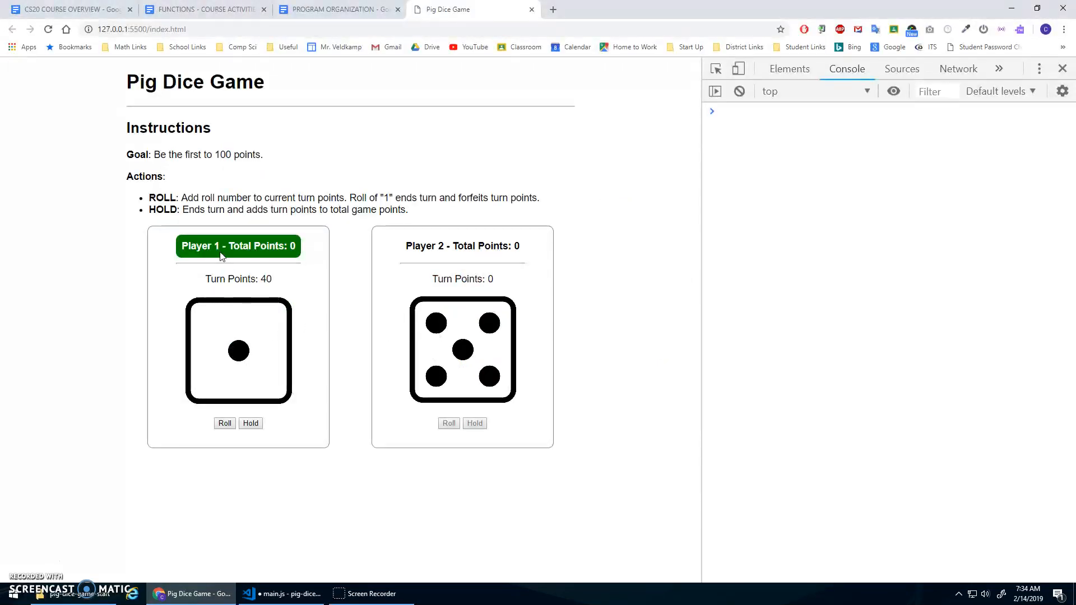
mouse_move(281, 594)
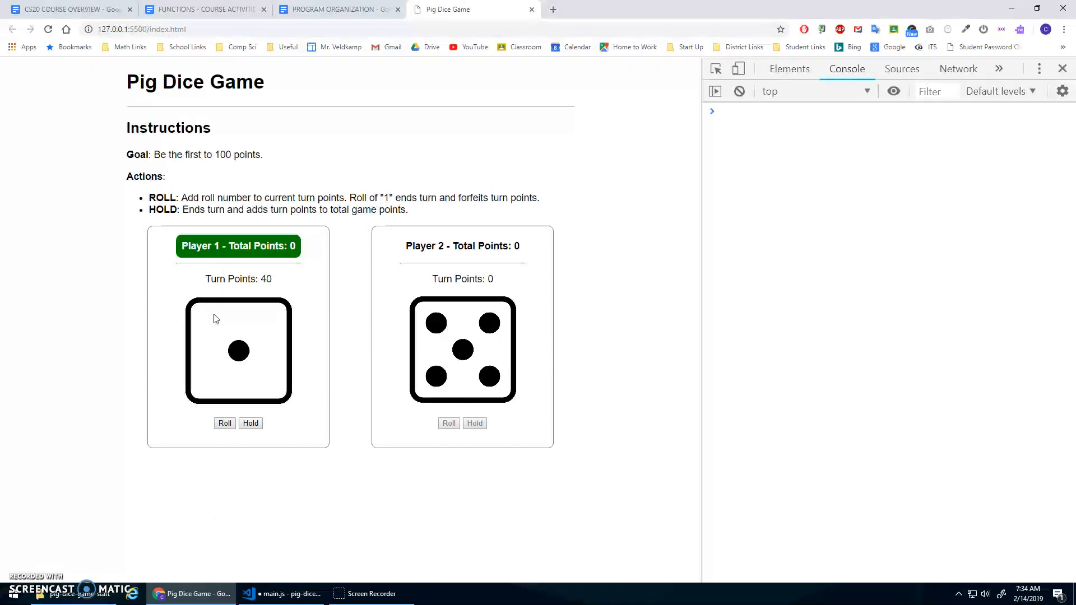
mouse_move(308, 516)
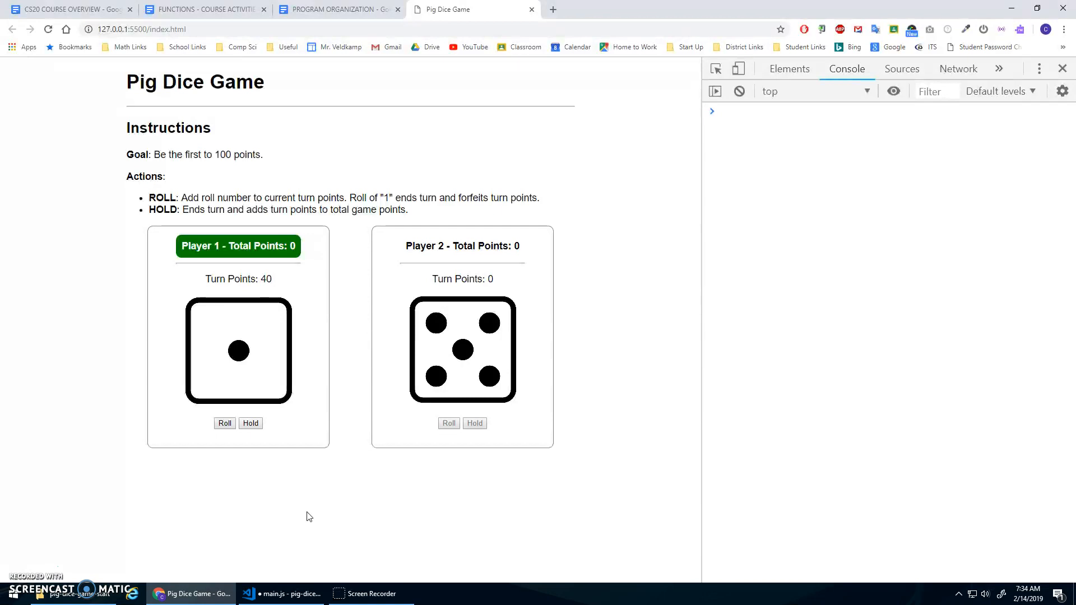
click(280, 593)
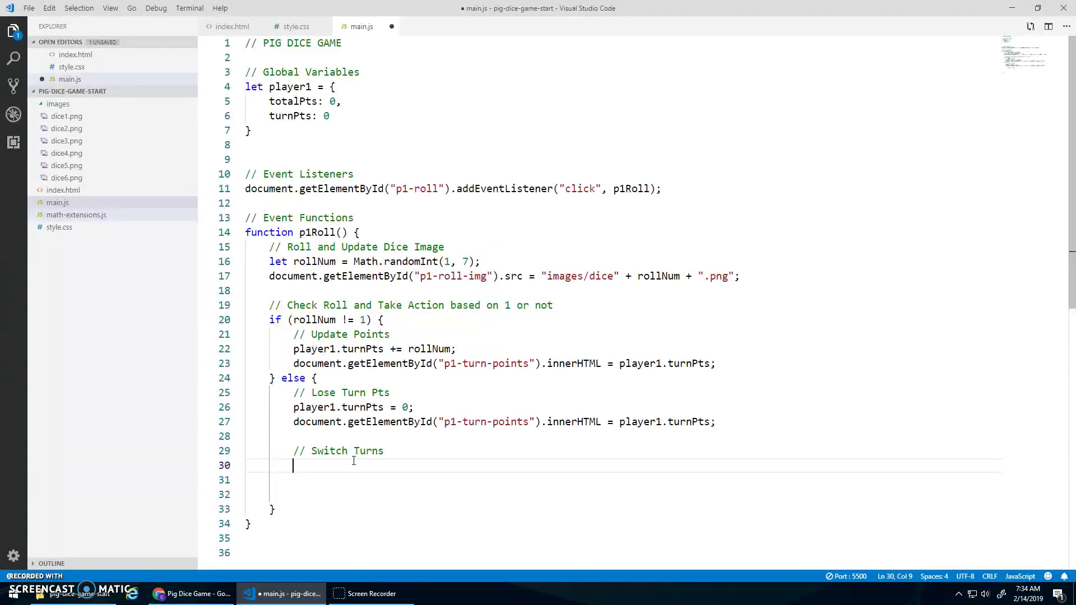
Remove the 'active' class from p1-header via classList, checking the id in index.html
text(document.getEl)
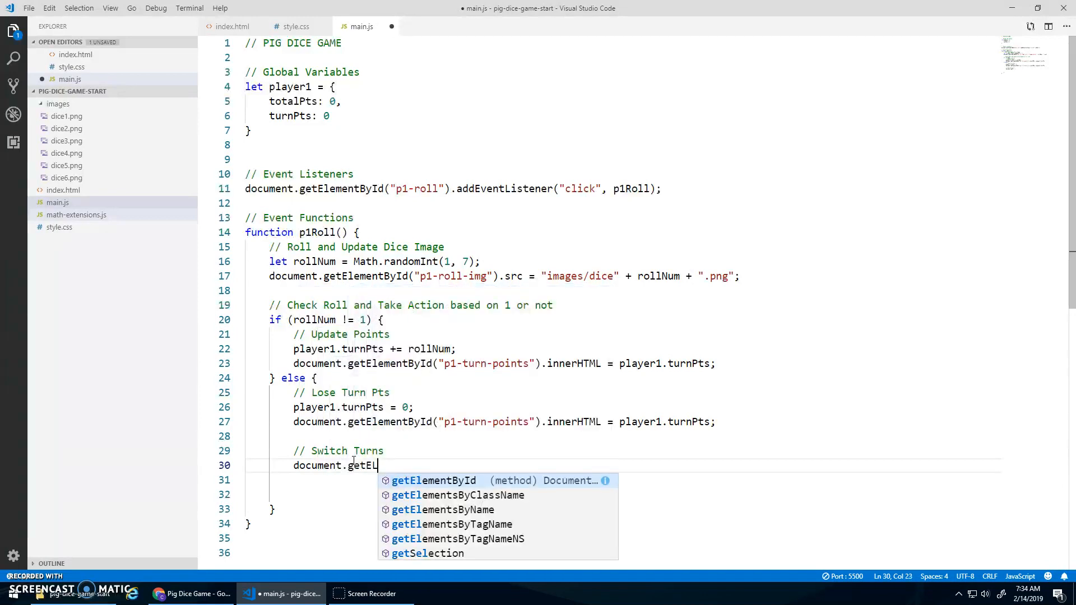
text(ementById(")
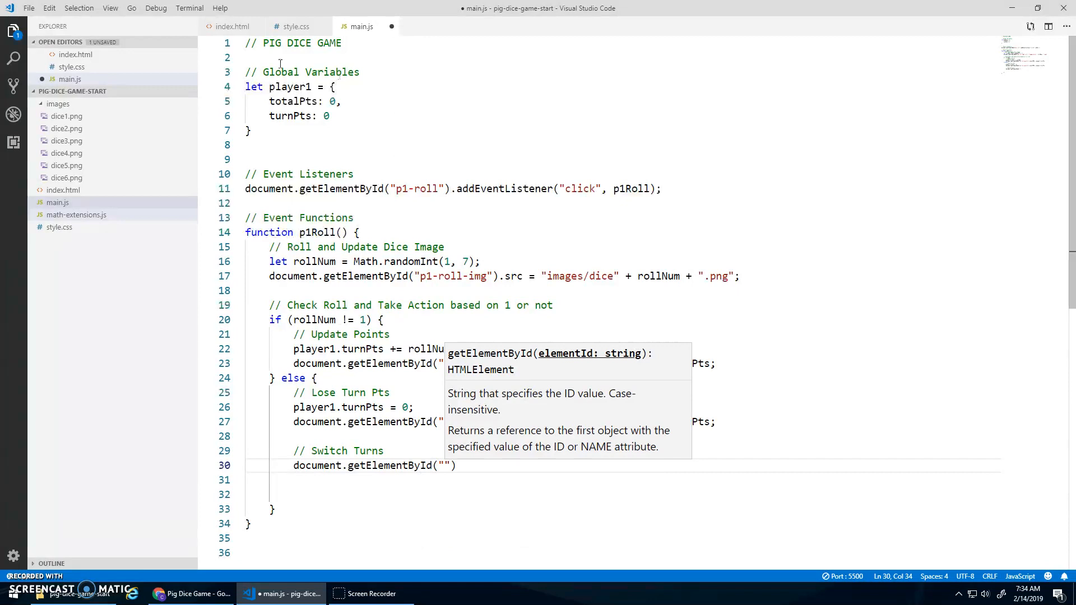
click(232, 26)
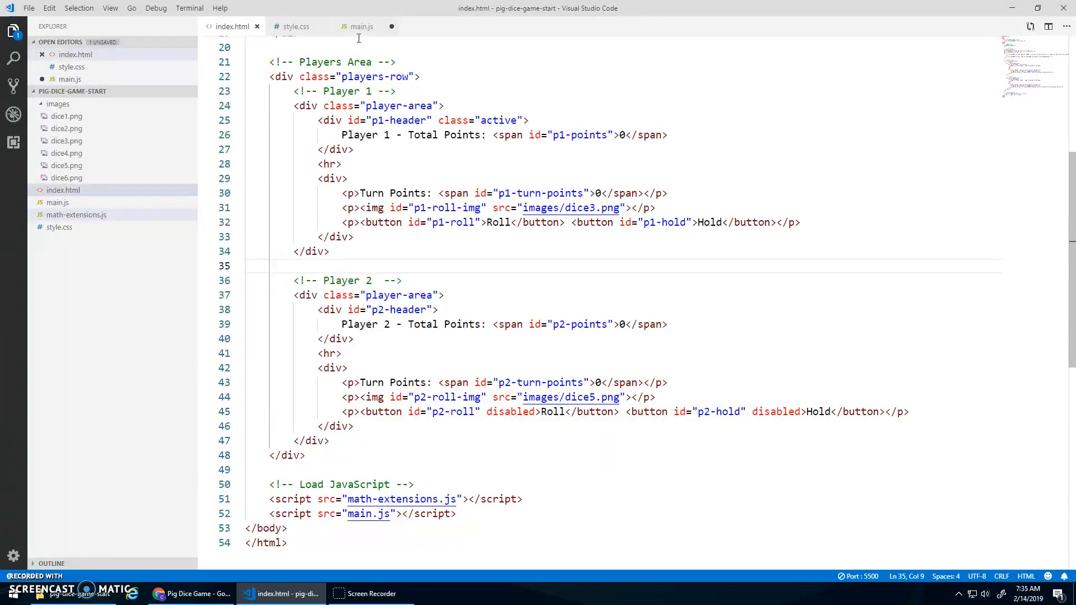
click(361, 26)
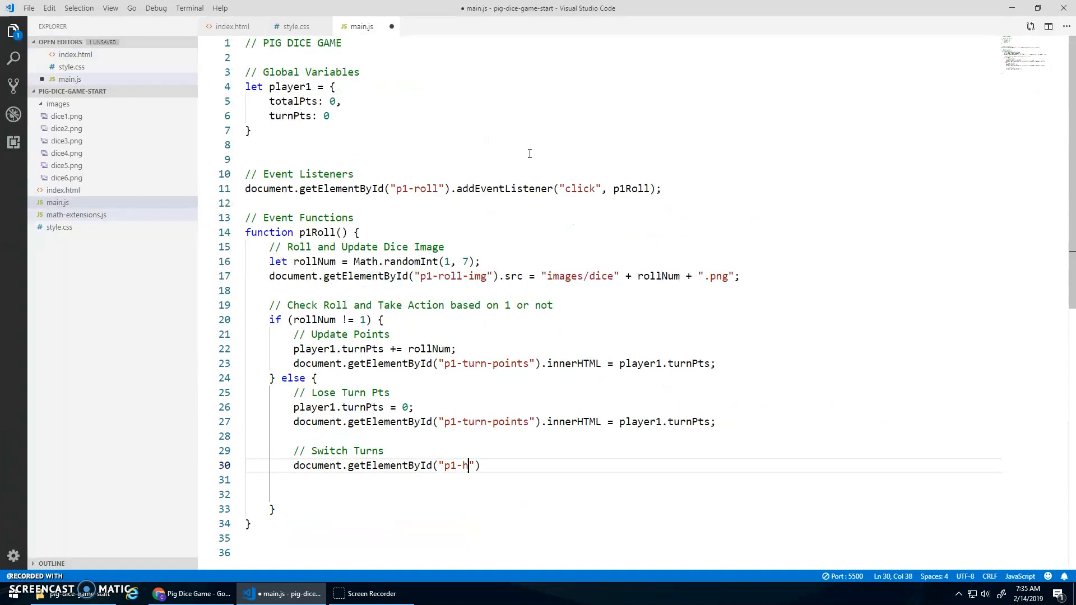
text(eader").)
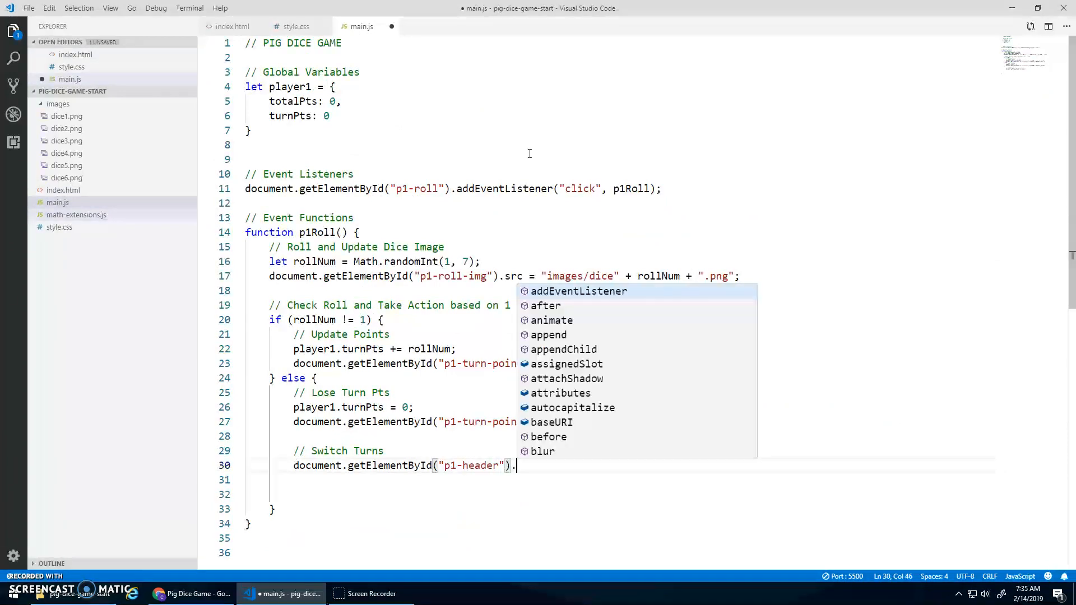
text(classList)
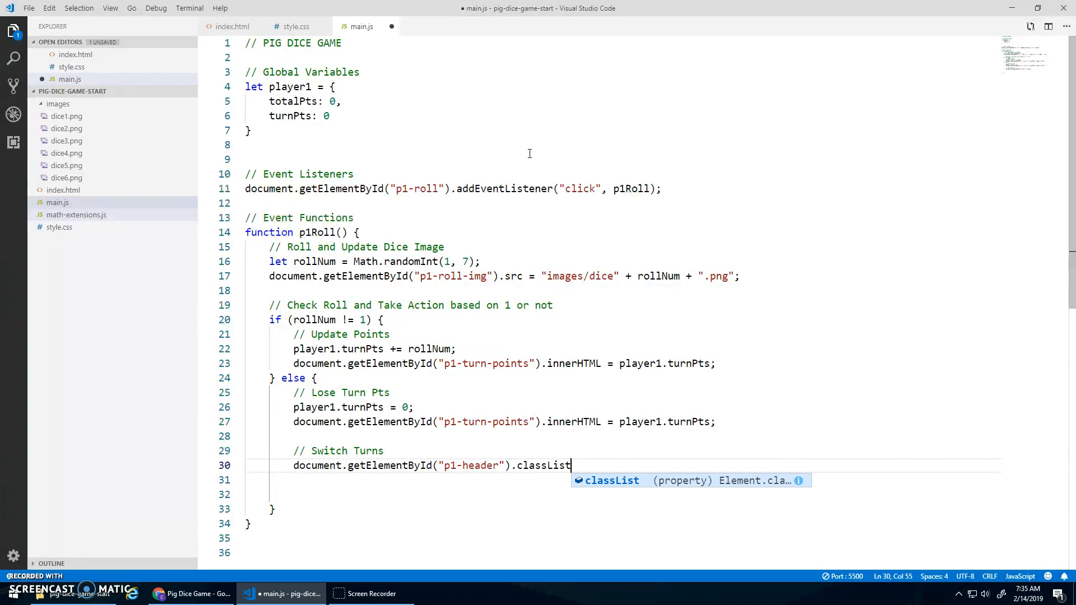
text(.remove())
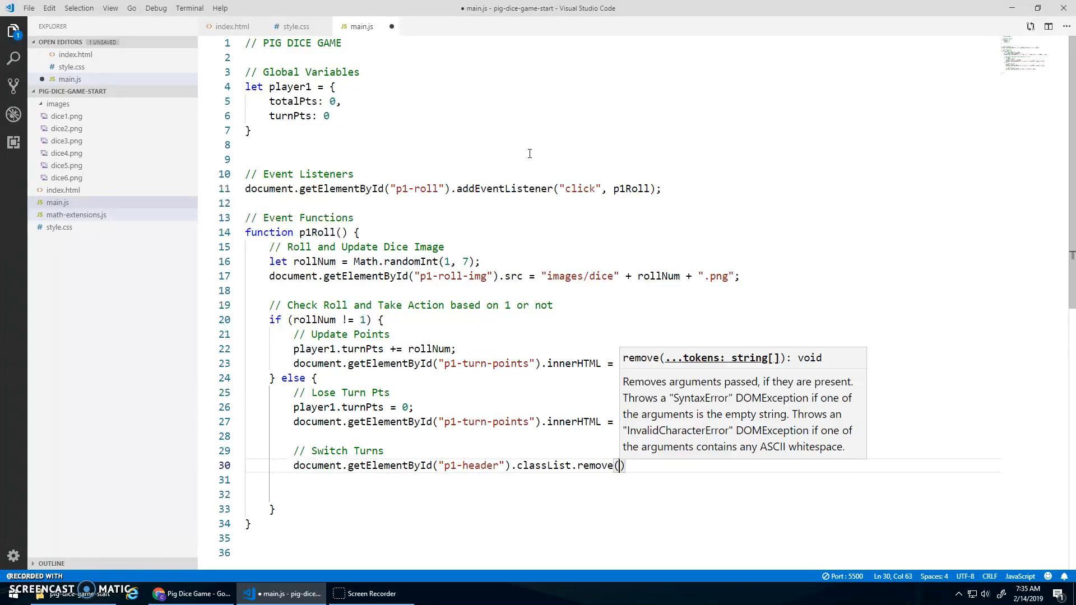
text("active")
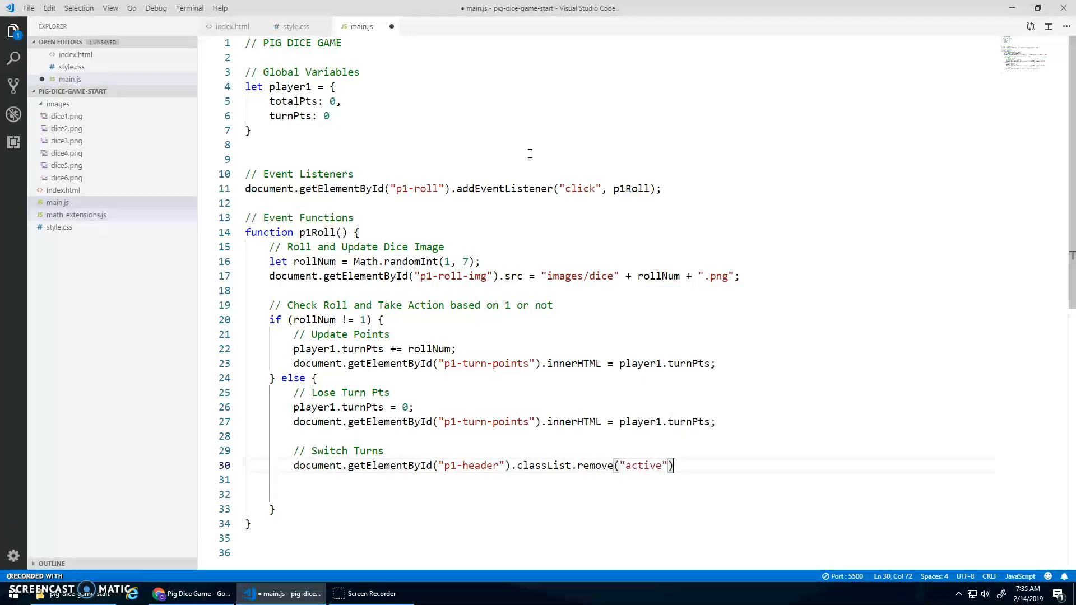
text(;)
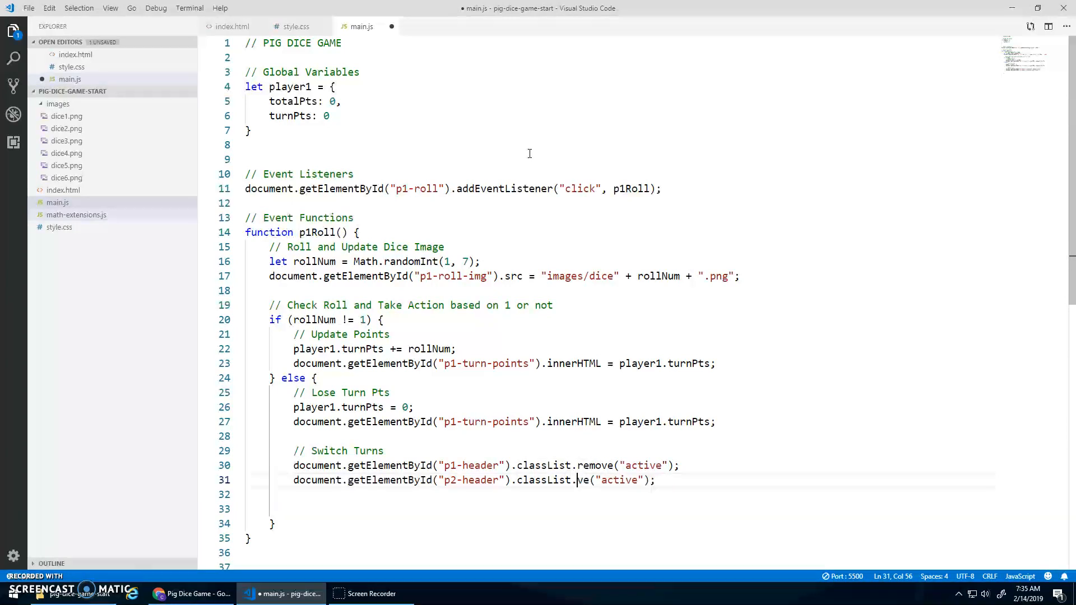
Add the 'active' class to p2-header and save main.js
text(add)
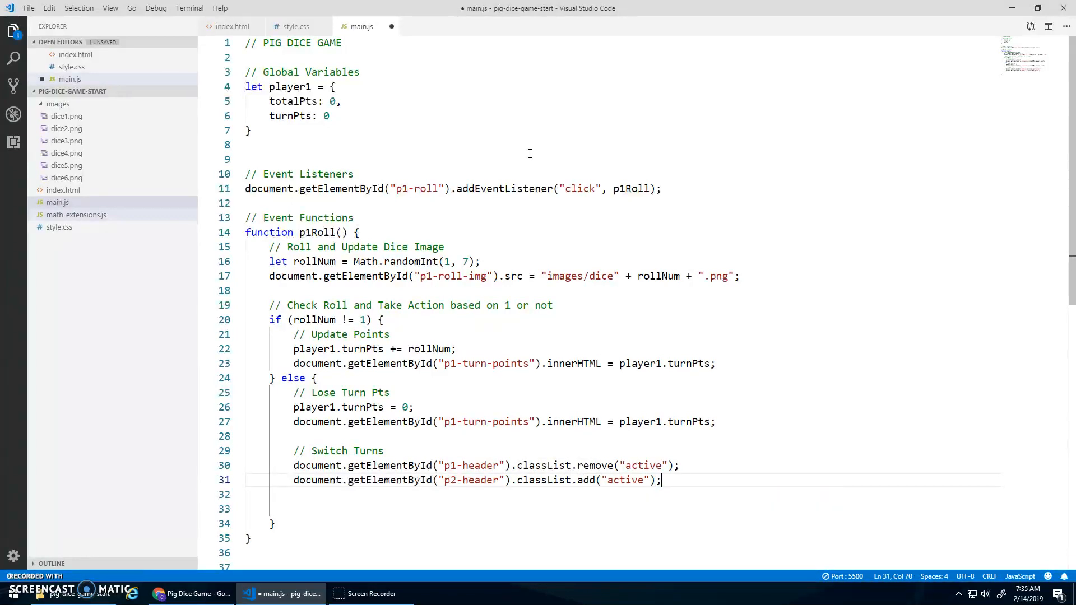
key(Enter)
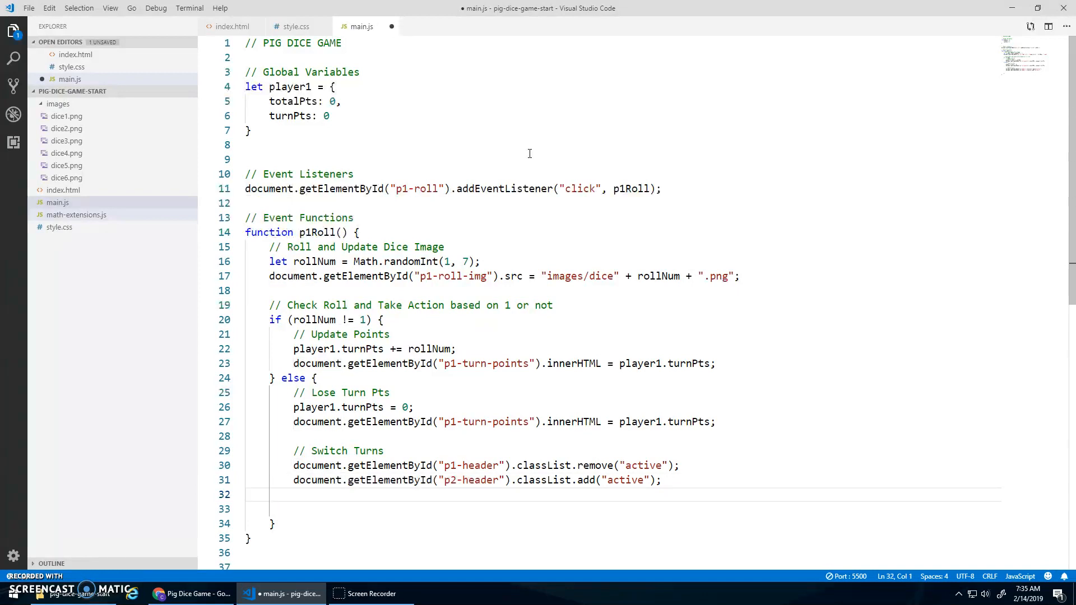
key(ctrl+s)
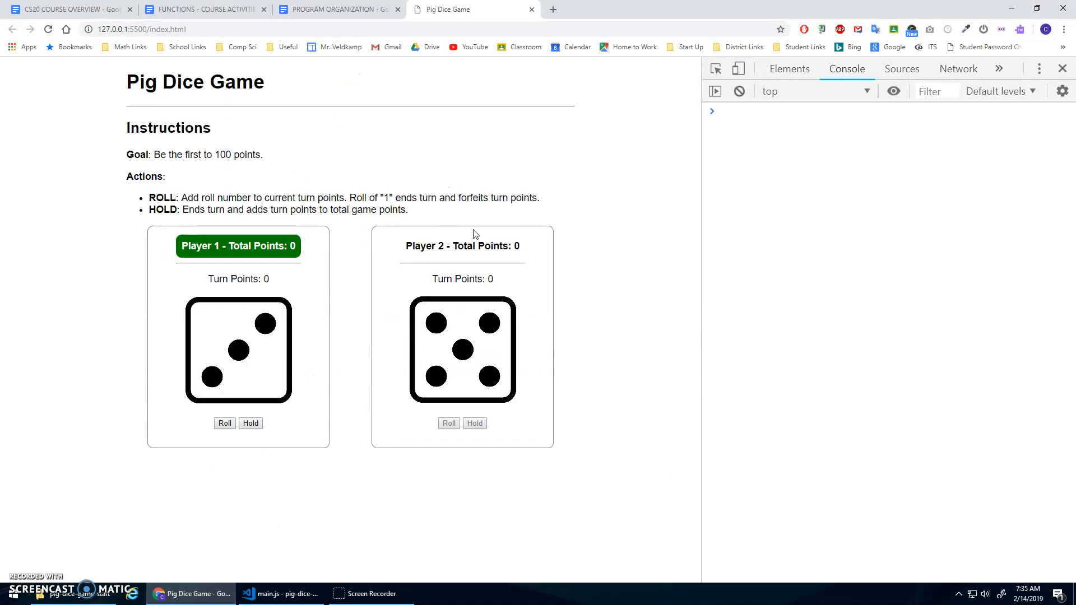
Roll until a 1 appears, confirm Player 2's header turns green, and return to main.js
click(224, 422)
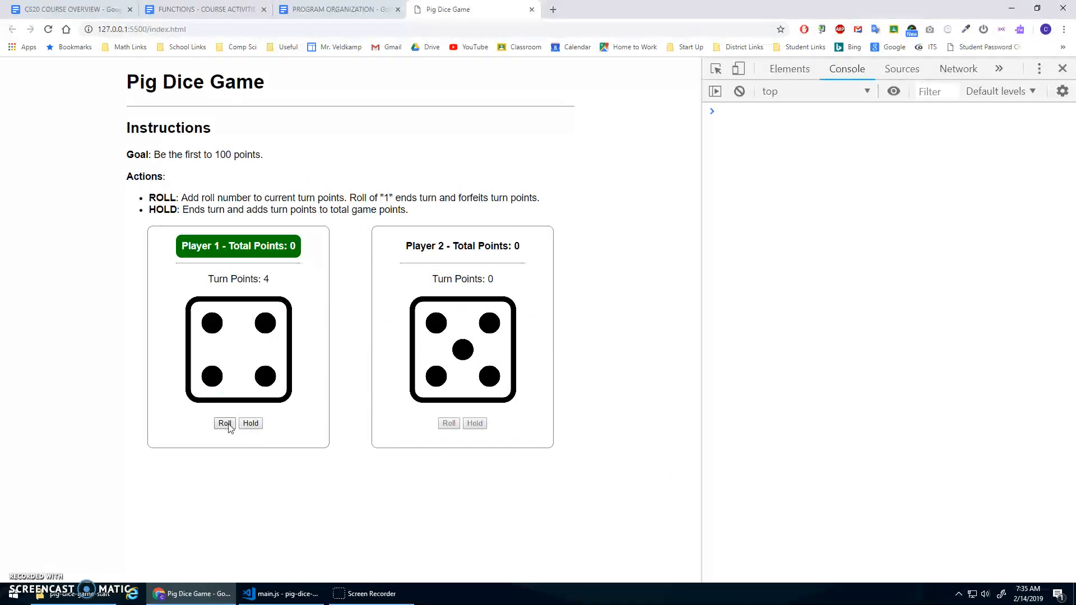
click(224, 423)
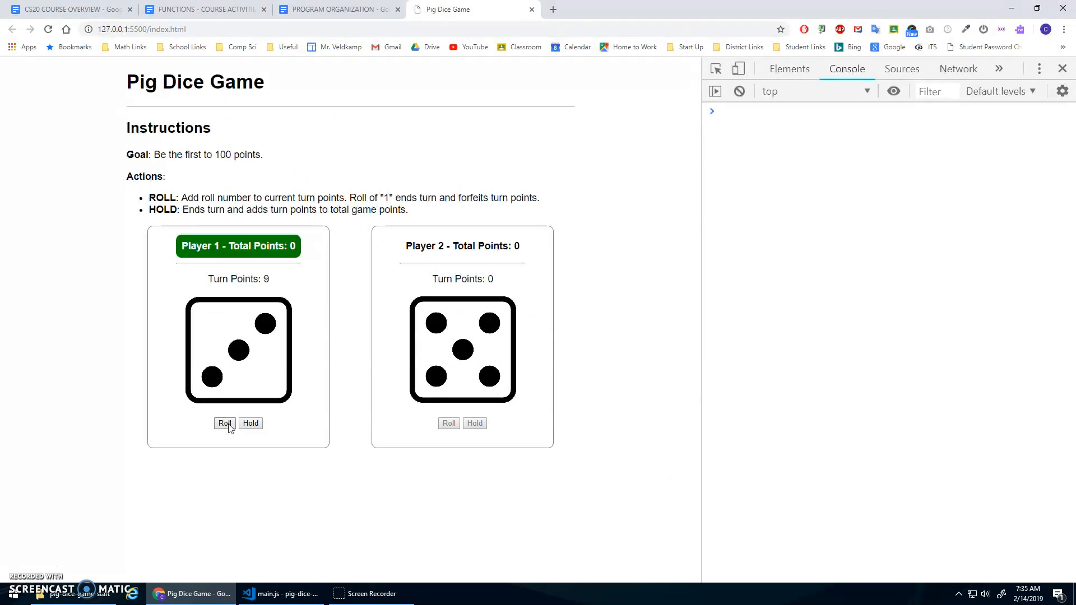
click(224, 423)
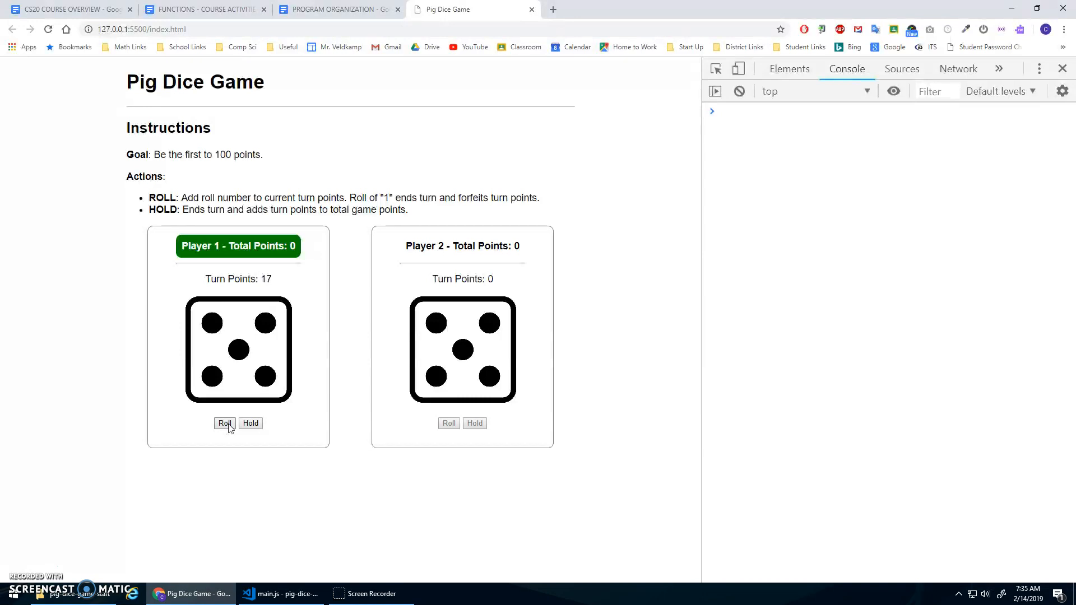
click(225, 422)
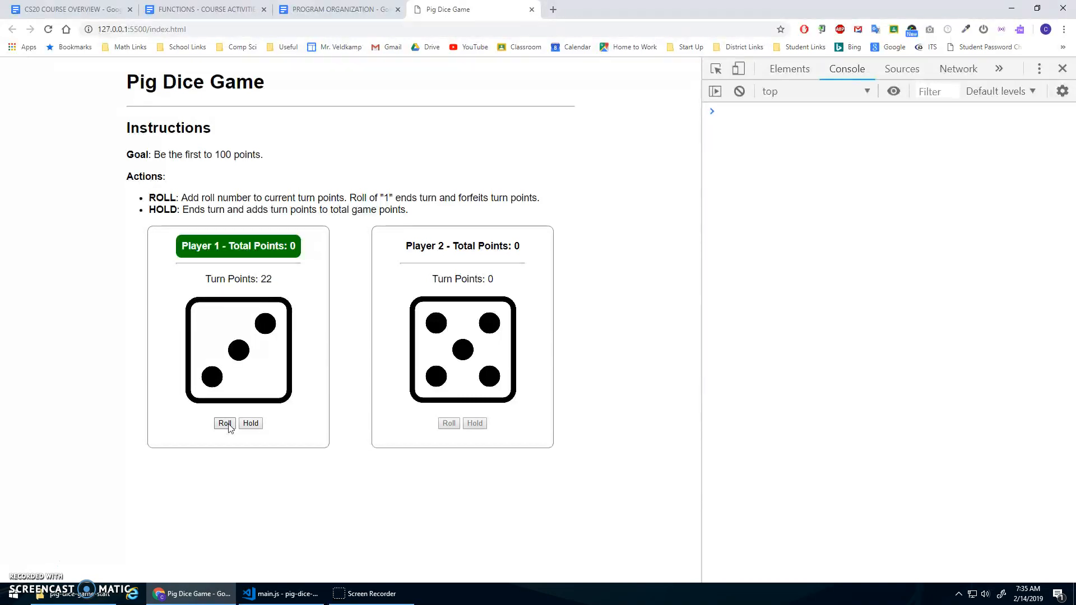
click(224, 422)
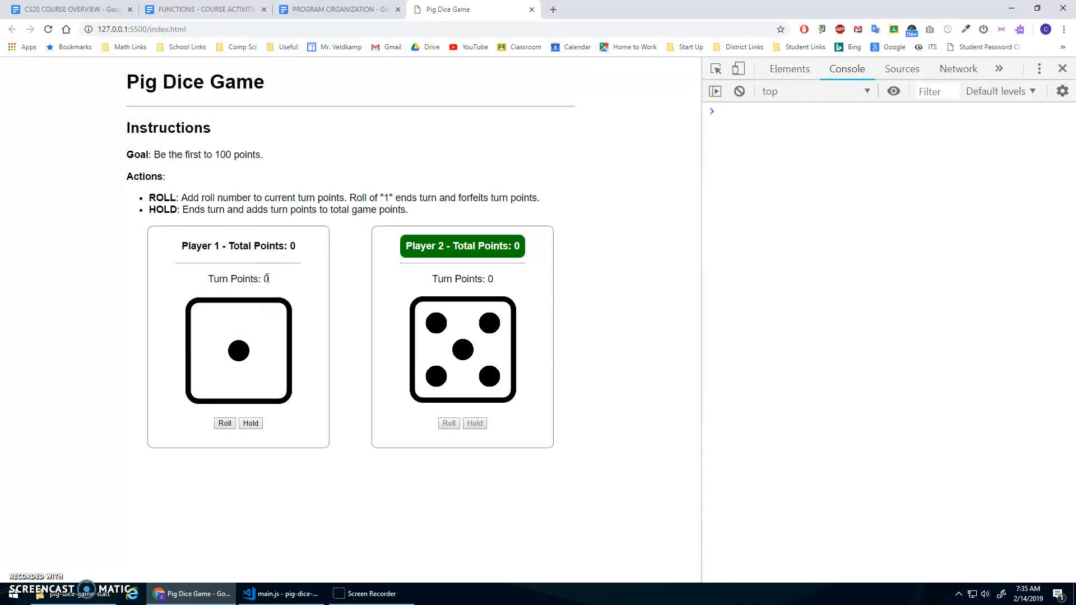
mouse_move(323, 330)
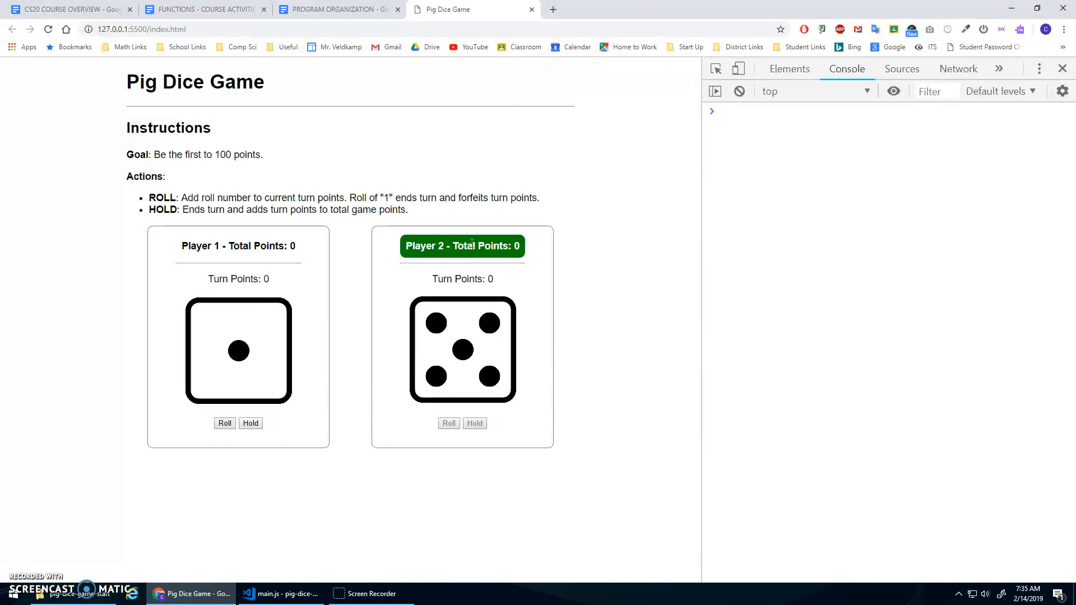
mouse_move(251, 423)
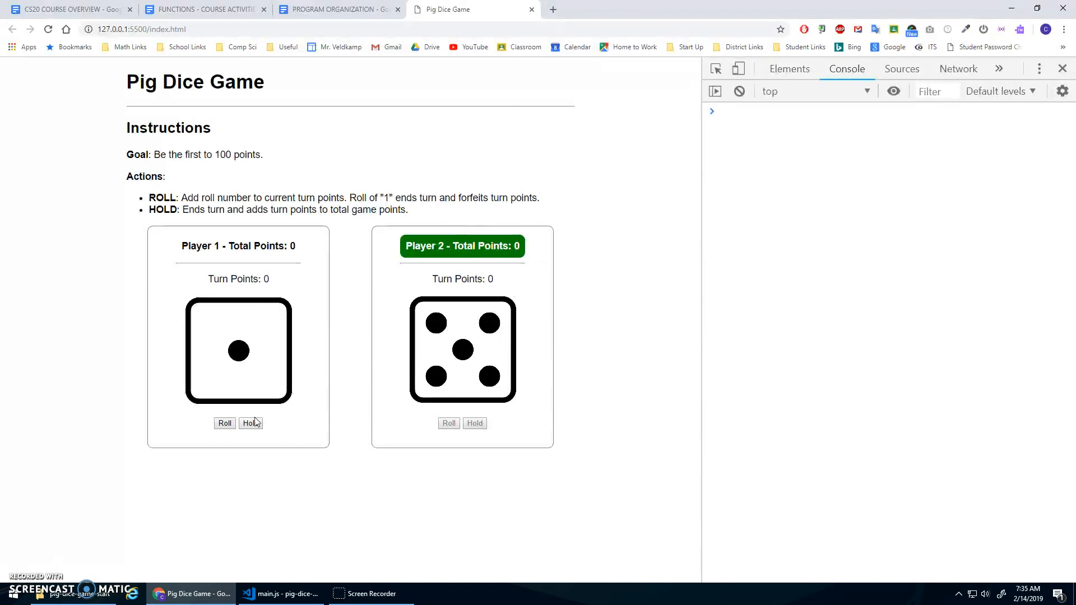
click(280, 593)
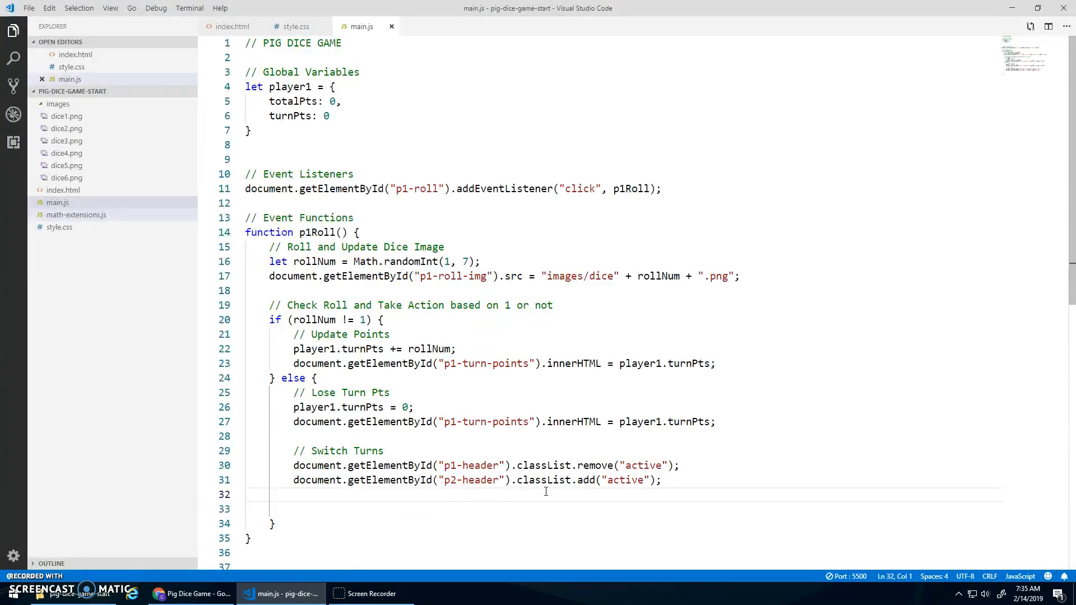
Set p1-roll's disabled to "true" via getElementById, checking button ids in index.html
text(document.getElementById()
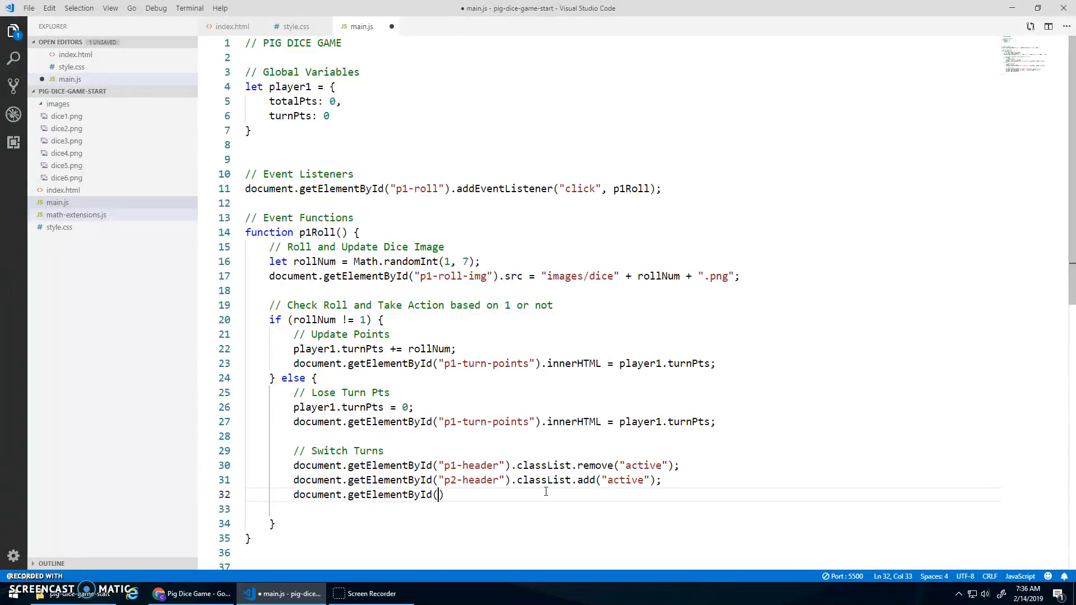
click(232, 26)
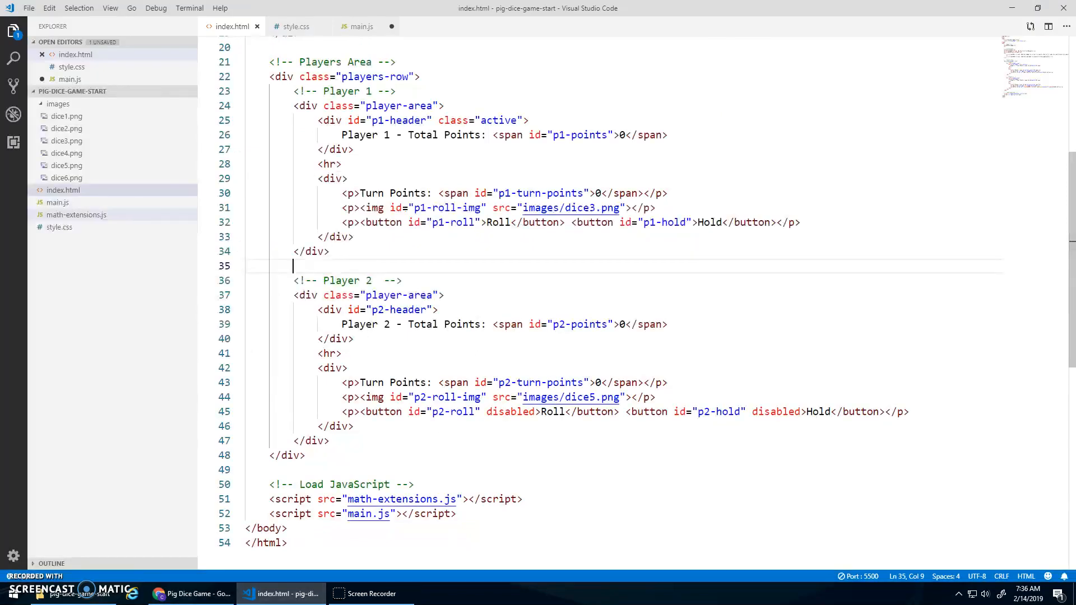
click(360, 27)
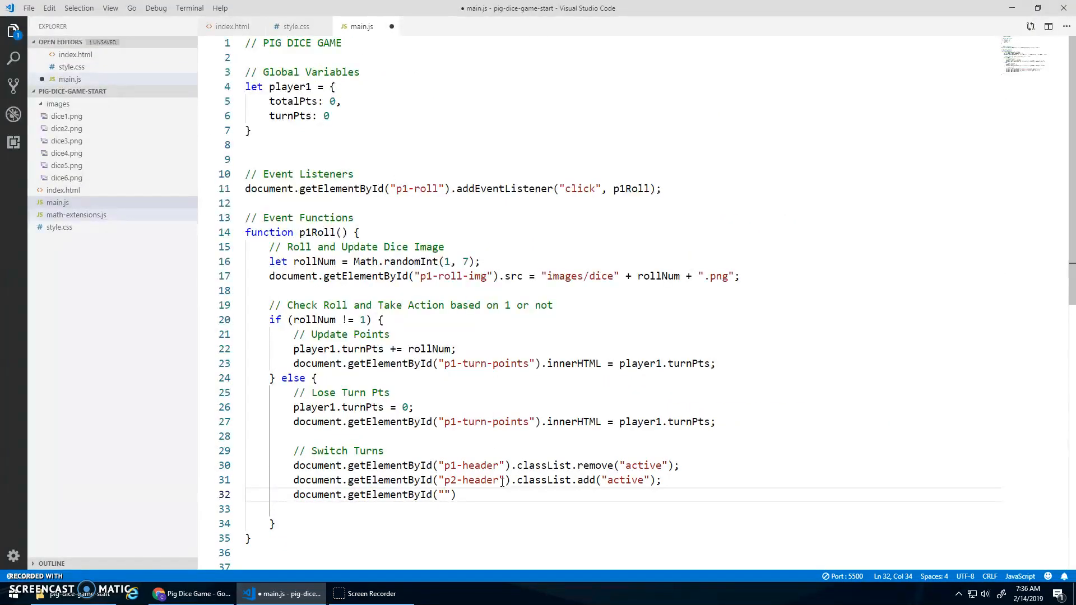
text(p1-roll)
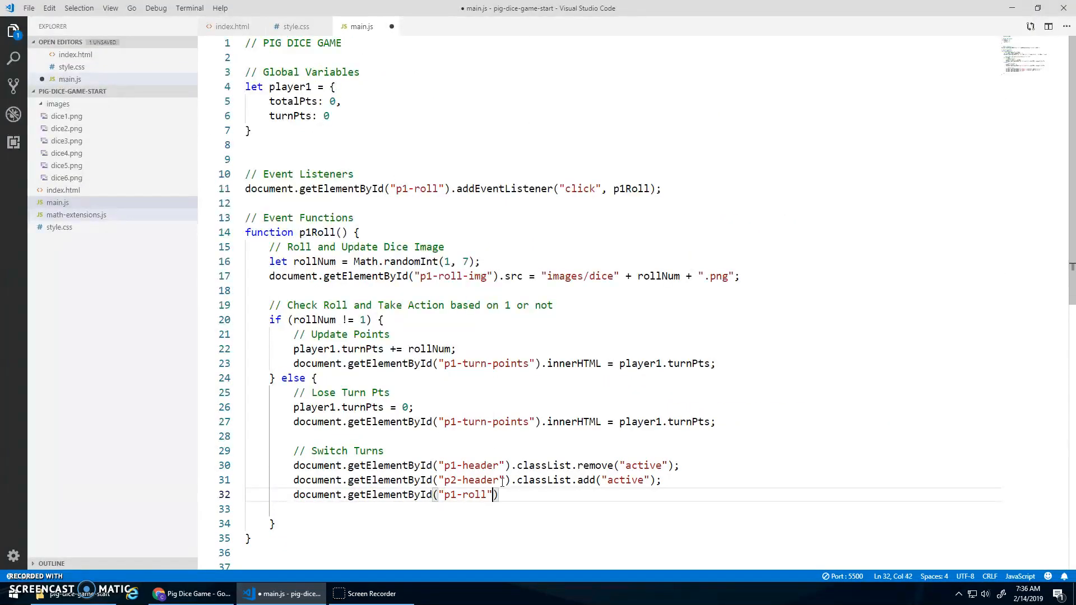
text(.)
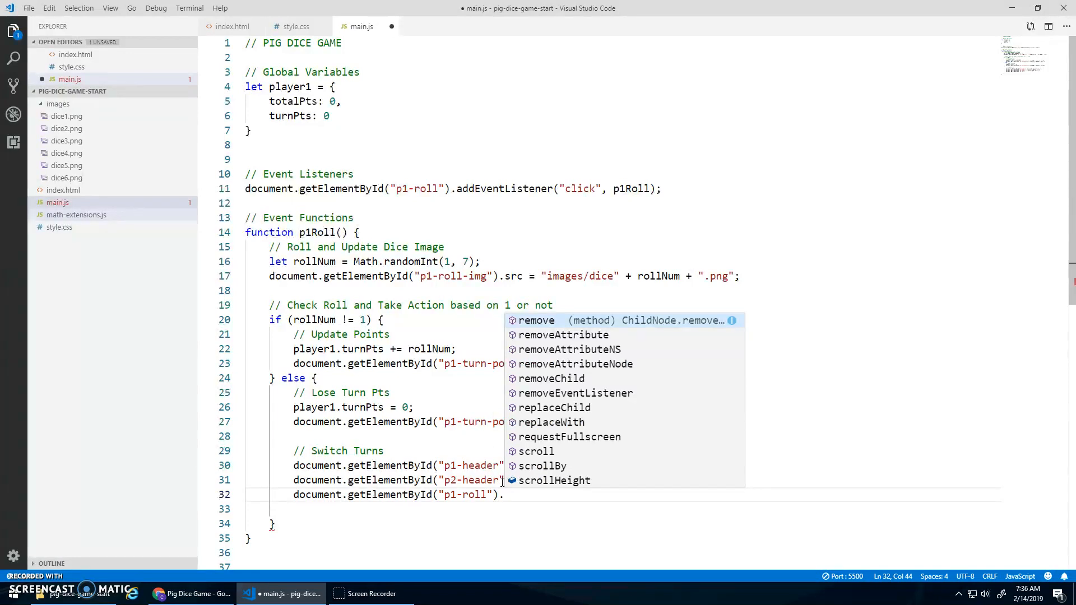
text(s)
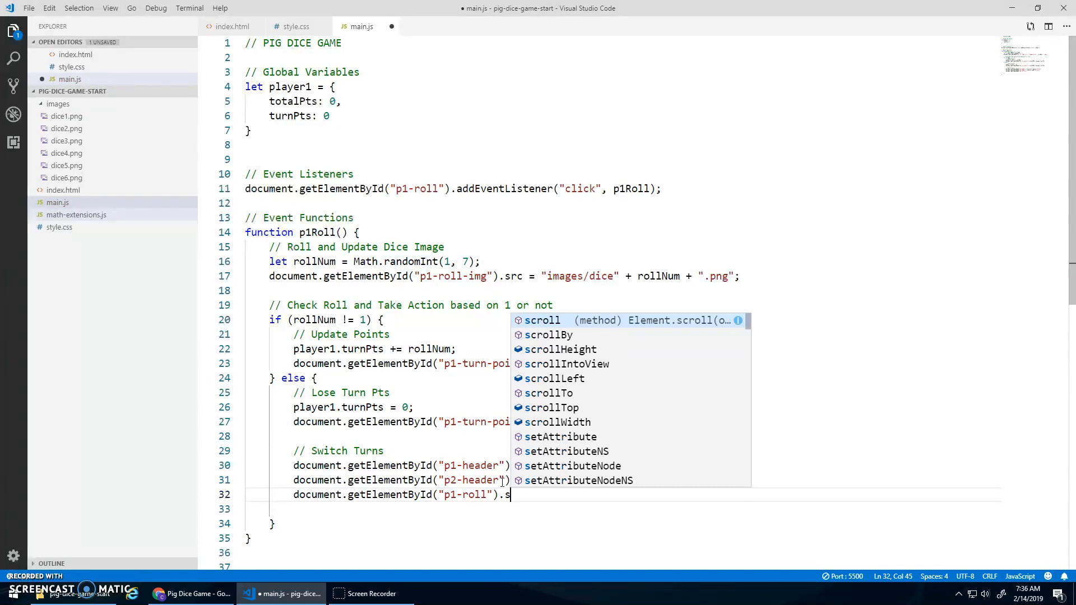
key(backspace)
text(disabled =)
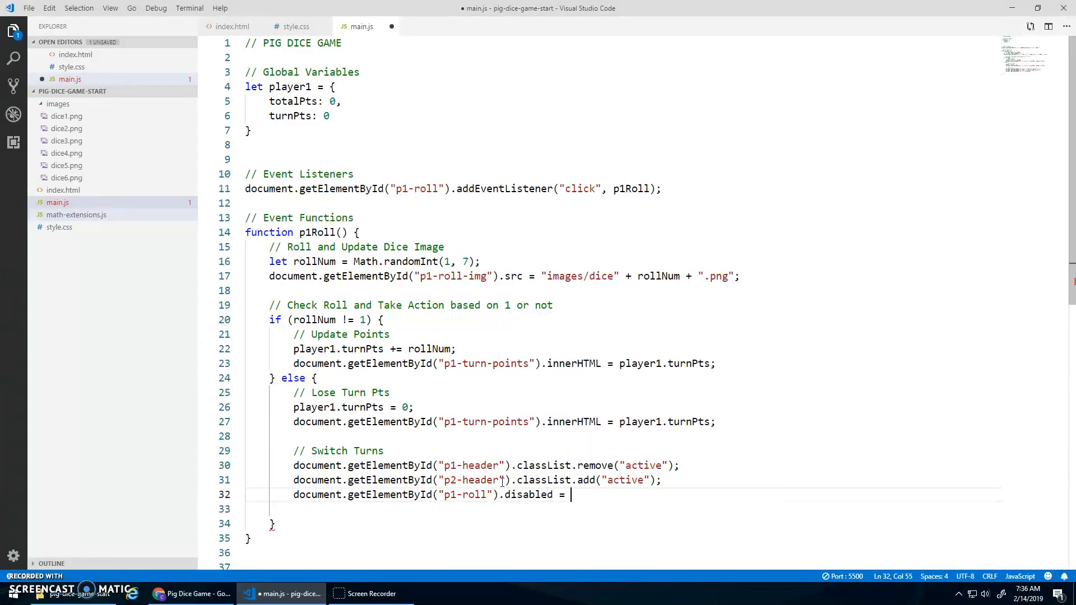
text(t")
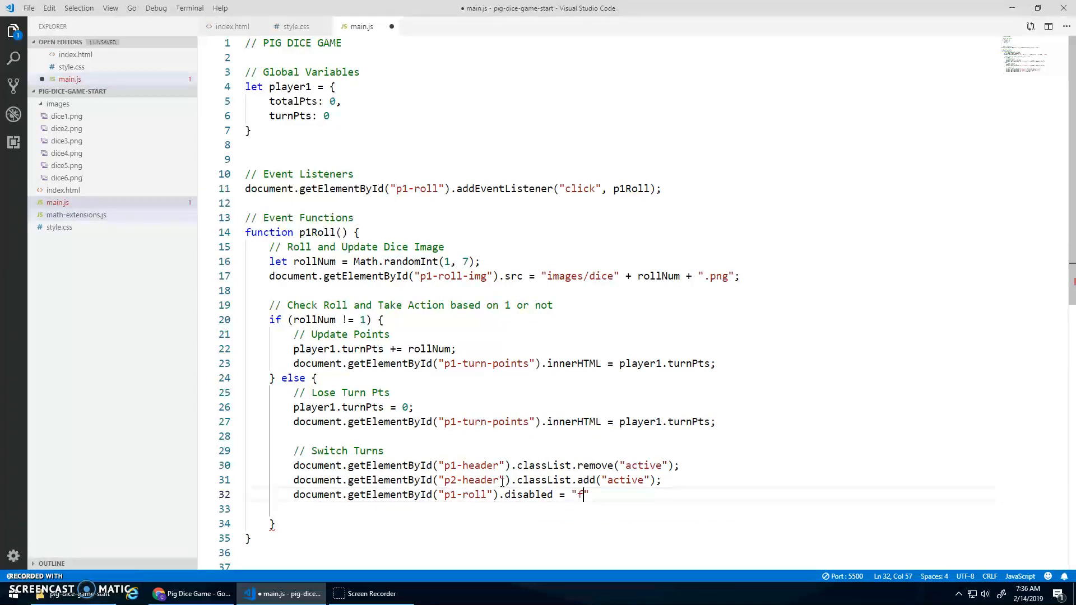
text(rue)
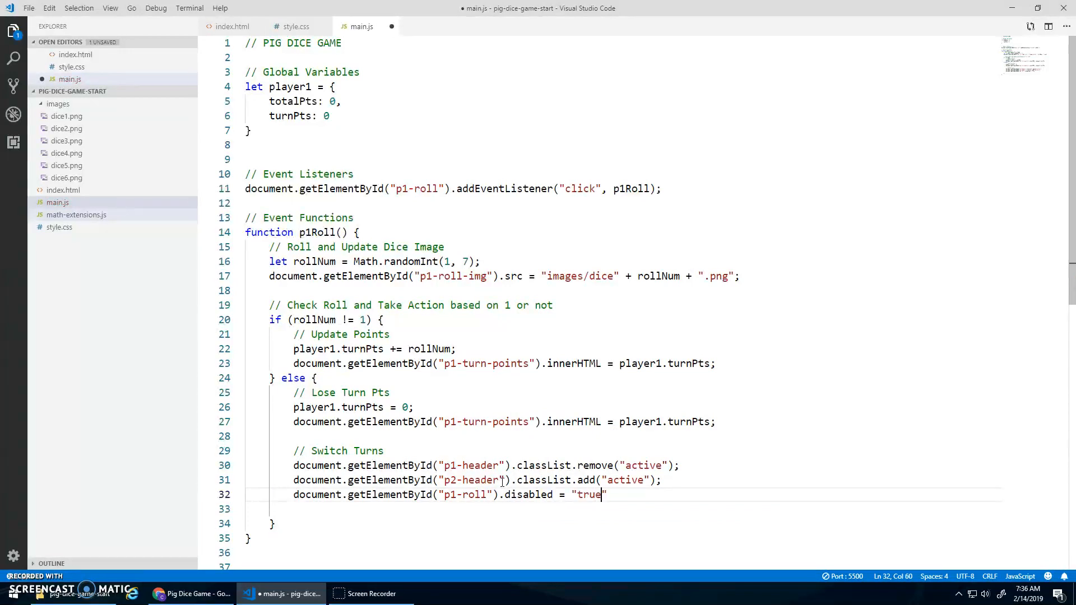
text(;)
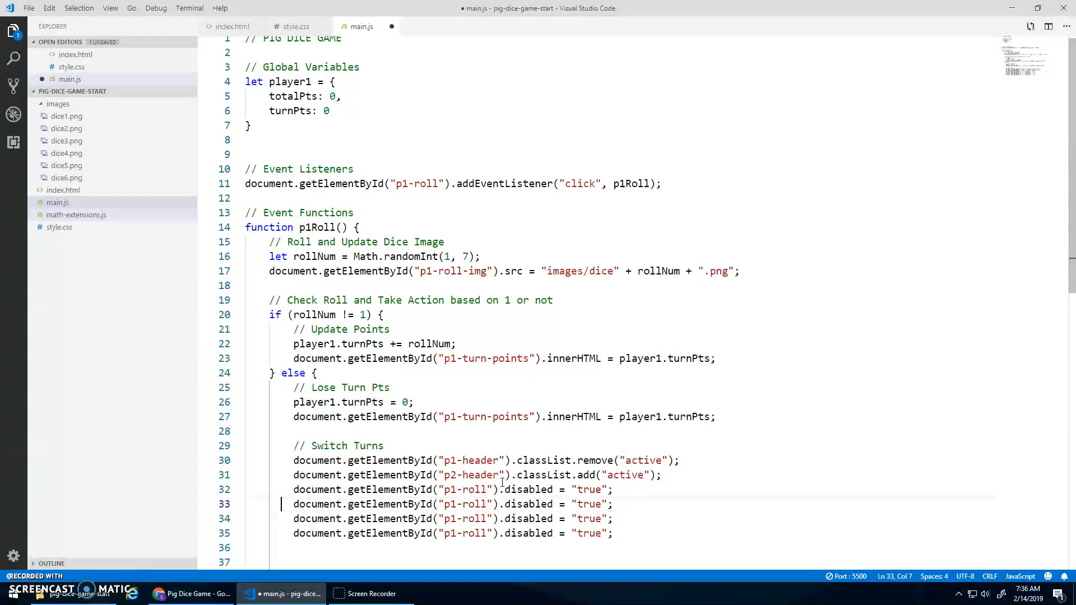
Disable p1-hold and set p2-roll and p2-hold disabled to "false"
text(2)
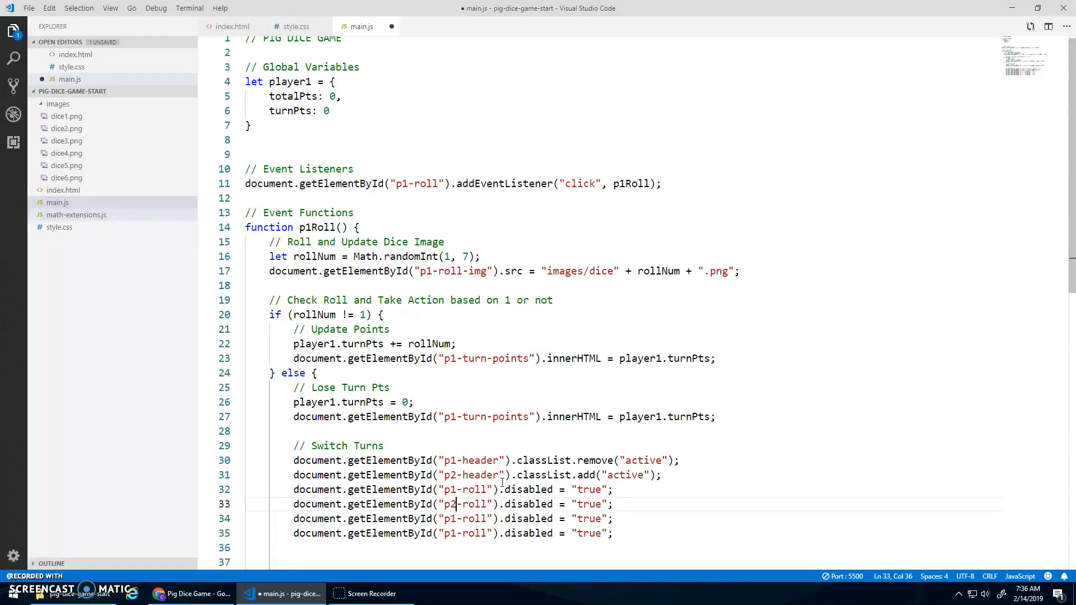
text(hold)
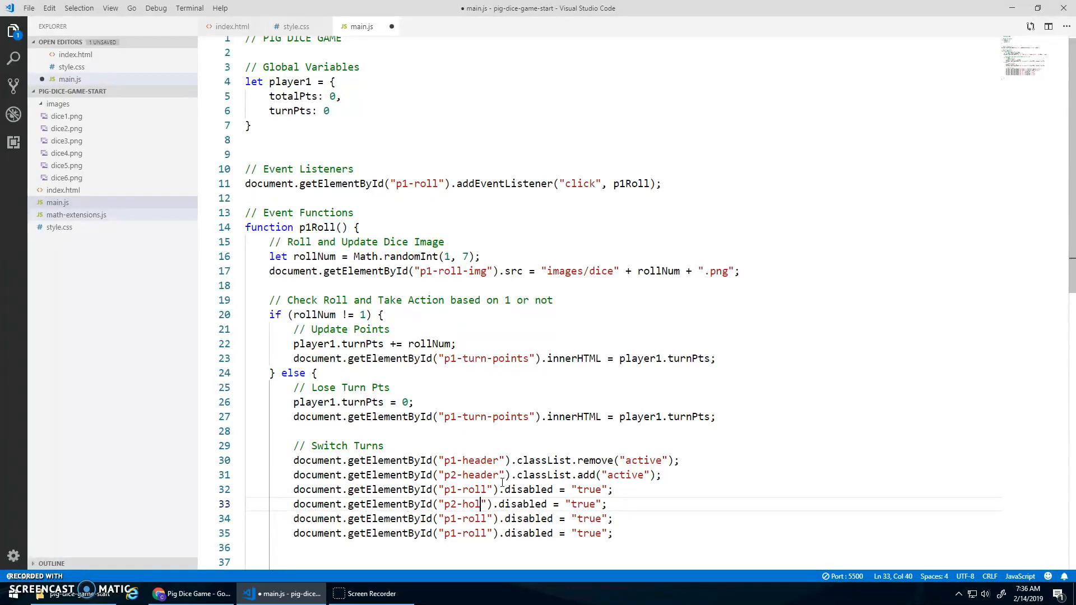
text(d)
click(454, 533)
text(2)
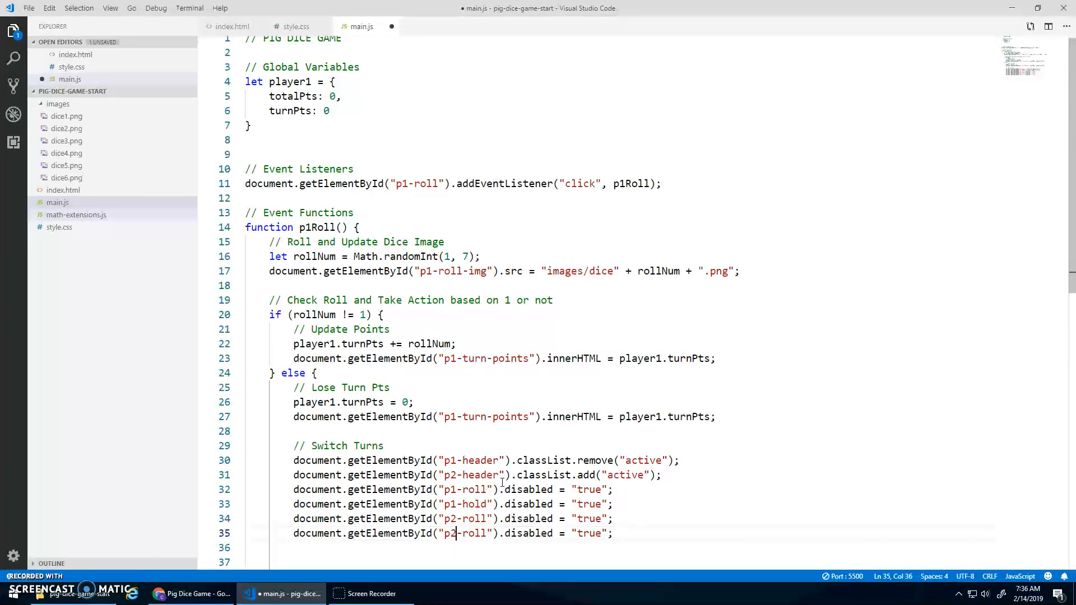
text(hold)
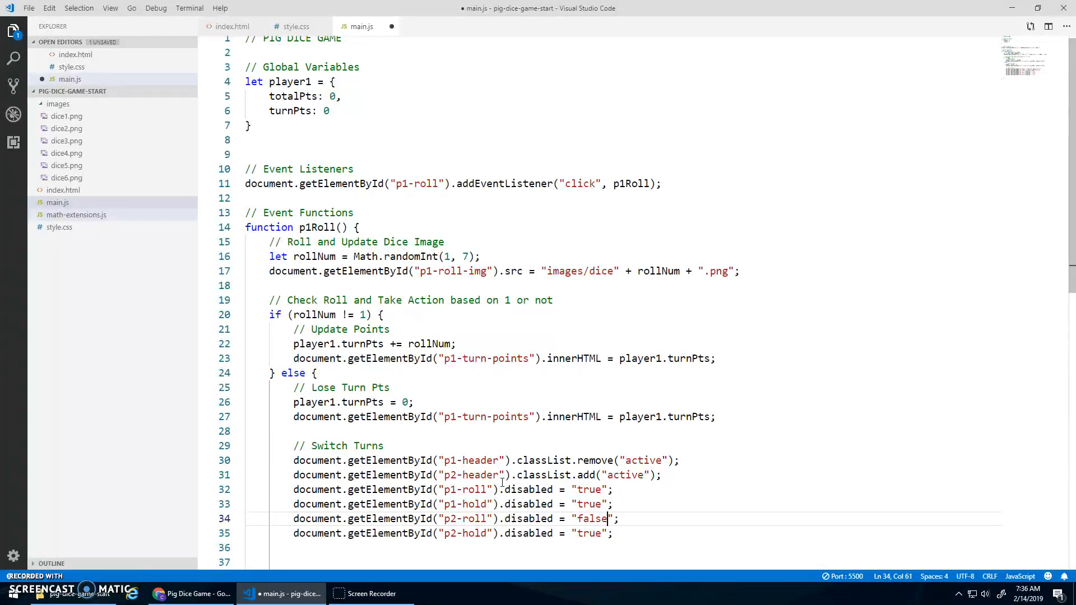
text(false)
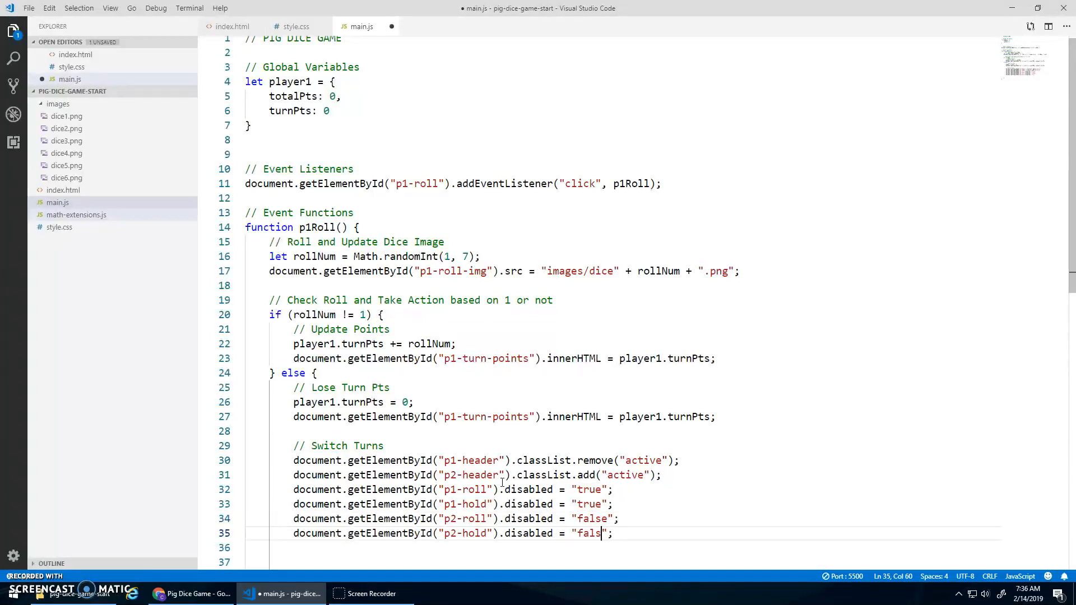
text(e;)
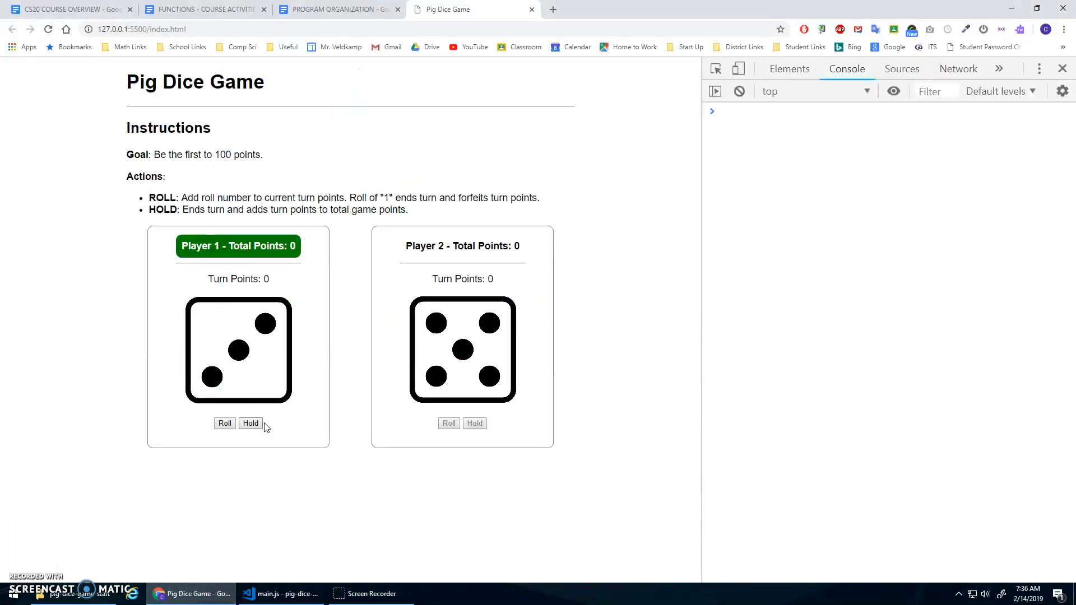
Roll Player 1's die until a 1 appears, note both players' buttons are disabled, and return to the editor
click(224, 423)
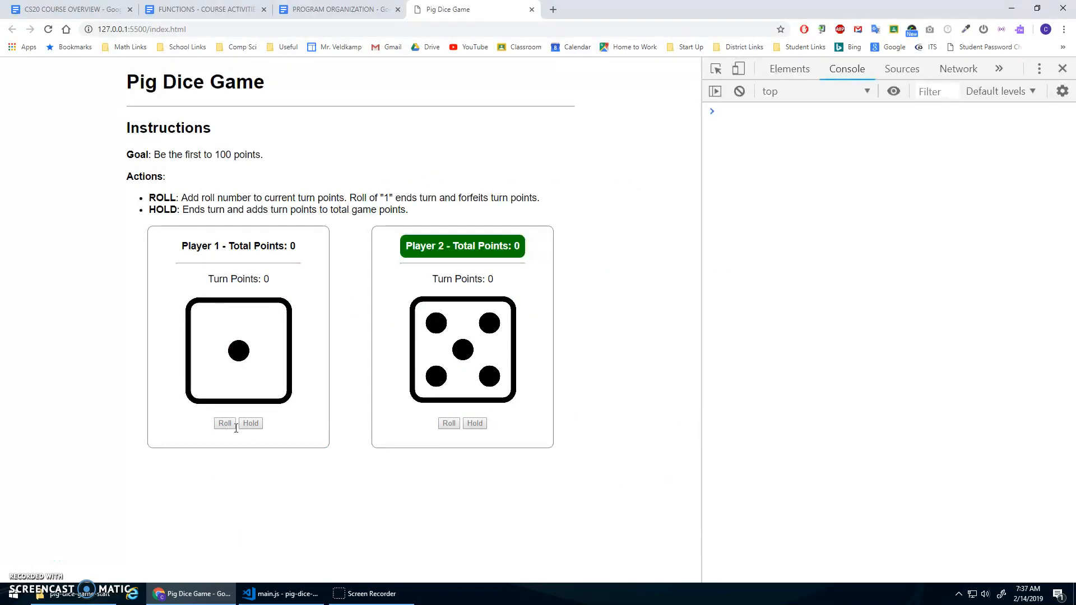
mouse_move(248, 427)
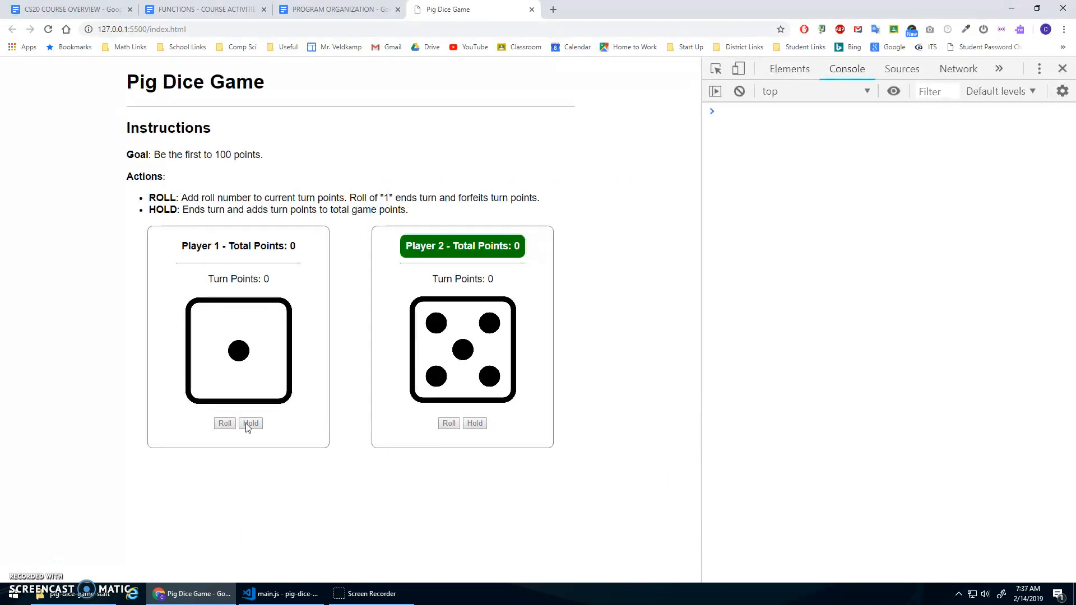
mouse_move(225, 424)
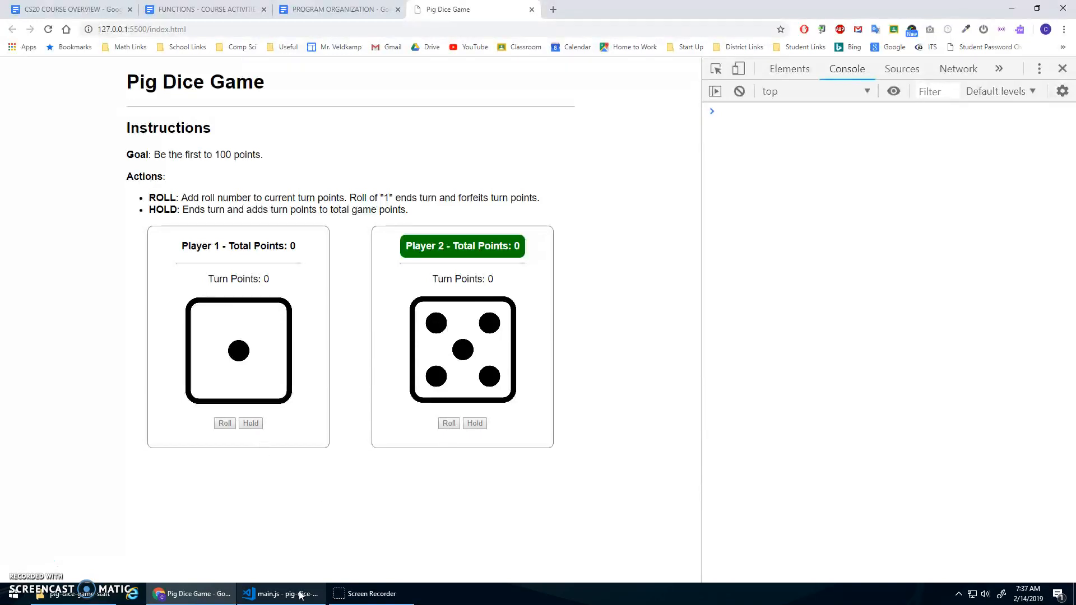
click(280, 593)
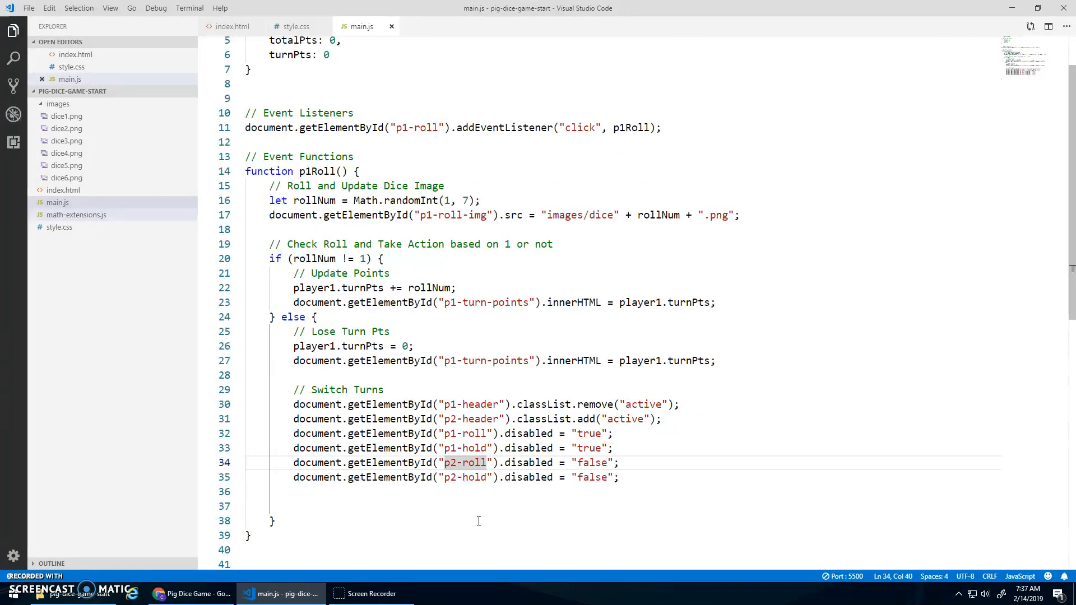
Use boolean true/false for the disabled lines 32–35, save main.js, and return to the browser
scroll(up, 3)
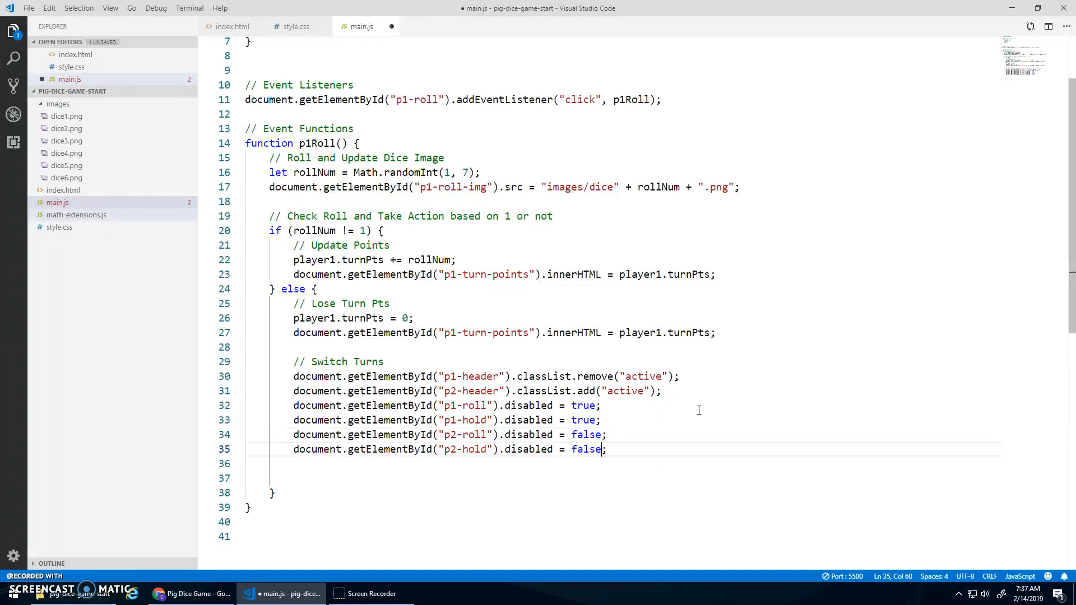
key(ctrl+s)
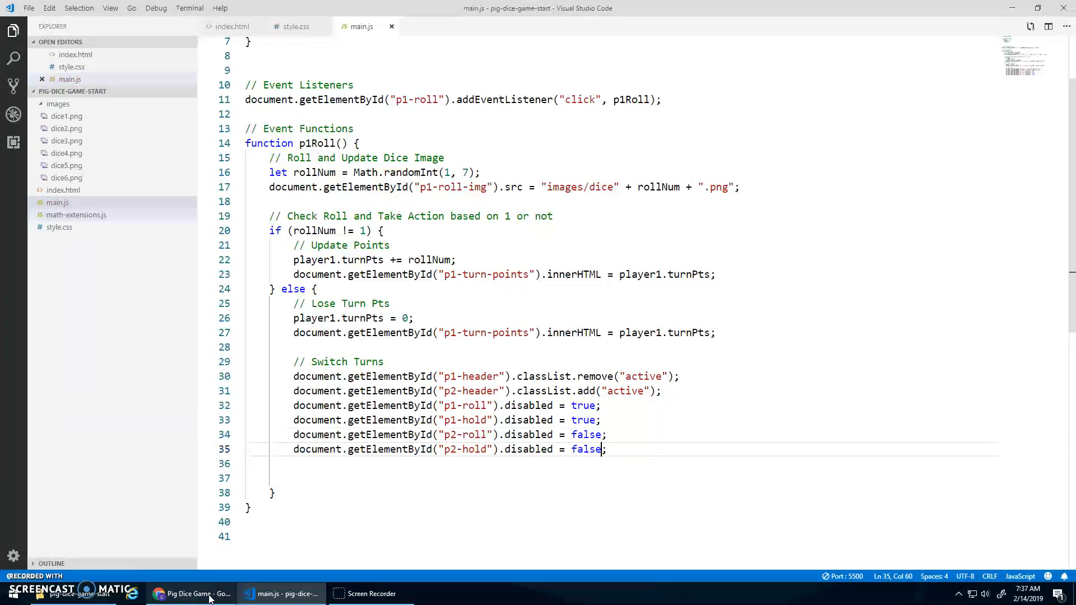
click(194, 593)
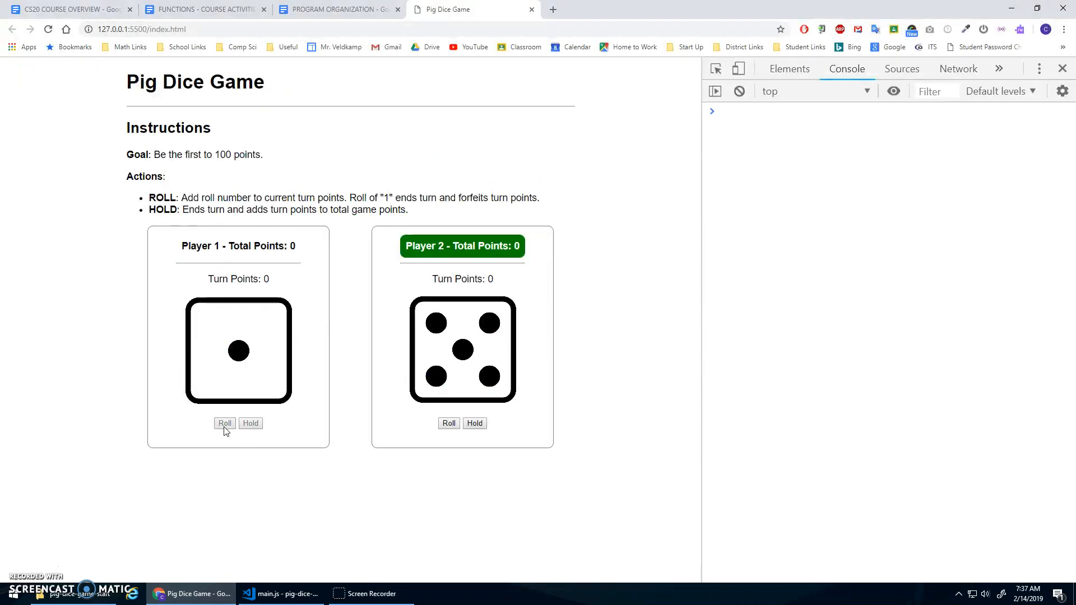
mouse_move(251, 426)
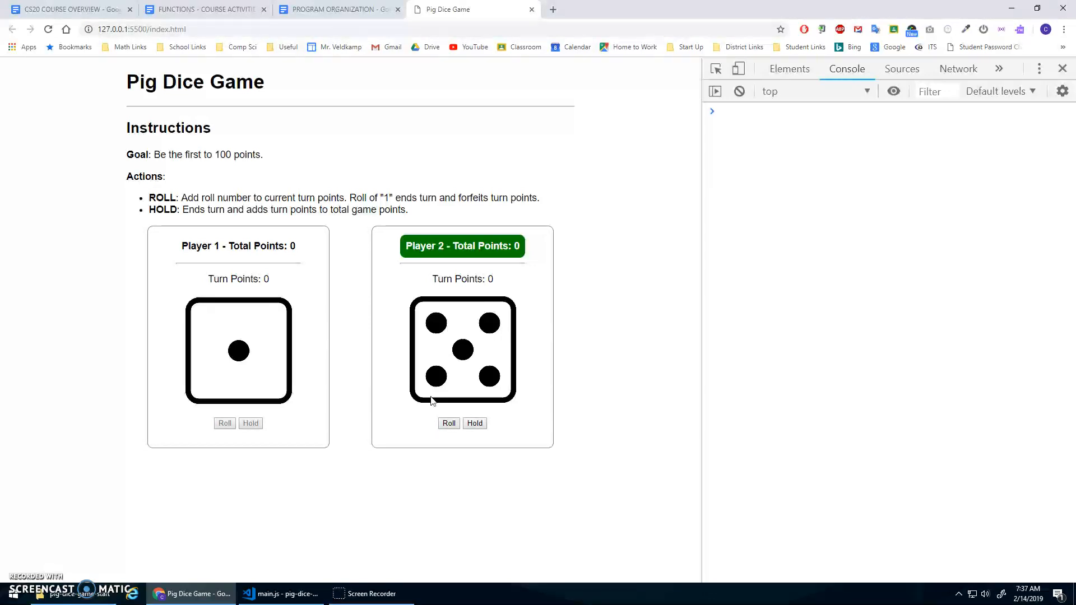
mouse_move(34, 562)
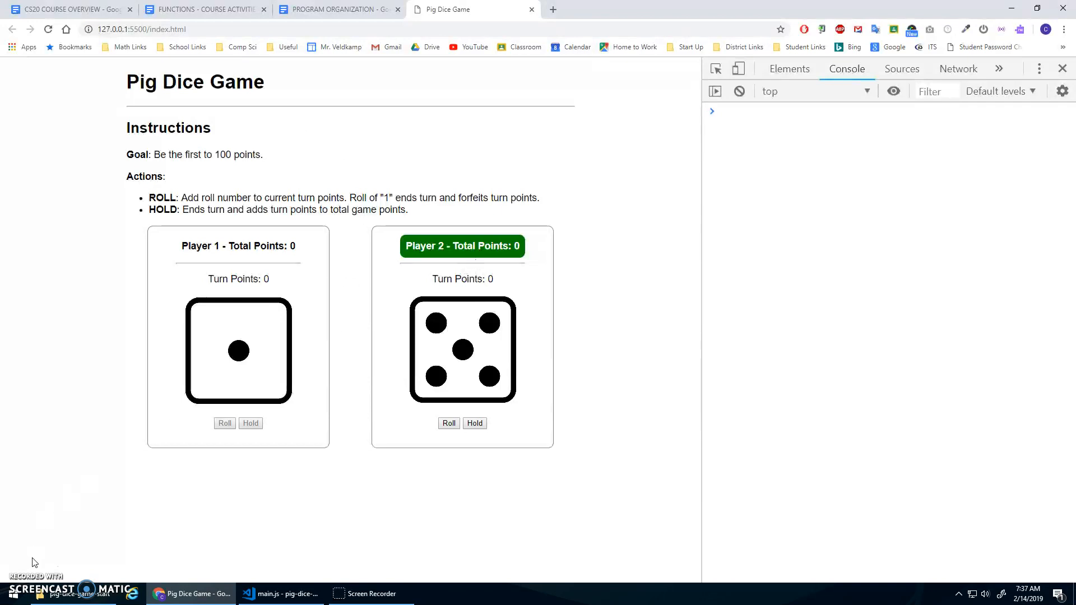
mouse_move(270, 226)
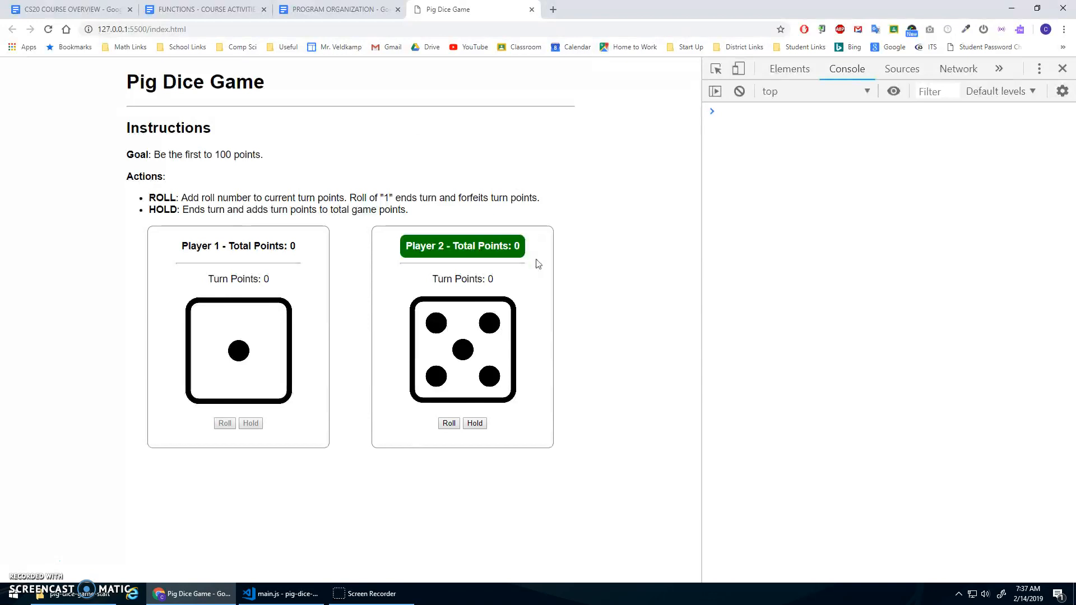
mouse_move(248, 277)
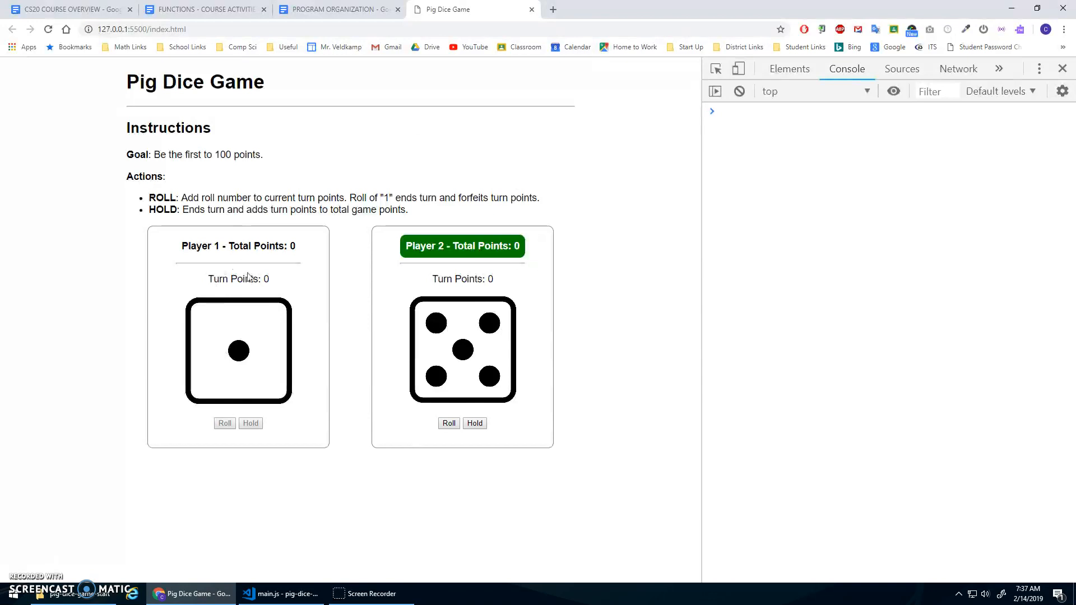
mouse_move(250, 423)
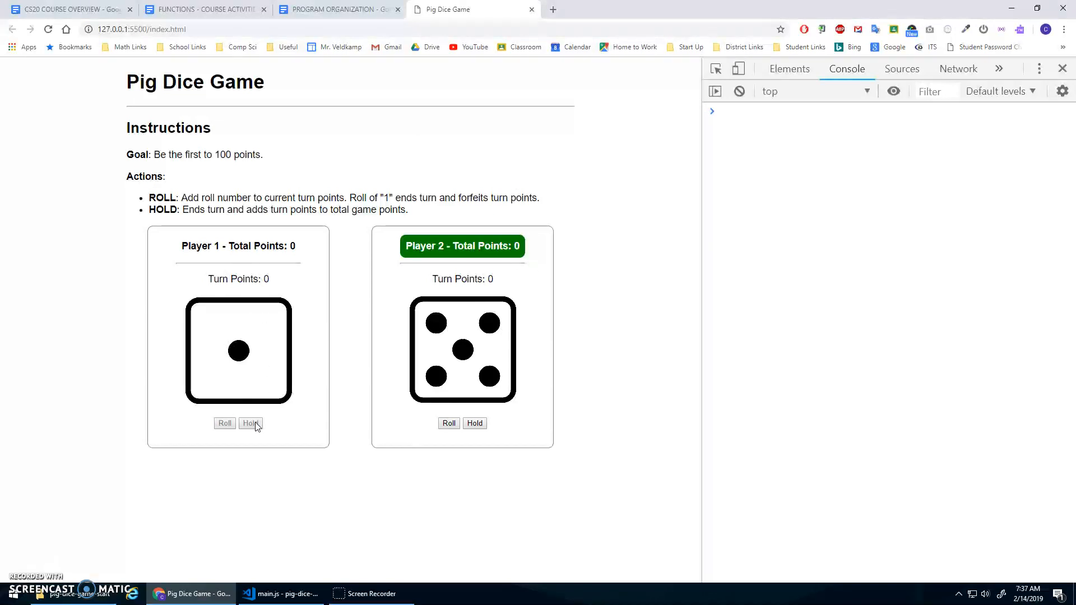
mouse_move(164, 329)
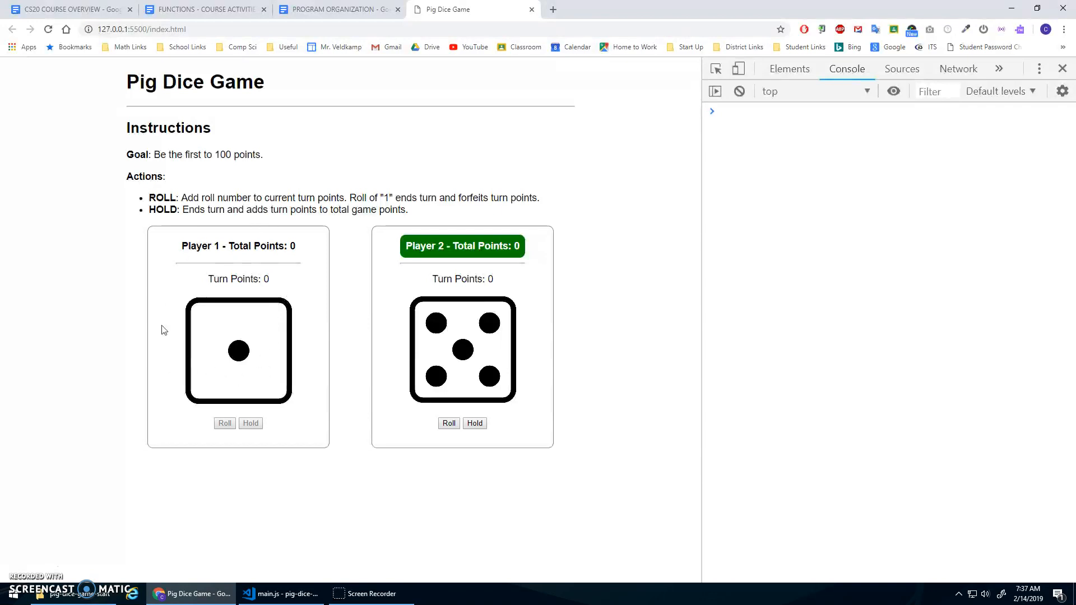
mouse_move(312, 311)
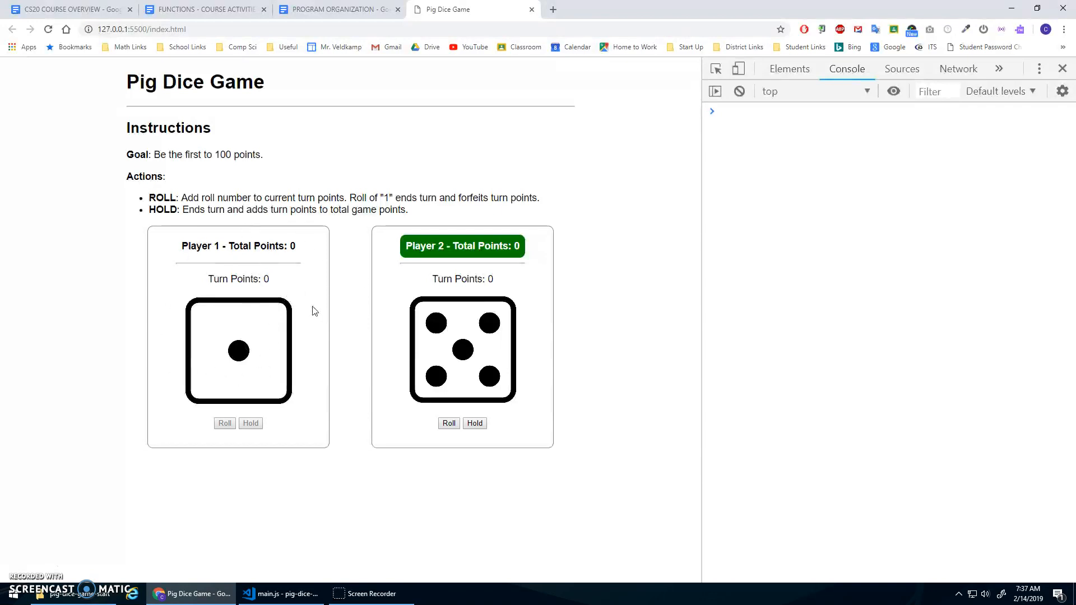
mouse_move(461, 282)
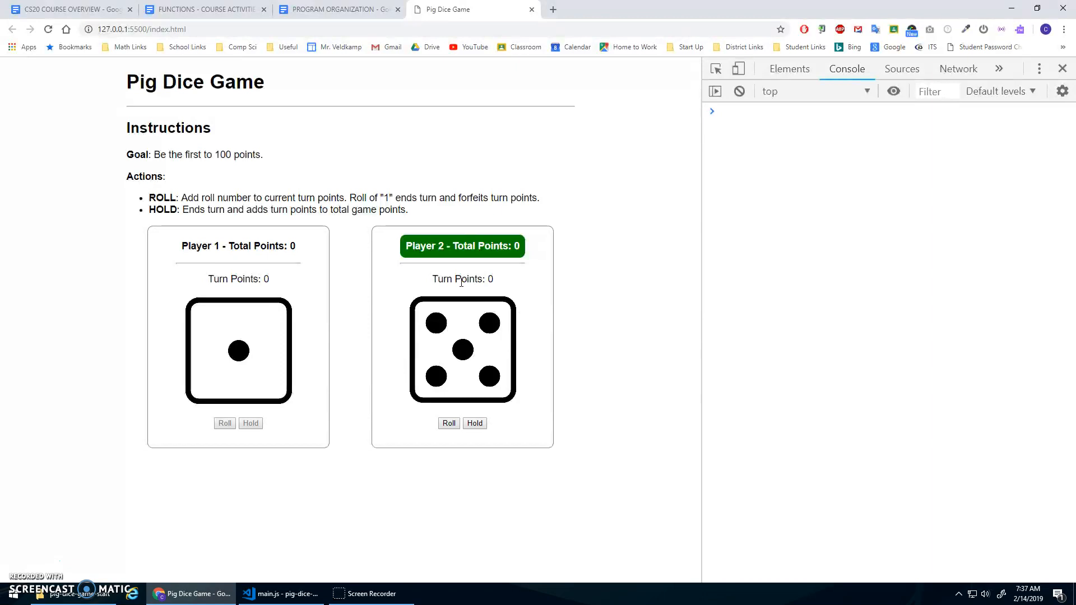
mouse_move(437, 301)
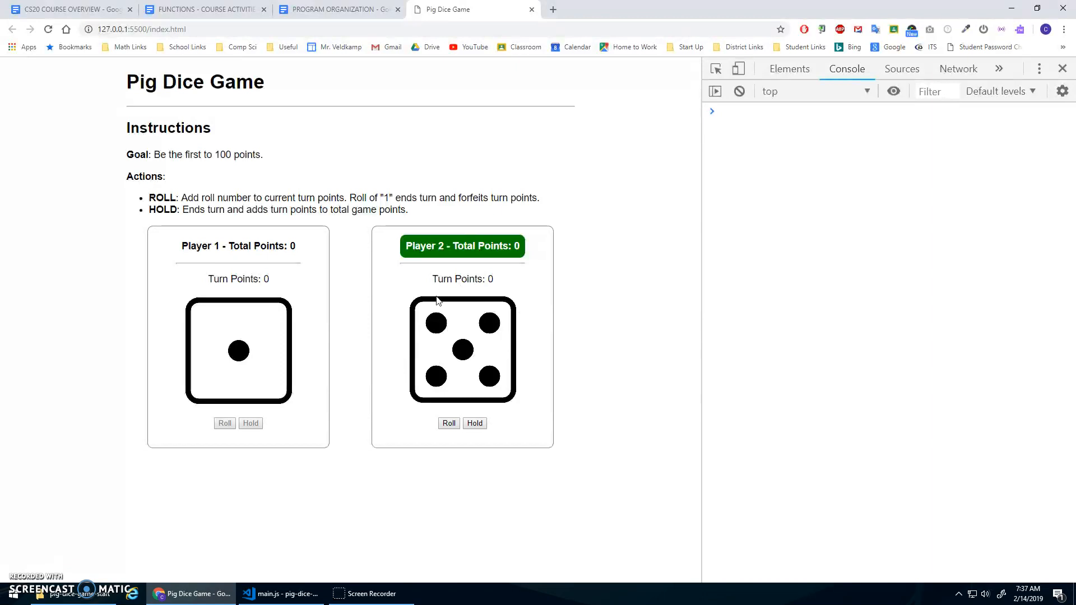